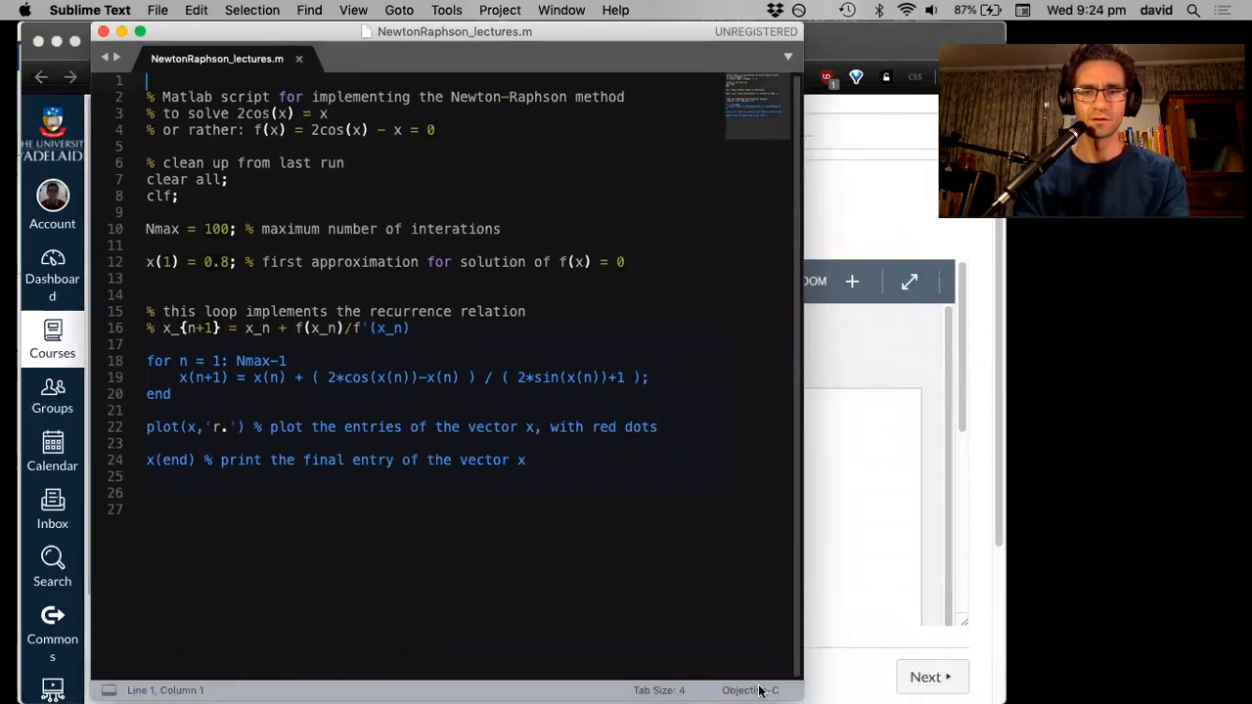
Step: Set the Newton-Raphson script's syntax to MATLAB, copy it all, and bring MATLAB forward
click(751, 689)
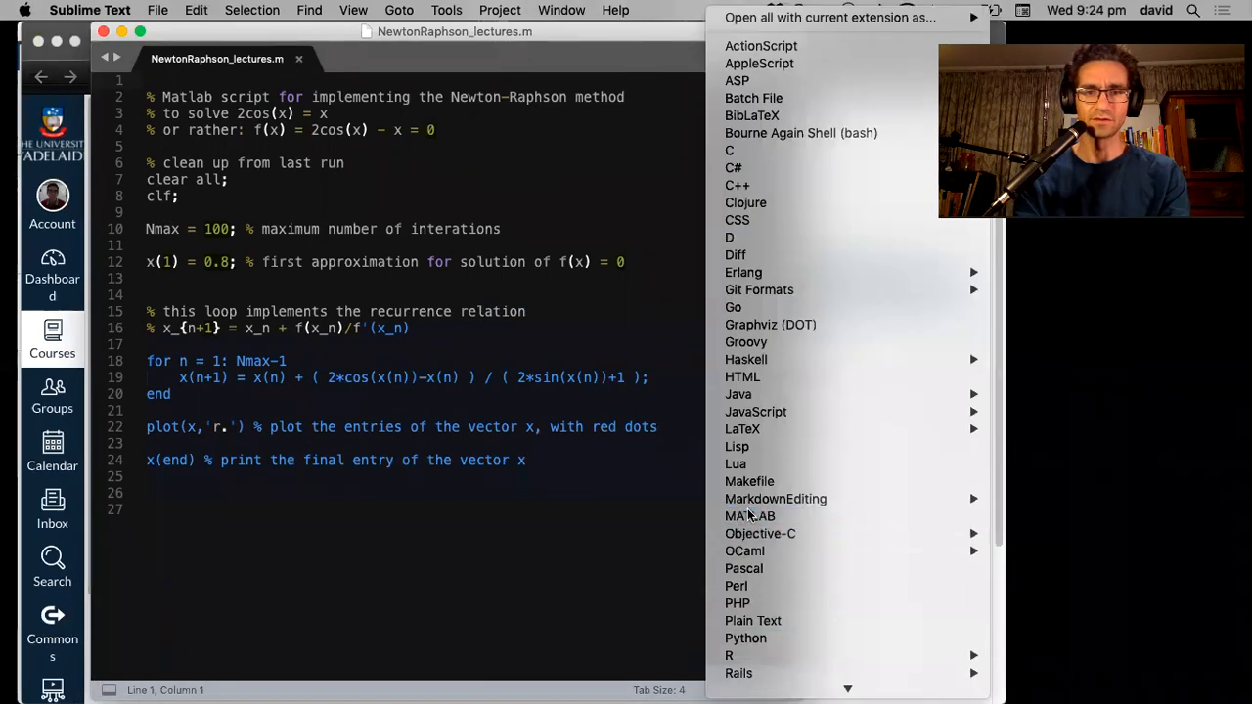
click(749, 515)
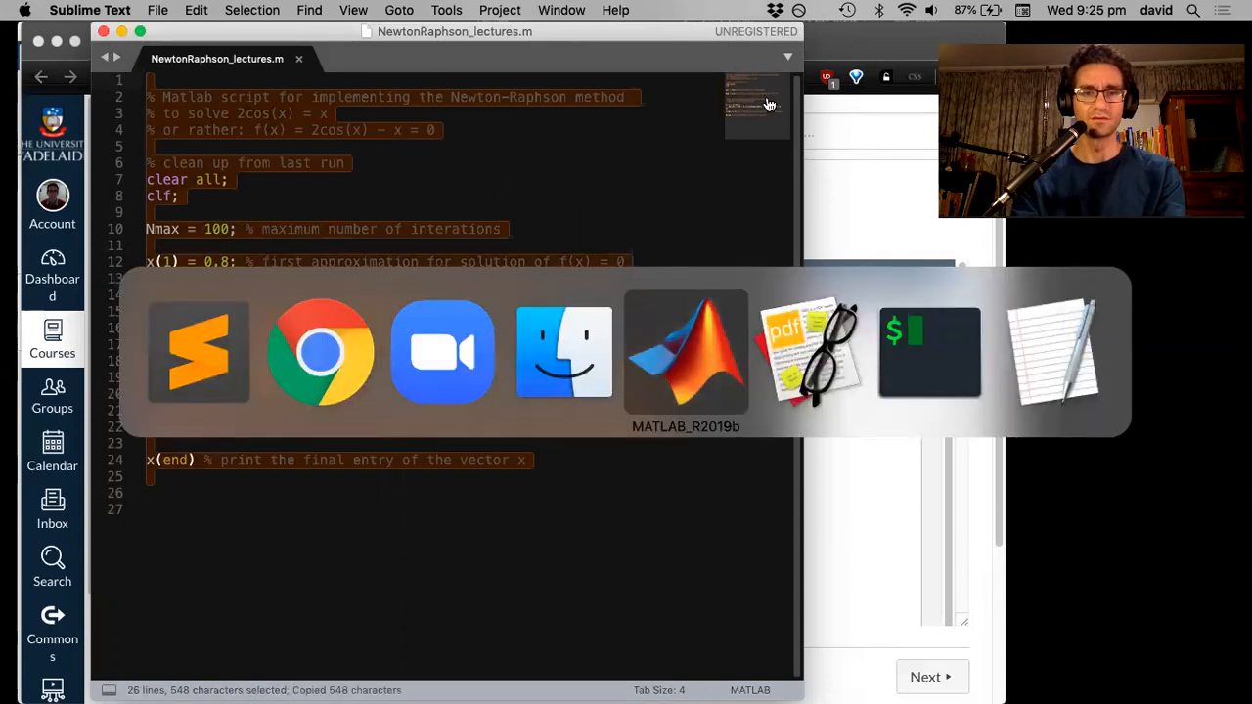
click(686, 352)
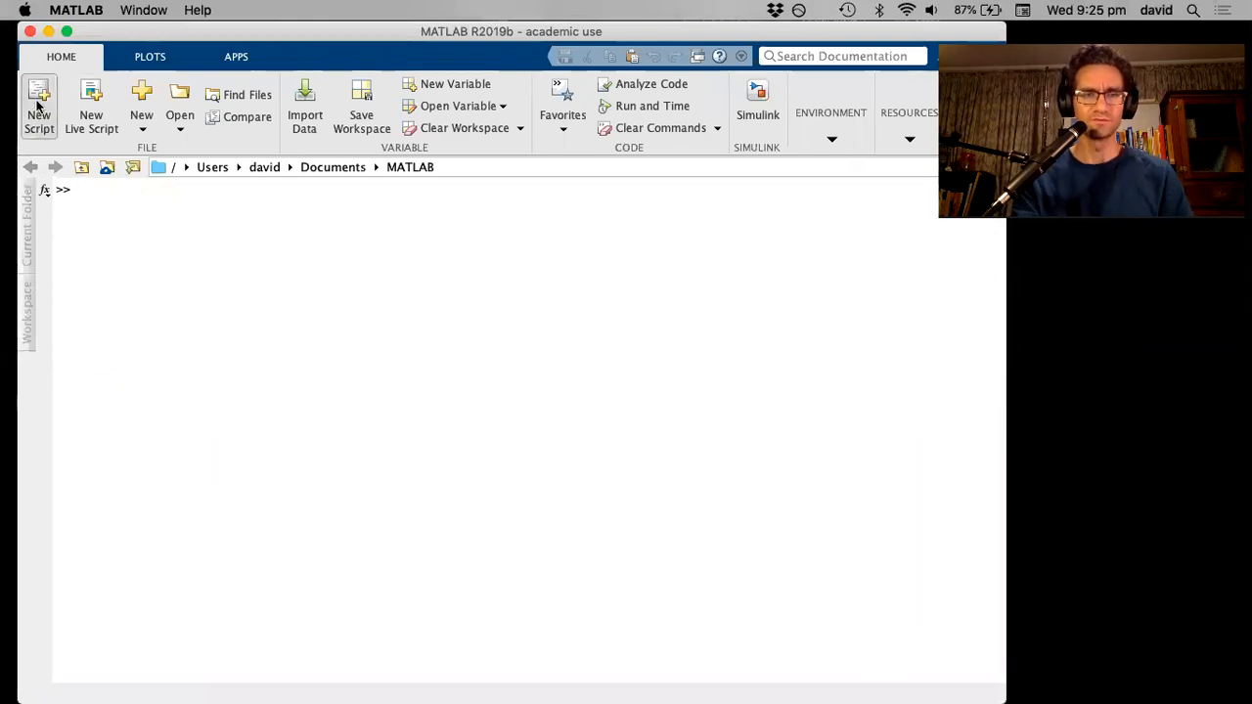
Step: Paste the copied code into a new MATLAB script saved as Newton_Raphson_eg.m
click(38, 107)
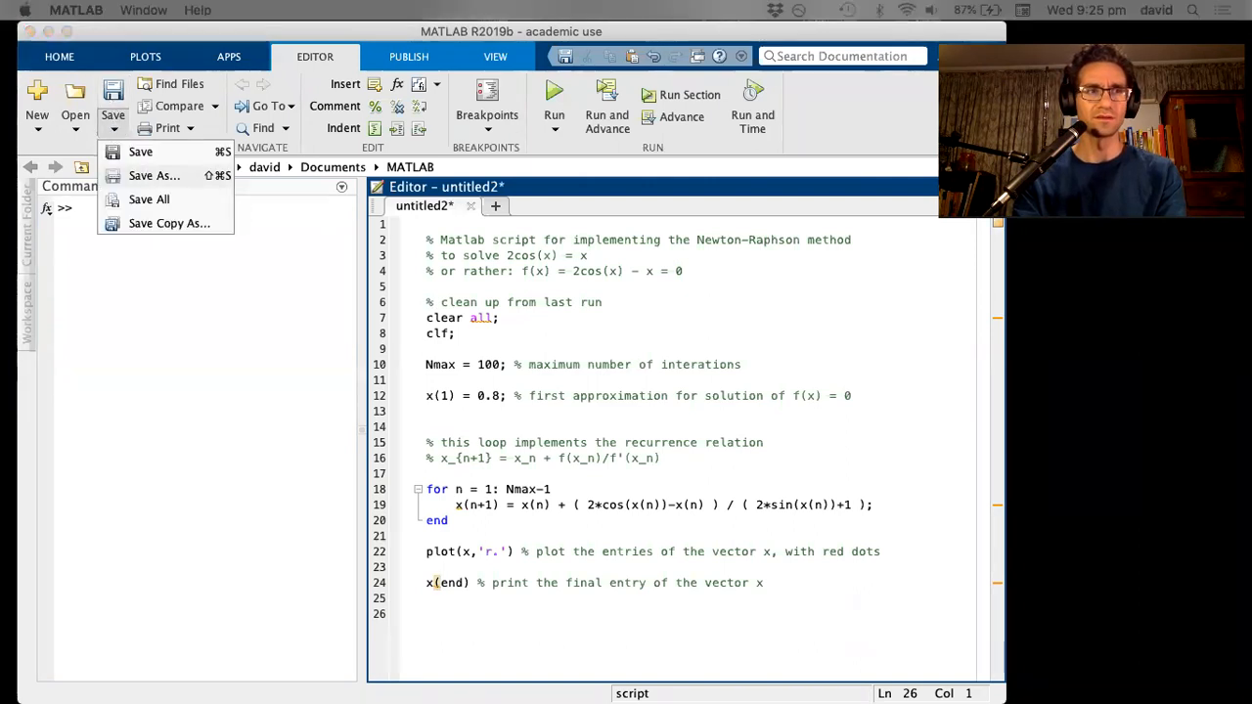
click(154, 175)
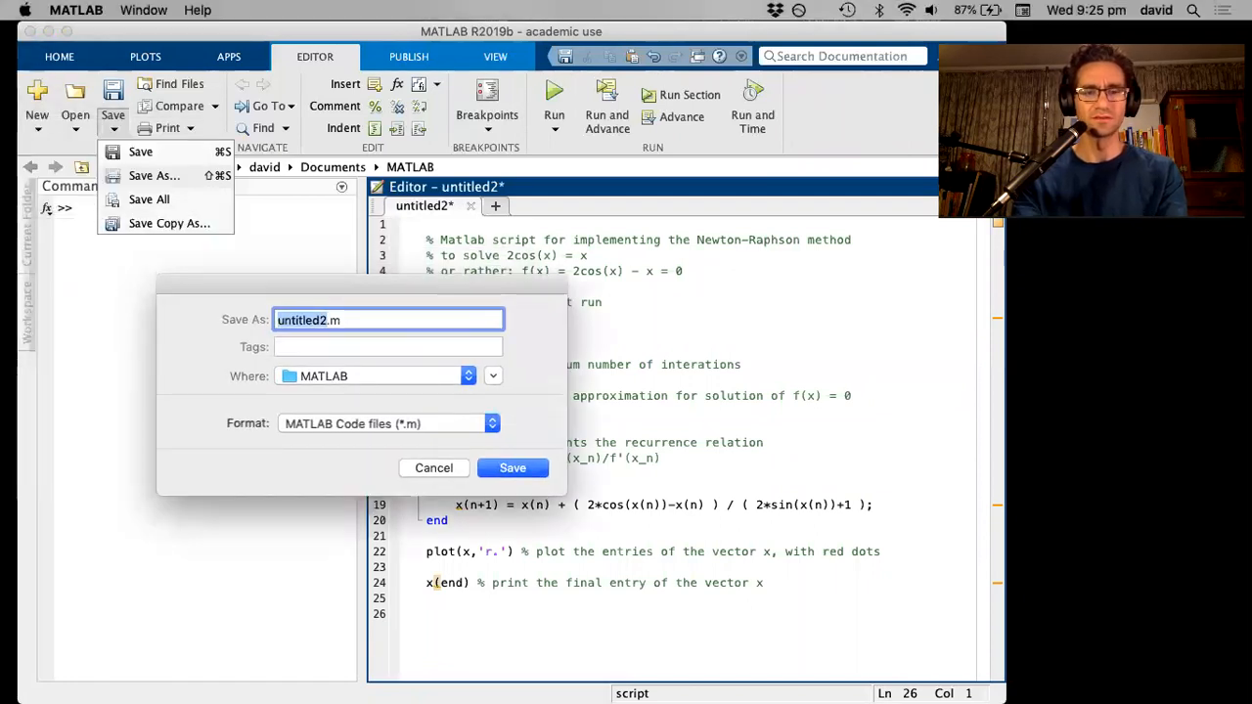
text(Newton_.m)
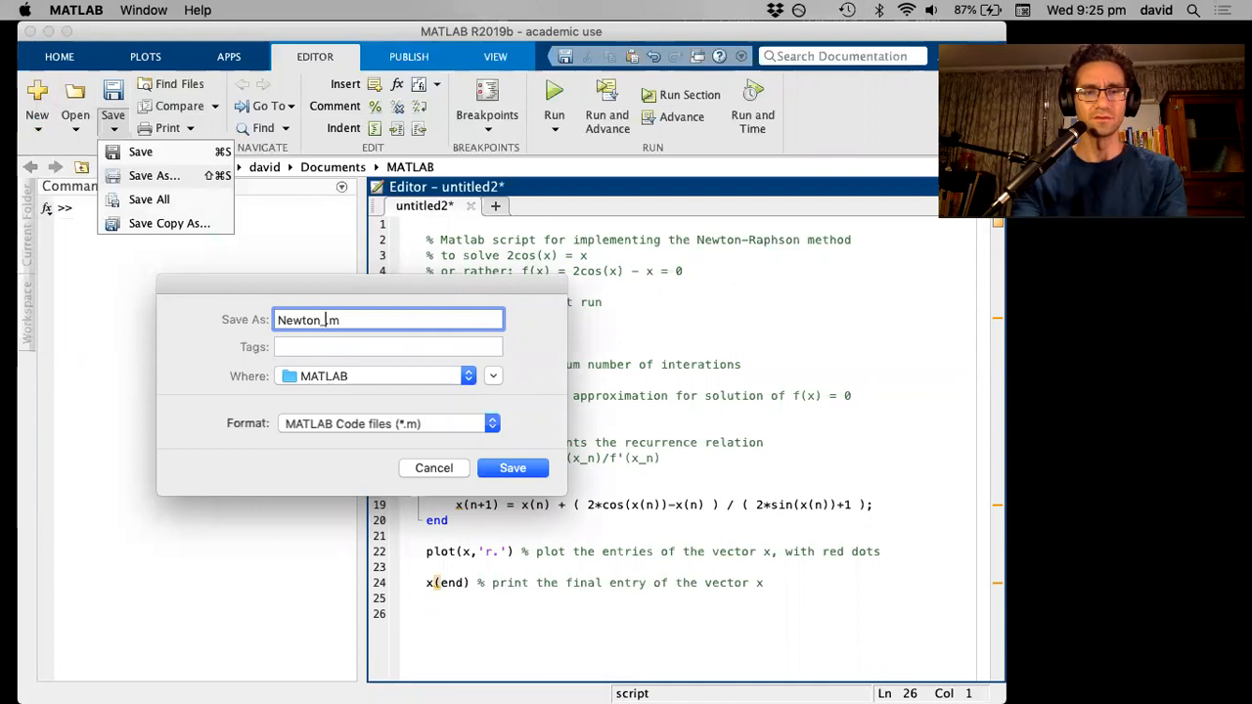
text(Raphson_eg)
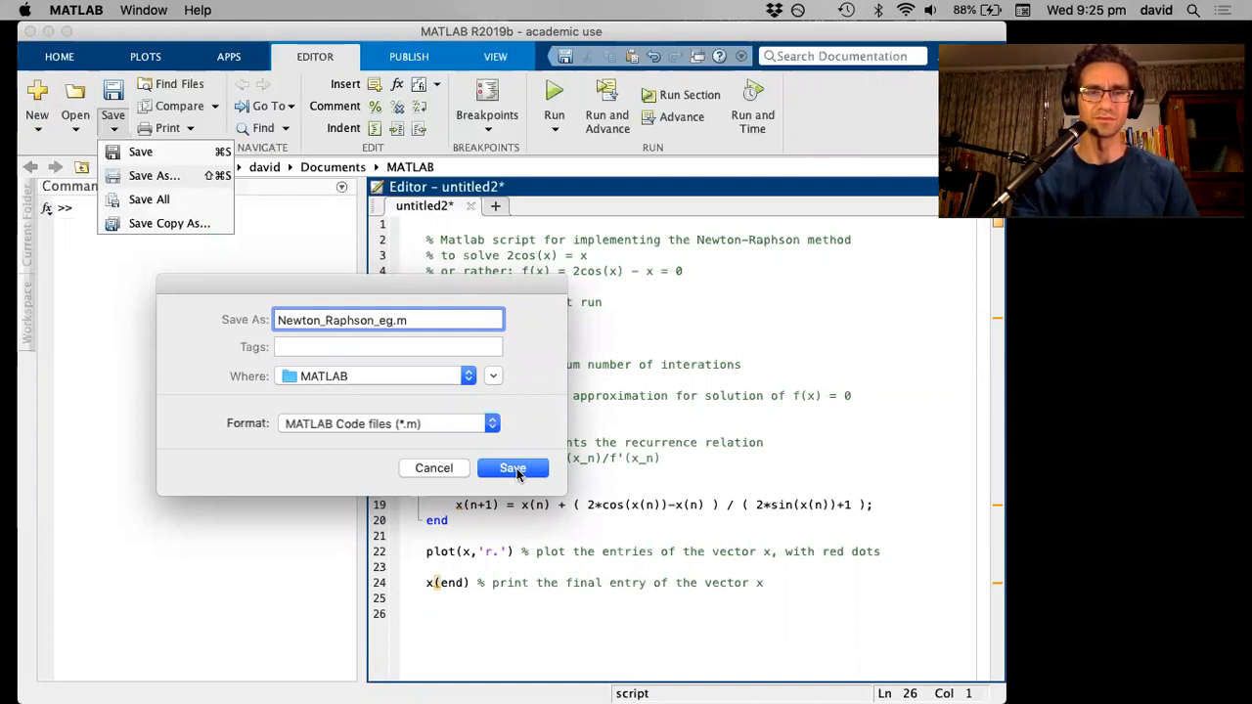
click(513, 467)
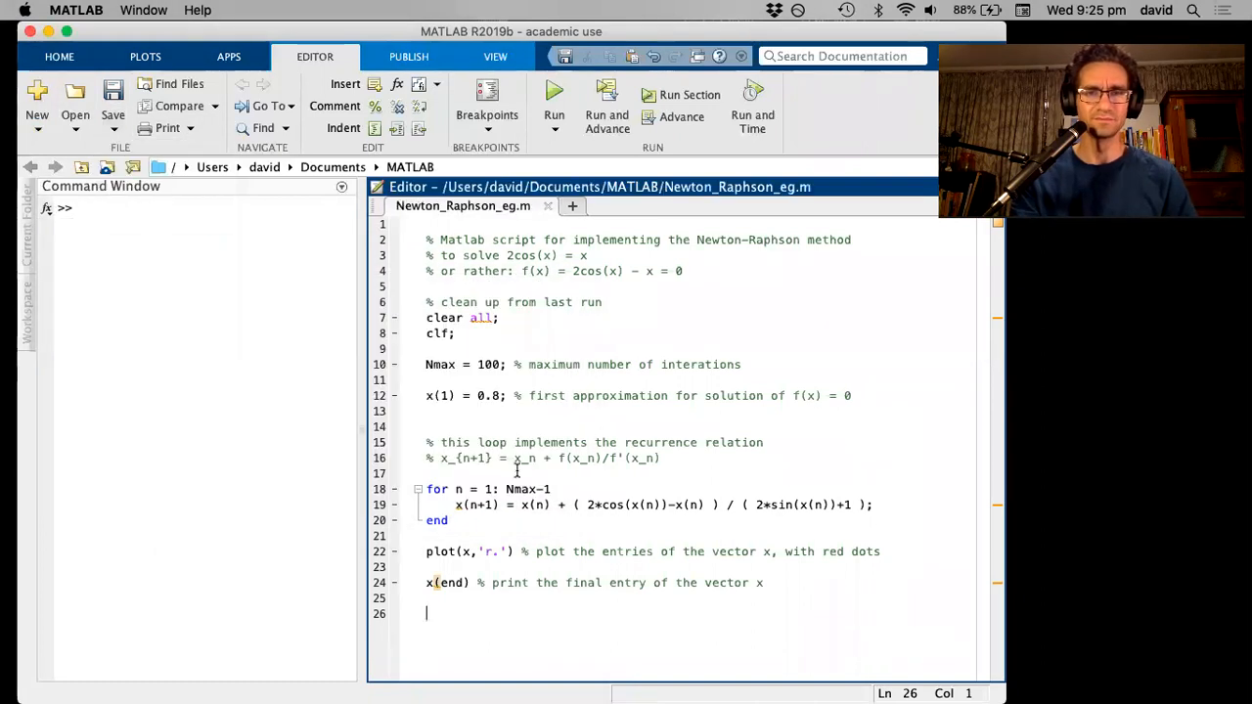
mouse_move(438, 155)
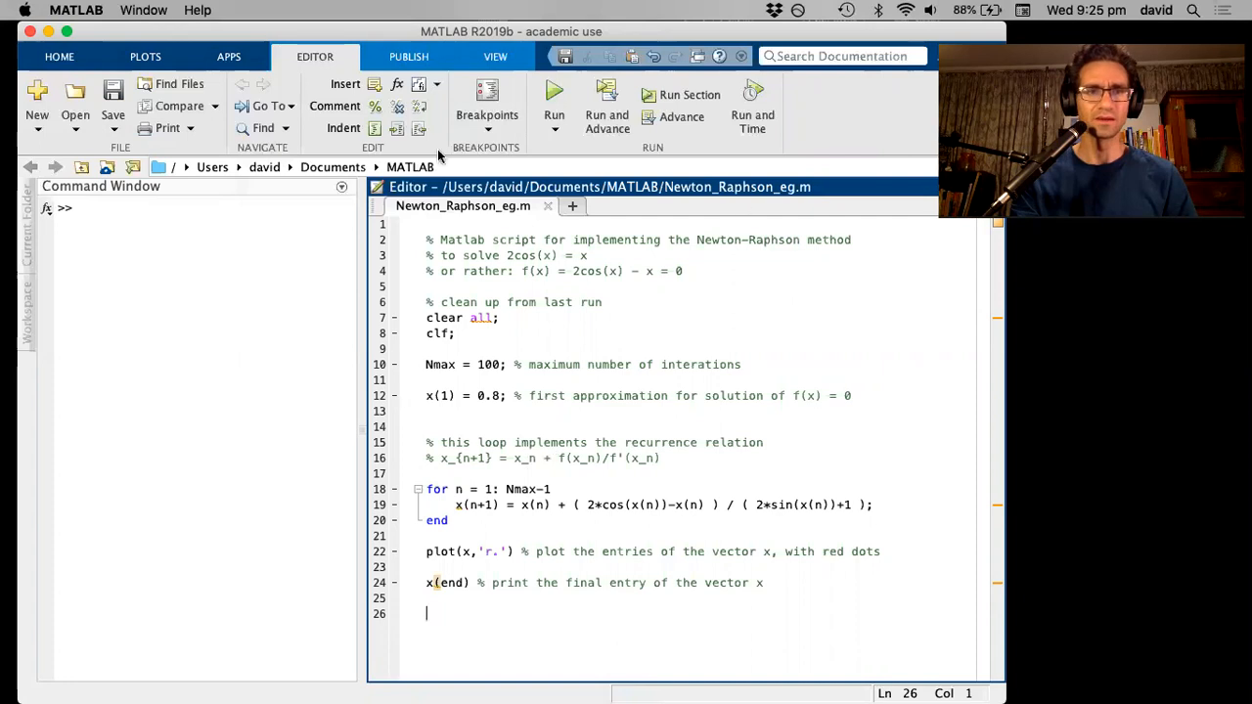
Step: Run Newton_Raphson_eg for 1.02986652932226, and move the red-dot Figure 1 window aside
click(554, 95)
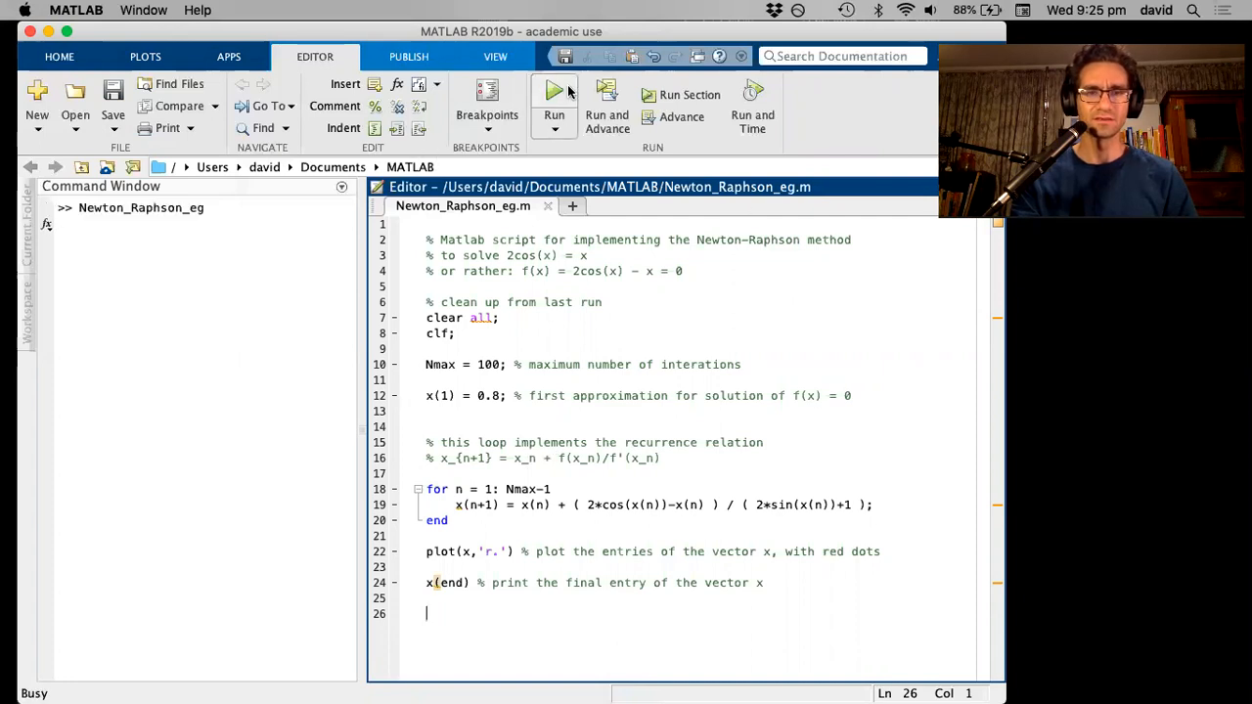
click(554, 93)
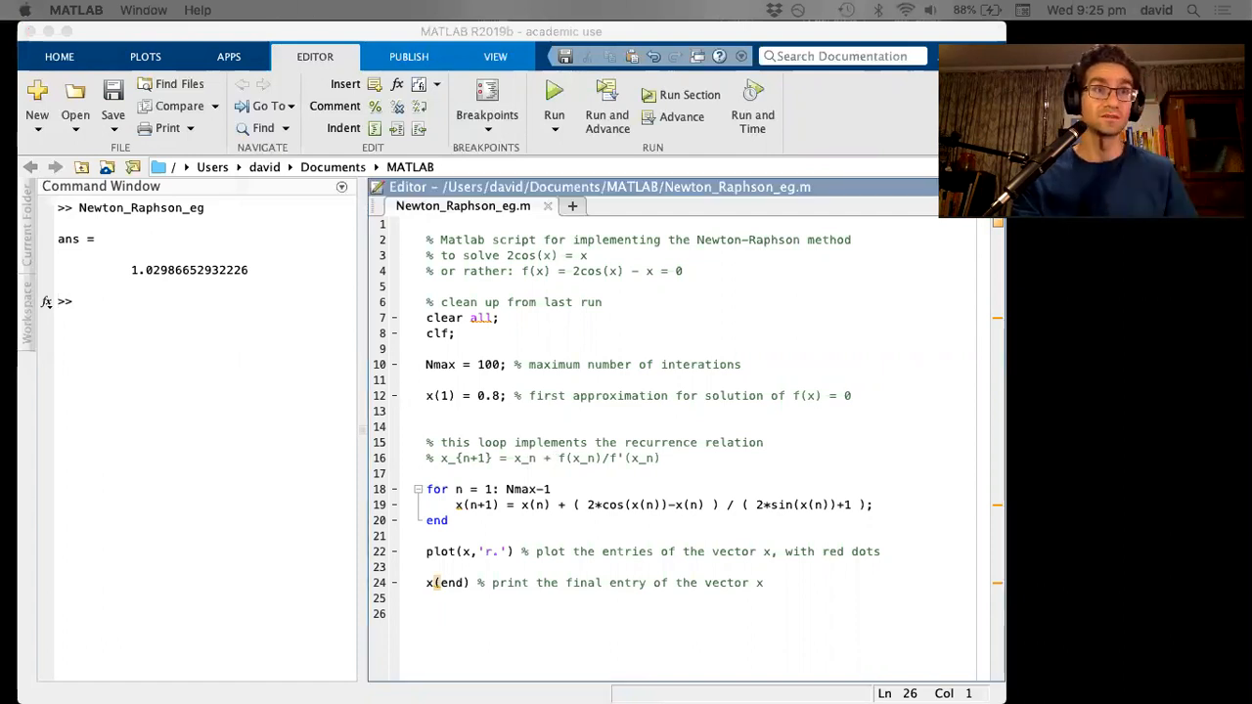
click(554, 105)
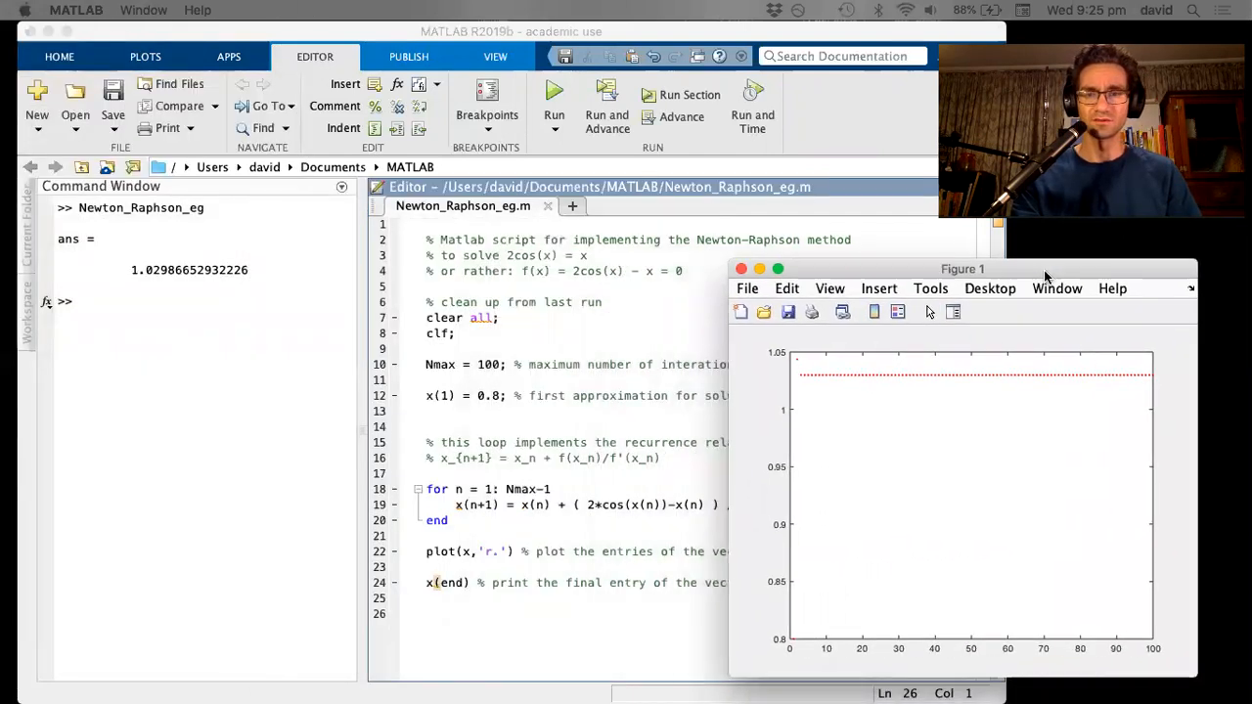
drag(963, 269, 983, 268)
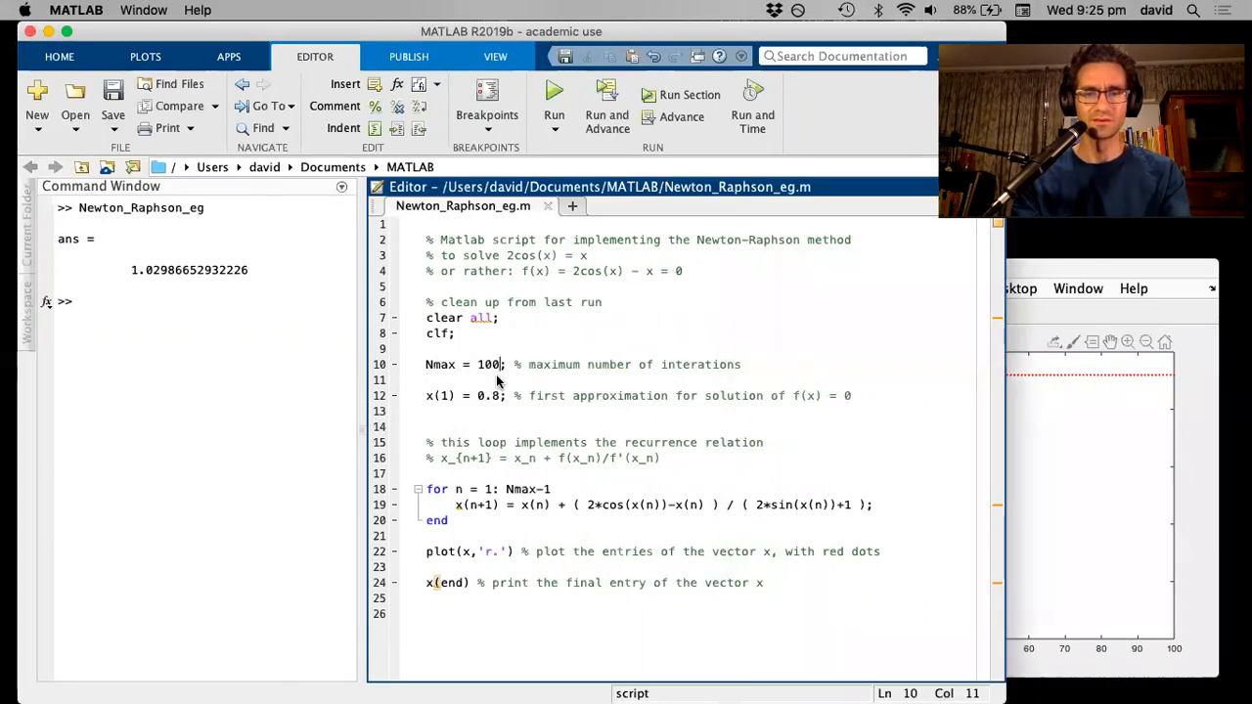
Step: Change Nmax from 100 to 10 and rerun, again yielding 1.02986652932226
key(Backspace)
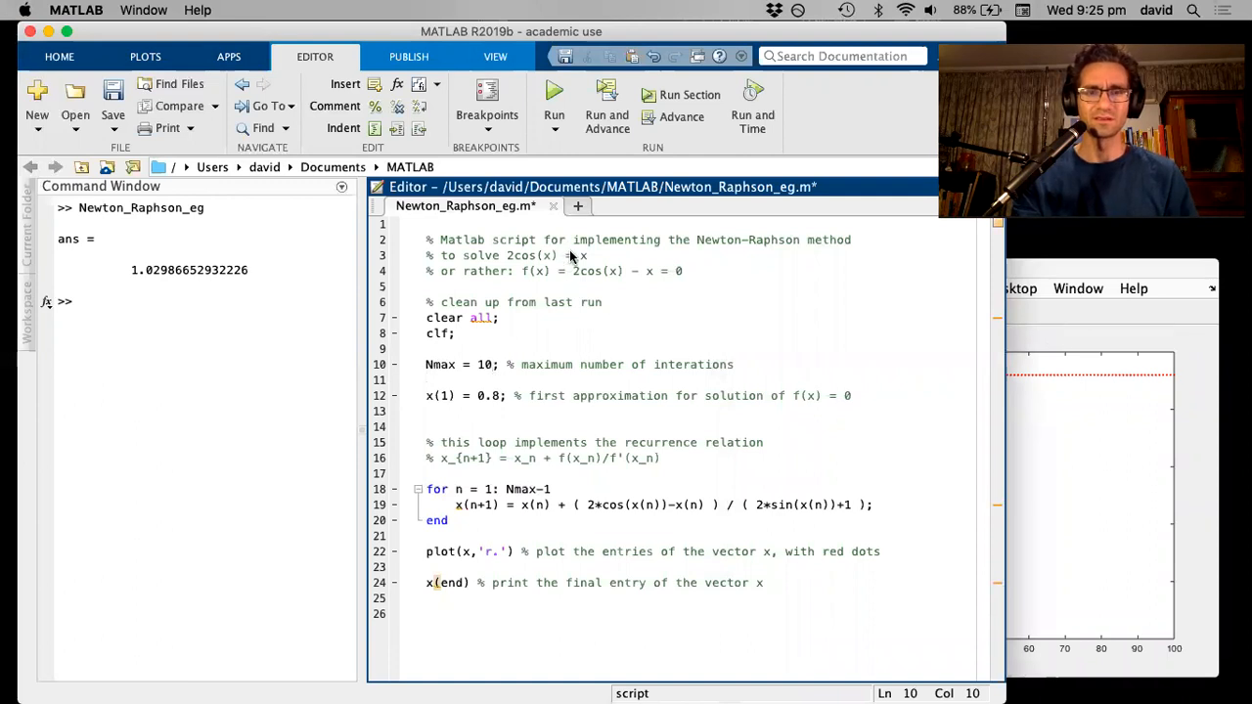
click(555, 93)
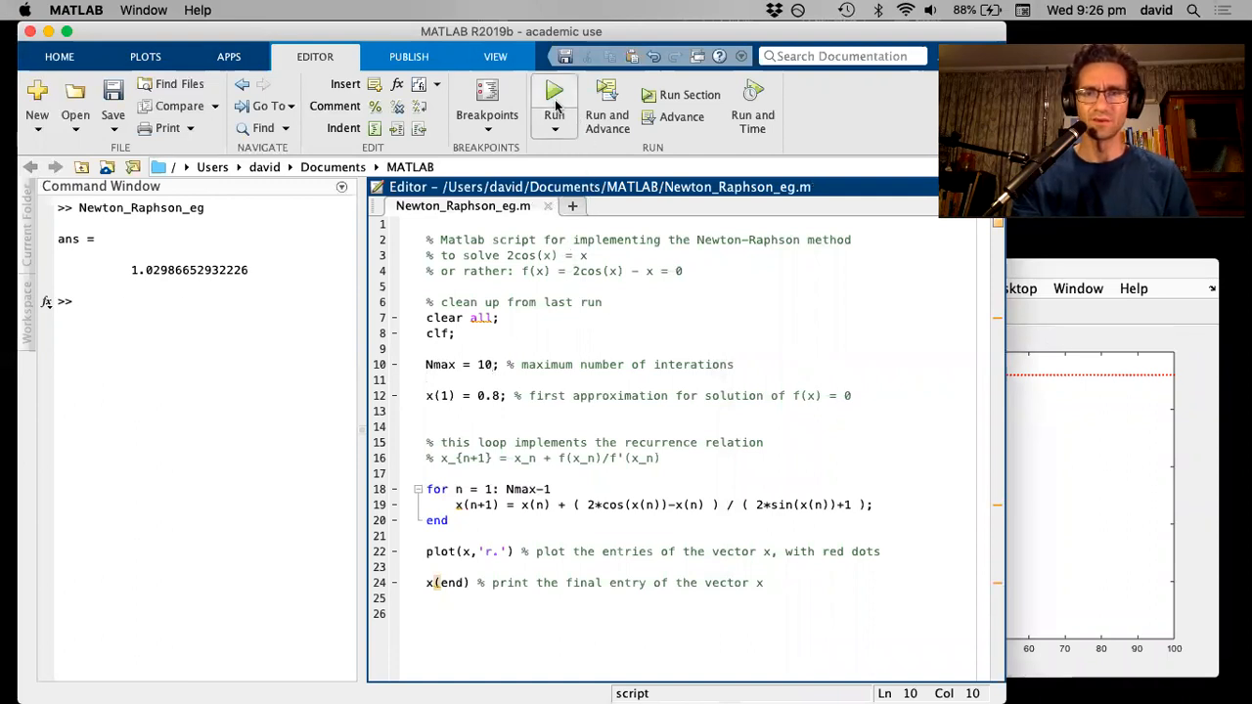
click(554, 97)
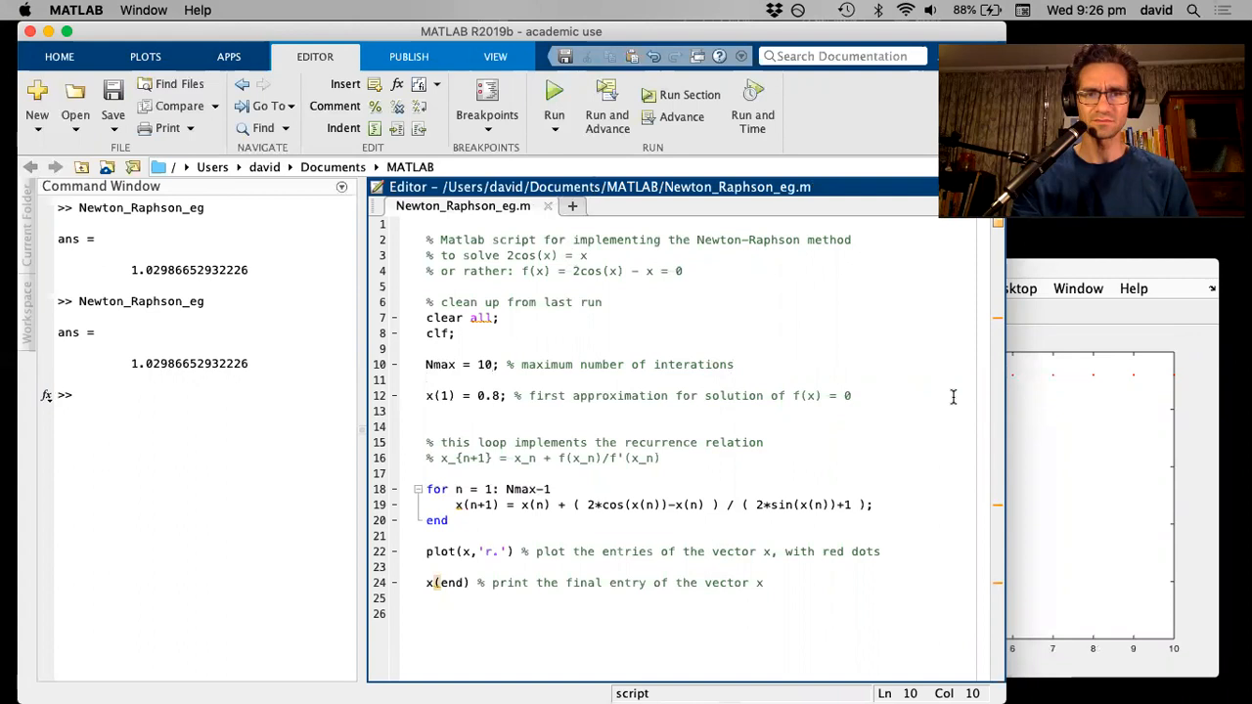
mouse_move(1120, 298)
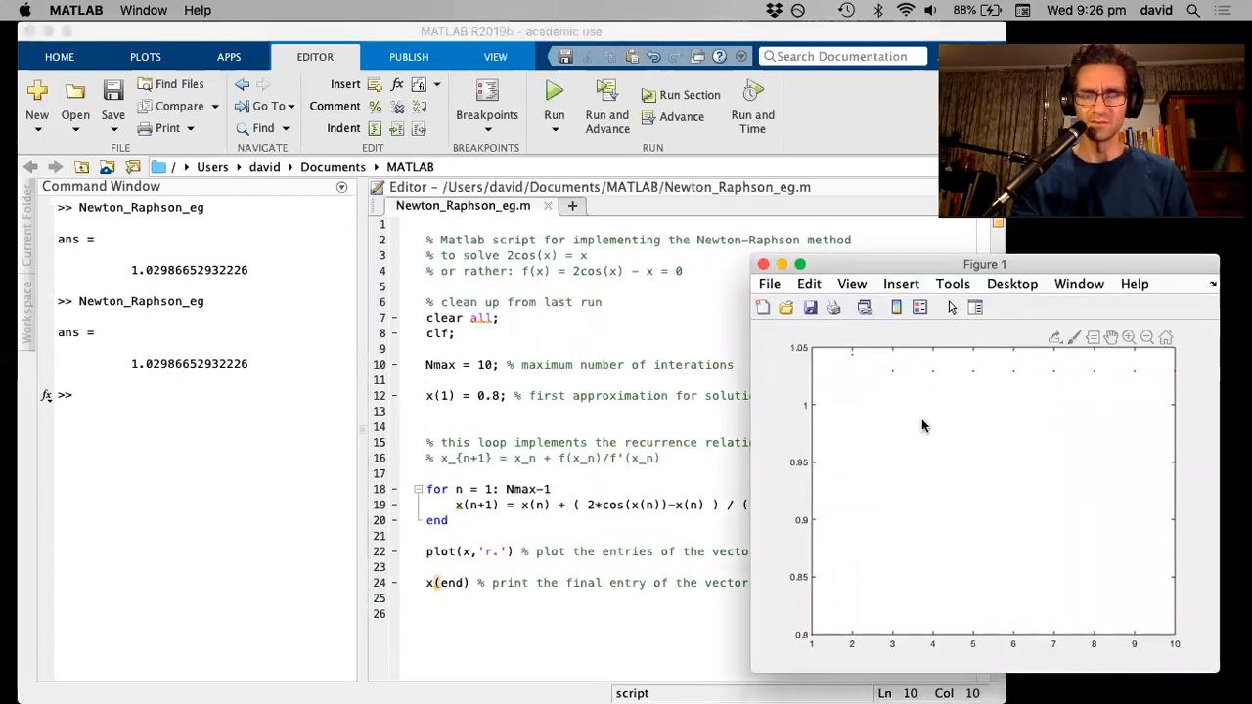
mouse_move(821, 587)
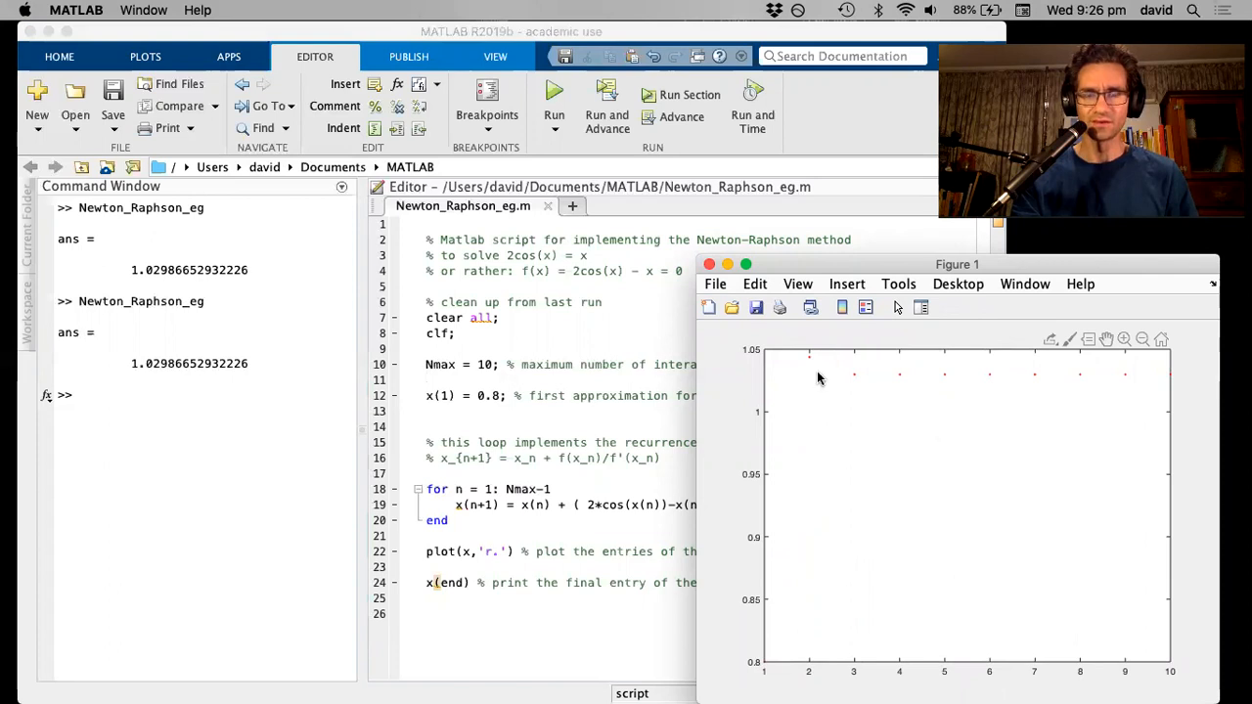
mouse_move(809, 361)
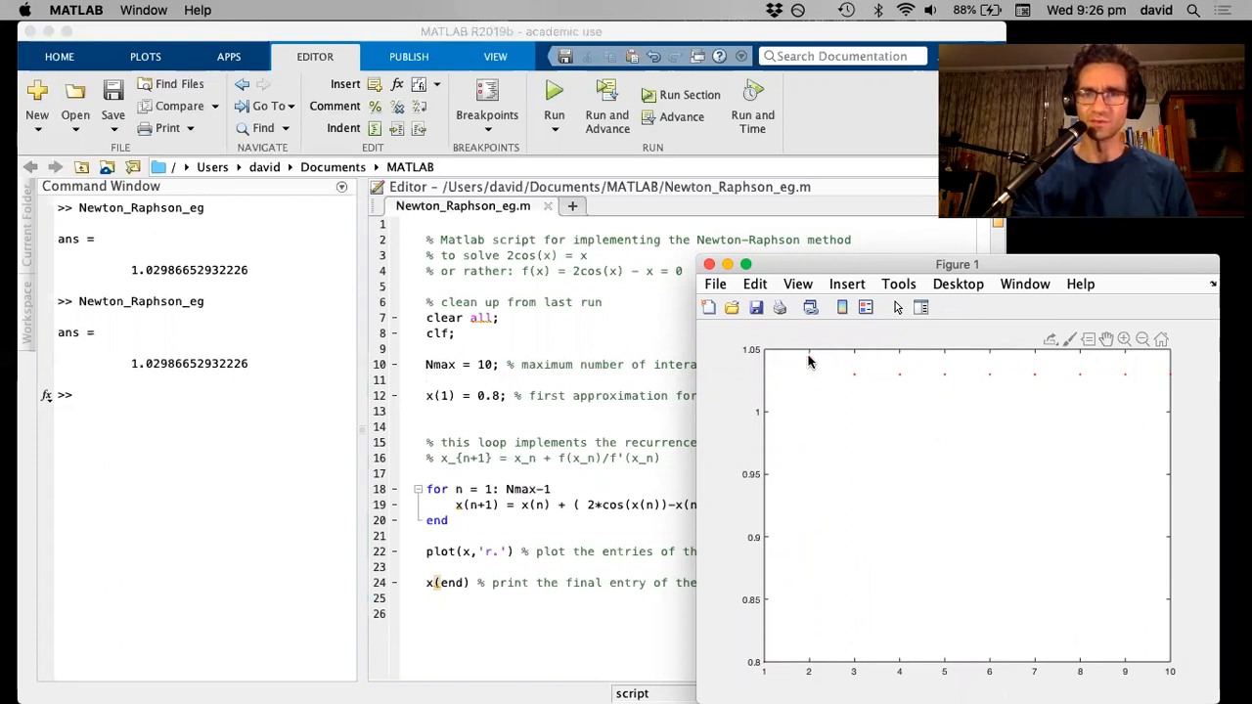
mouse_move(637, 380)
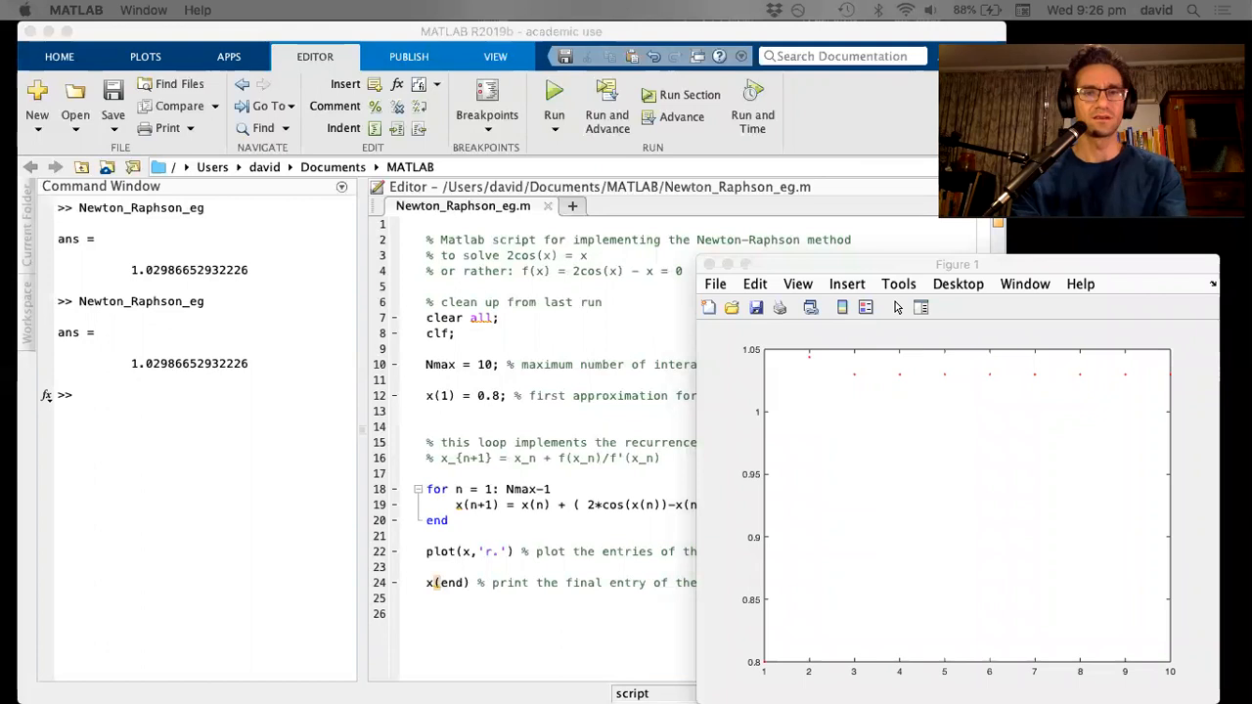
mouse_move(132, 409)
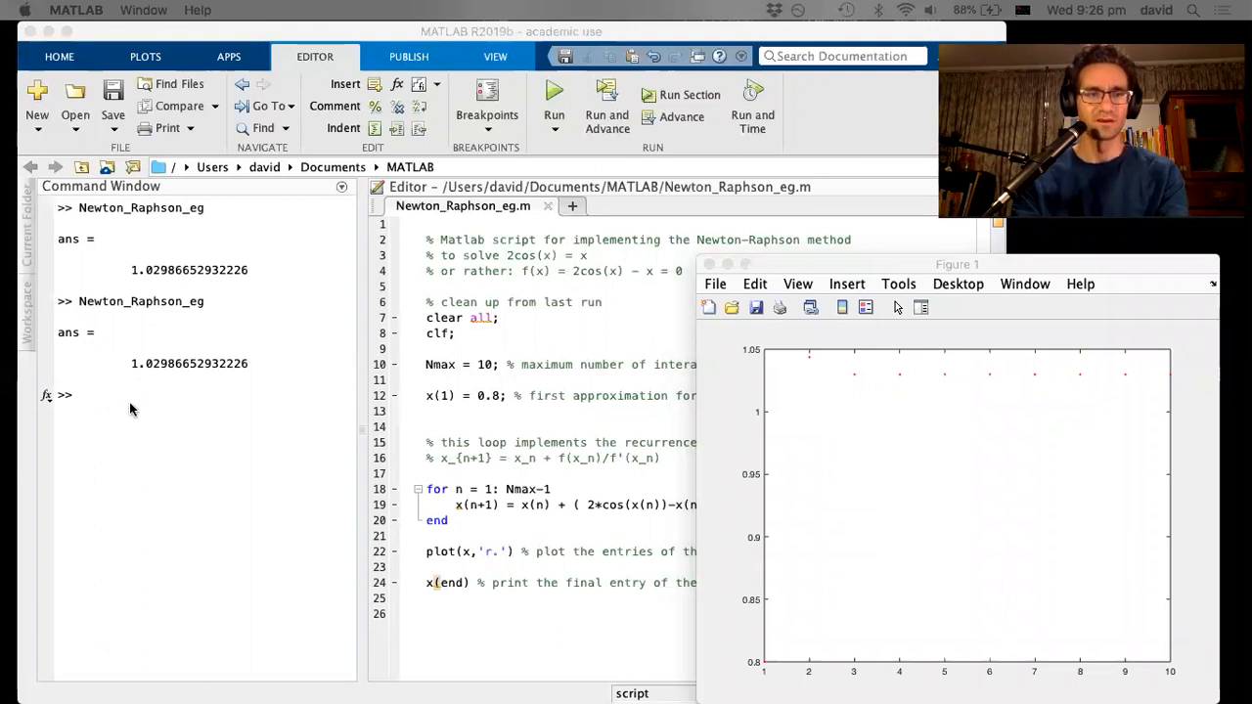
Step: Switch the display to format short g and run the script, showing 1.0299
text(format short g)
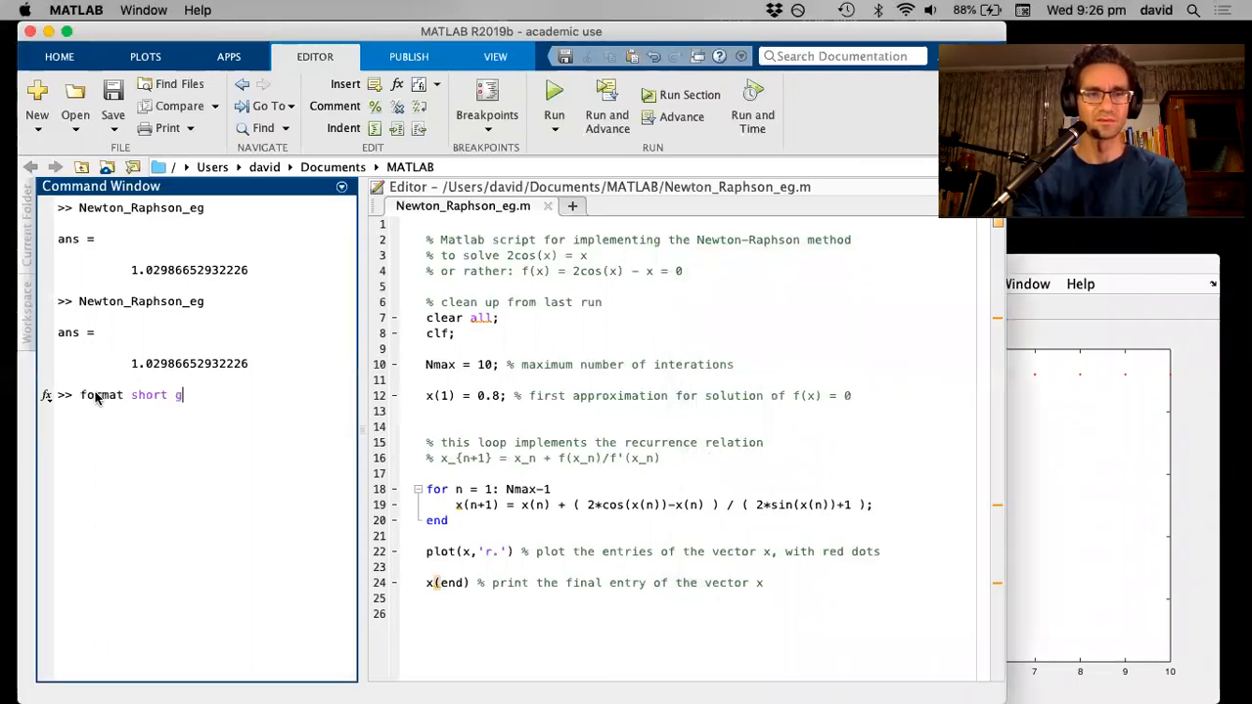
key(Return)
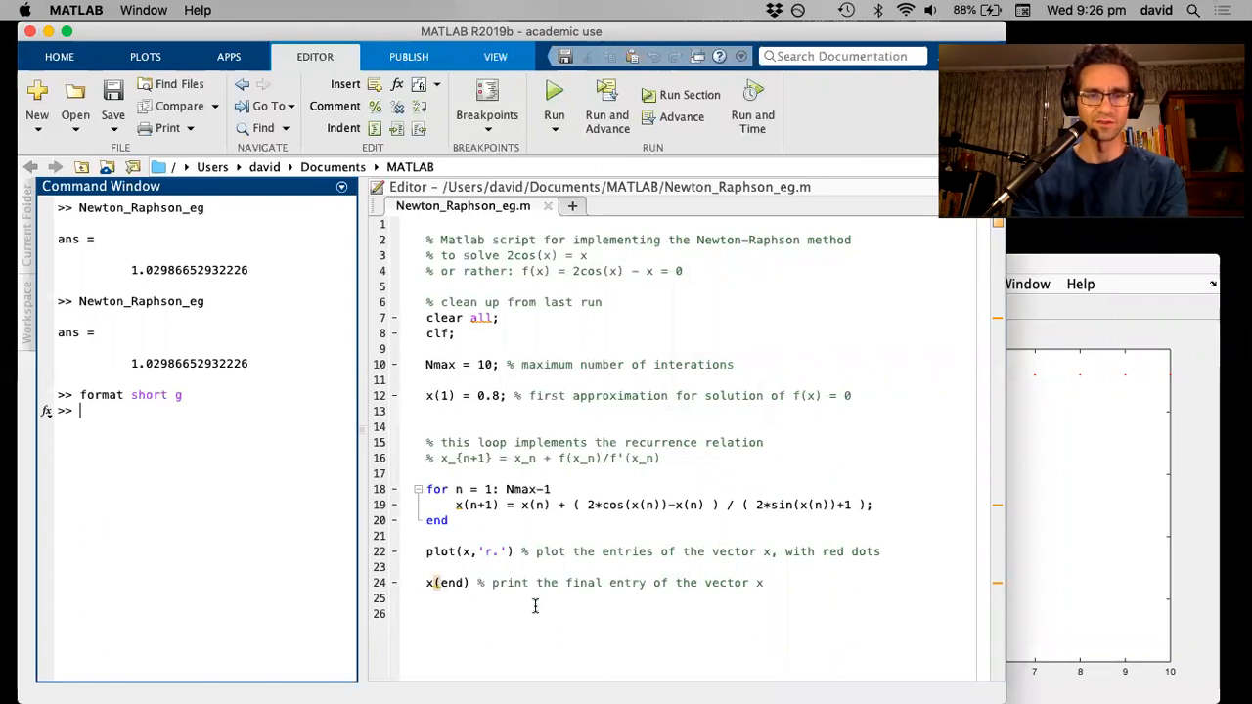
click(553, 90)
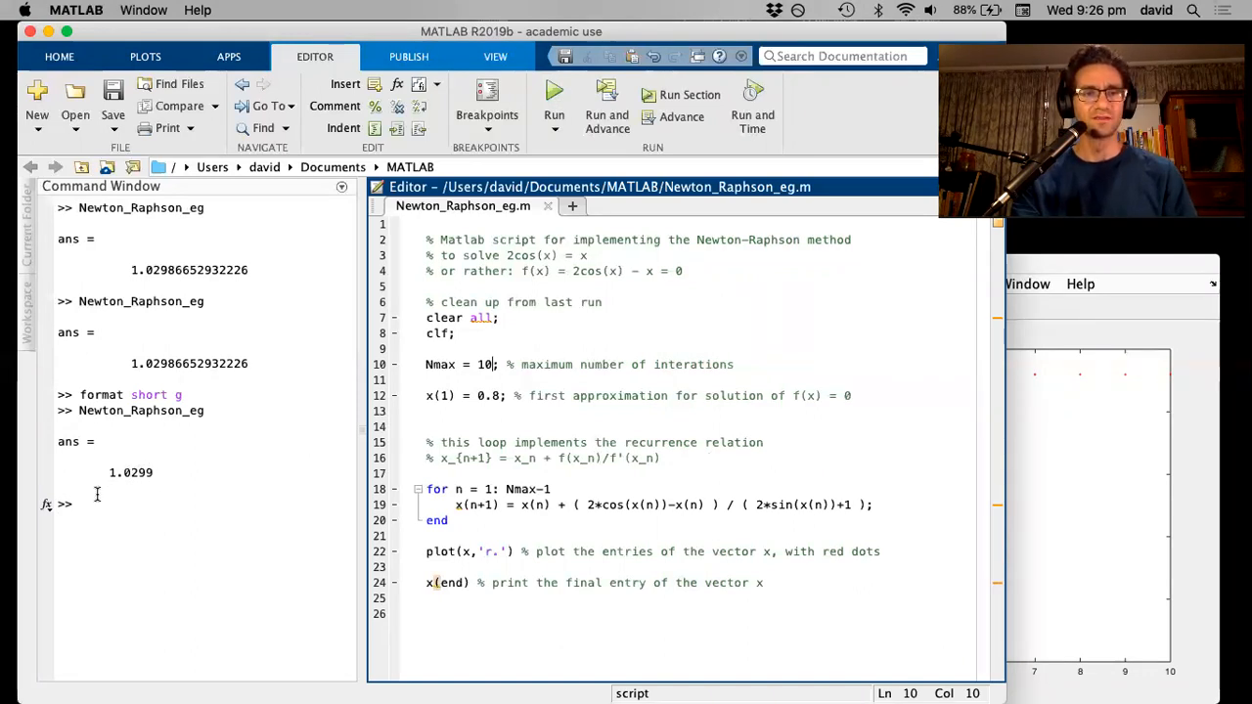
Step: Return to format long g and rerun, printing 1.02986652932226
text(fo)
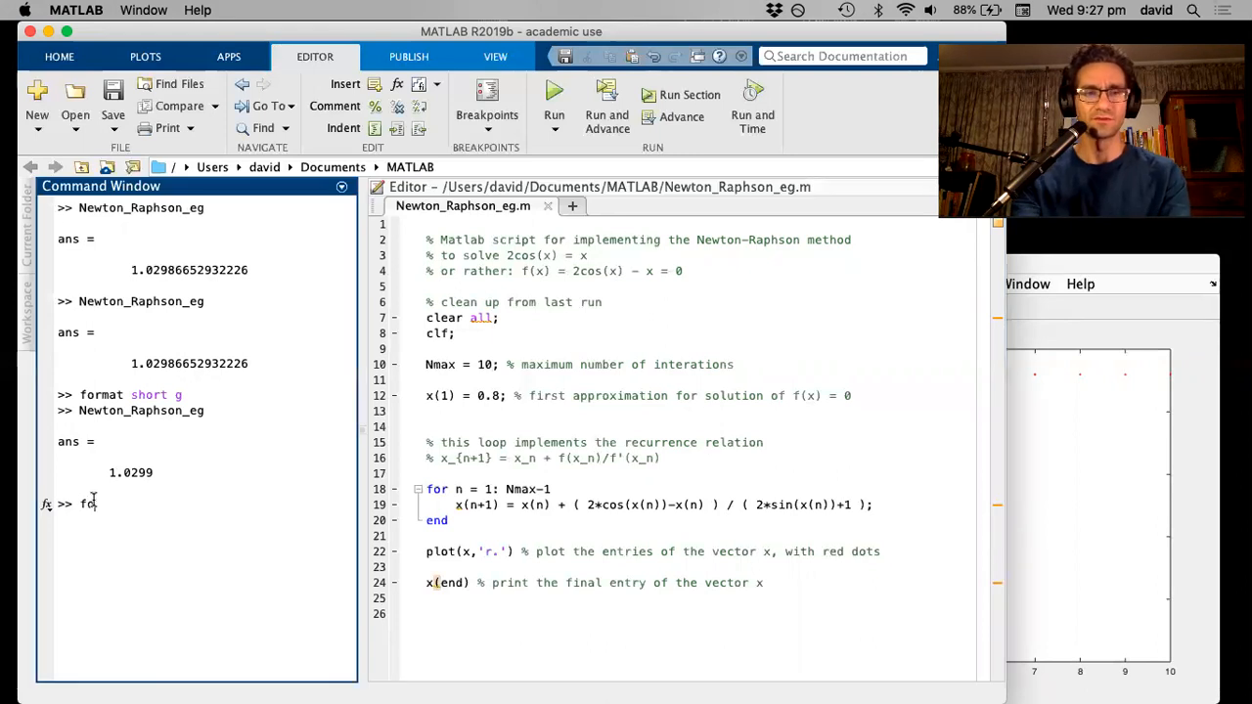
text(rmat long g)
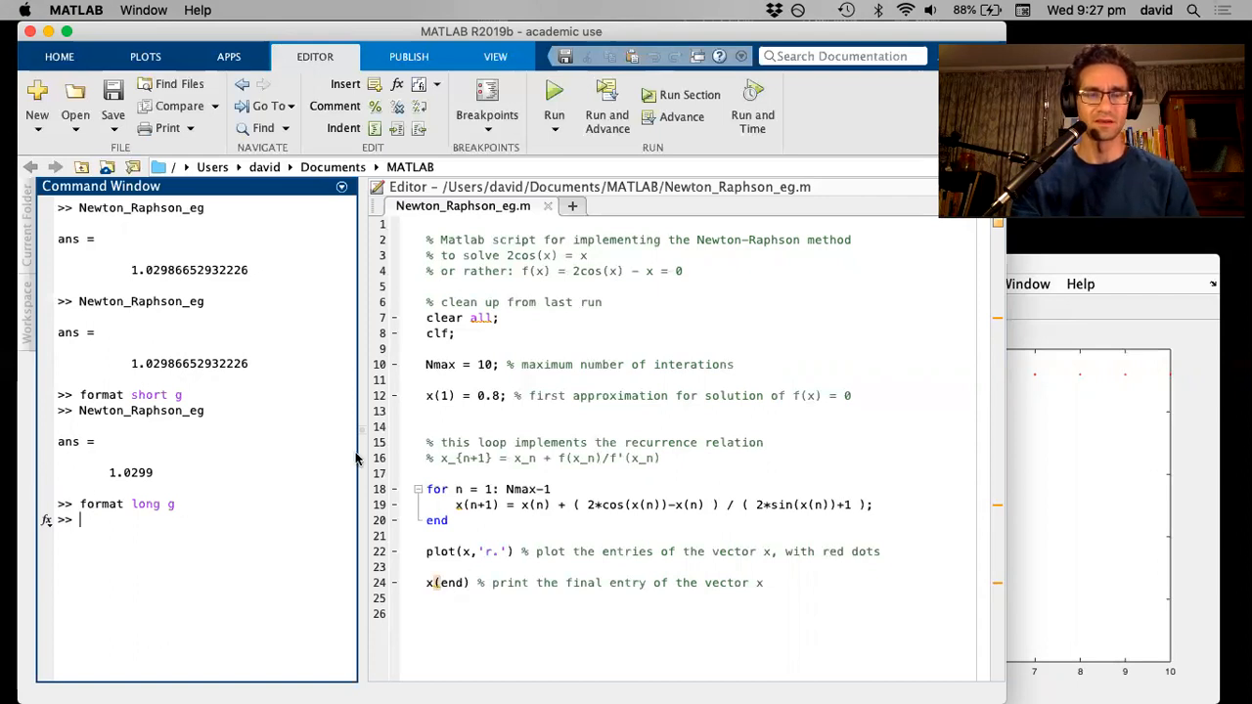
click(553, 95)
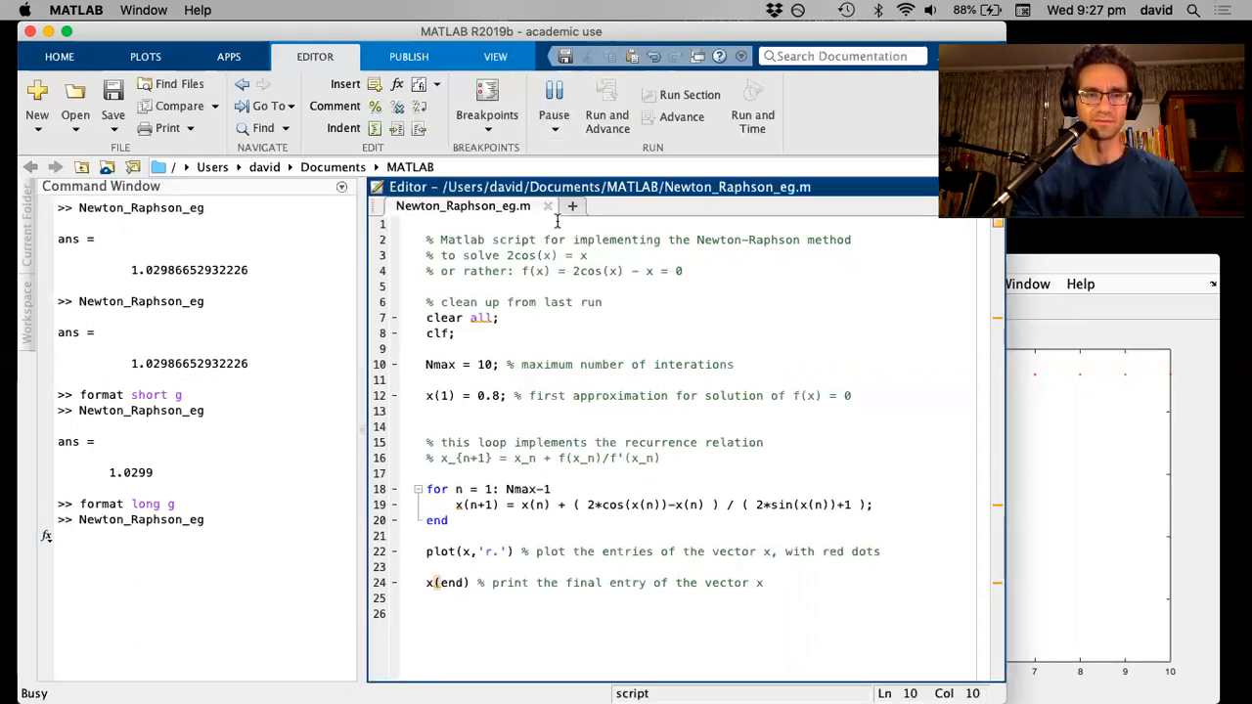
click(553, 95)
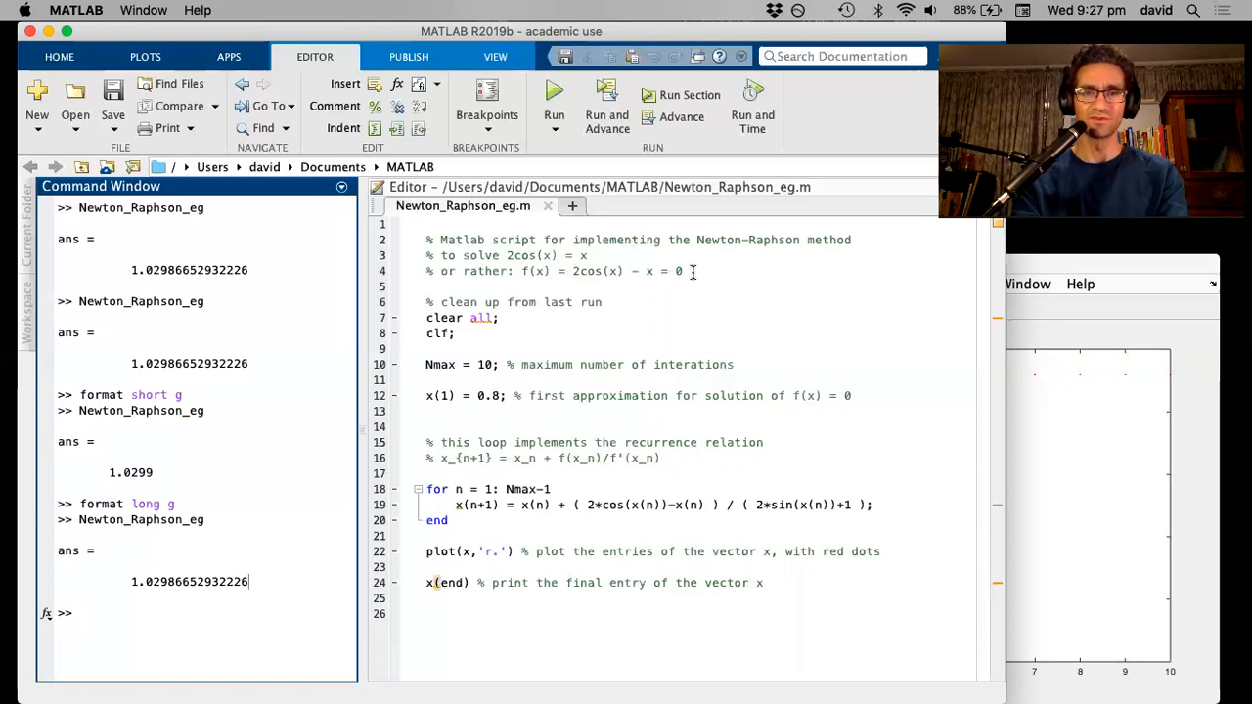
Step: Make '??? = 0' the equation comment, clear the 0.8 guess, use f(x)/f'(x), set Nmax 100
click(685, 271)
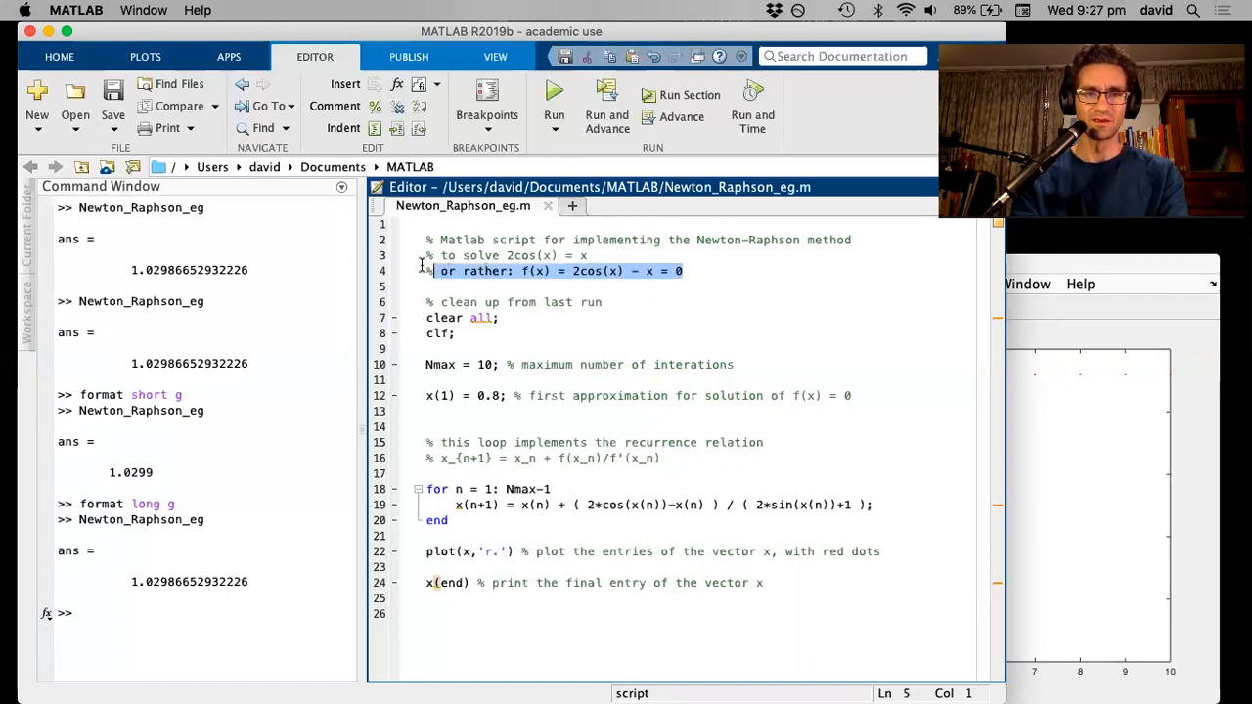
click(506, 255)
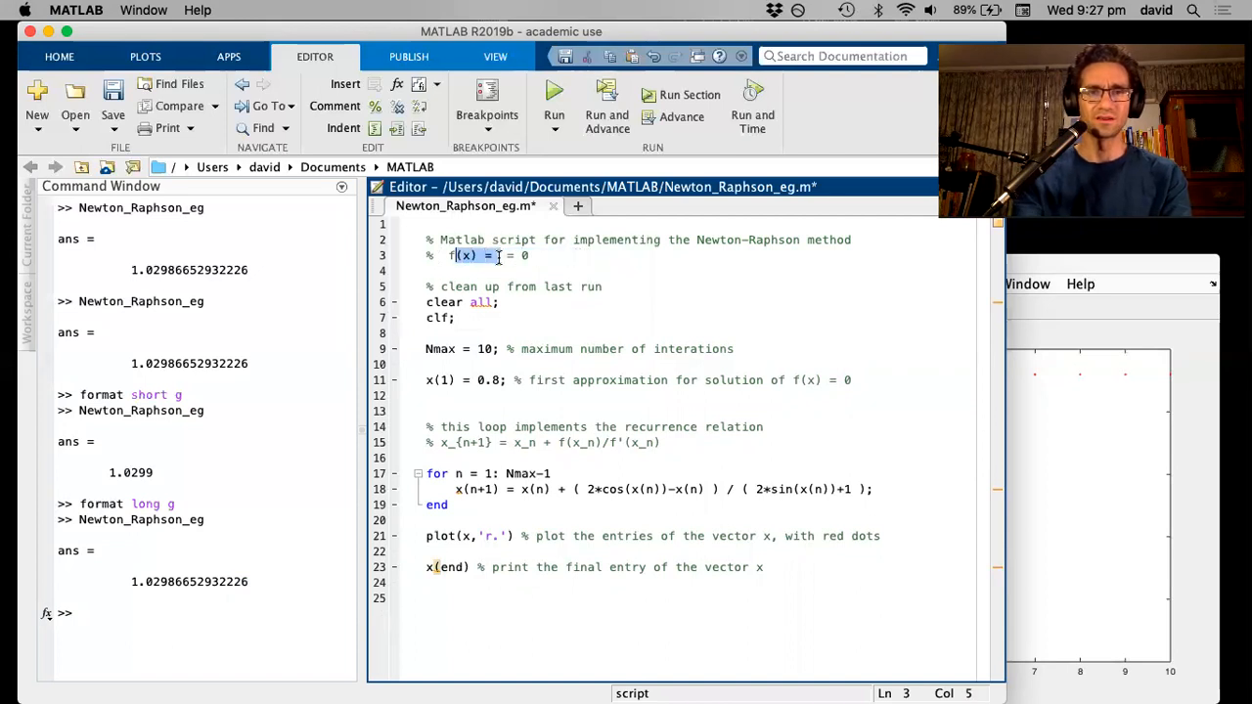
text(???)
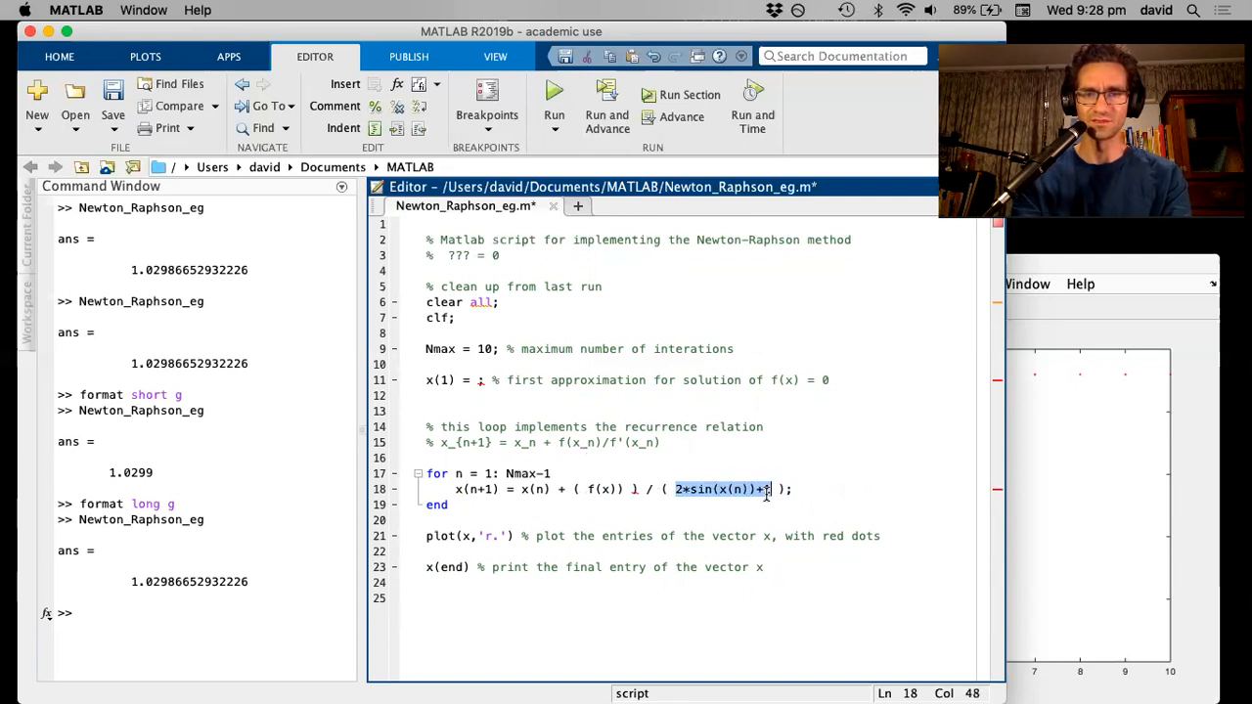
text(f')
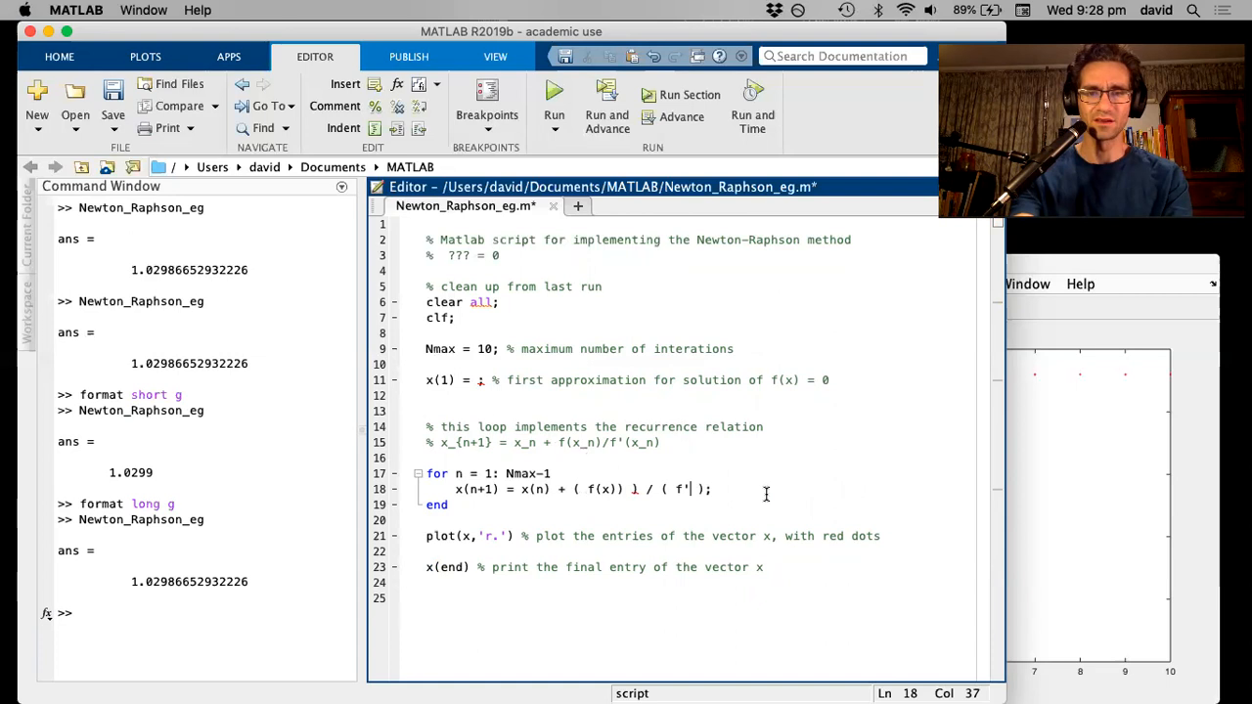
text((x))
click(582, 349)
text(0)
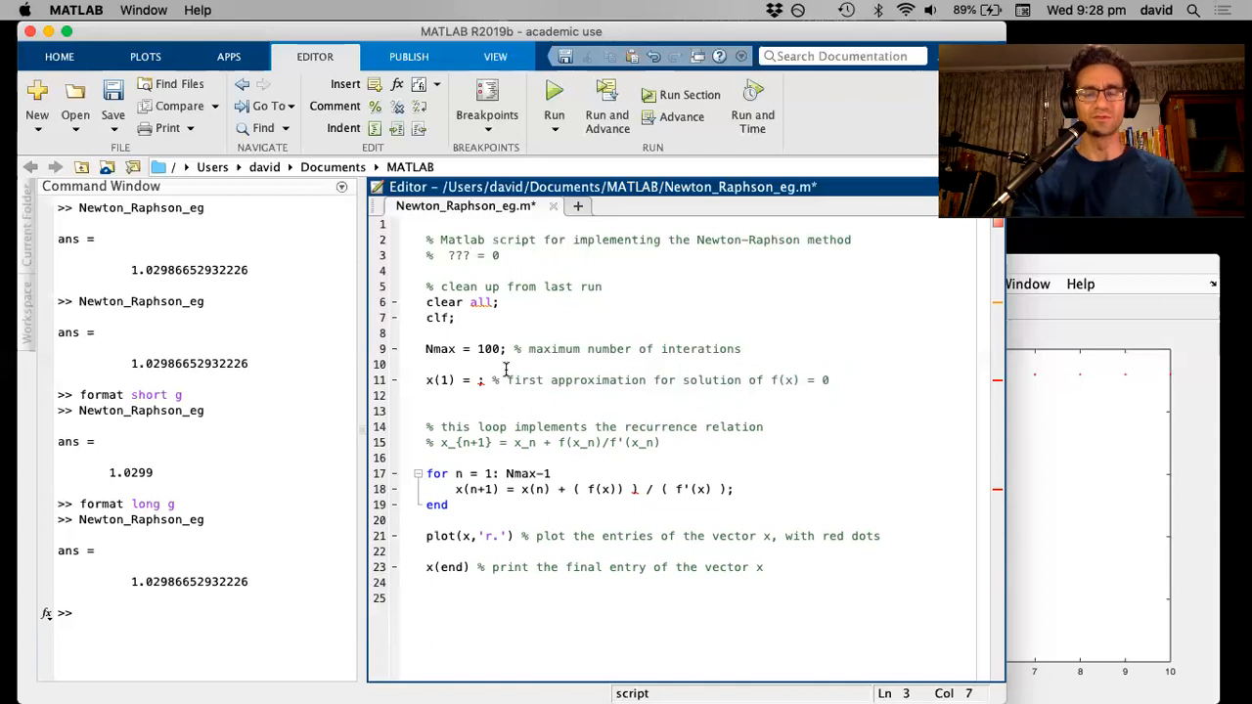
Step: Replace the ??? placeholder with x^3 - x^2 -x - 17 in the equation comment
key(Backspace)
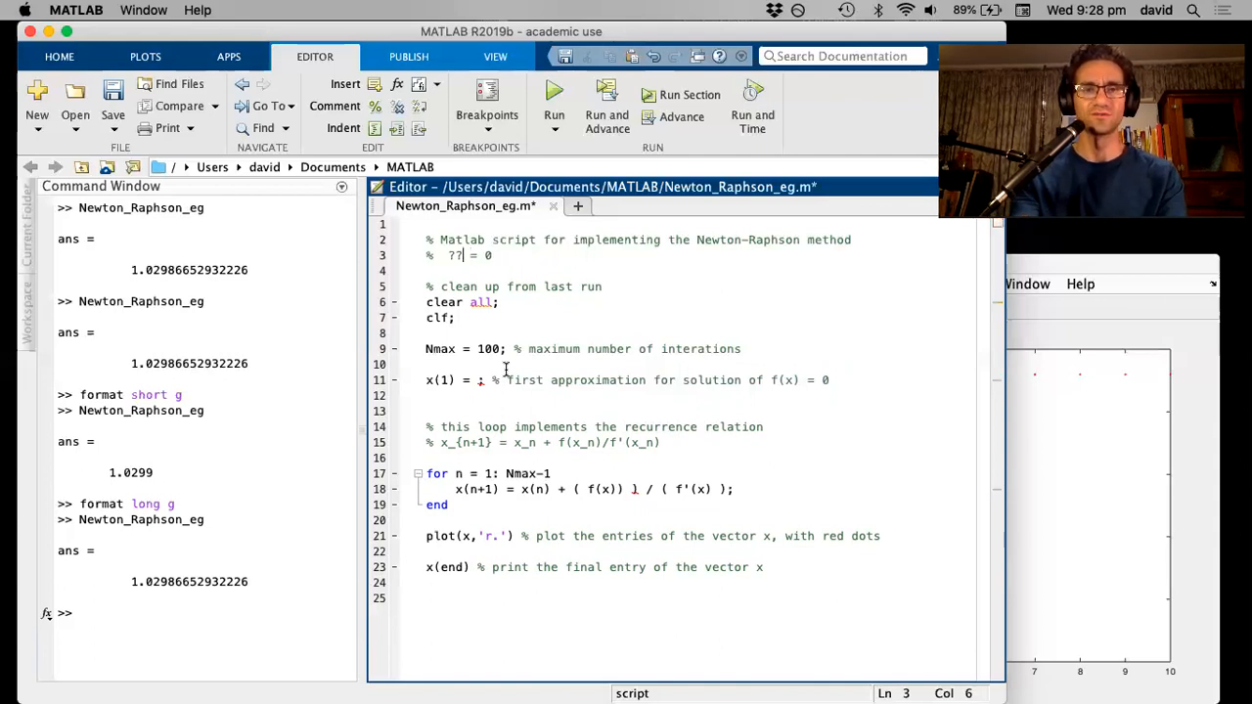
text(x)
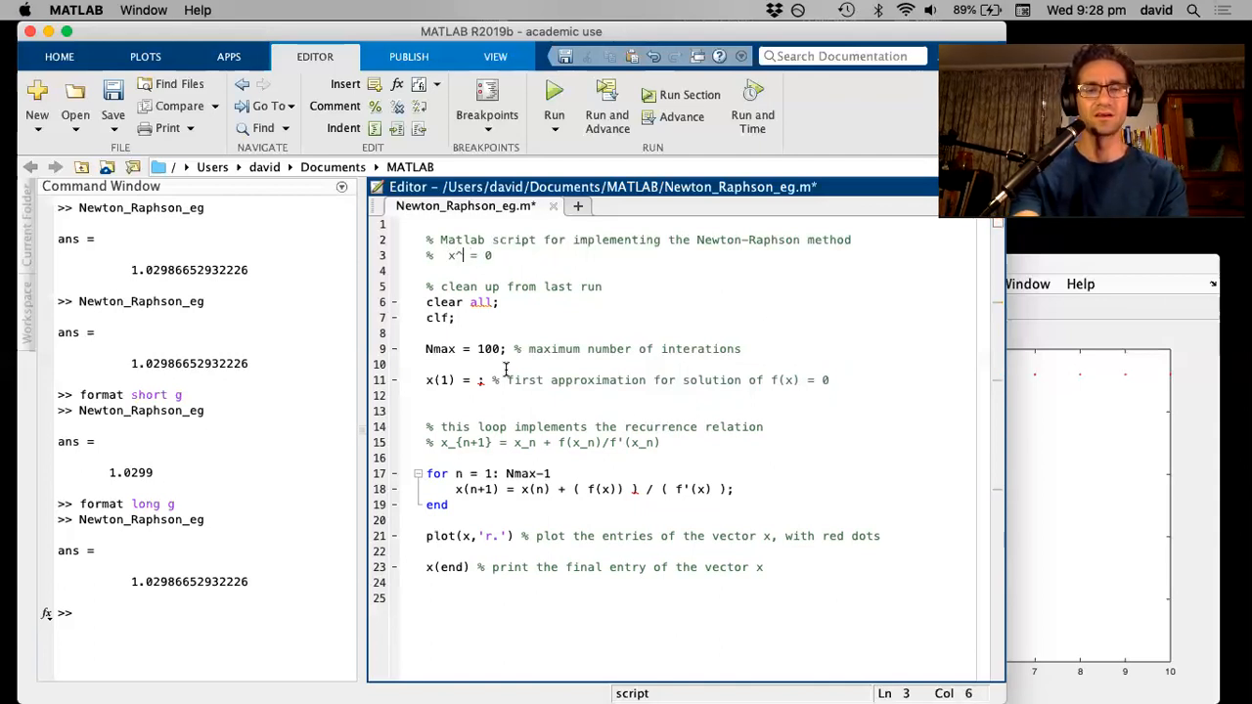
text(^3 -)
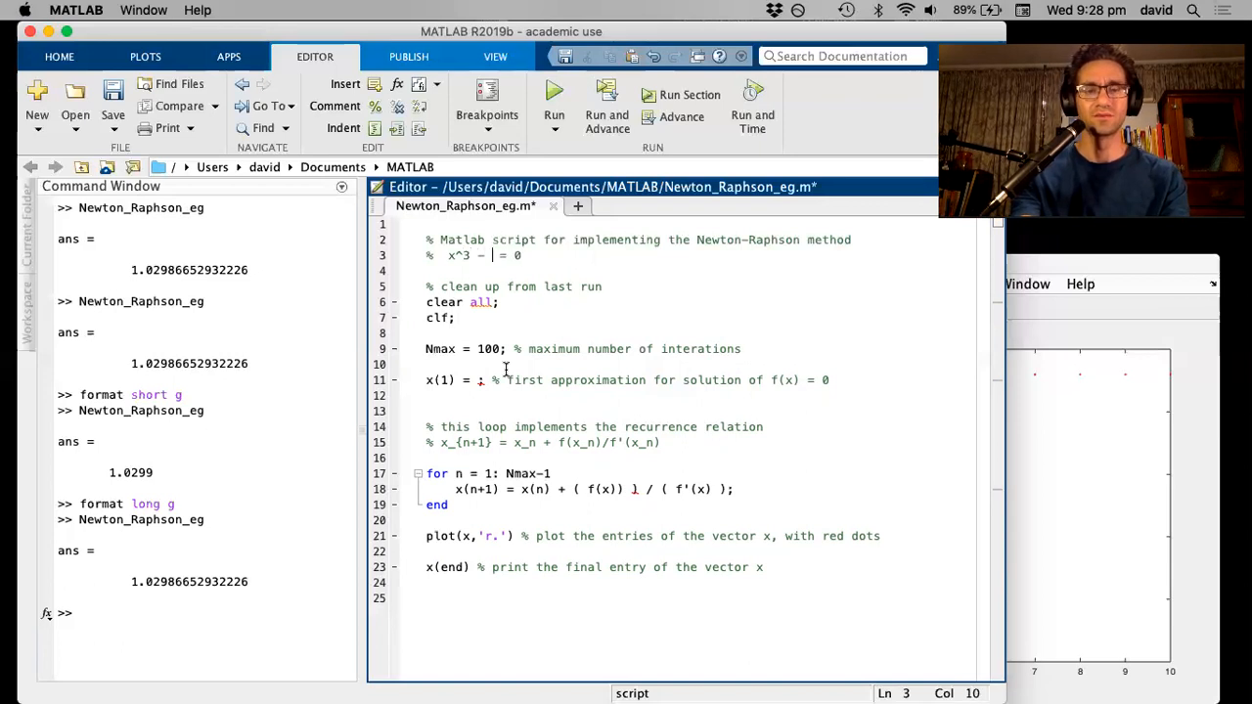
text(x)
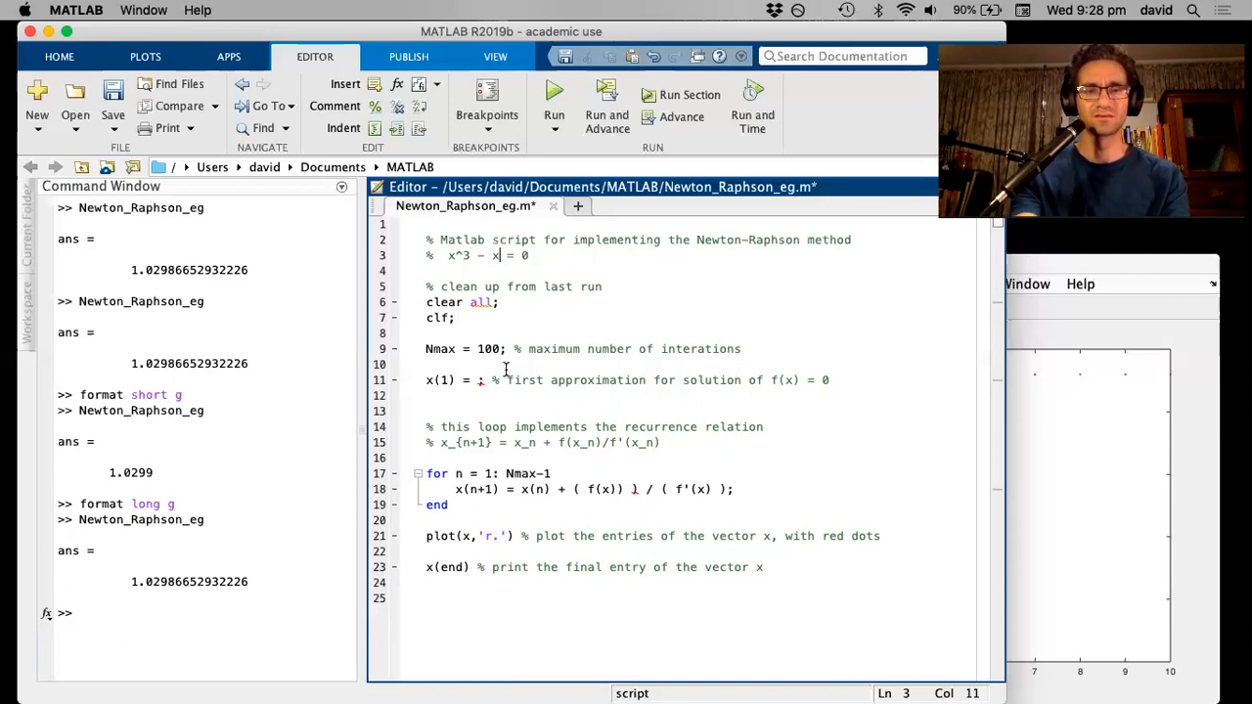
text(^2 -x)
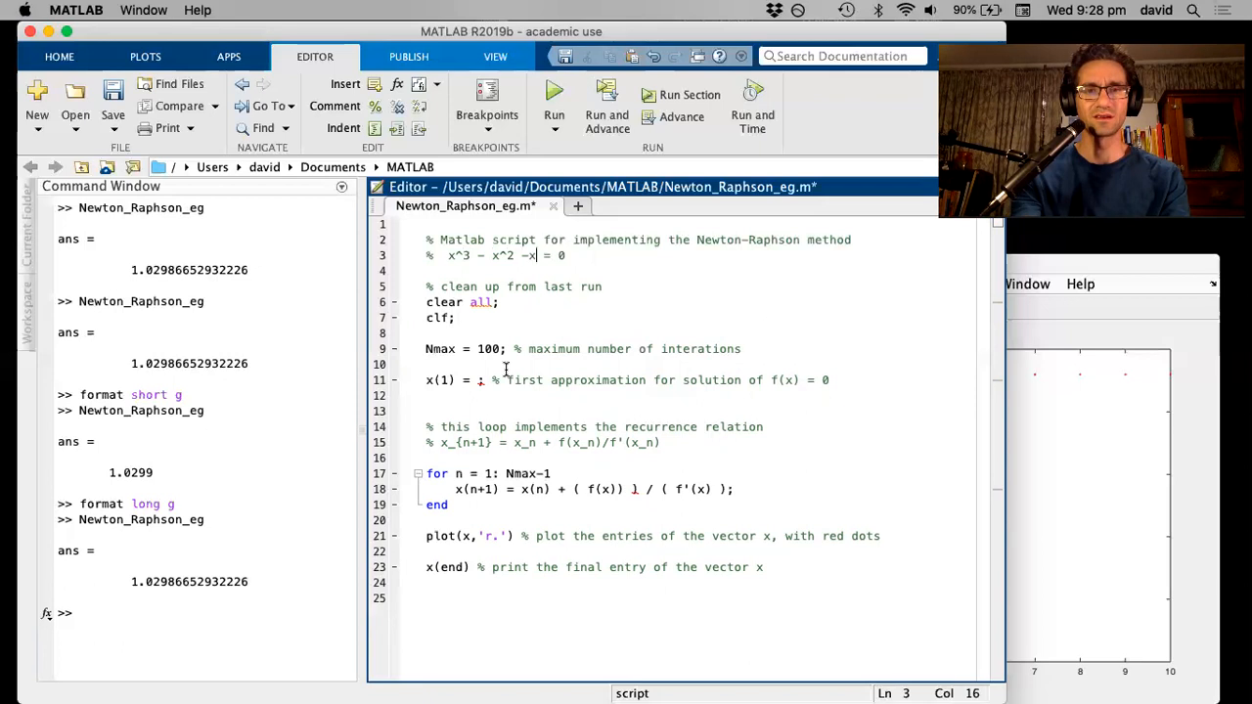
text(- 1)
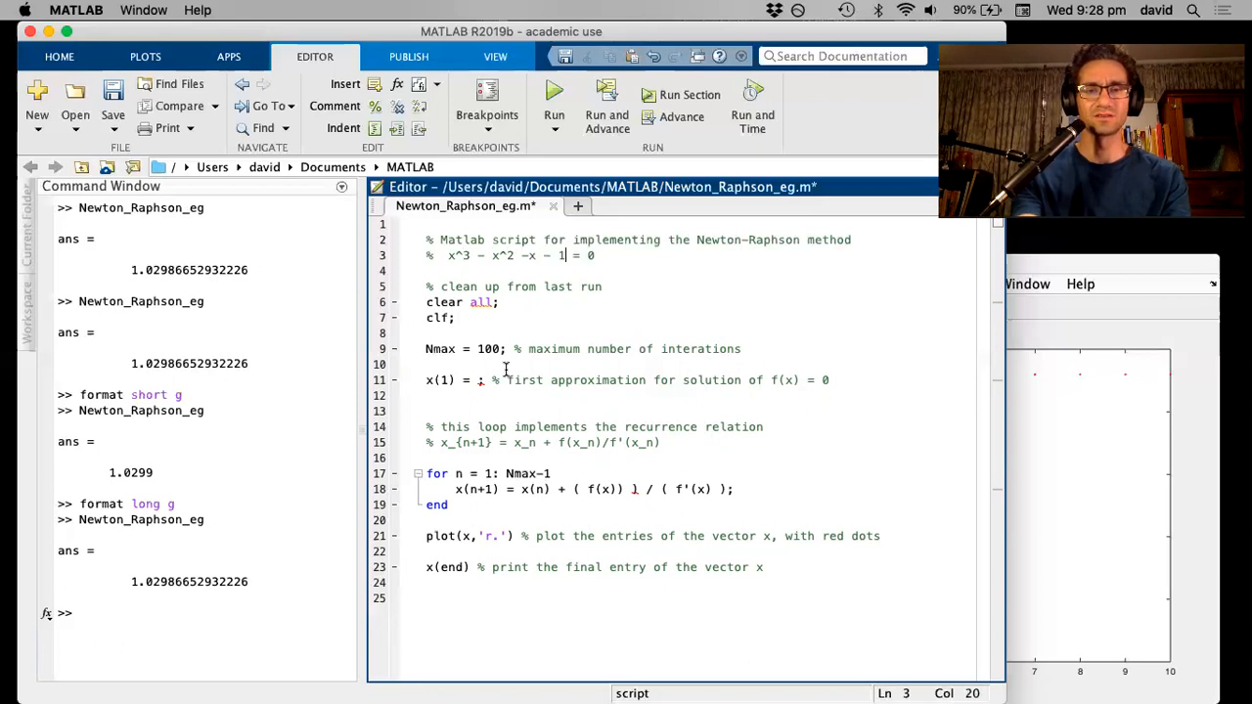
text(7)
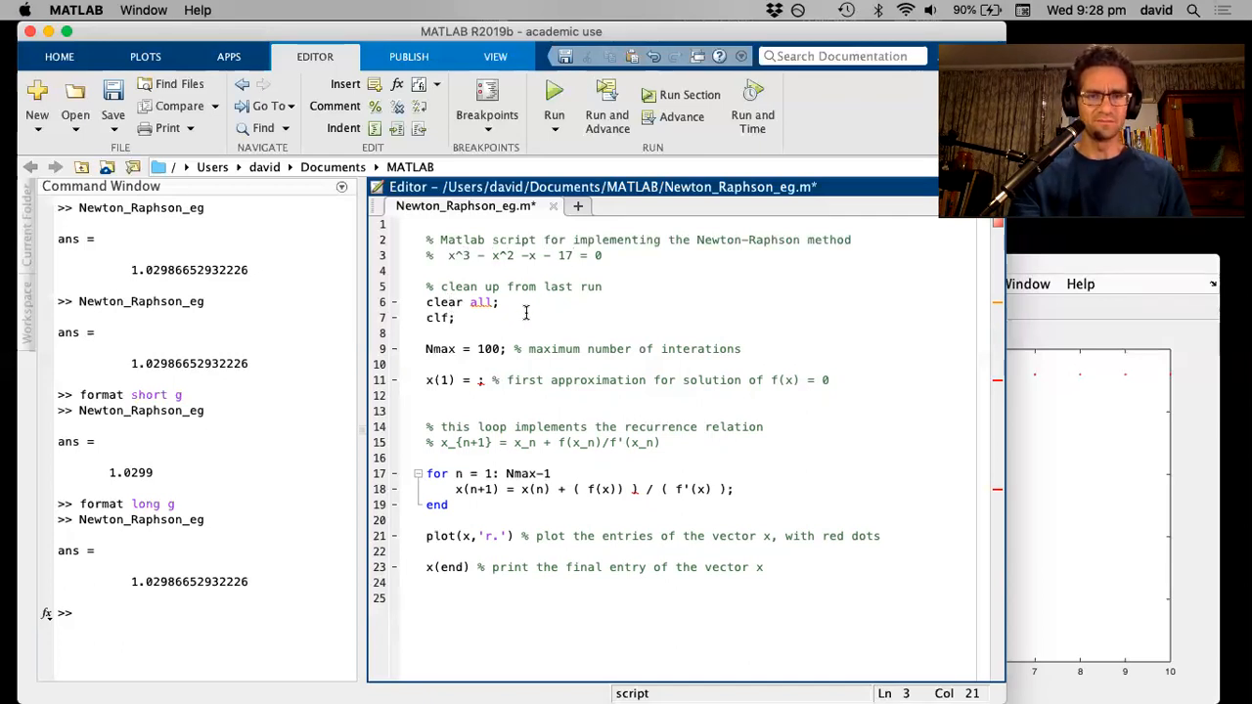
click(478, 379)
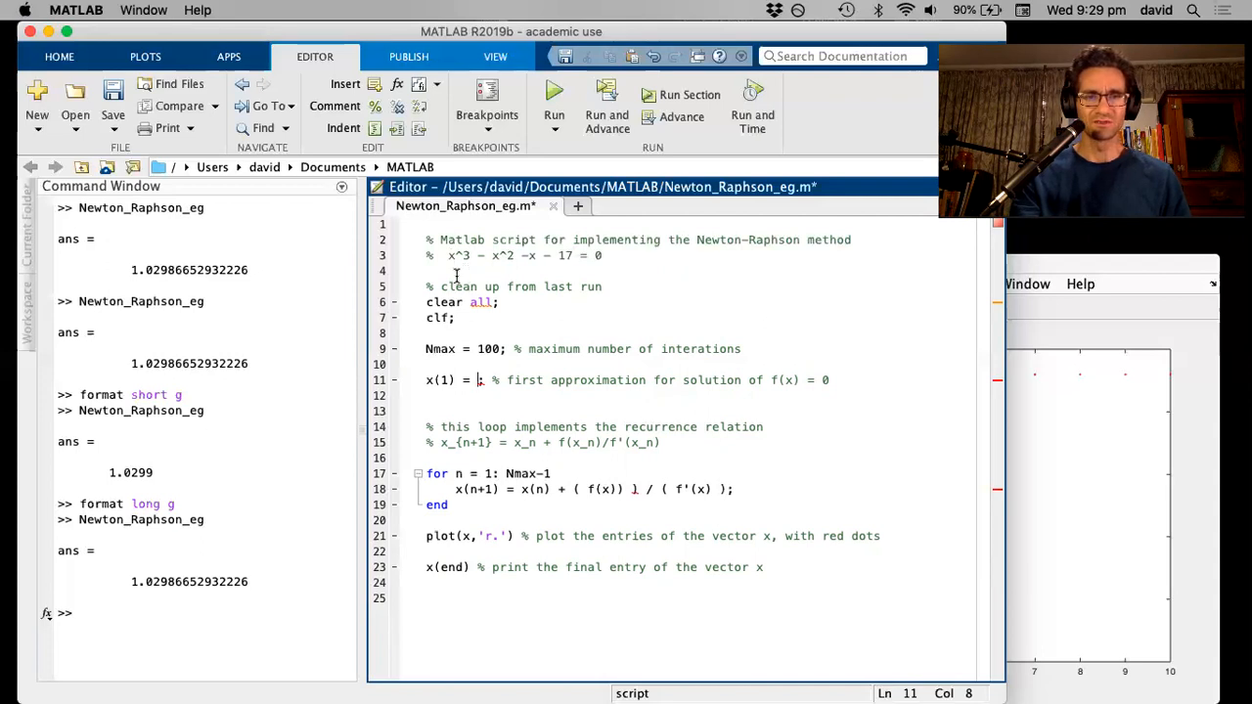
mouse_move(455, 264)
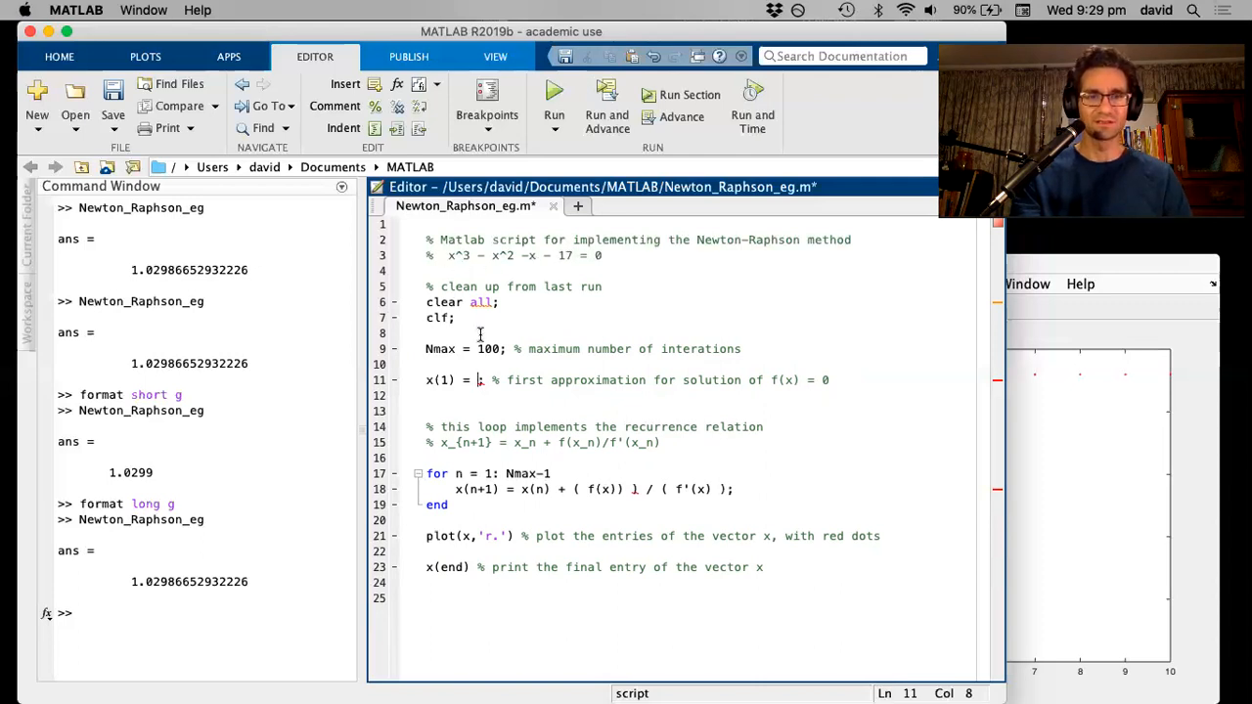
Step: Enter 2.5 as the first approximation x(1), replacing an initial 3
text(3)
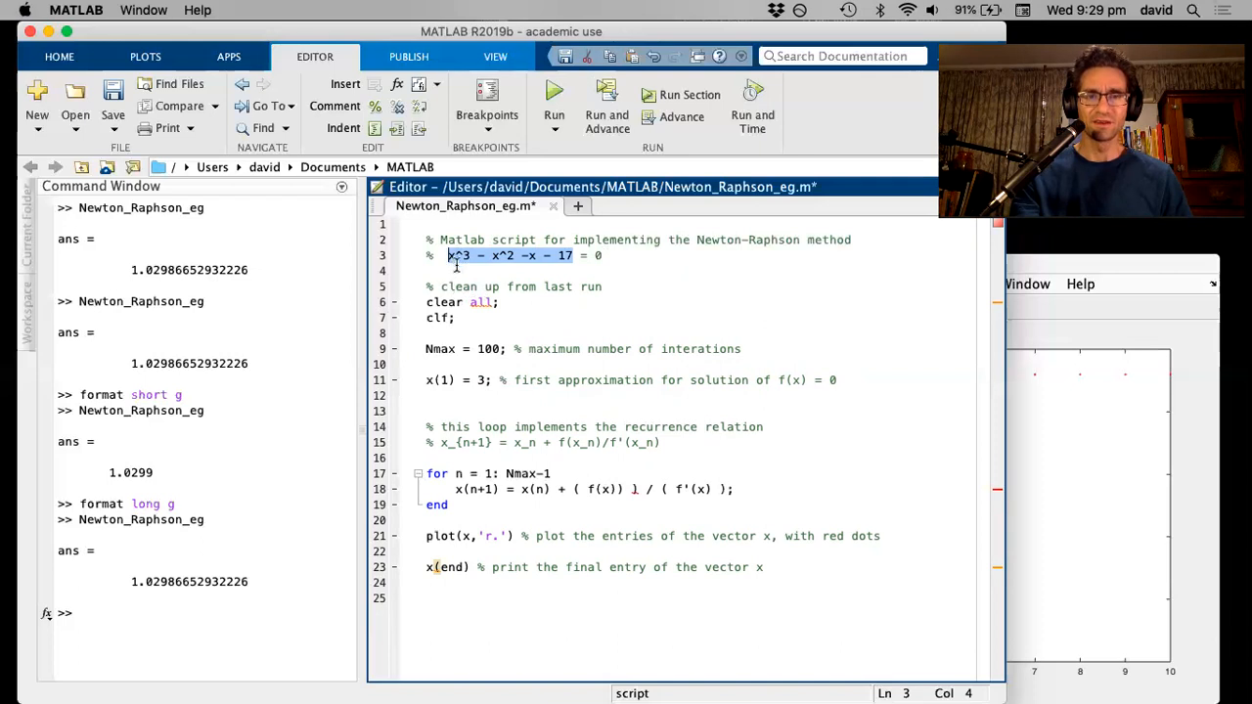
mouse_move(520, 271)
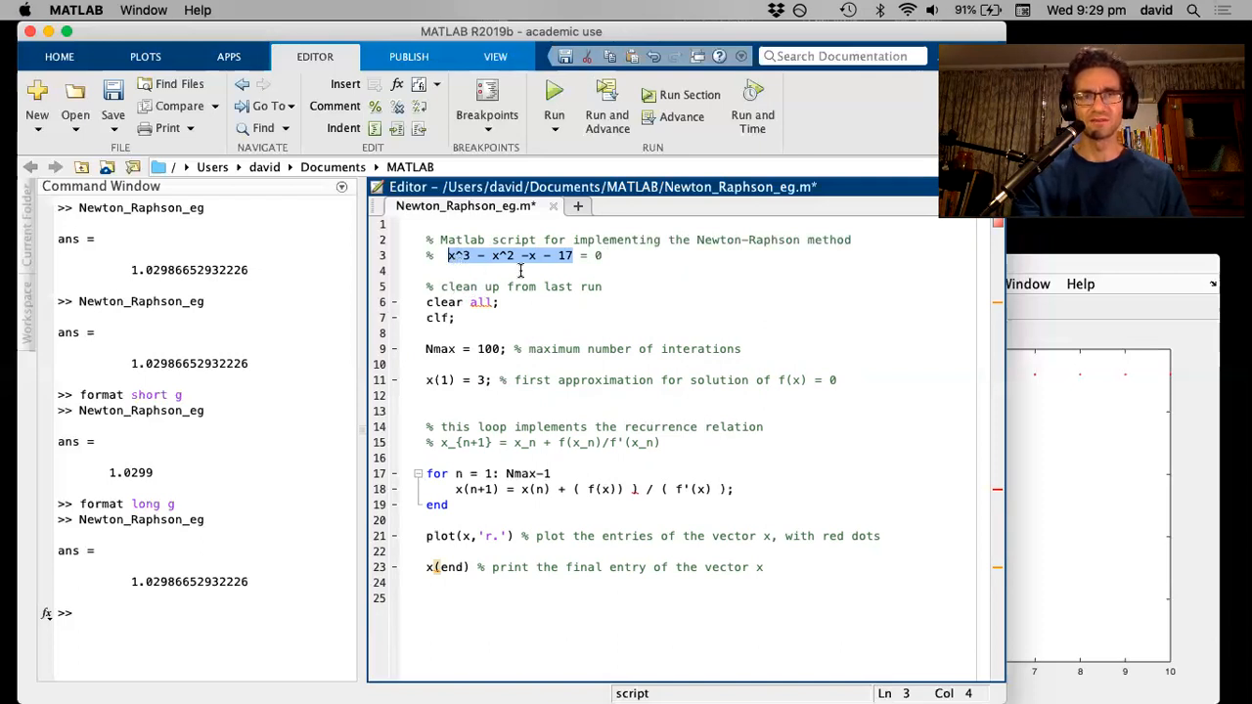
mouse_move(497, 321)
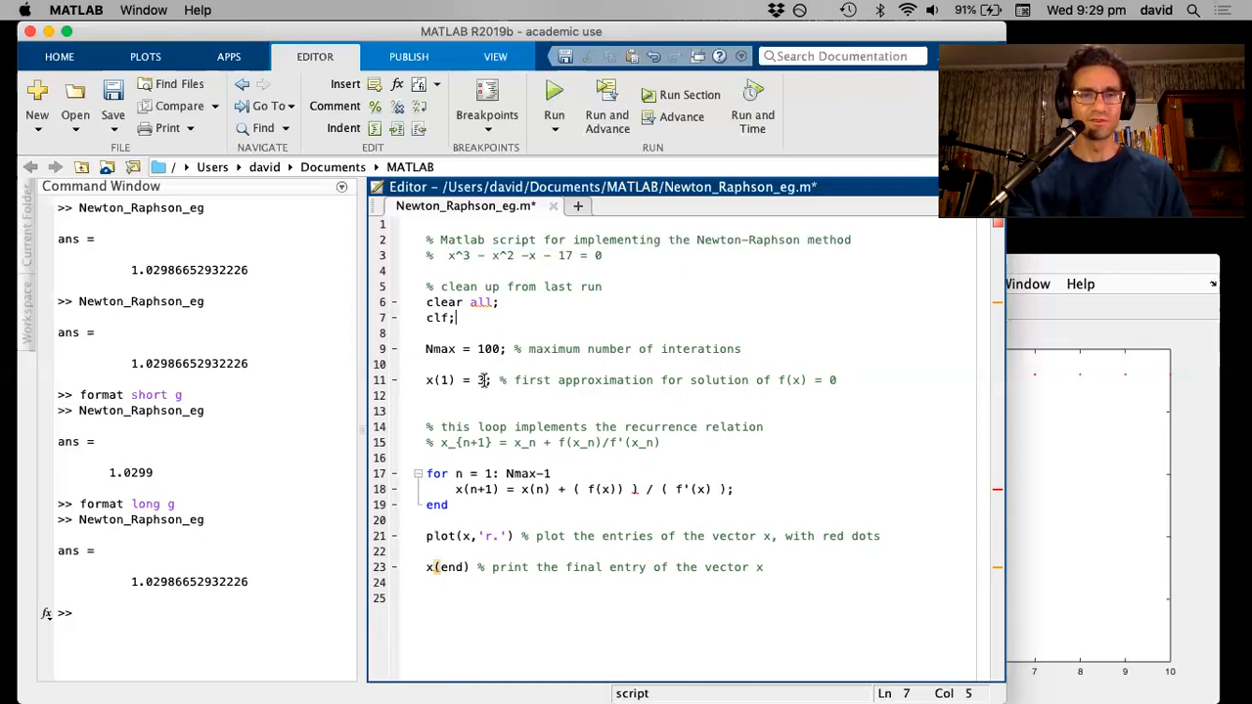
text(2.5)
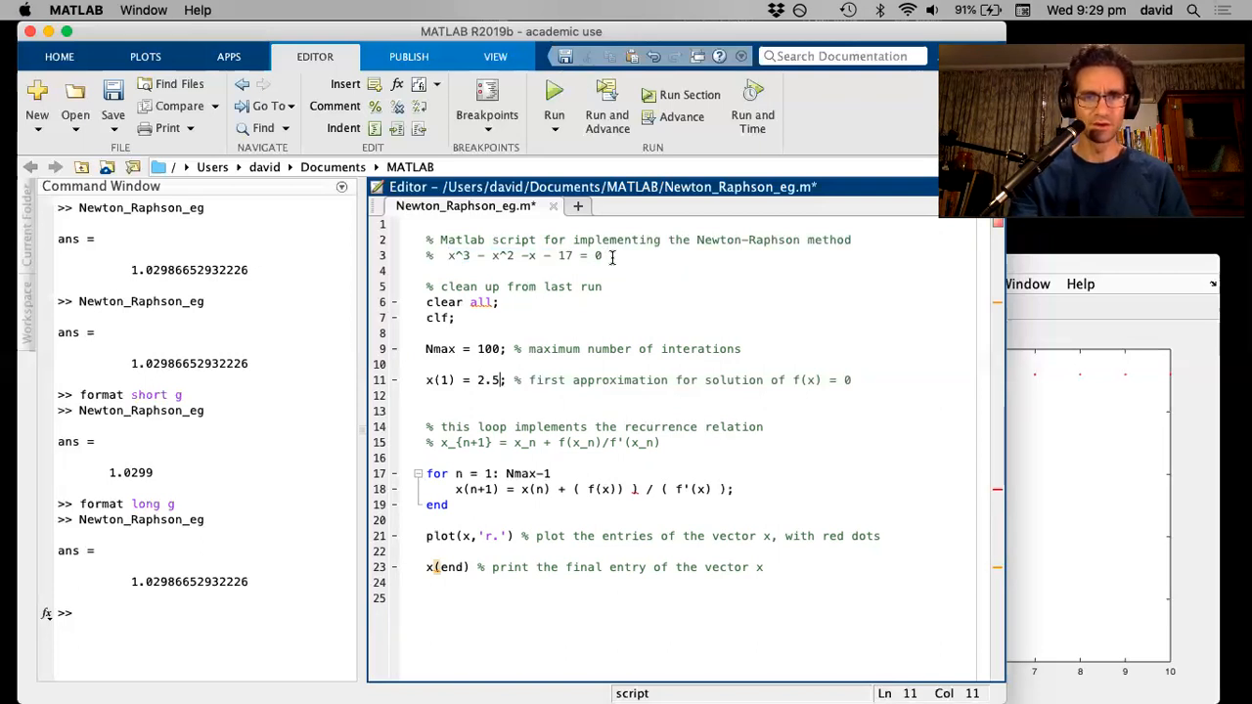
click(453, 255)
text(% f')
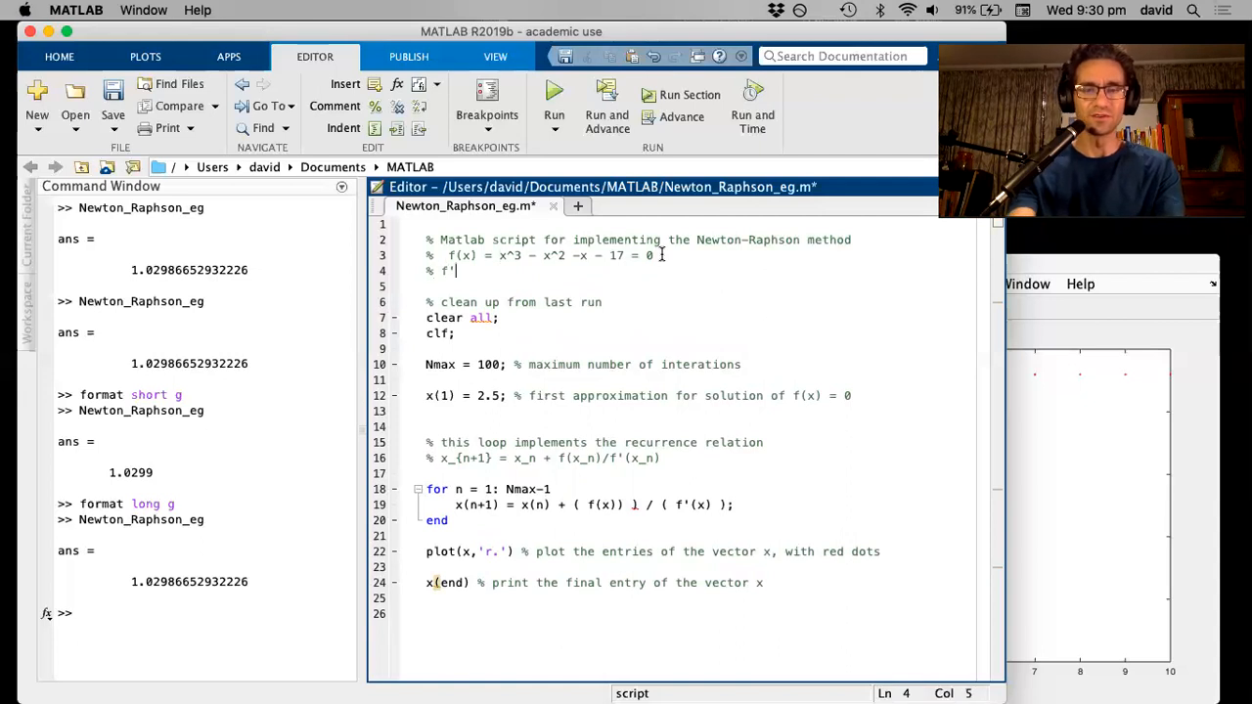
Step: Write the derivative comment f'(x) = 3*x^2 - 2*x - 1
text((x) =)
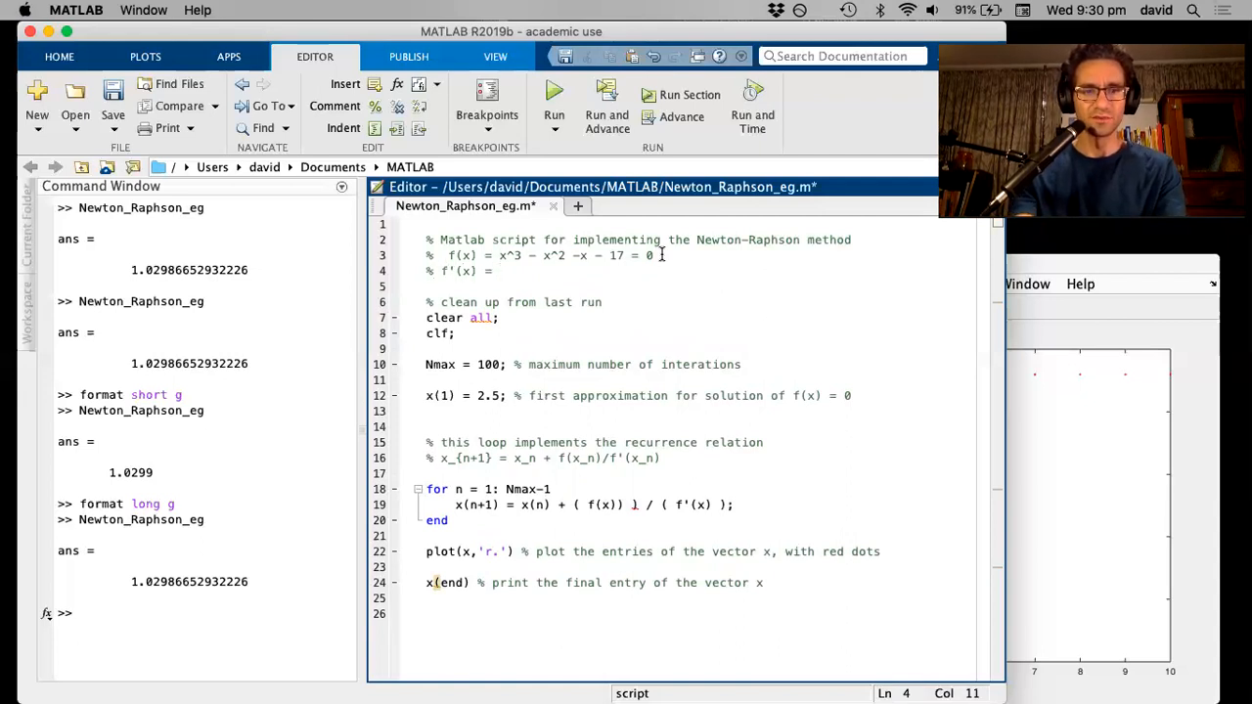
text(3*x^2)
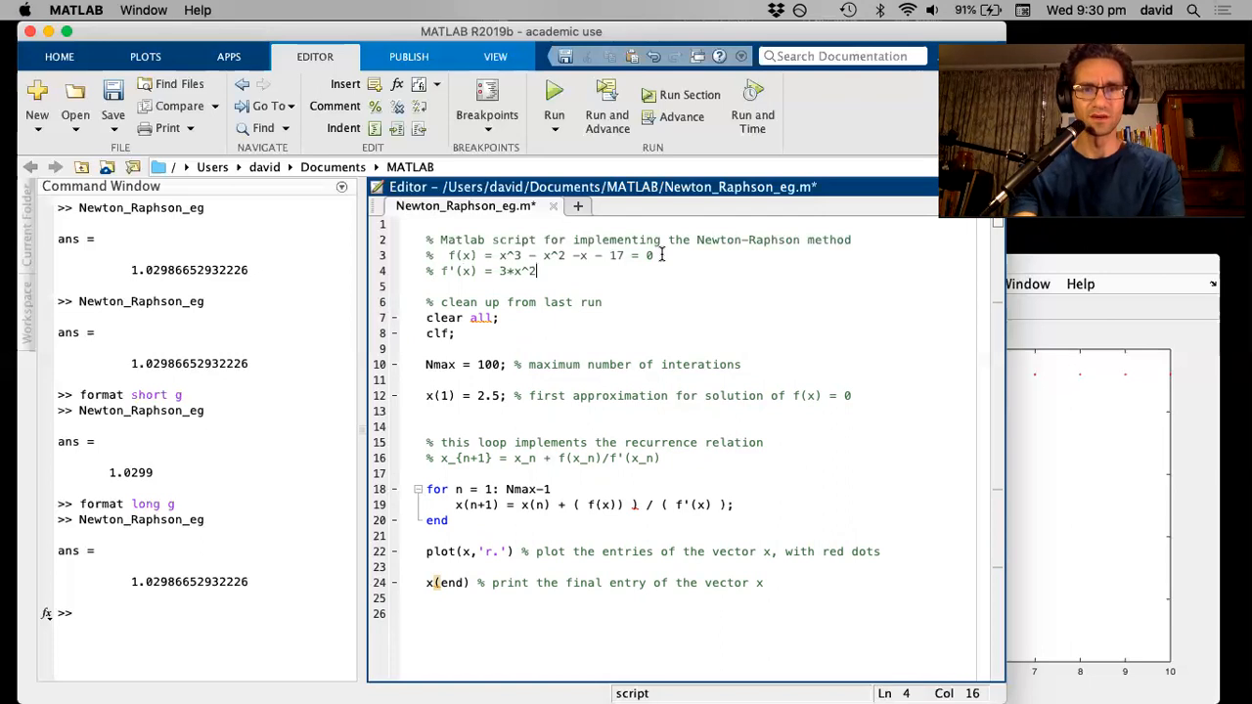
click(446, 271)
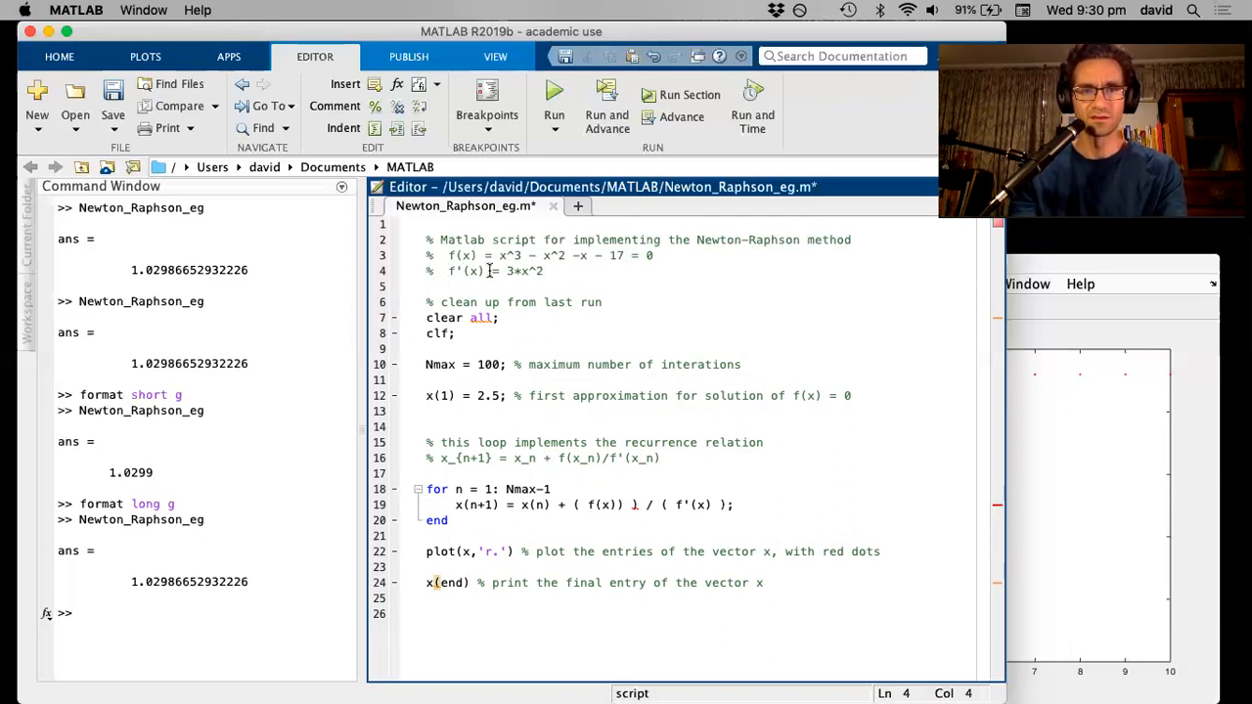
click(558, 271)
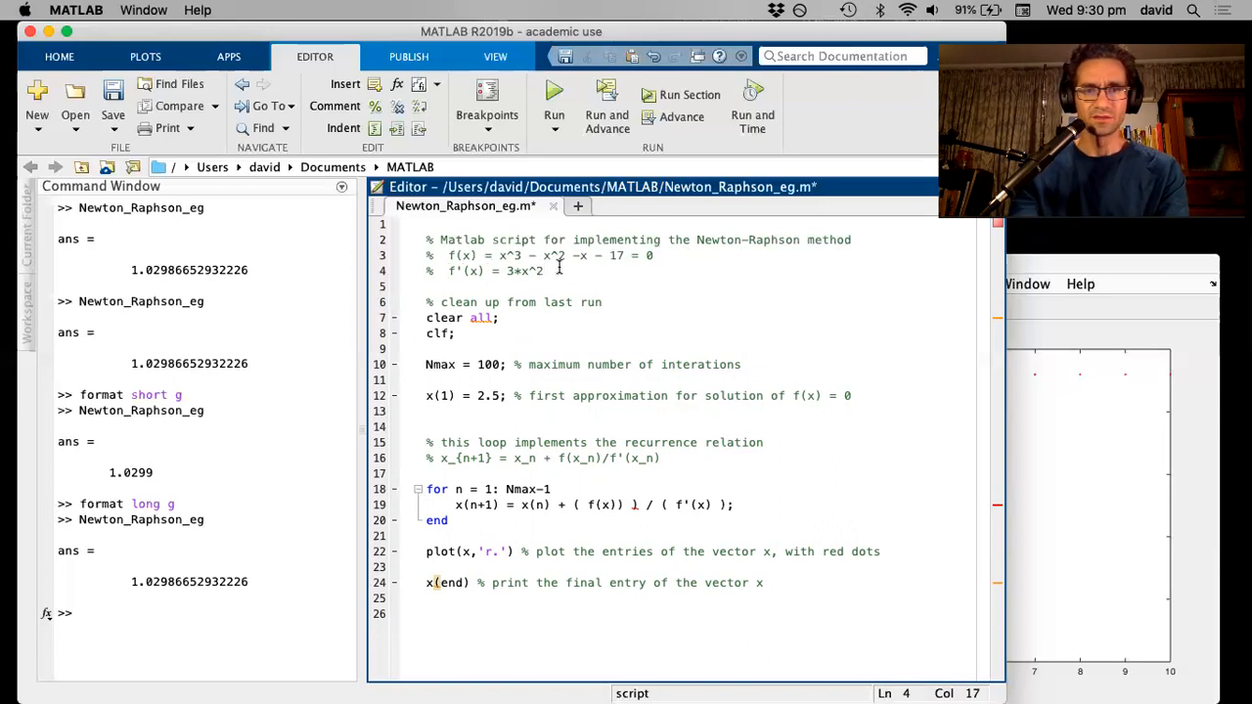
text(- 2*)
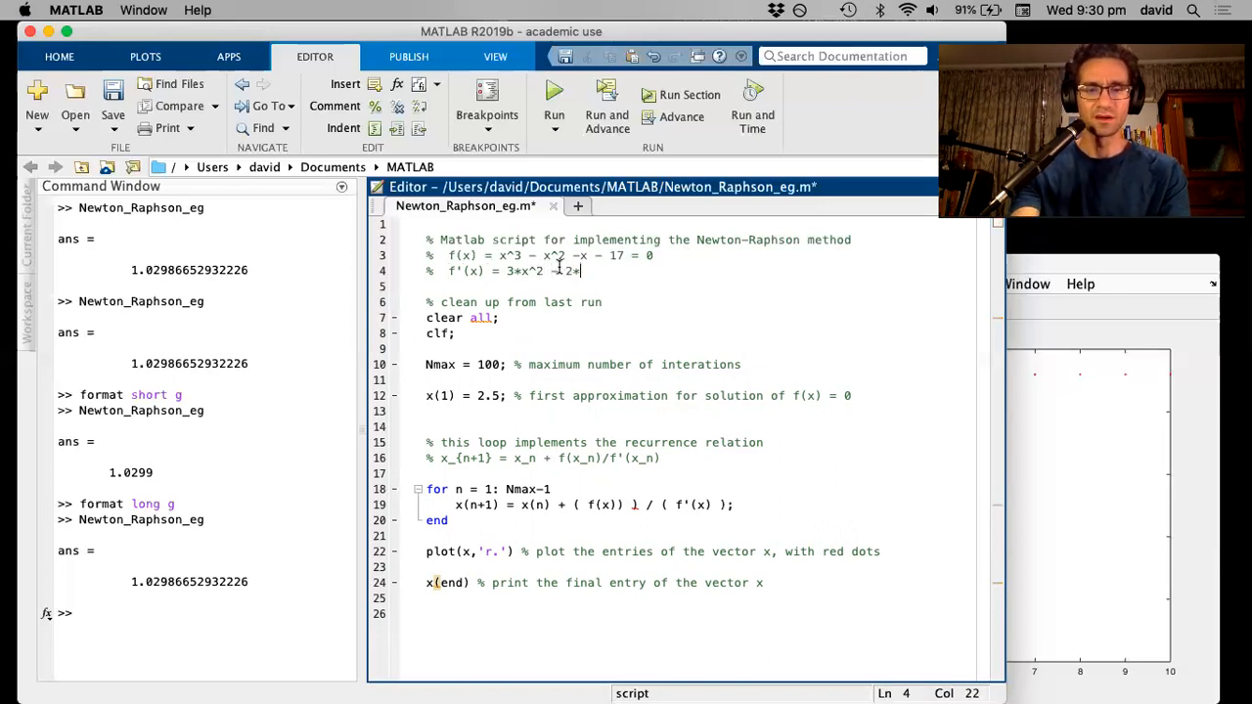
text(x - 1)
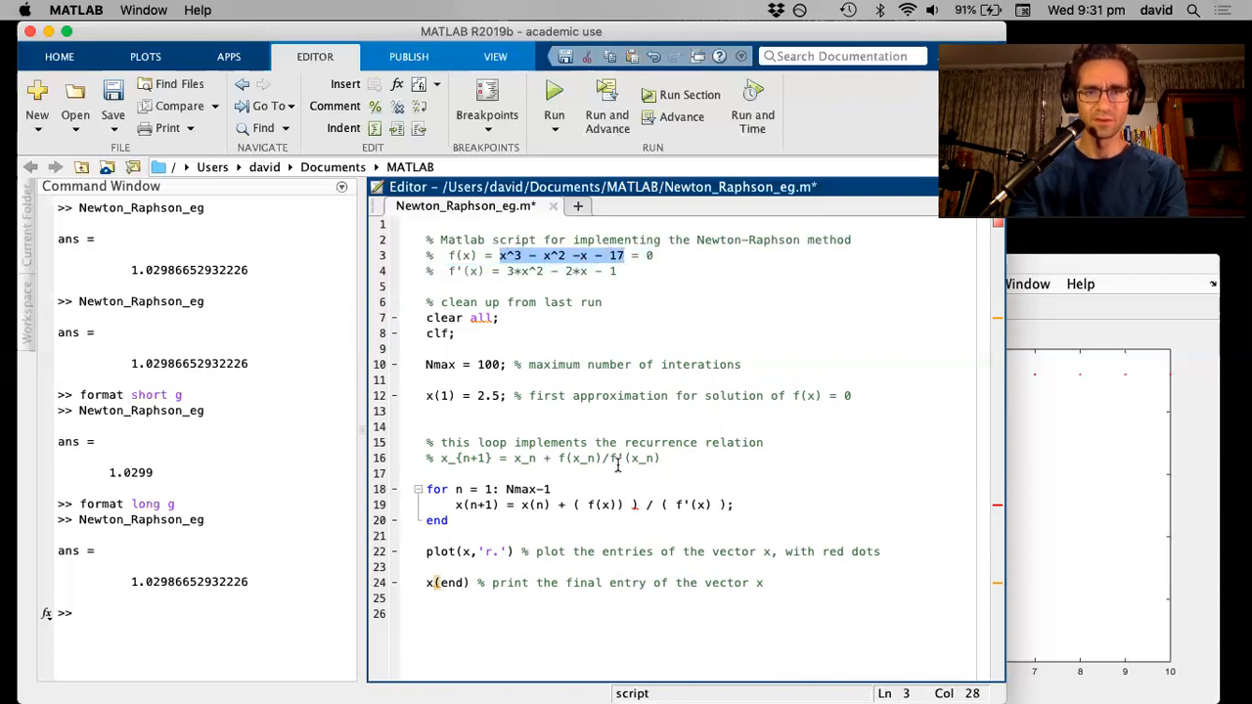
mouse_move(616, 505)
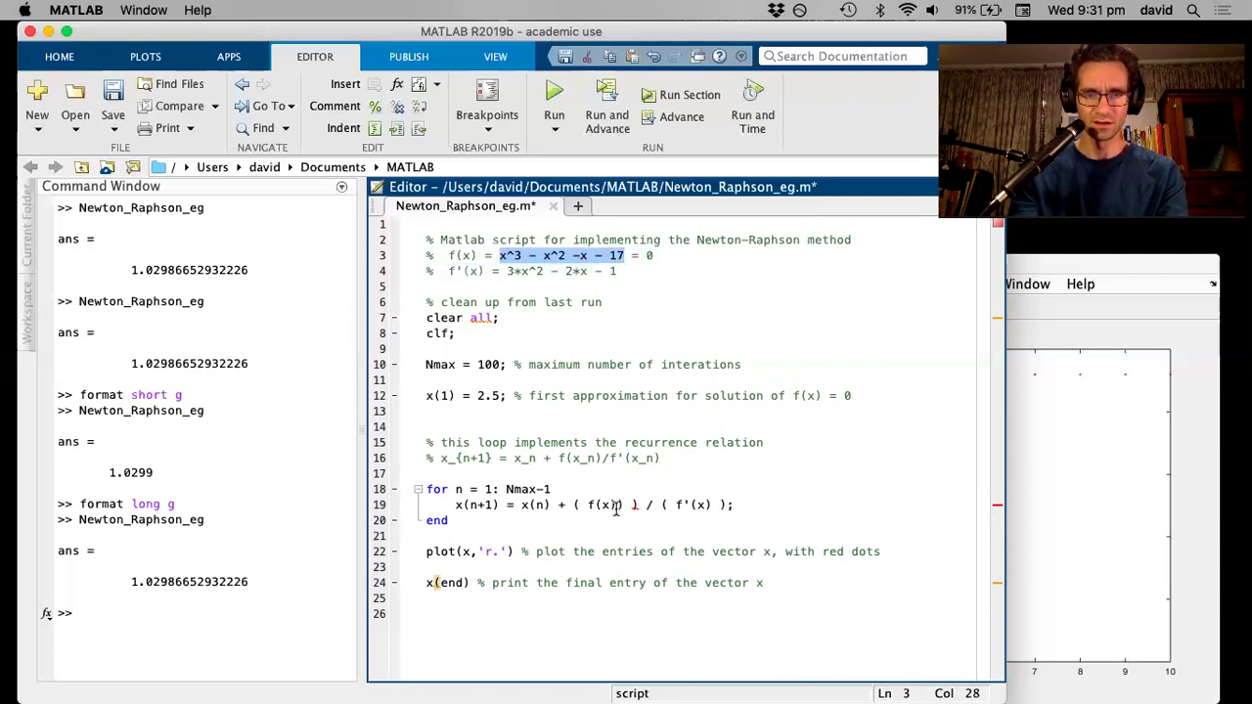
Step: Replace f(x) in the update formula with x^3 - x^2 -x - 17
click(626, 505)
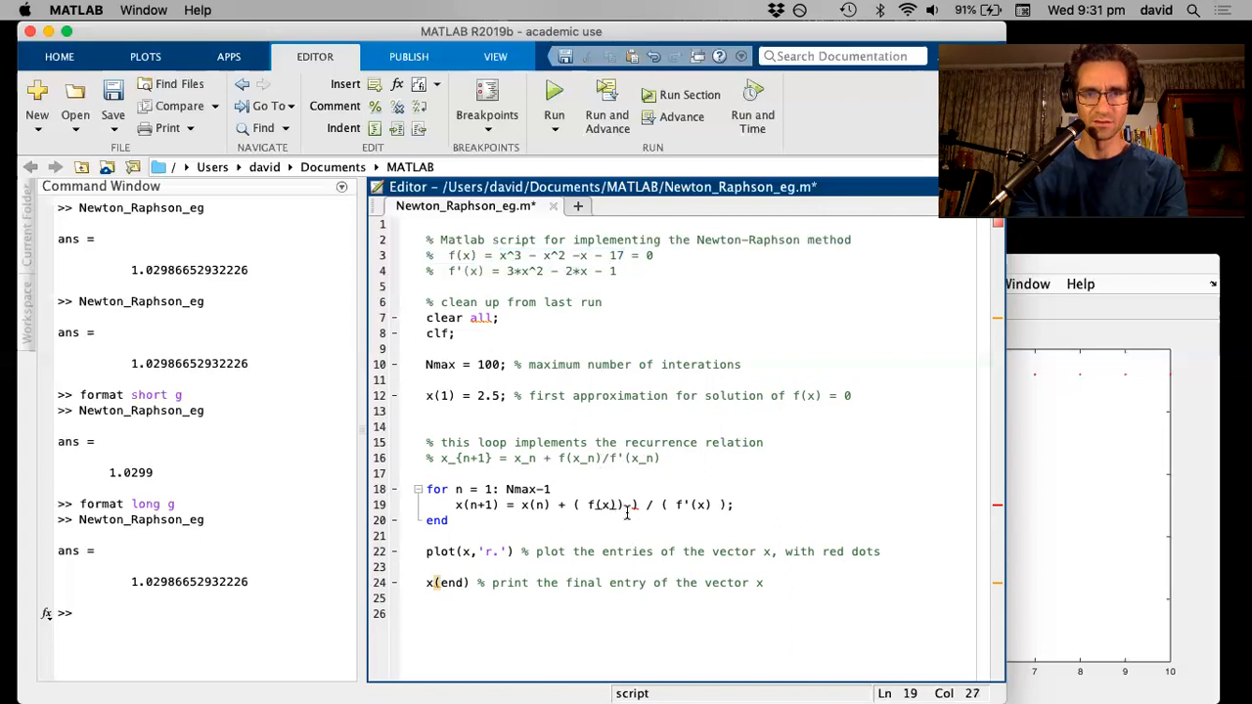
double_click(602, 505)
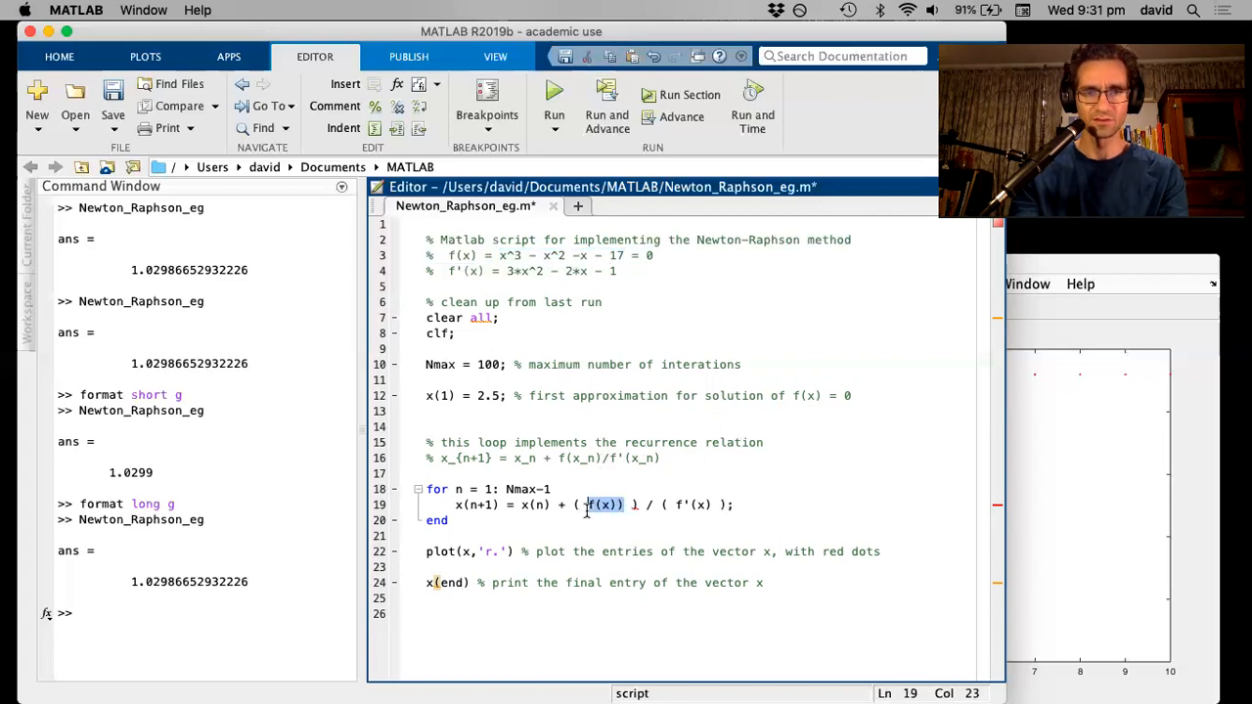
text(x^3 - x^2 -x - 17)
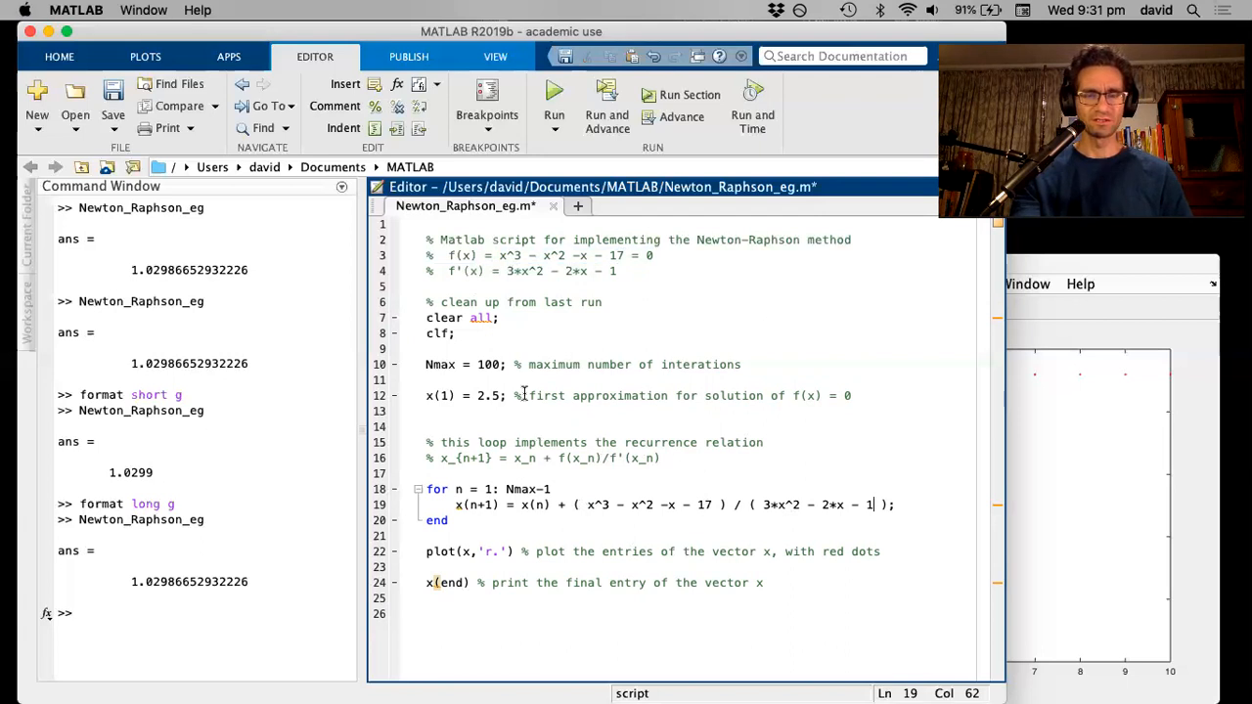
mouse_move(769, 357)
text( %%)
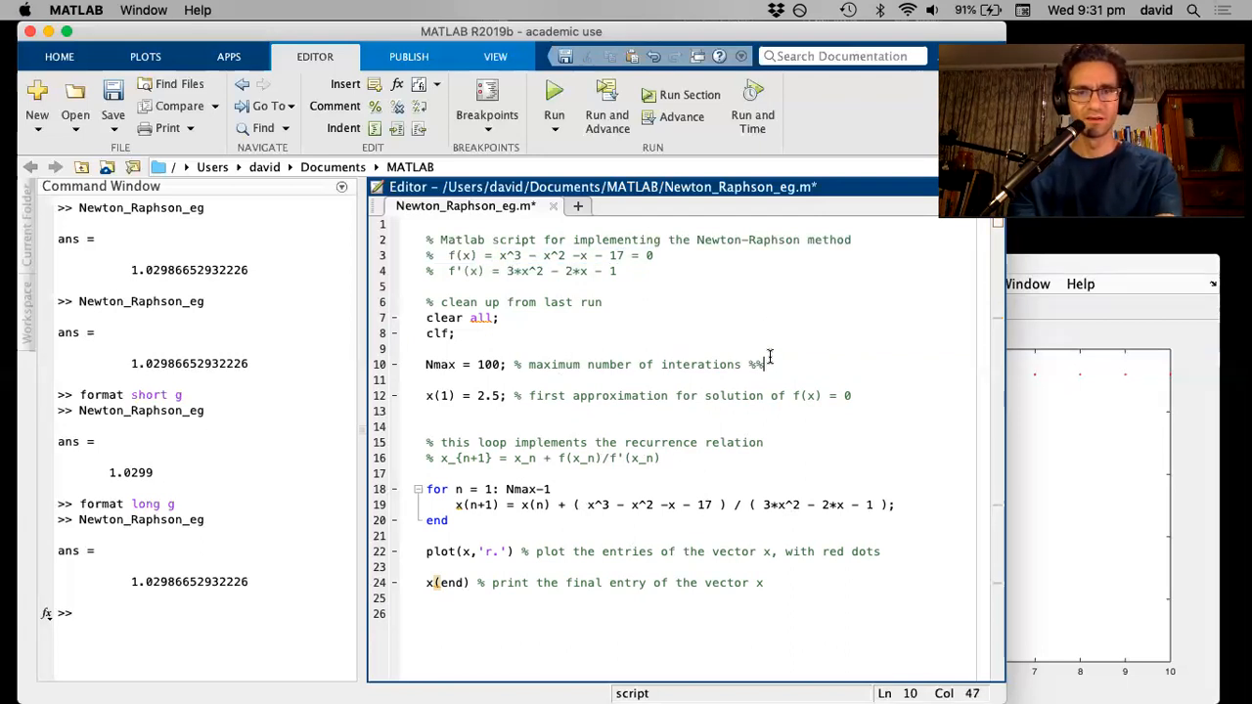
Step: Add comments 'Check this', 'Made a guess here' and 'Need to use the correct f(x) and f'(x) here.'
text(chec)
click(699, 396)
text( %%)
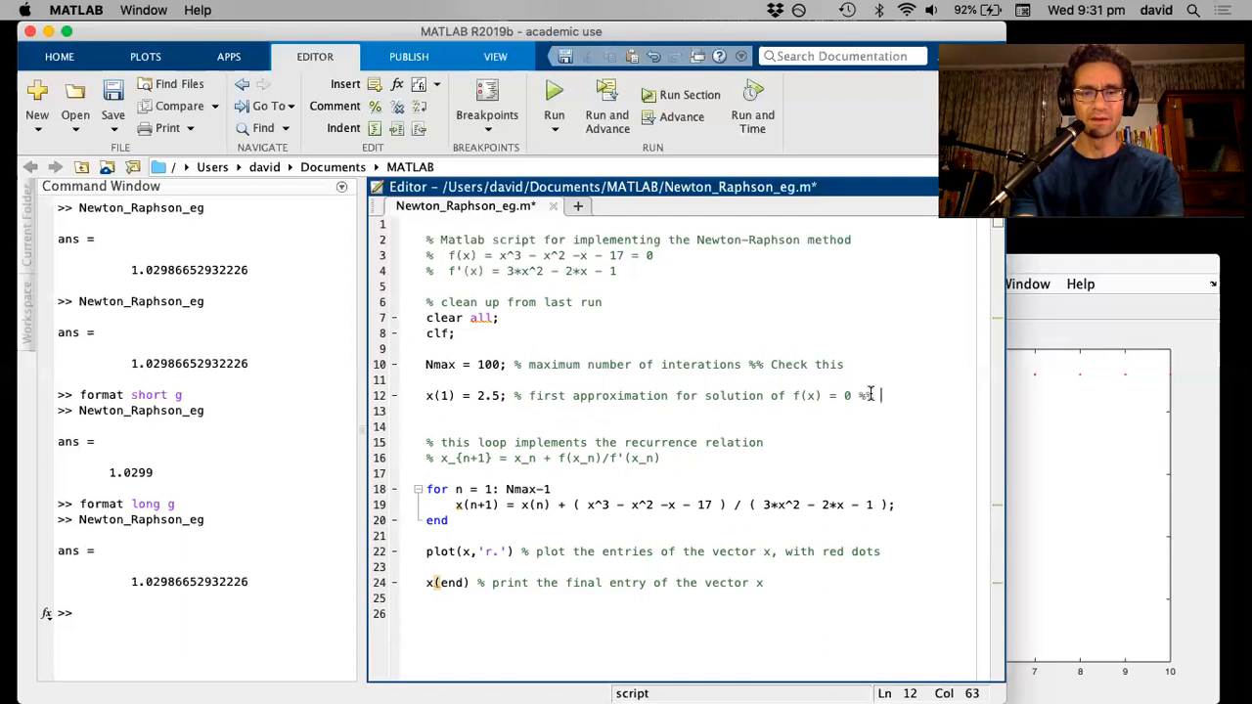
text(Made a guess here)
text(%)
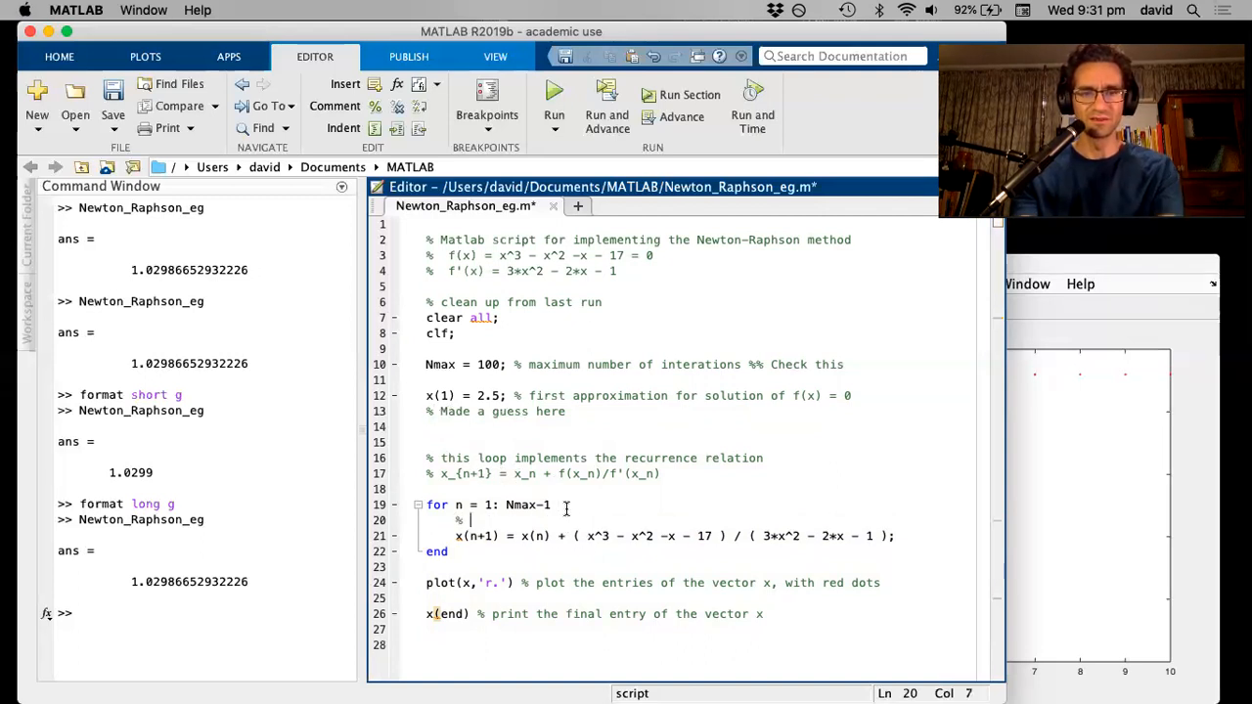
text(Need to usethe)
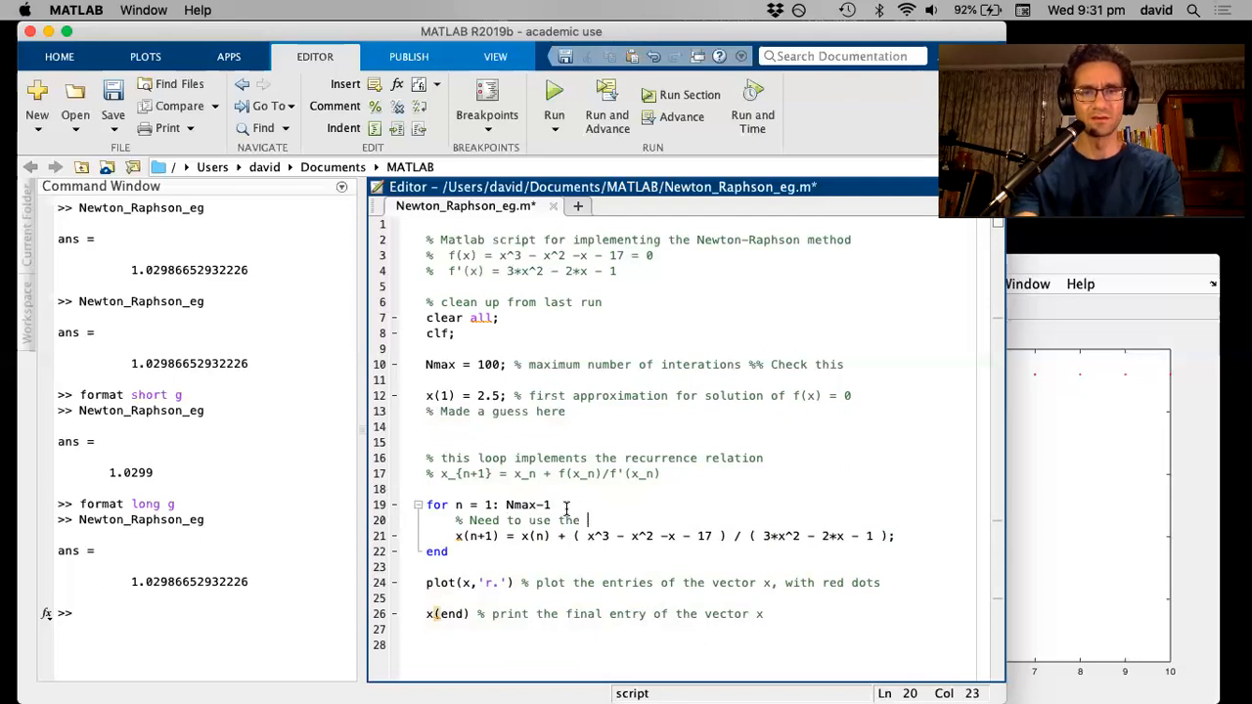
text(correct f(x) and f)
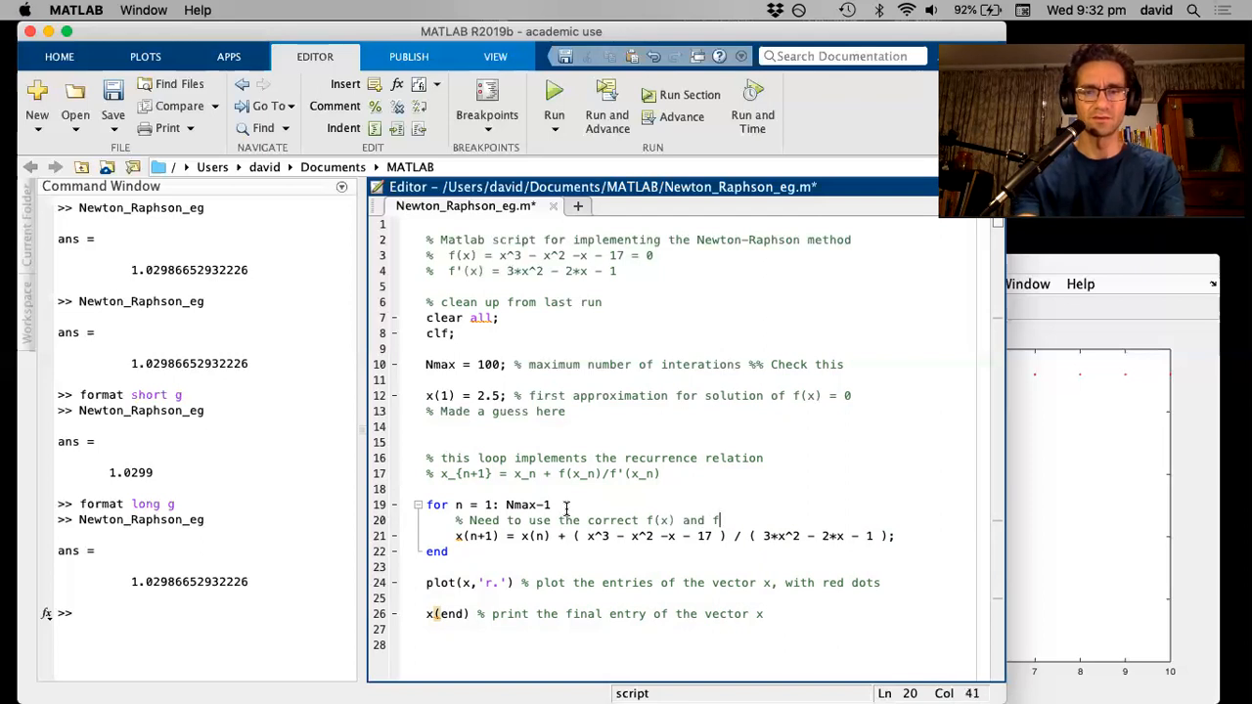
text('(x) here.)
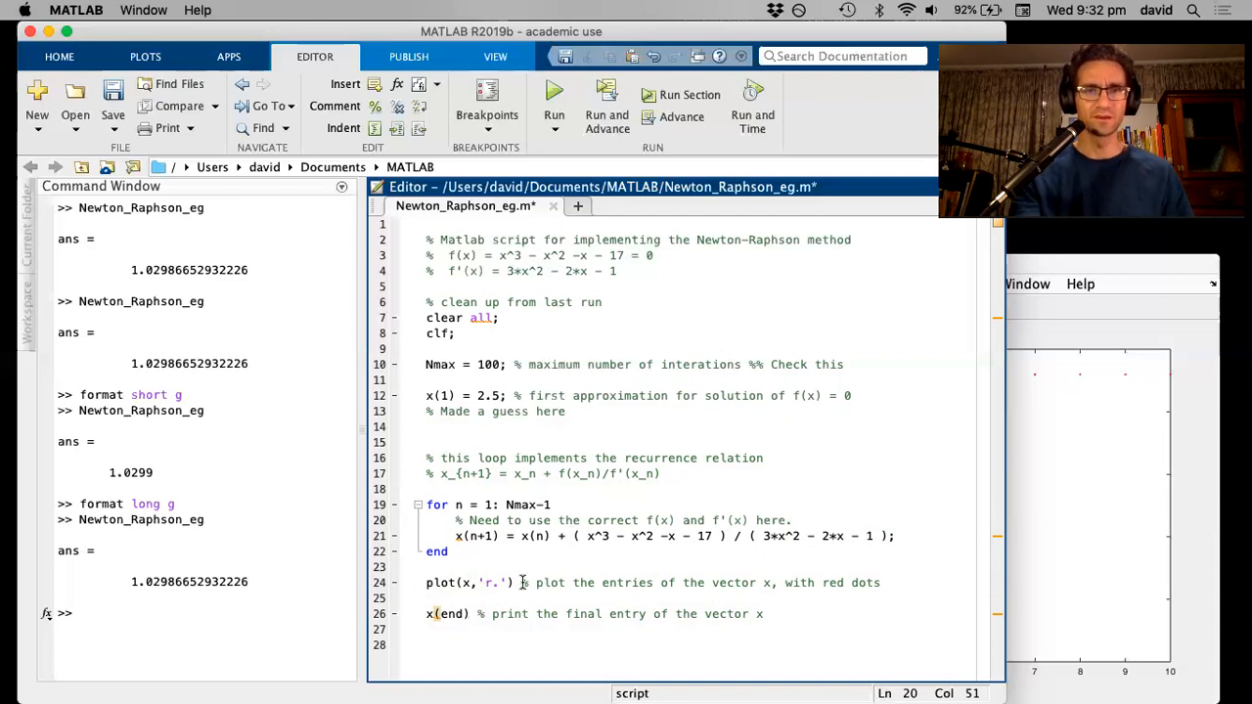
mouse_move(637, 414)
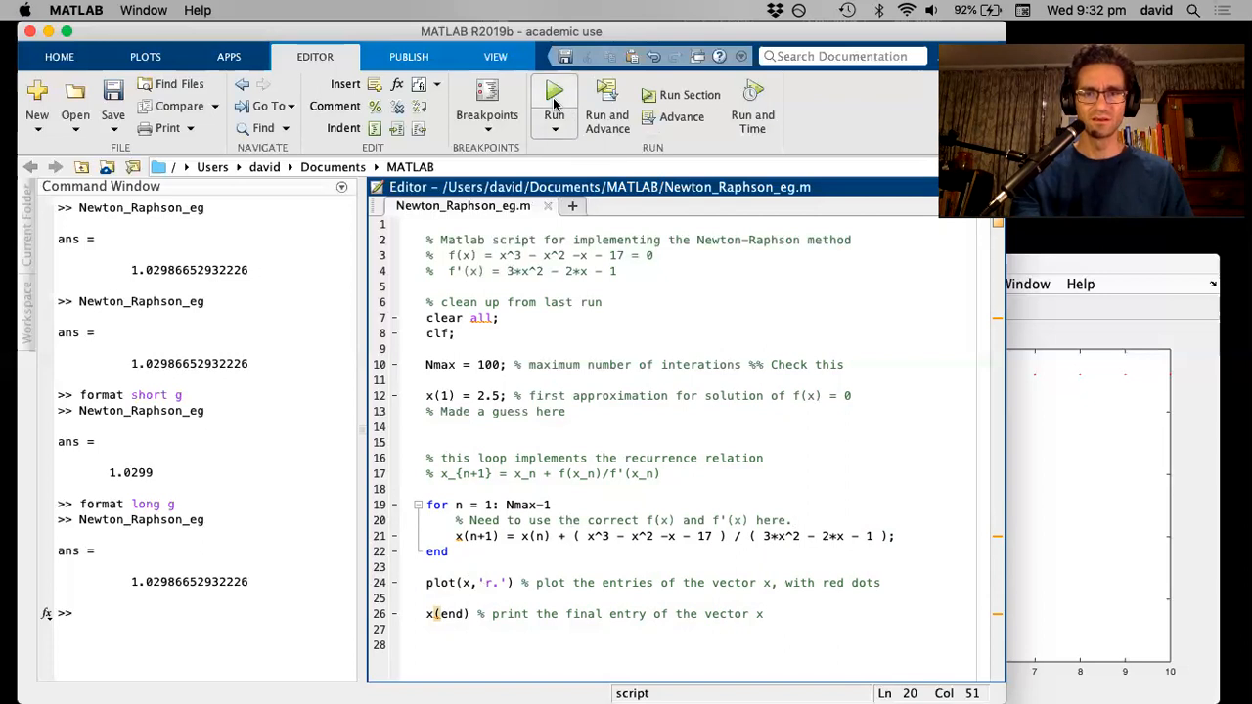
Step: Run Newton_Raphson_eg, hit the line 21 incorrect-dimensions error, and begin editing the loop comment
click(553, 94)
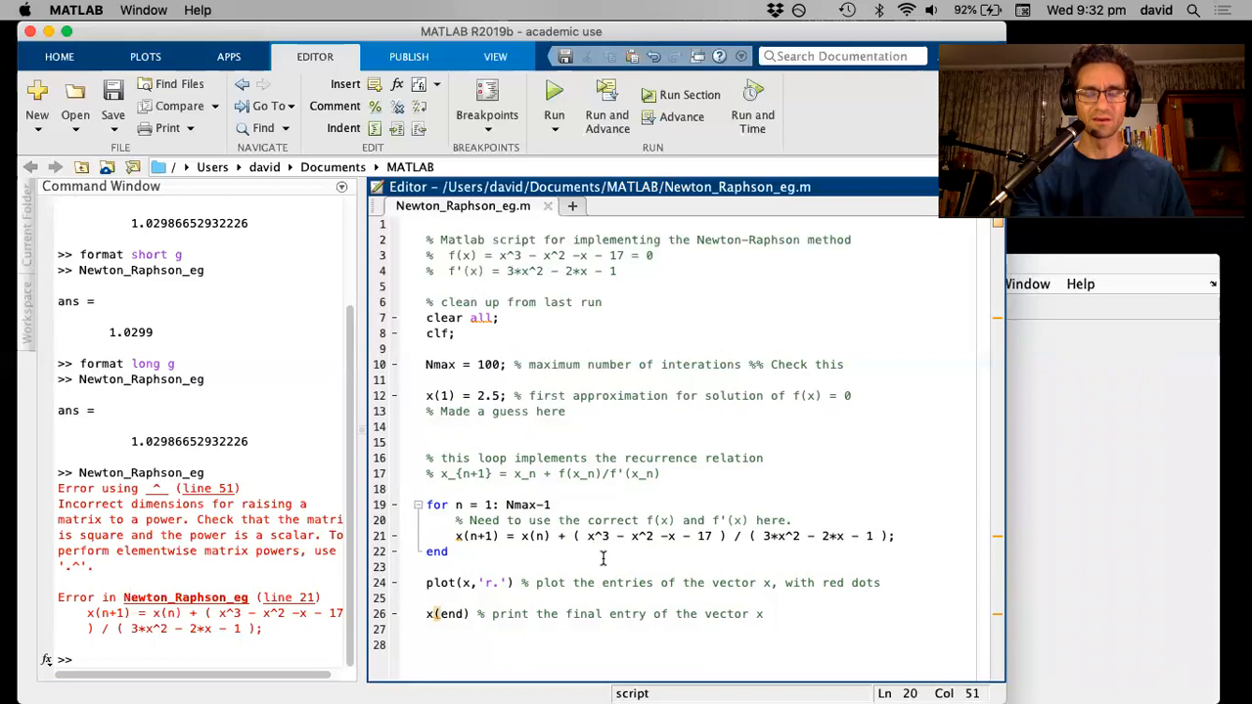
click(665, 520)
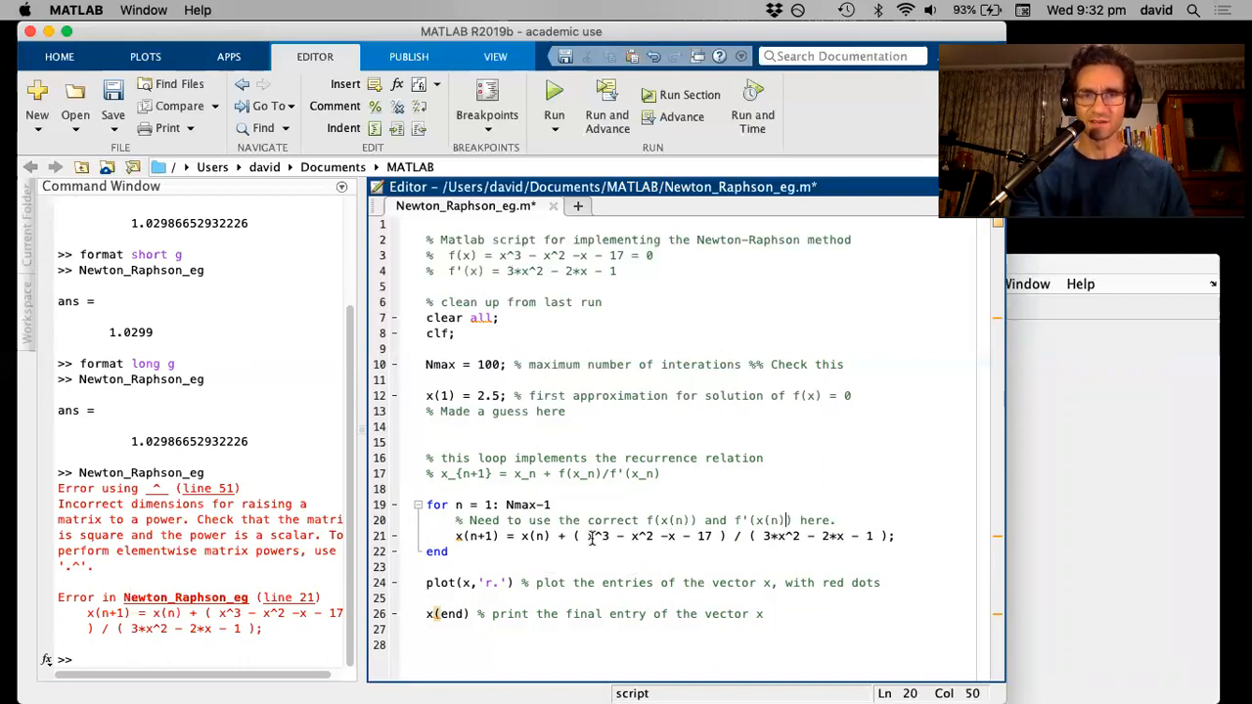
Step: Change line 21 to x(n)^3 - x(n)^2 - x(n) - 17 over 3*x(n)^2 - 2*x(n) - 1
click(589, 536)
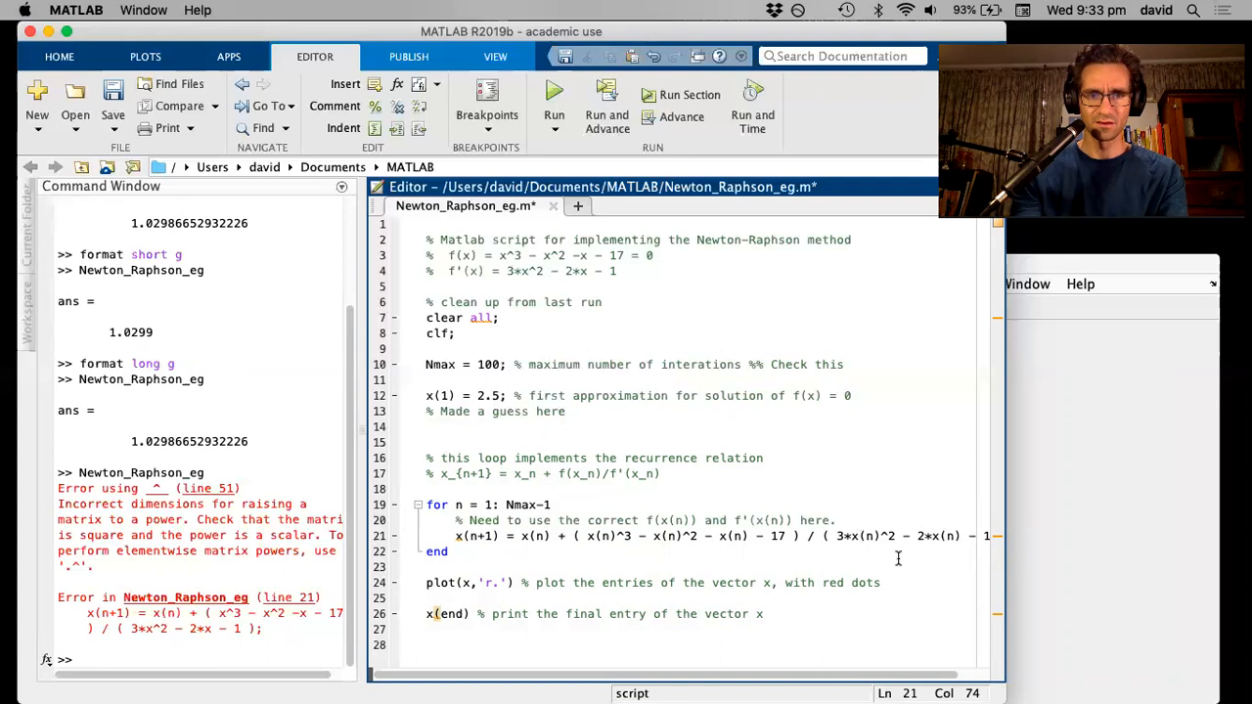
mouse_move(562, 116)
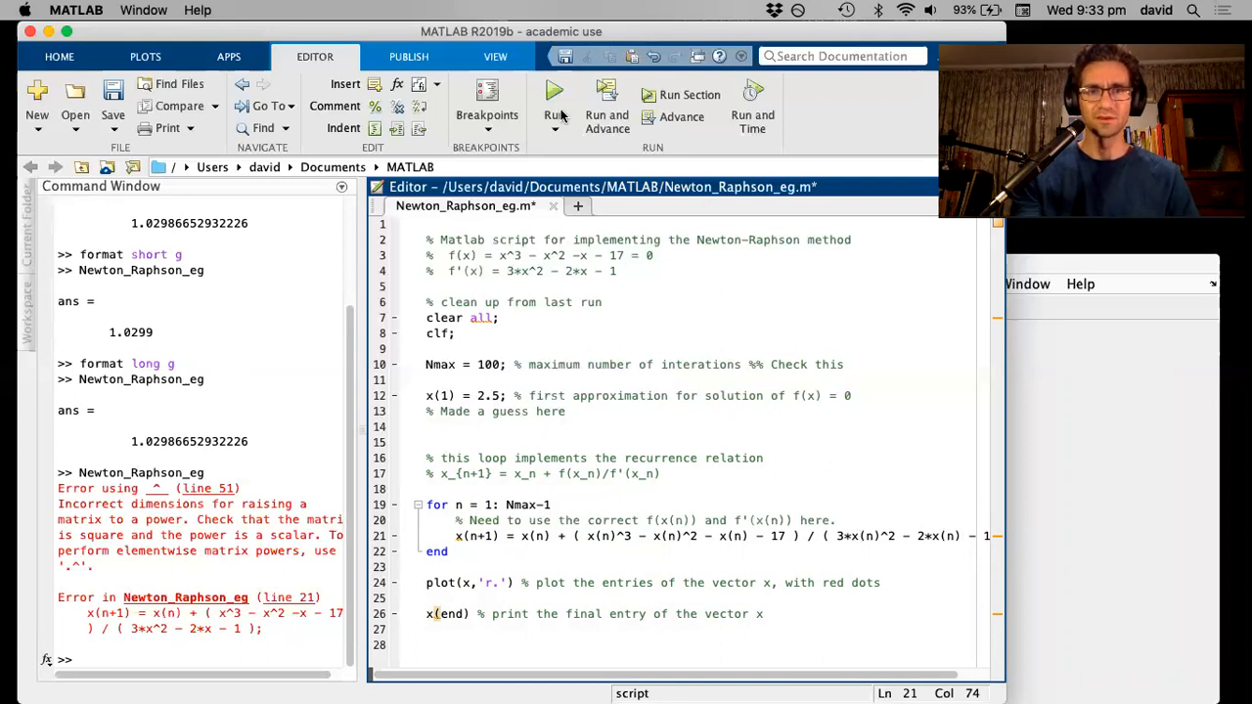
Step: Rerun the revised script, getting -4433998962545.95, and inspect the plus sign in line 21
click(553, 102)
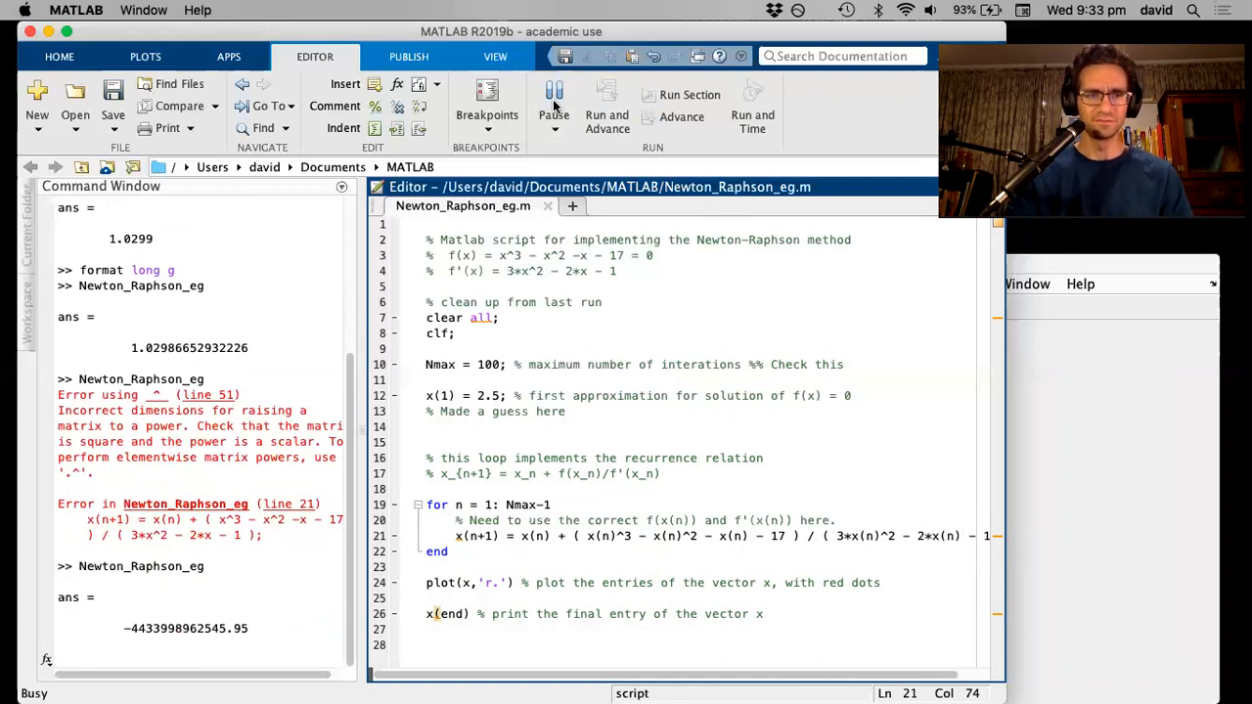
click(554, 95)
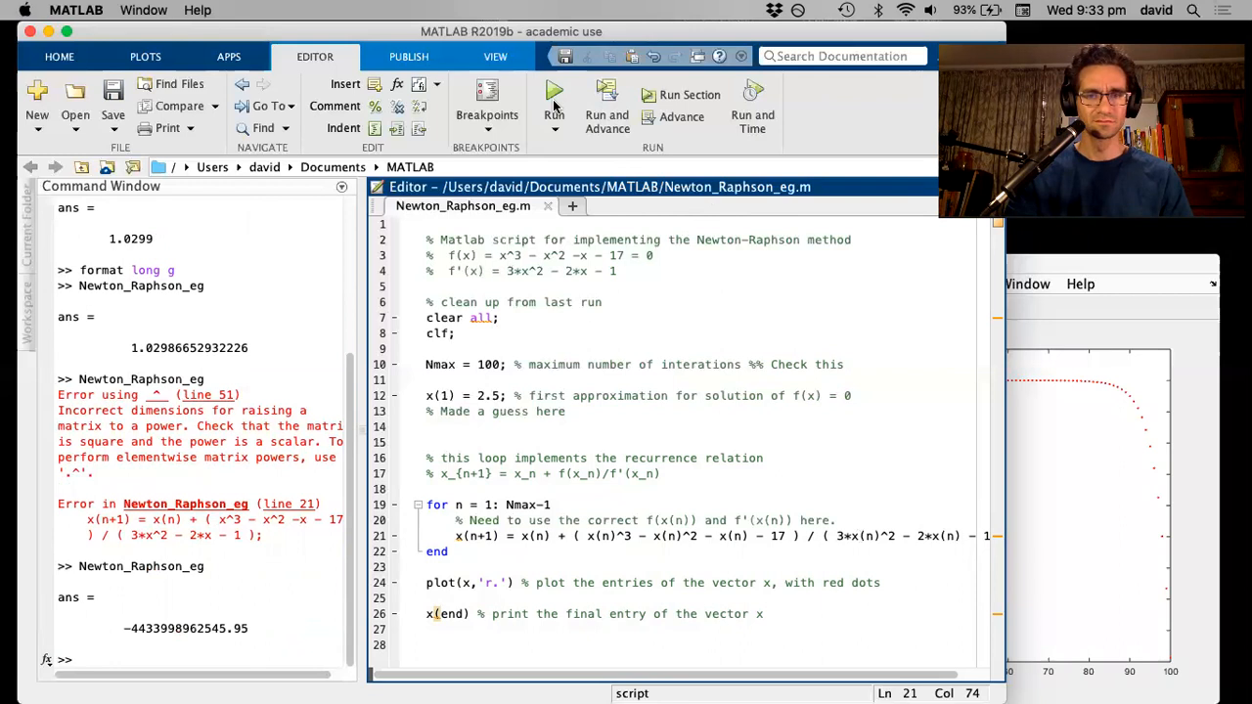
mouse_move(621, 465)
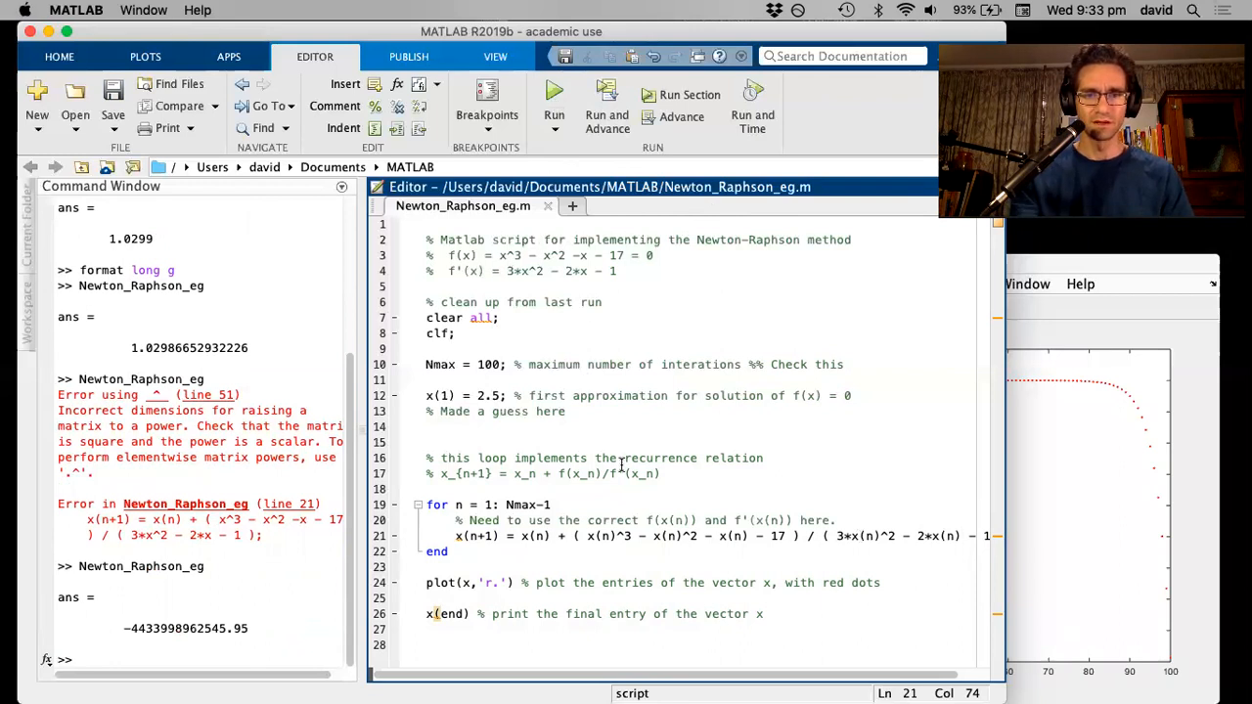
click(558, 536)
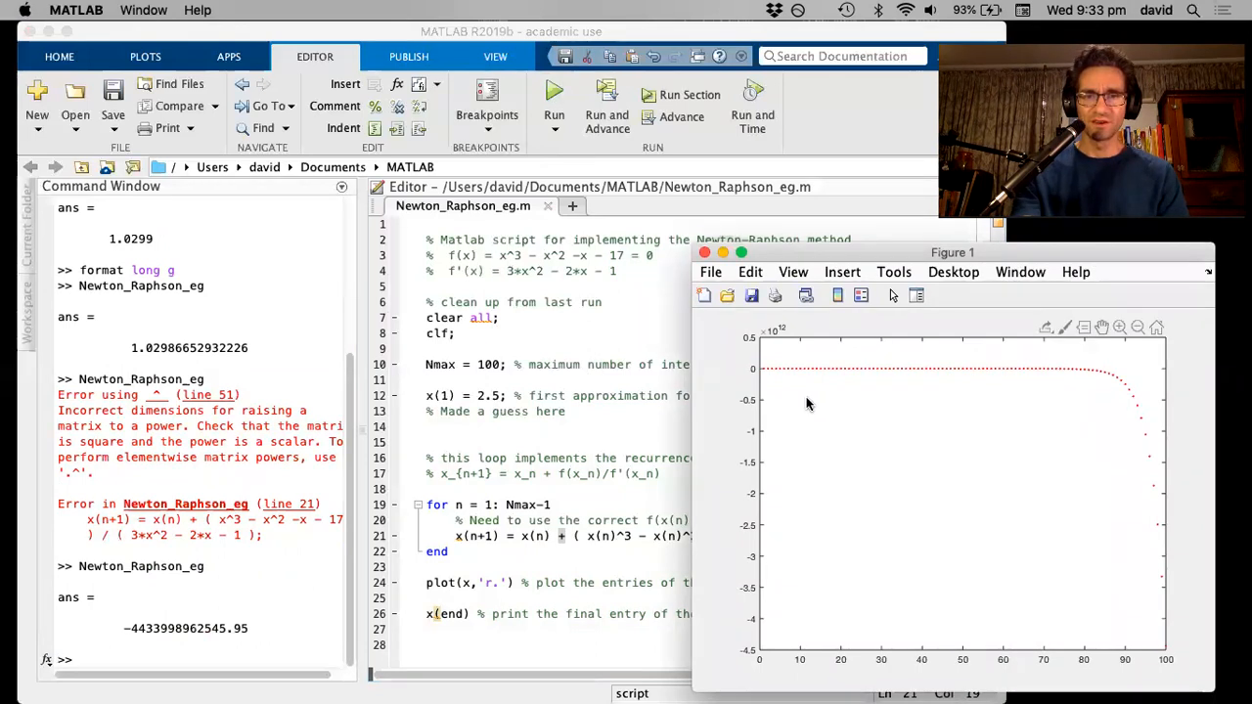
mouse_move(770, 380)
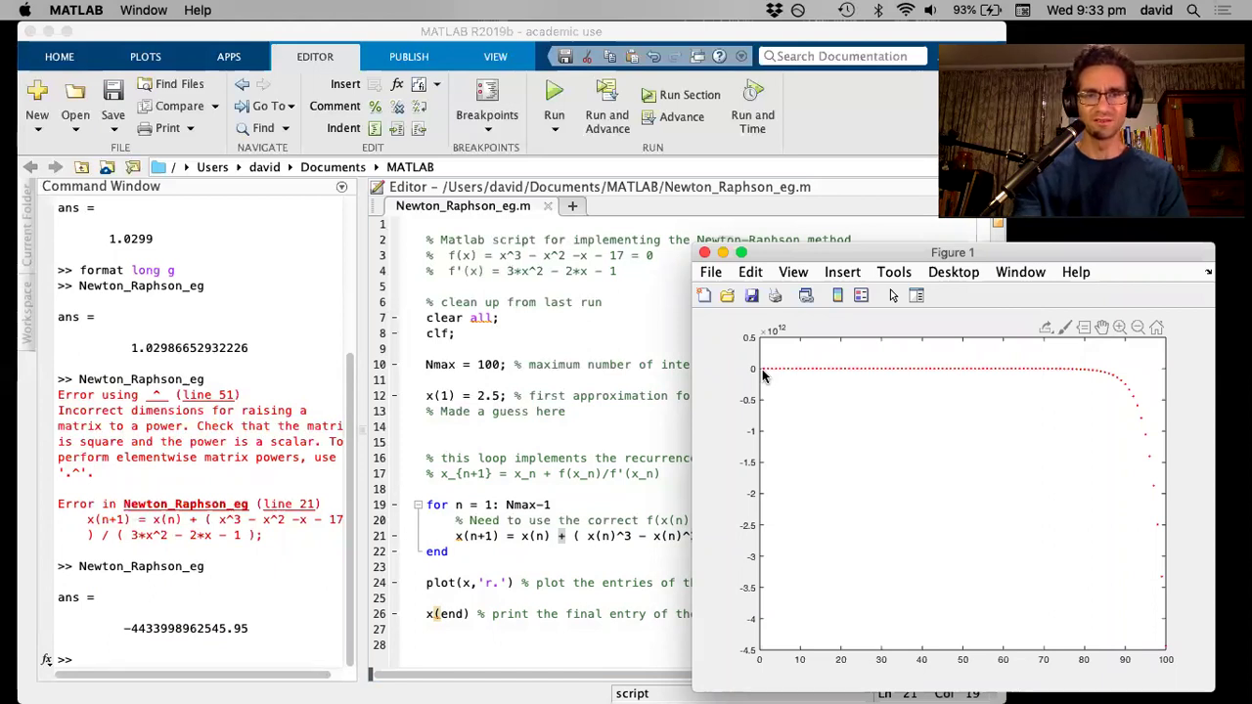
mouse_move(808, 377)
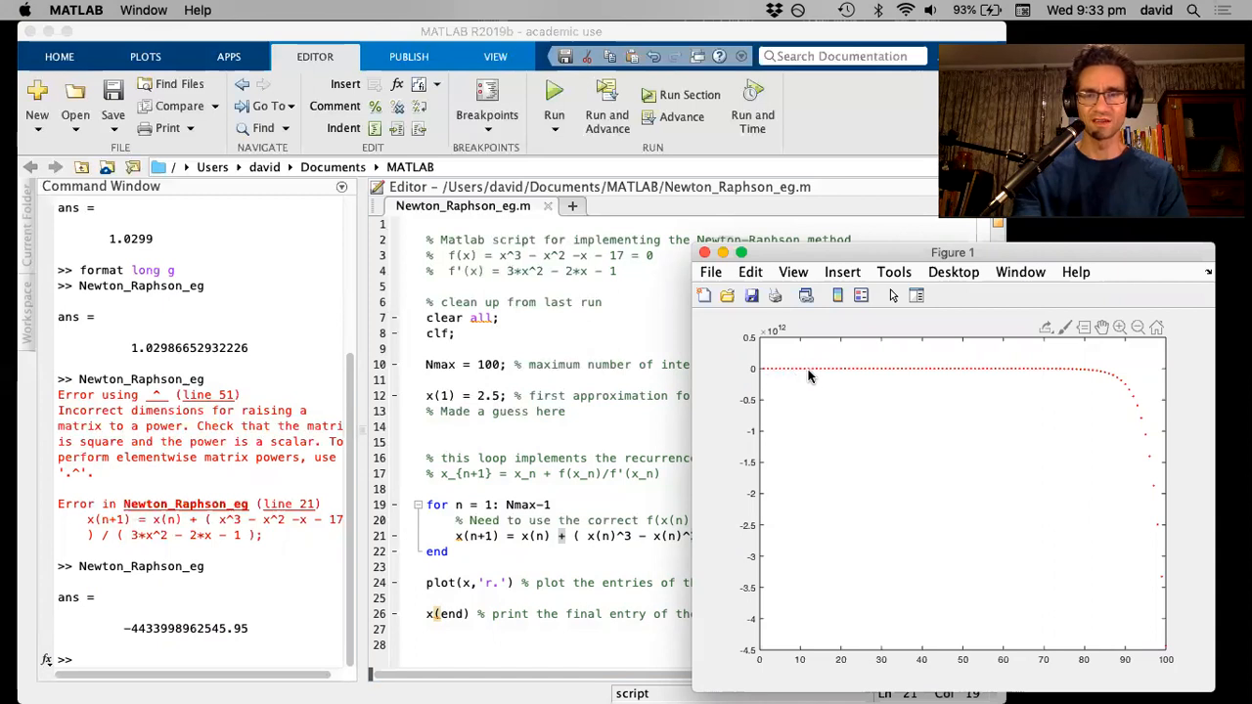
mouse_move(767, 376)
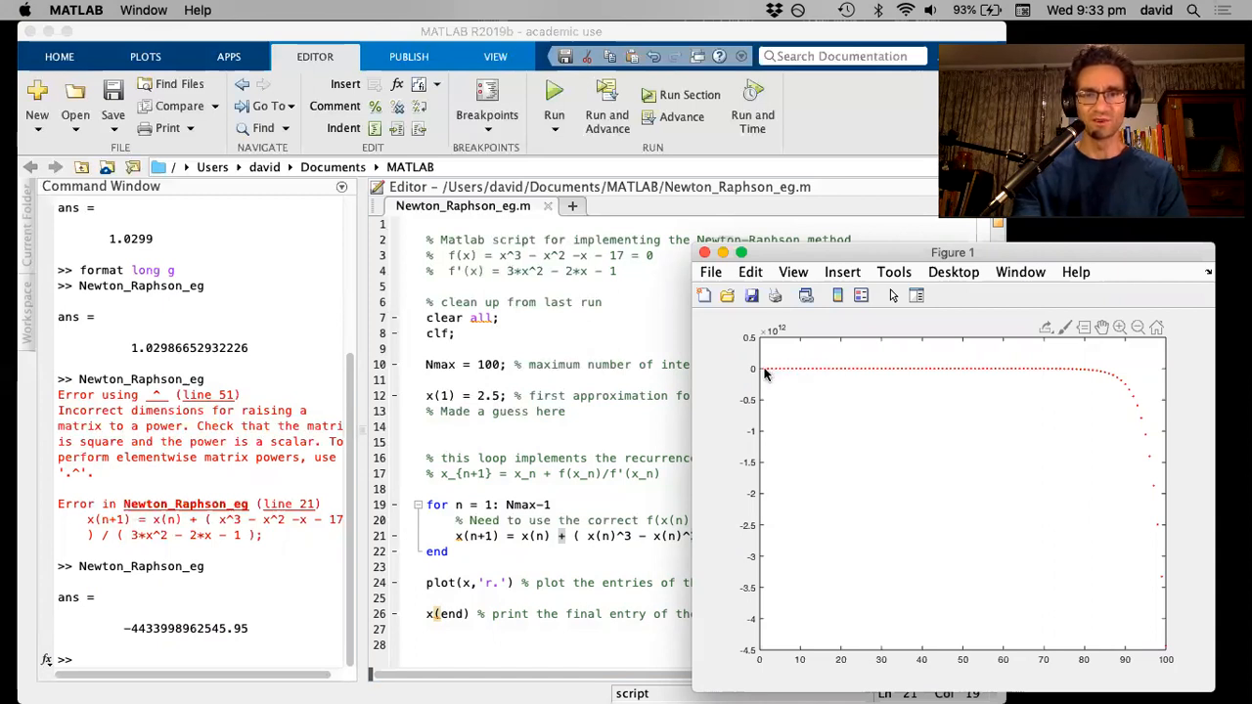
mouse_move(987, 381)
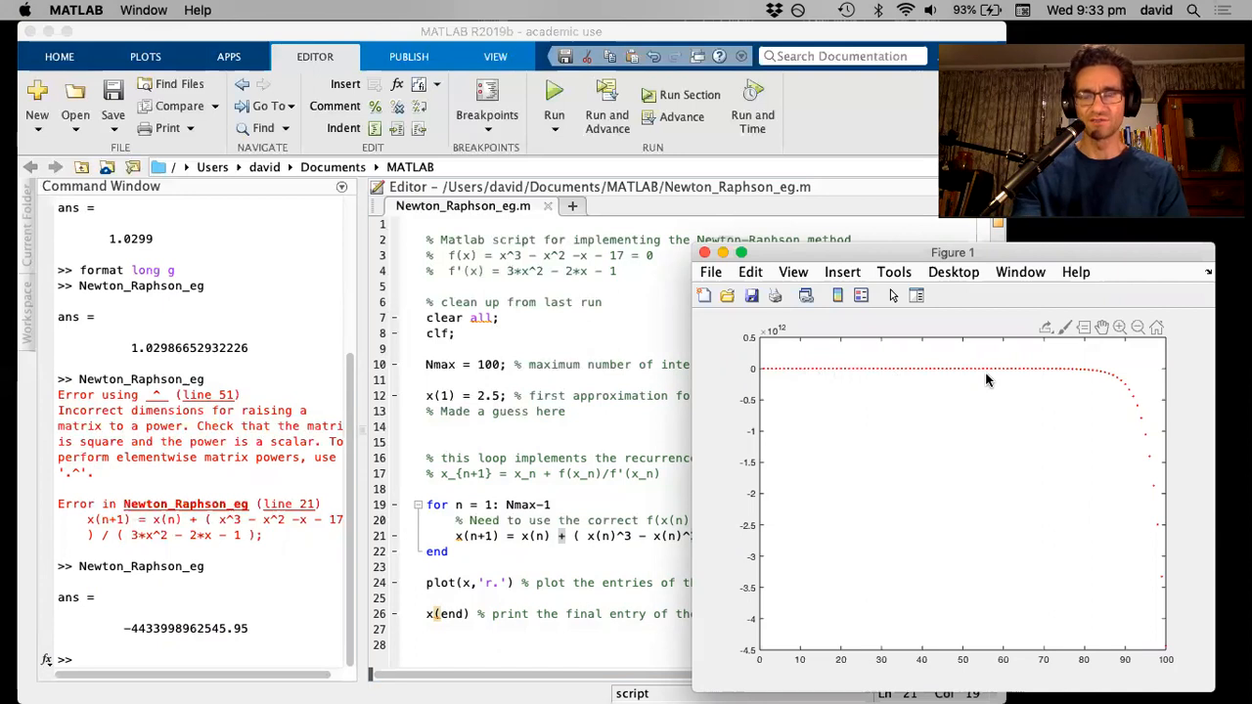
mouse_move(1159, 536)
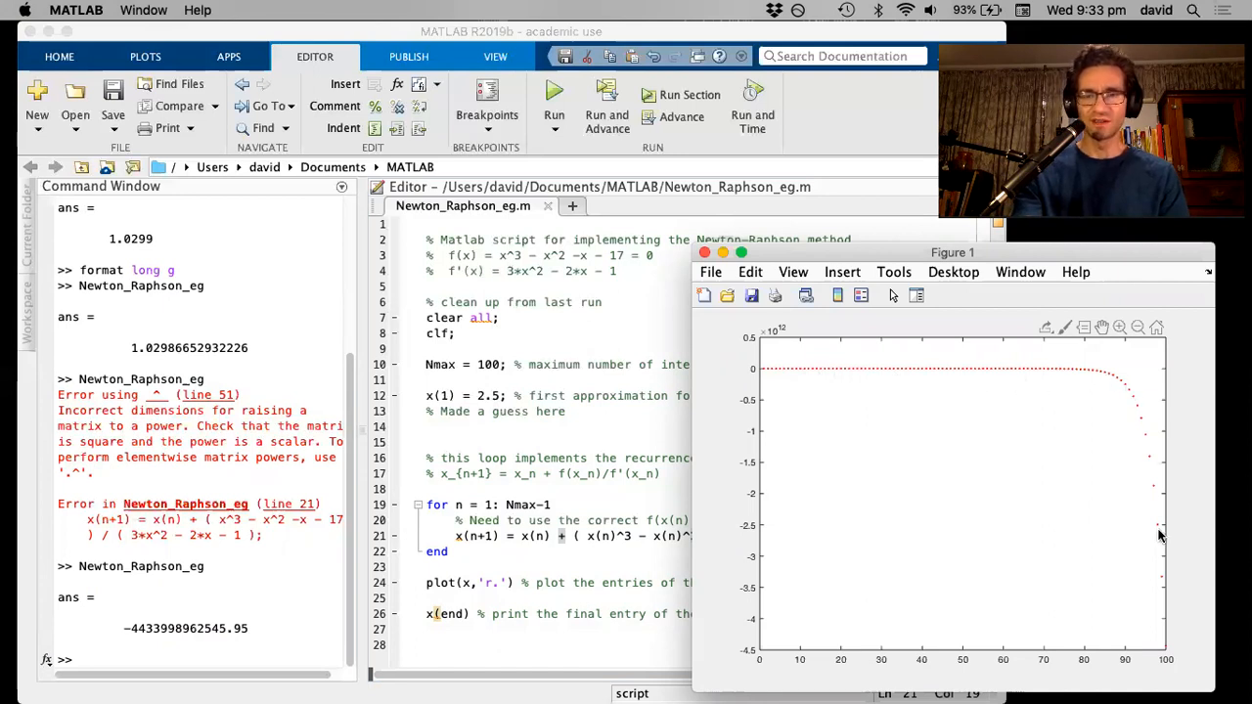
mouse_move(1134, 345)
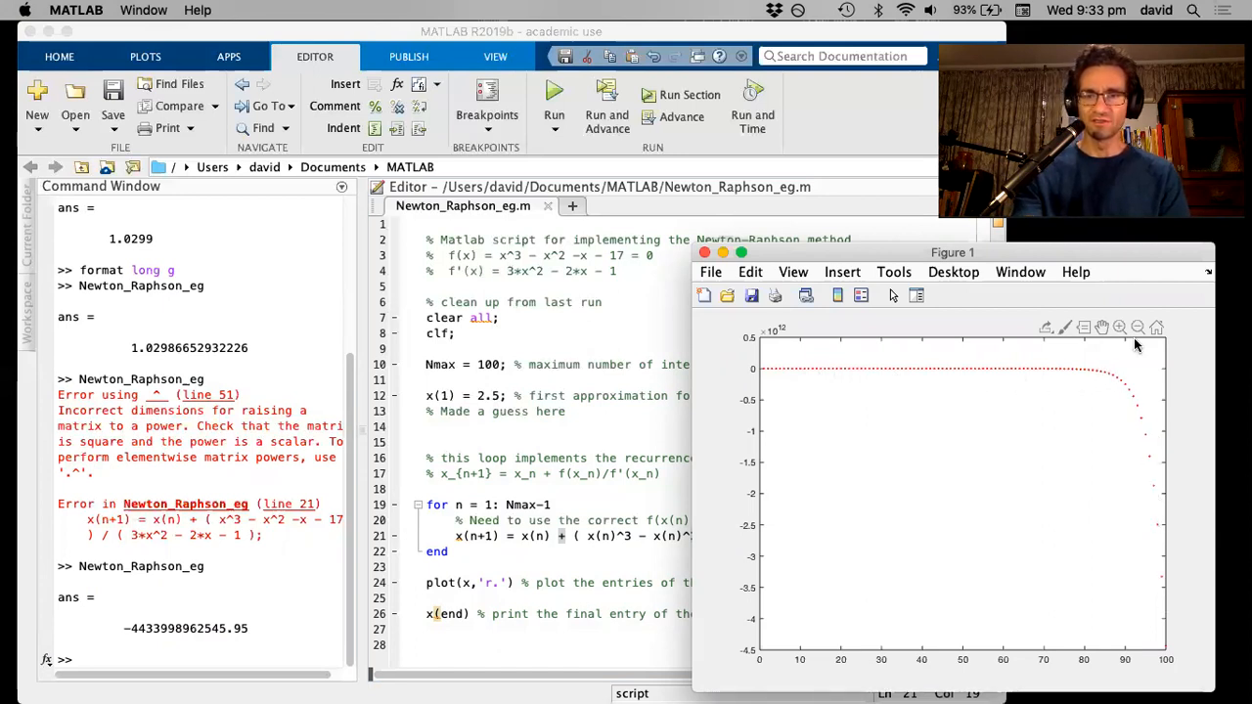
mouse_move(1161, 591)
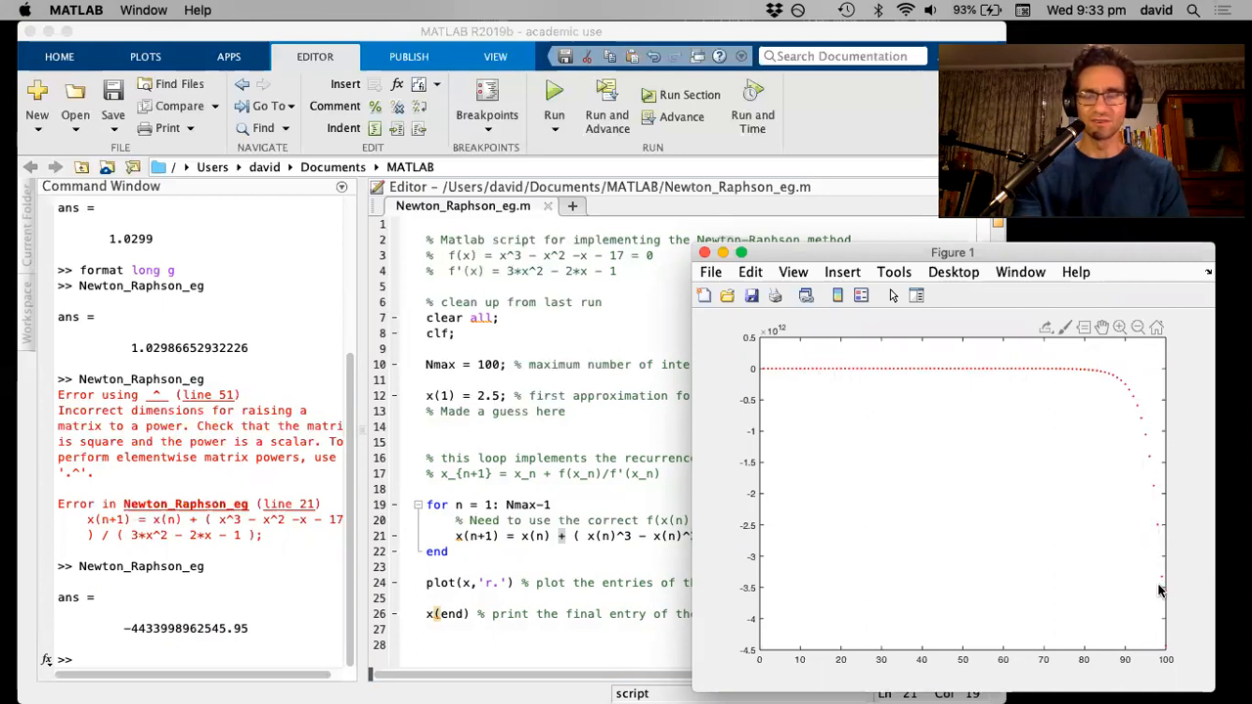
mouse_move(1151, 506)
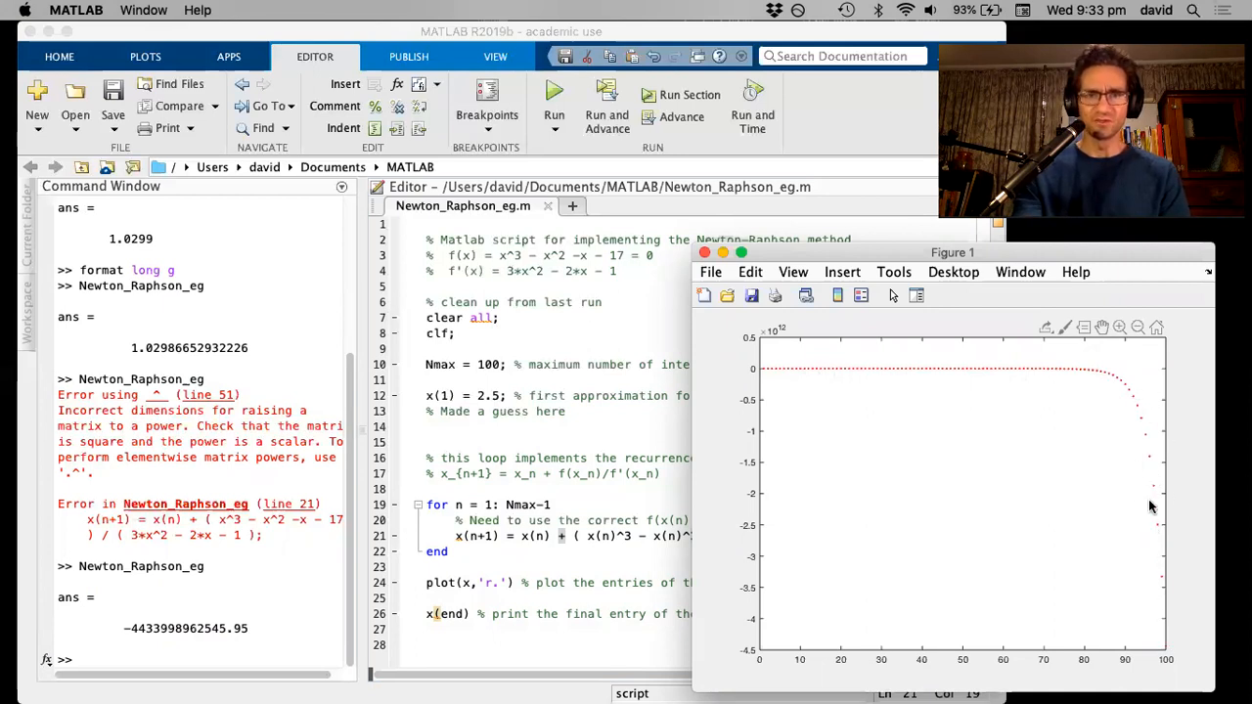
mouse_move(1138, 416)
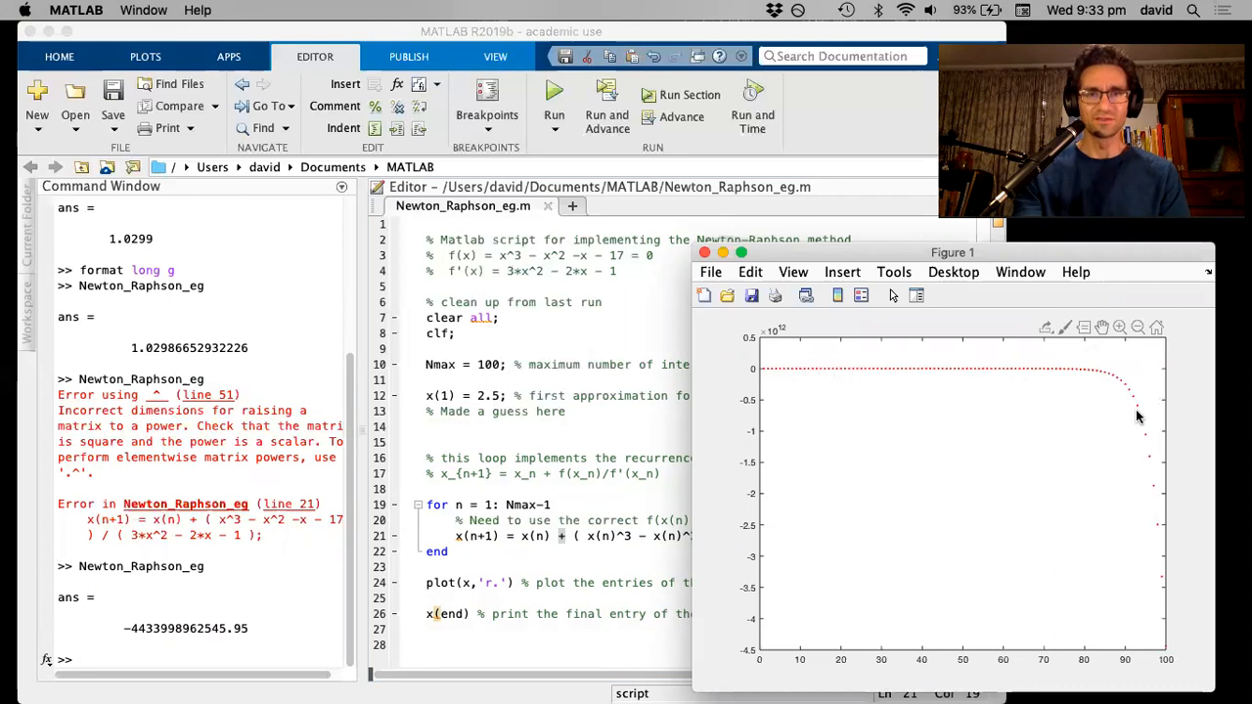
mouse_move(905, 437)
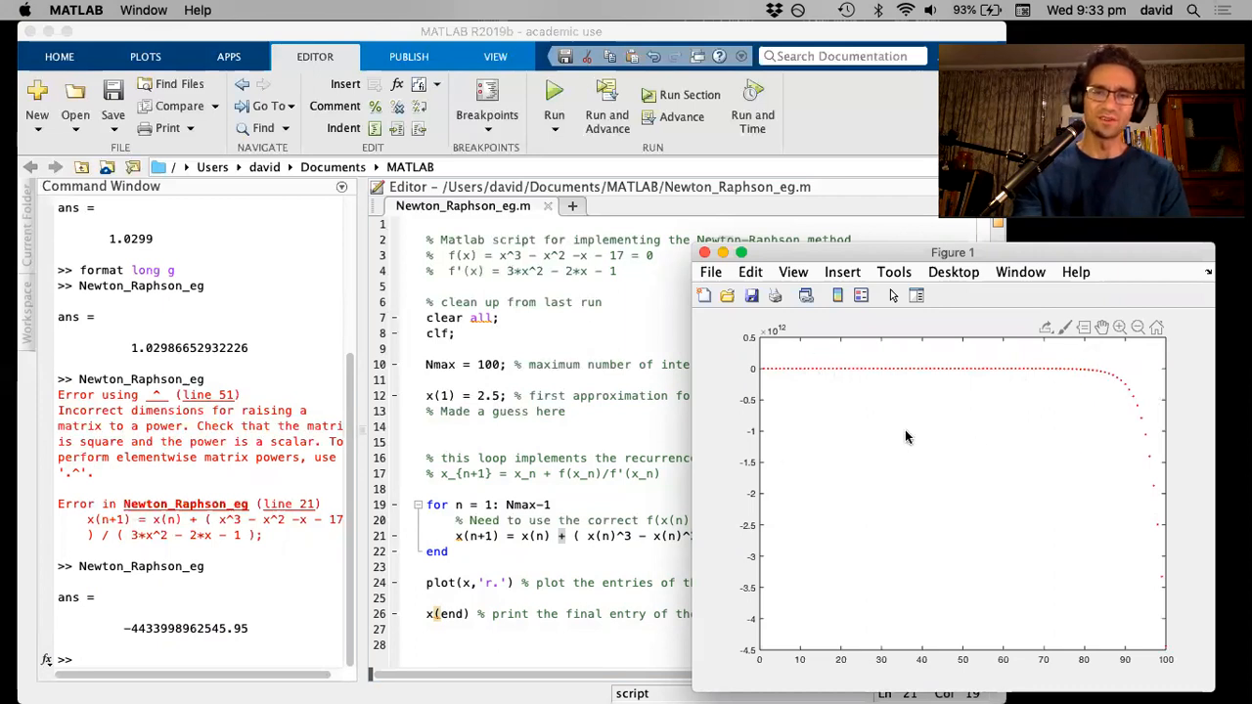
mouse_move(812, 449)
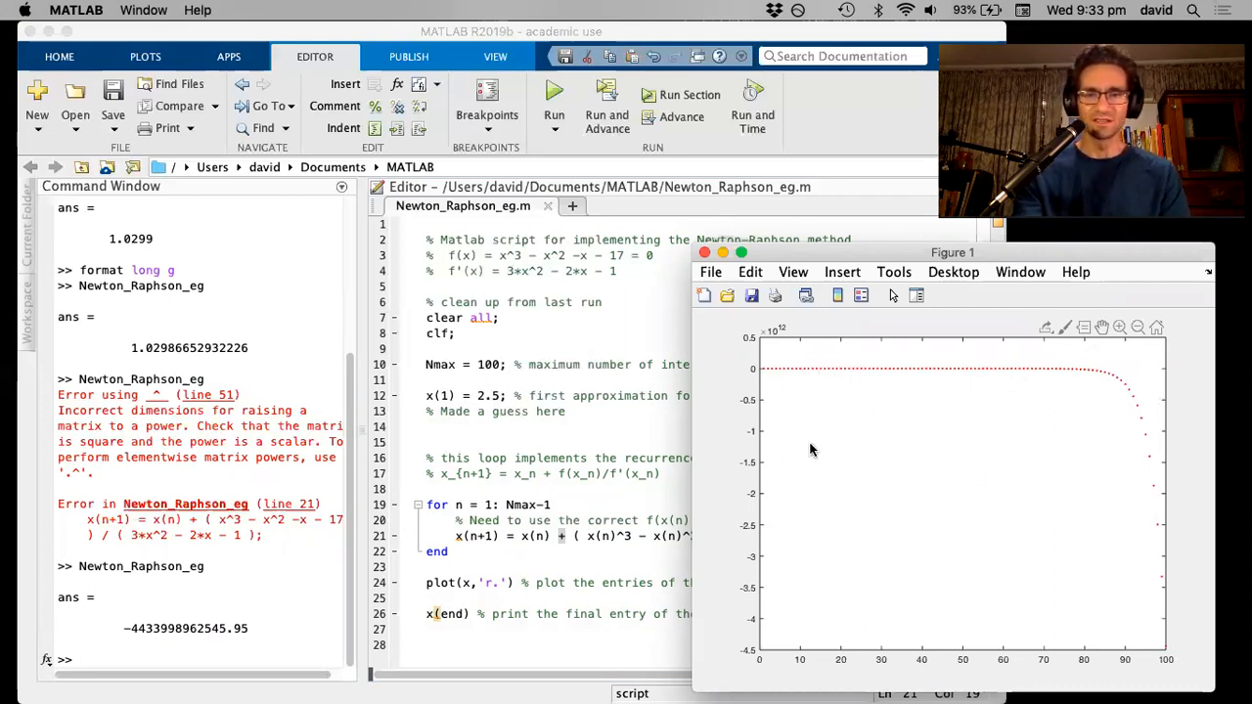
mouse_move(944, 384)
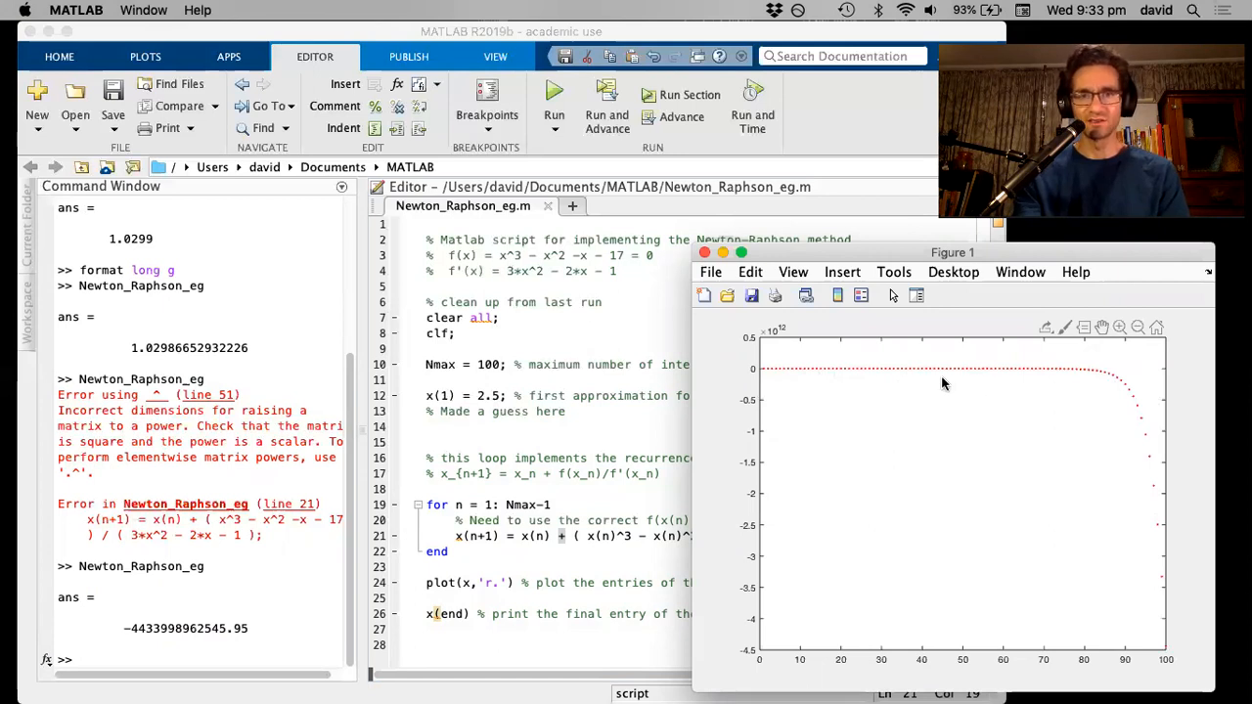
mouse_move(1027, 389)
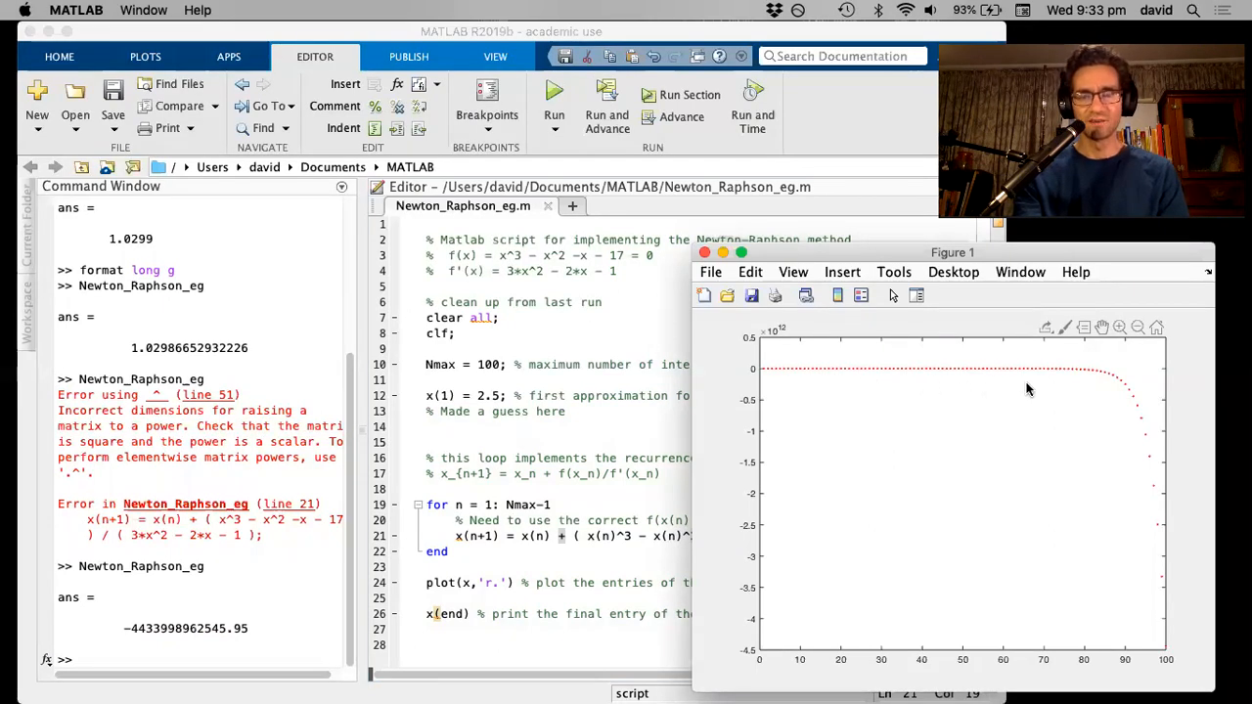
mouse_move(1019, 400)
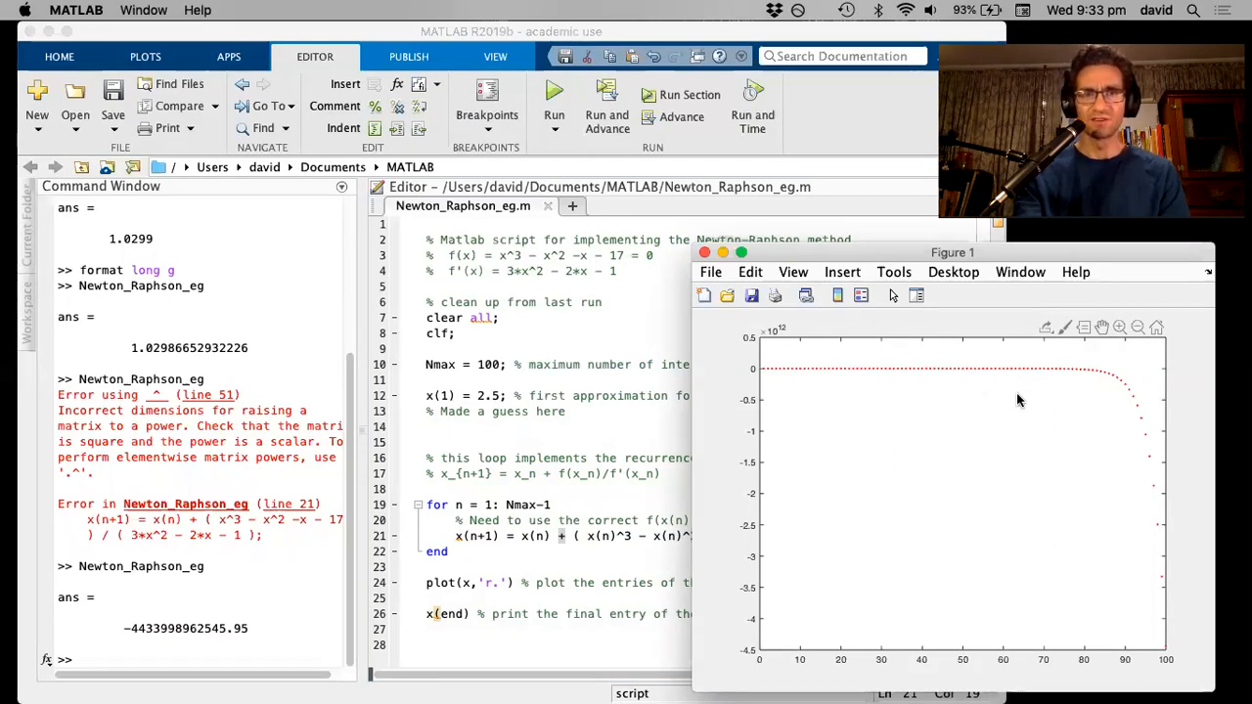
mouse_move(959, 396)
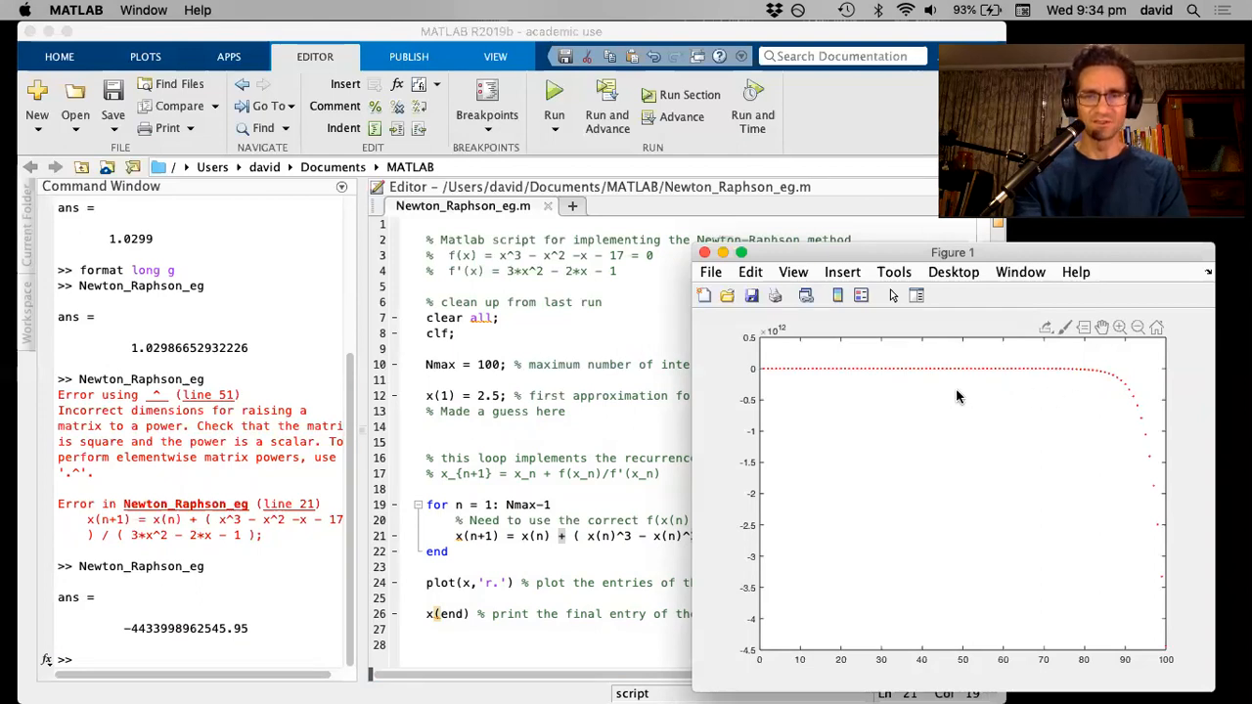
mouse_move(967, 379)
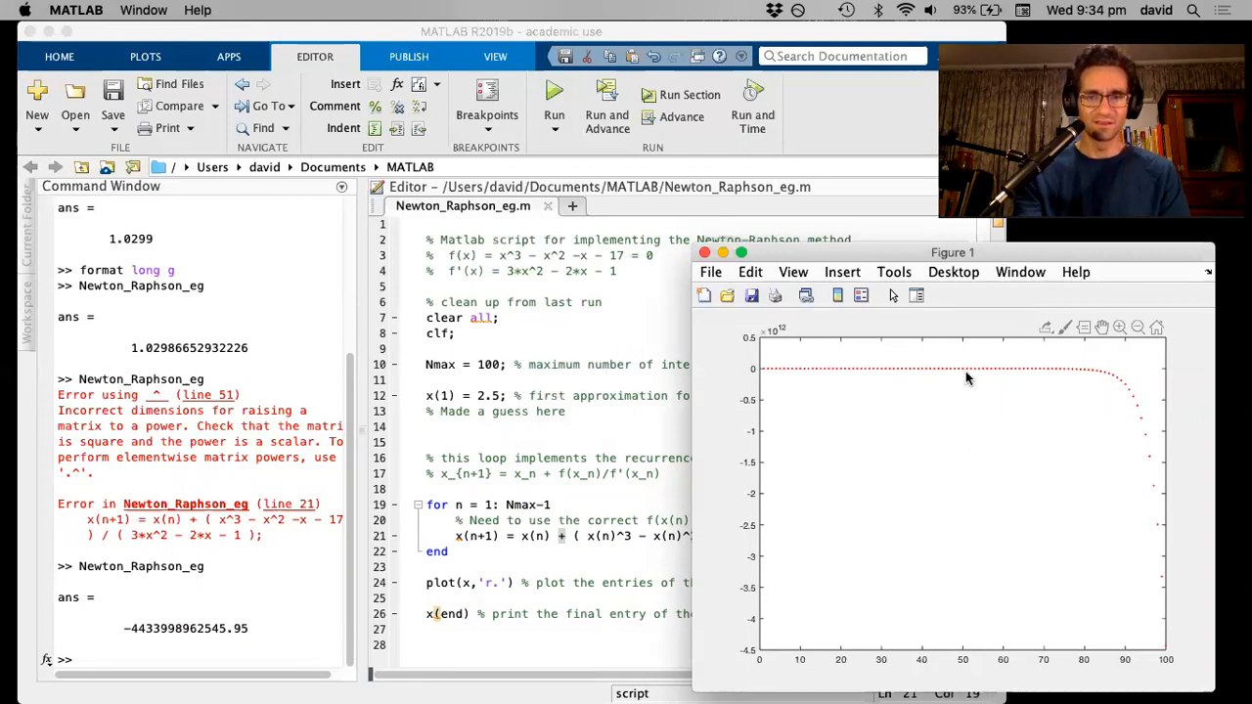
mouse_move(755, 369)
text(-)
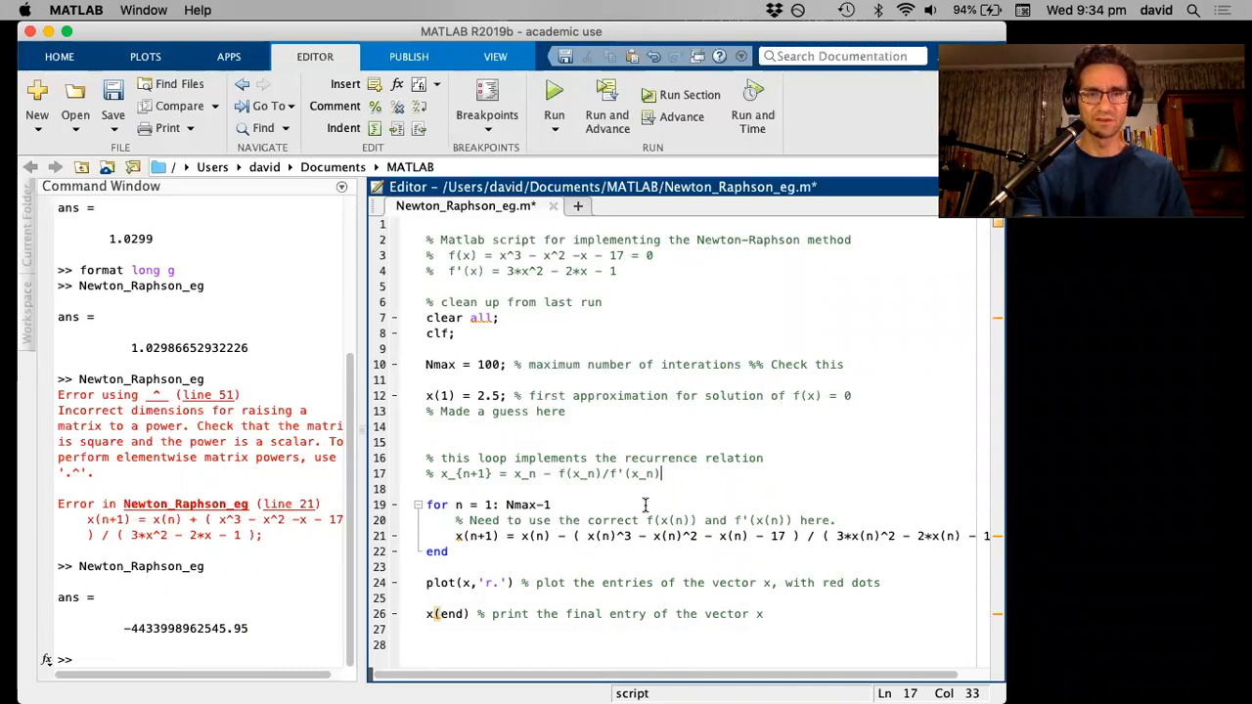
mouse_move(595, 250)
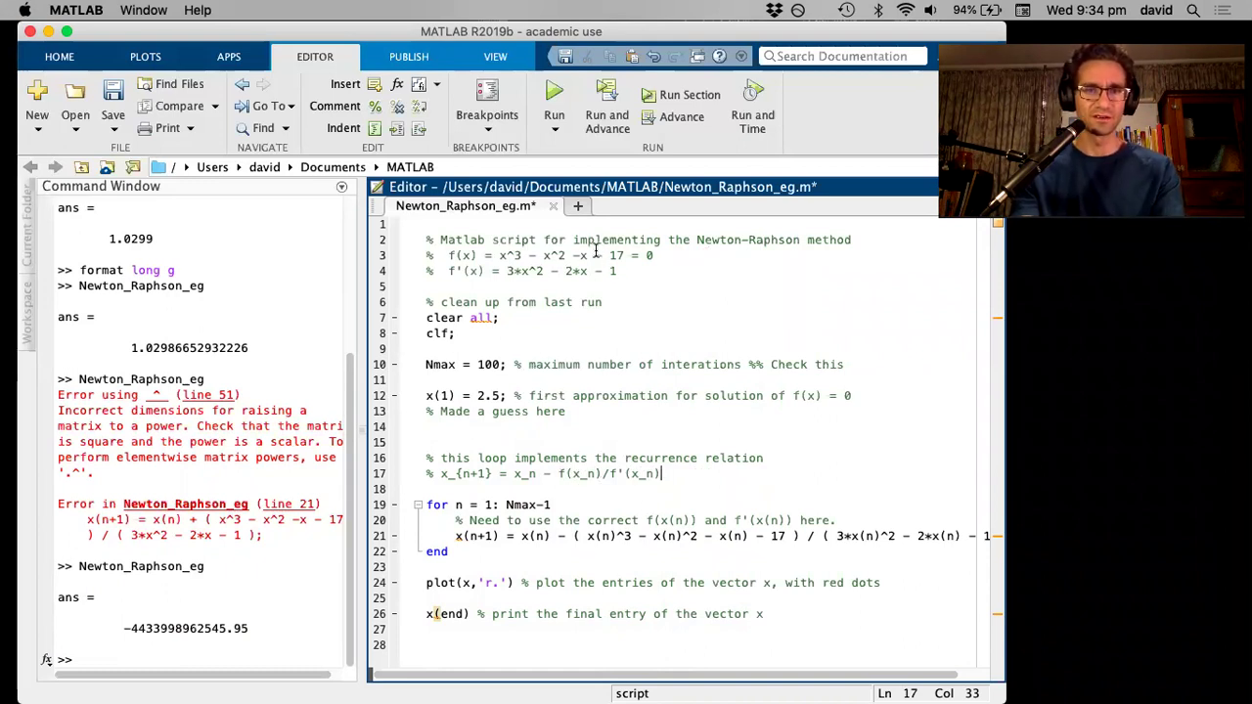
mouse_move(554, 90)
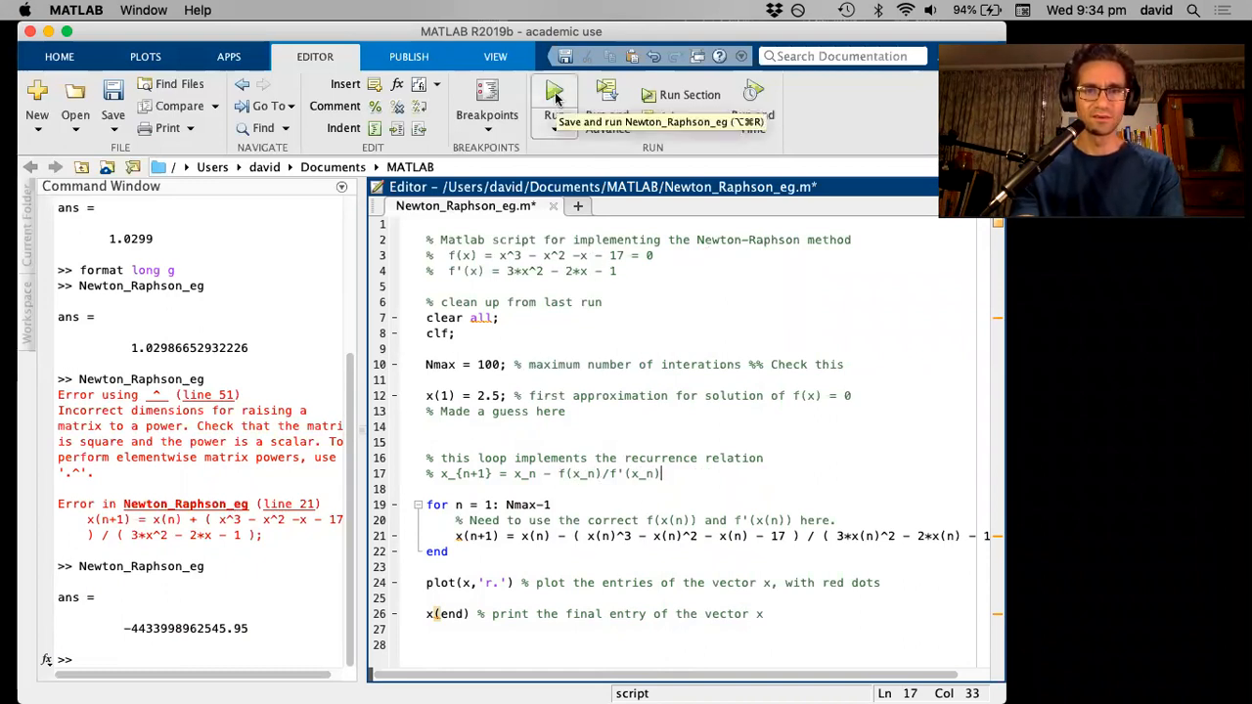
Step: Save and run Newton_Raphson_eg for 3.09624980684087, then move the Figure 1 plot aside
click(554, 90)
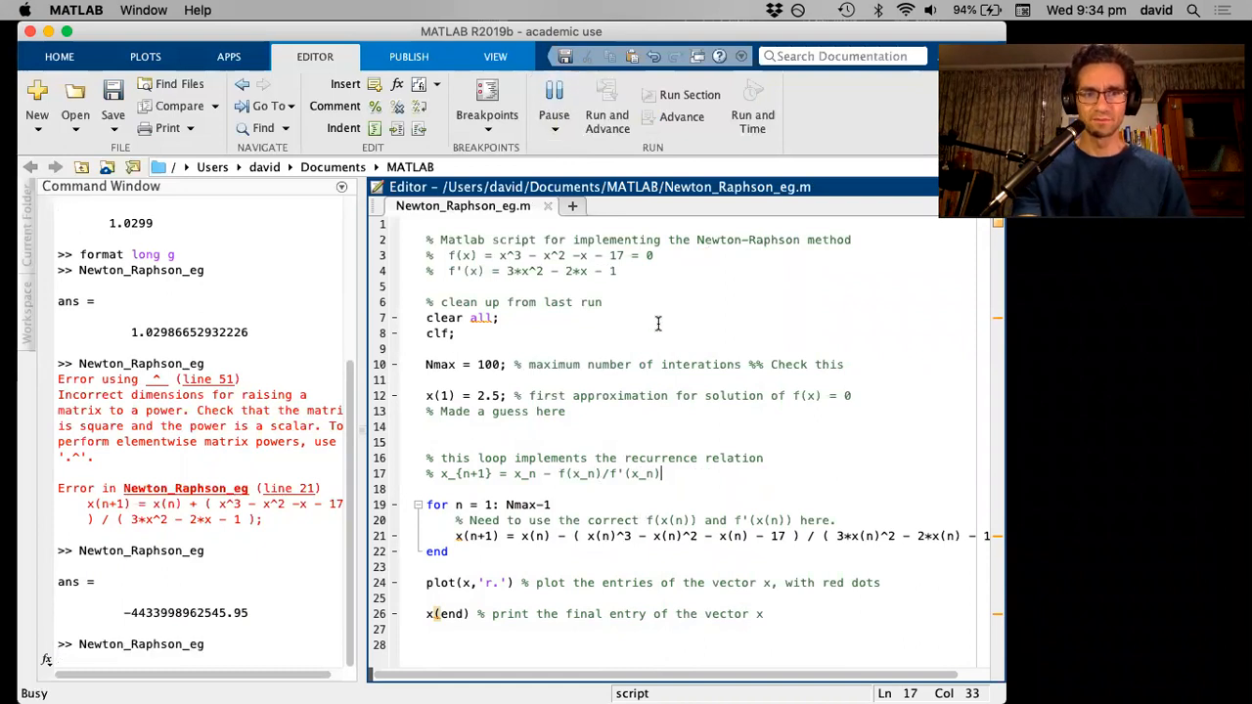
click(554, 95)
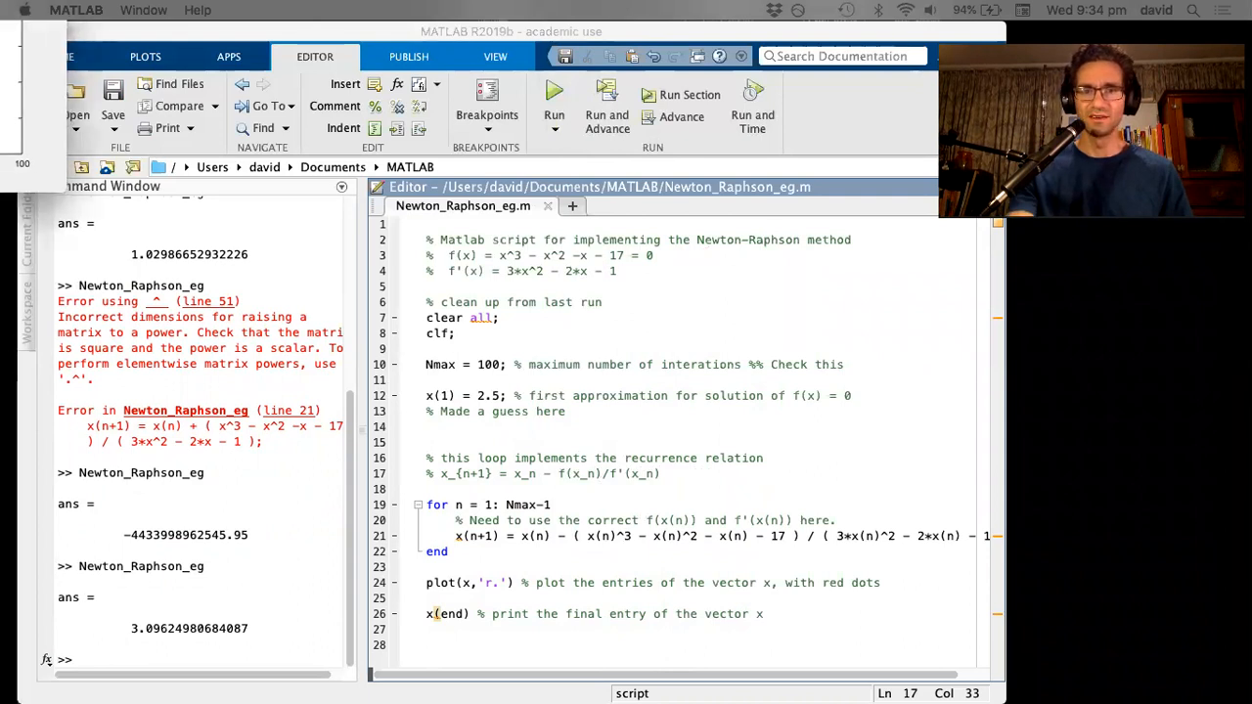
click(554, 95)
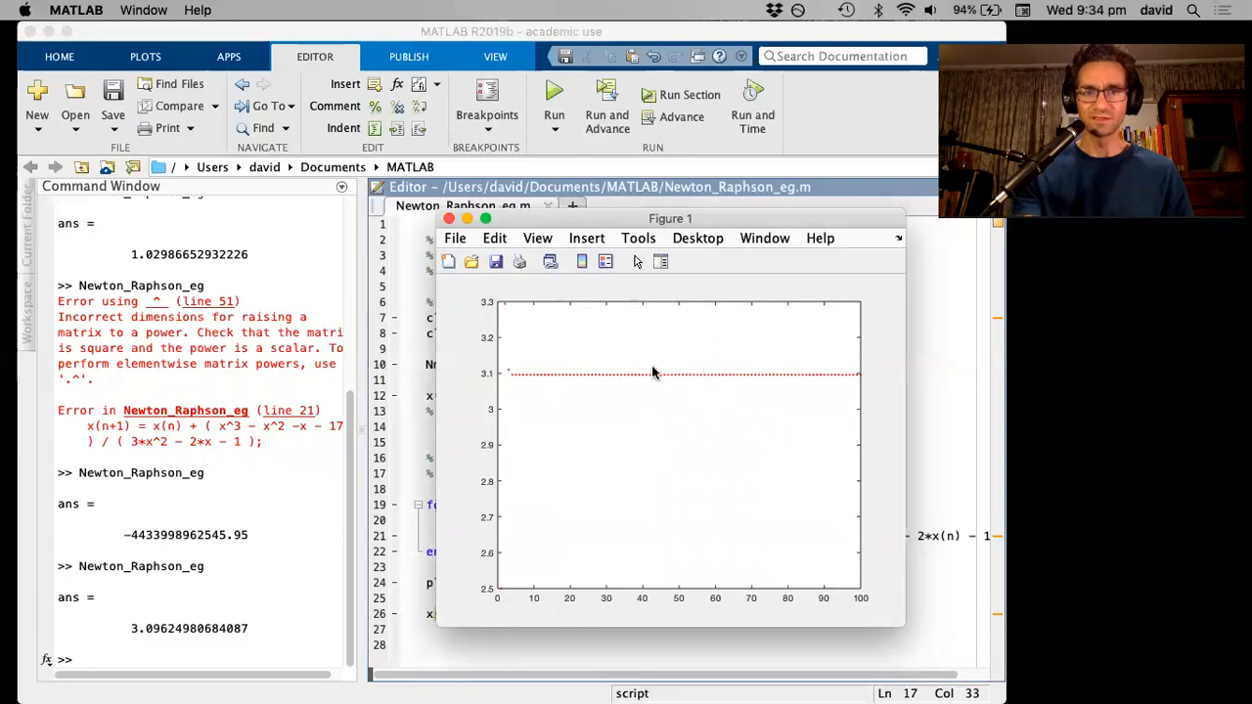
mouse_move(501, 596)
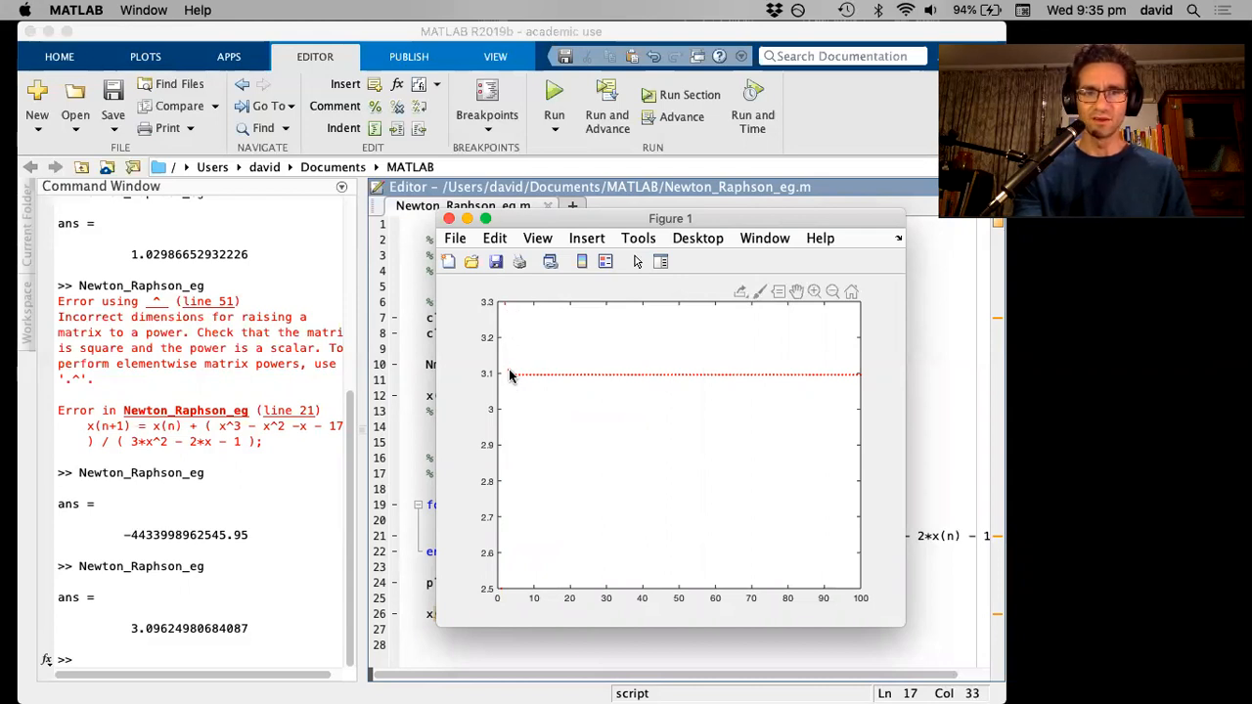
mouse_move(505, 528)
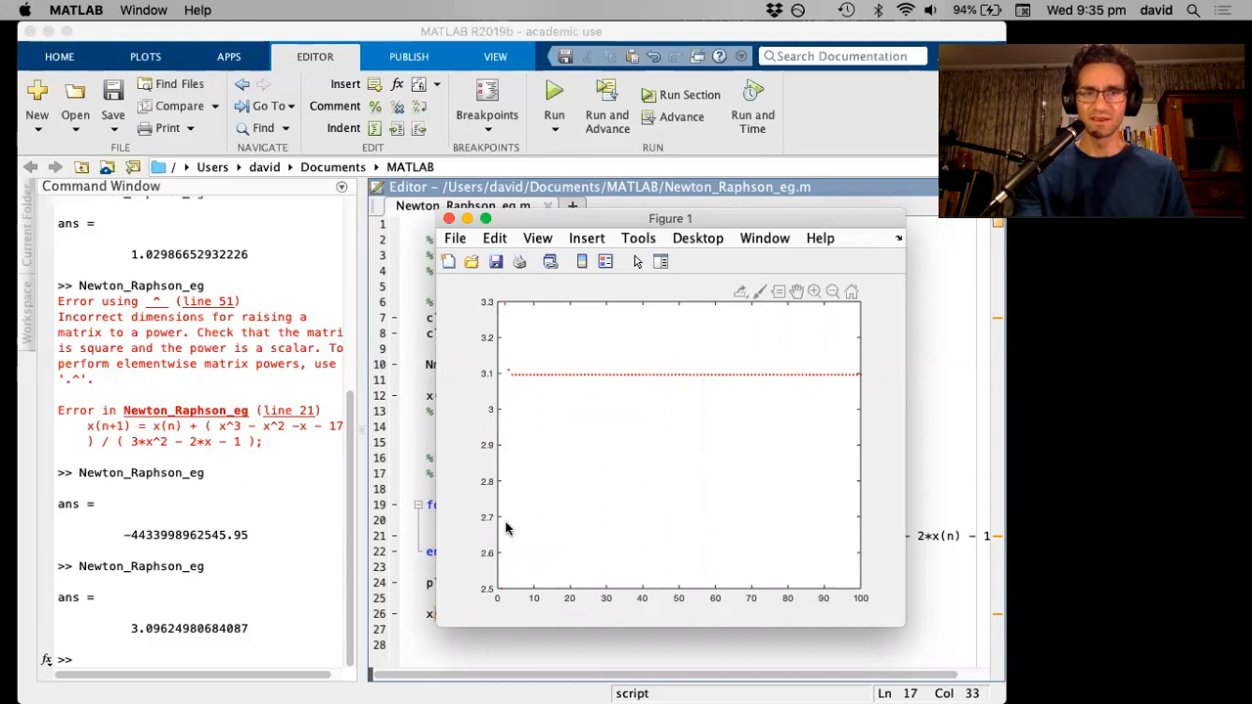
mouse_move(511, 433)
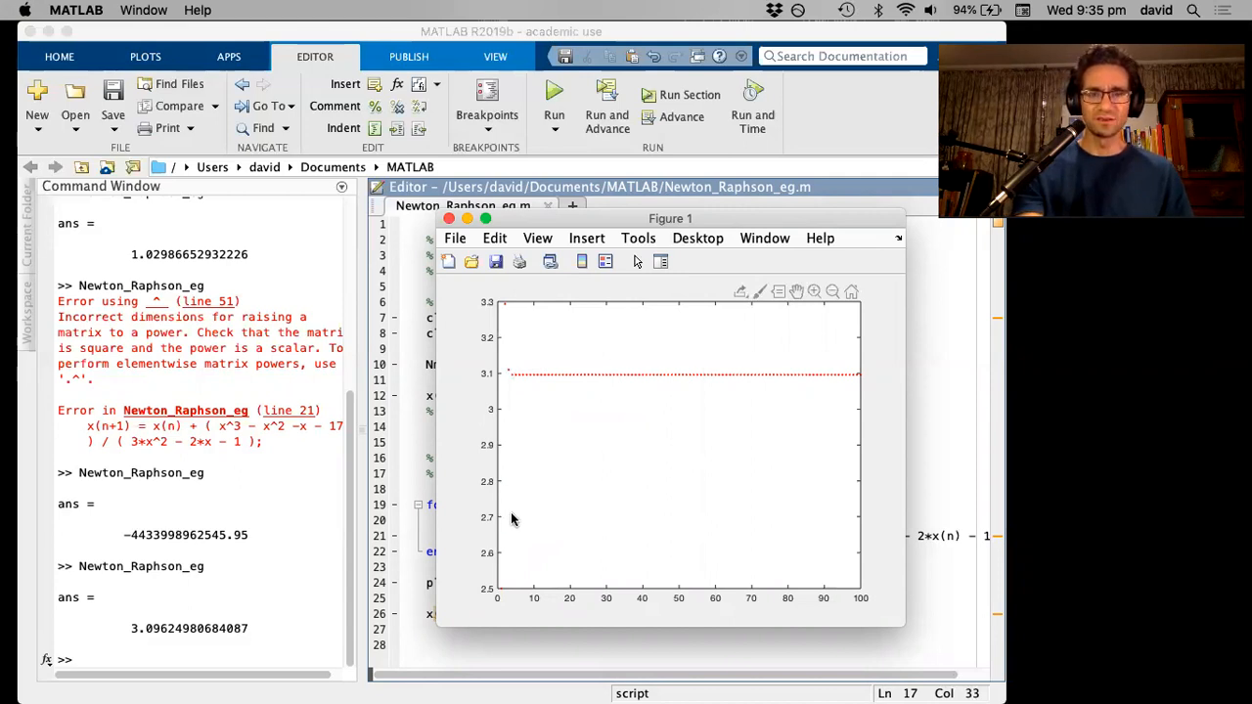
mouse_move(507, 584)
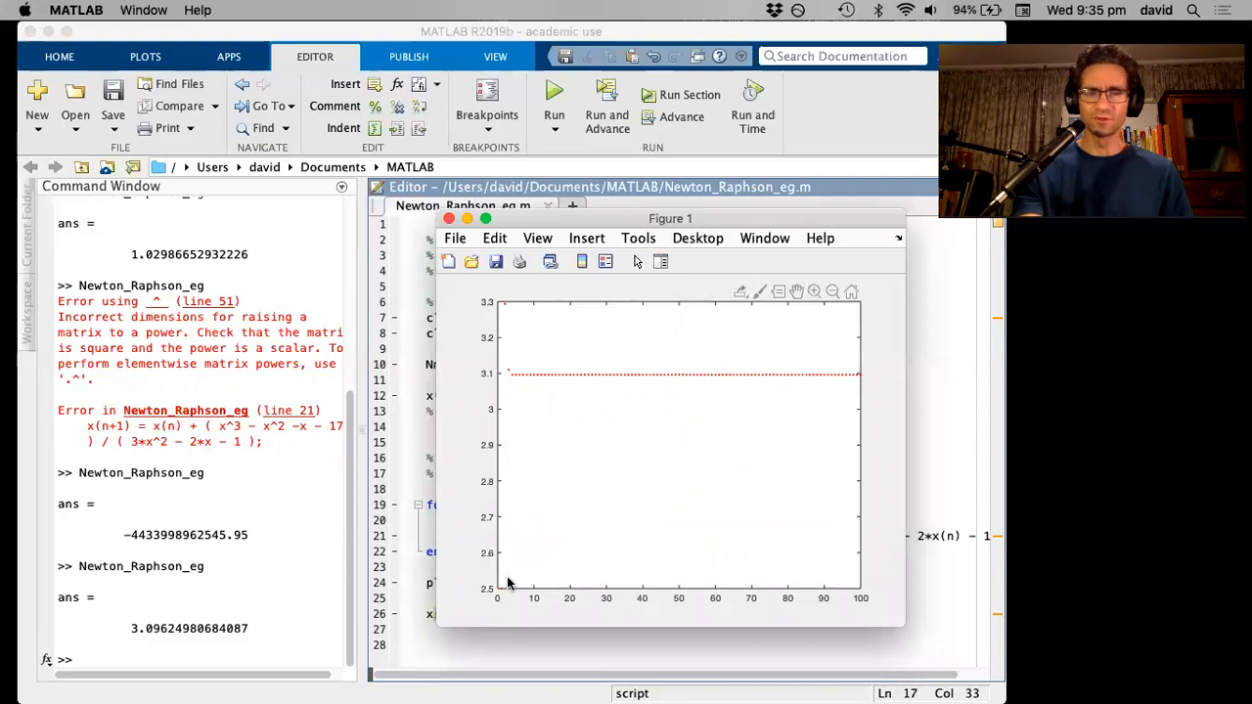
mouse_move(536, 382)
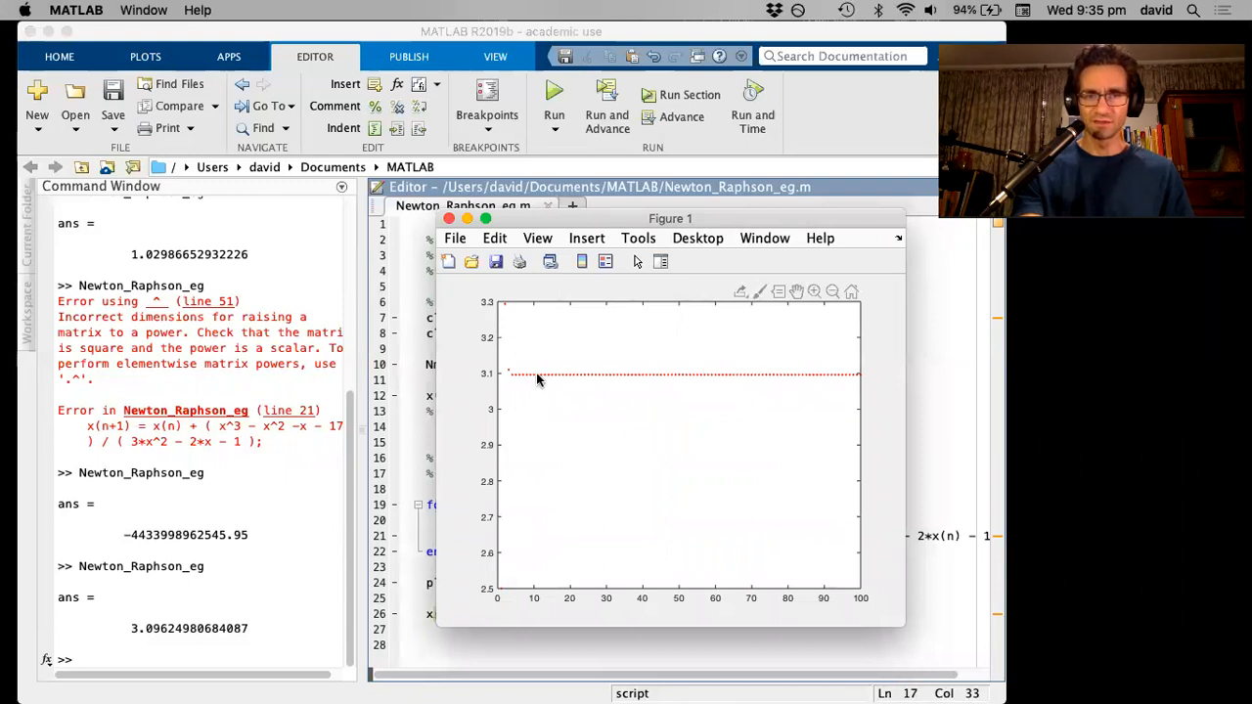
mouse_move(575, 347)
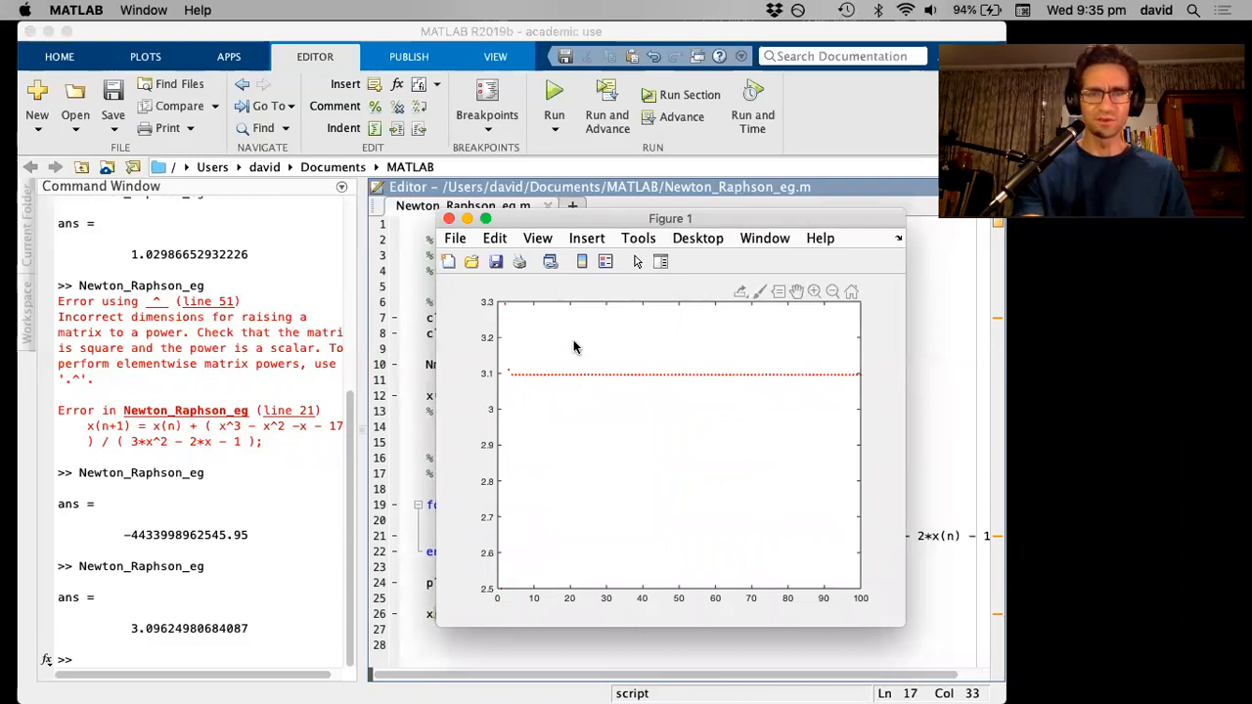
drag(670, 218, 1008, 252)
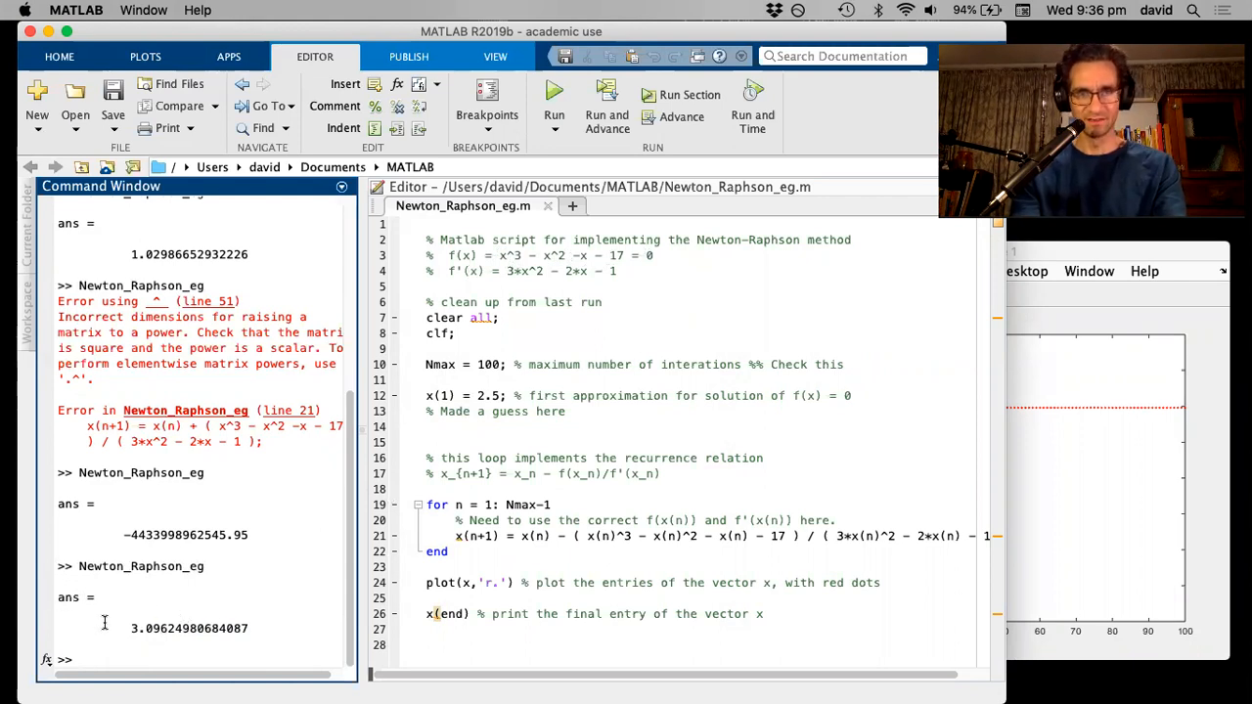
Step: Evaluate ans^3 - ans^2 - ans - 17 in the Command Window, giving 7.105427357601e-15
text(a)
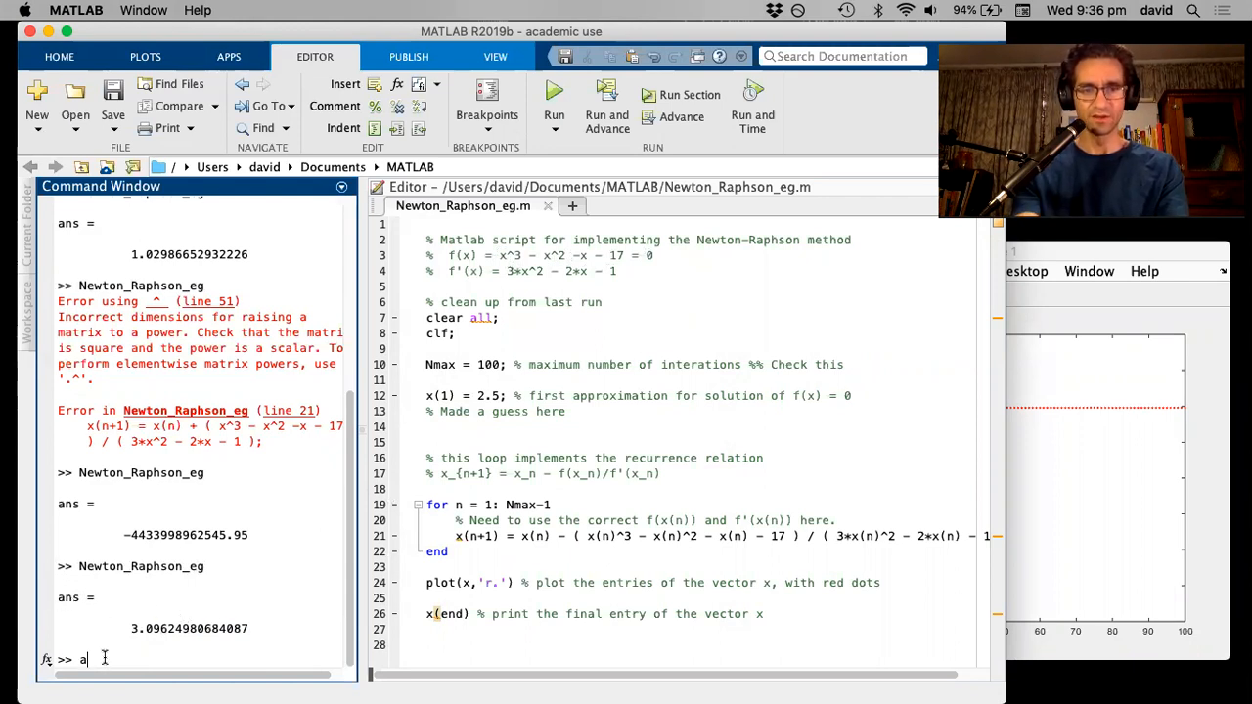
text(ns^)
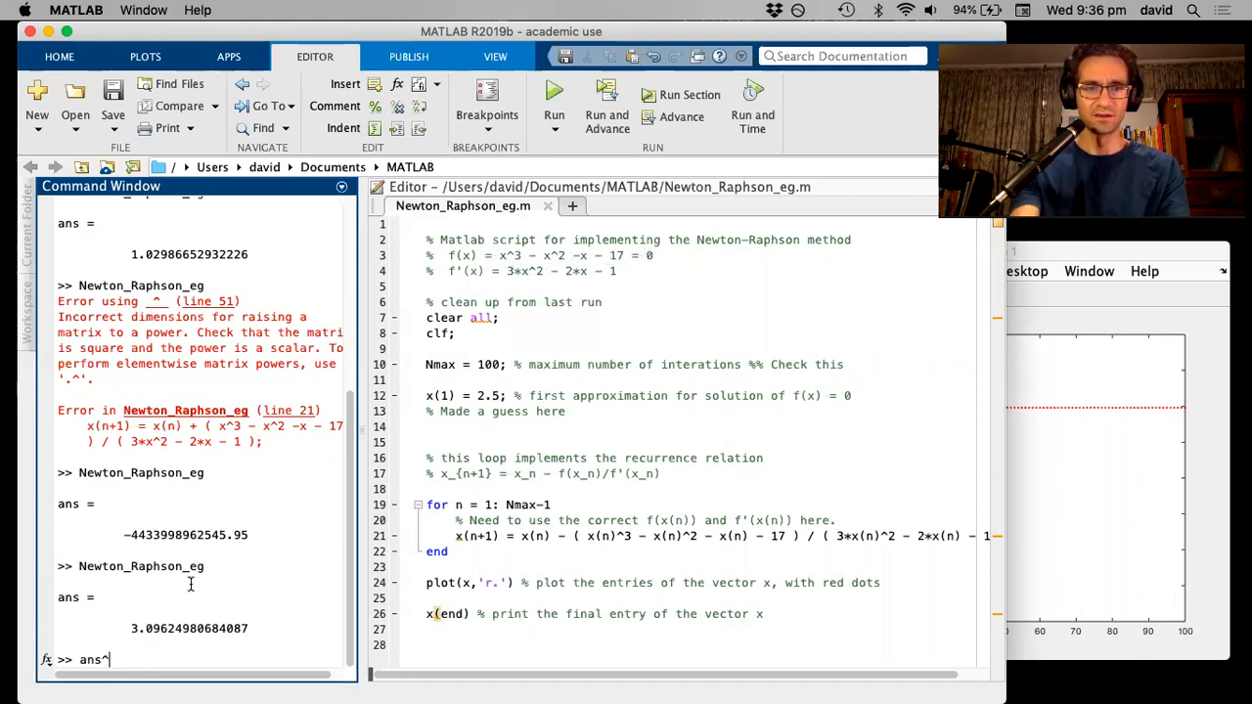
text(3)
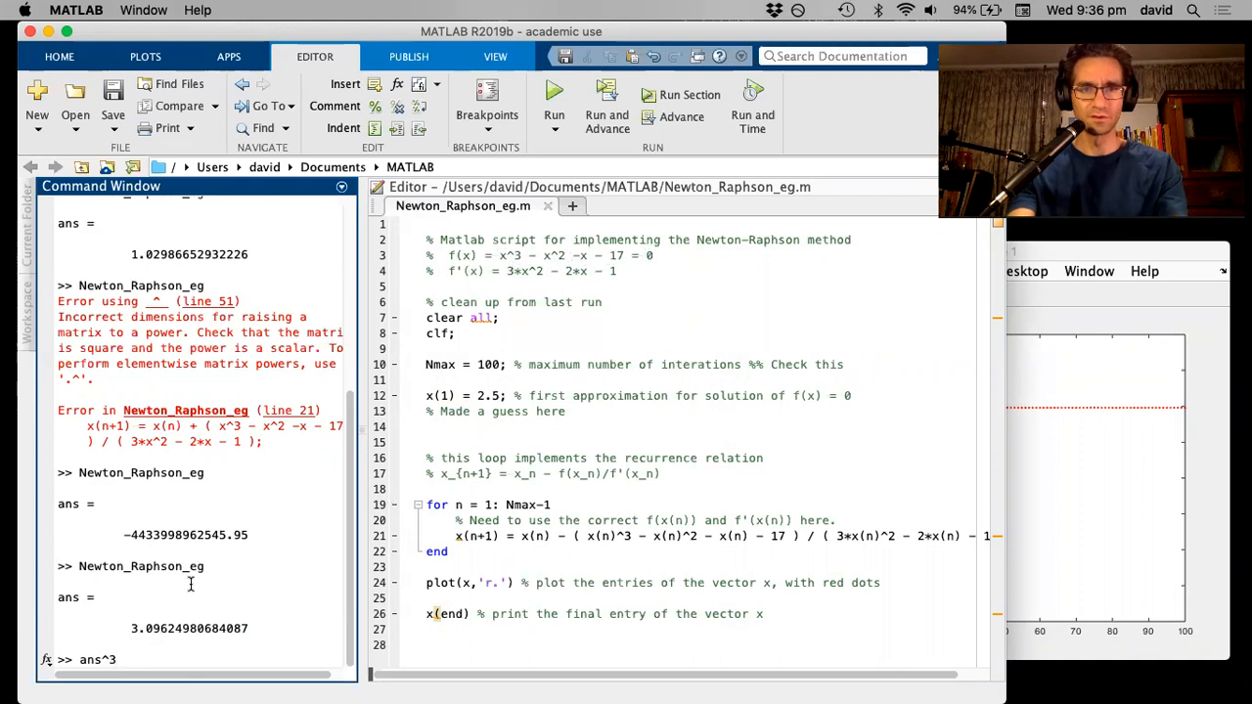
text(- ans)
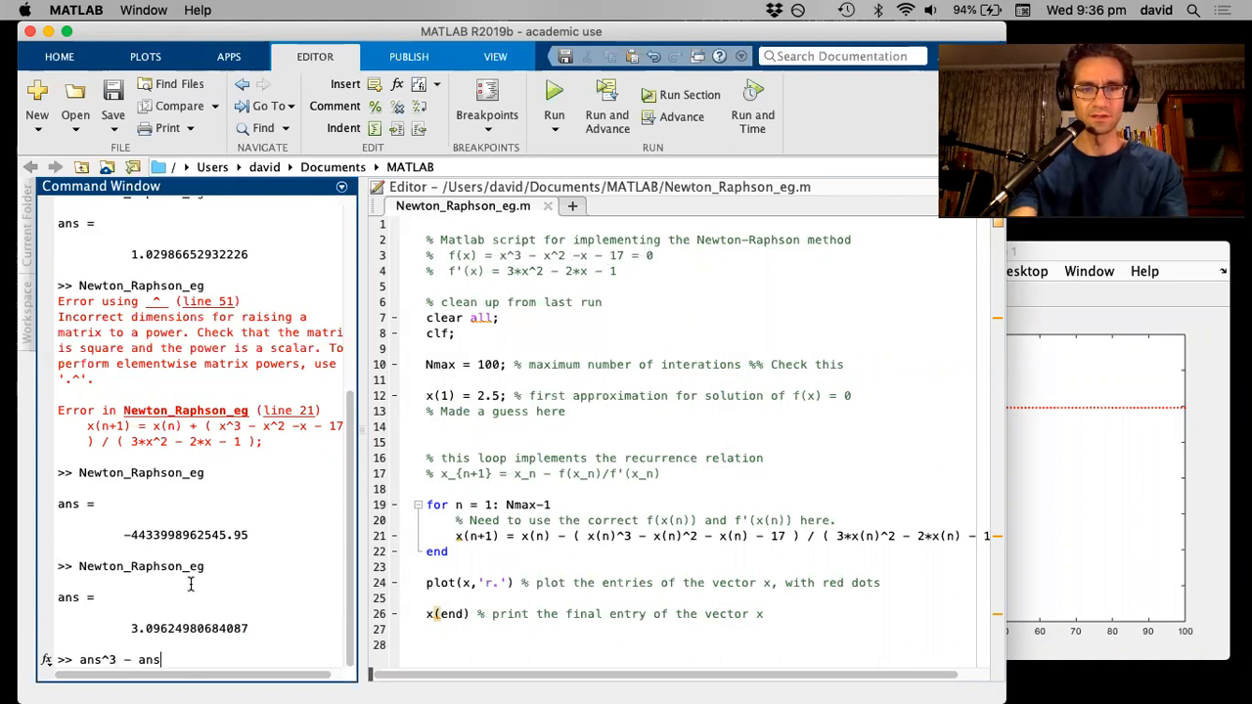
text(^2 -)
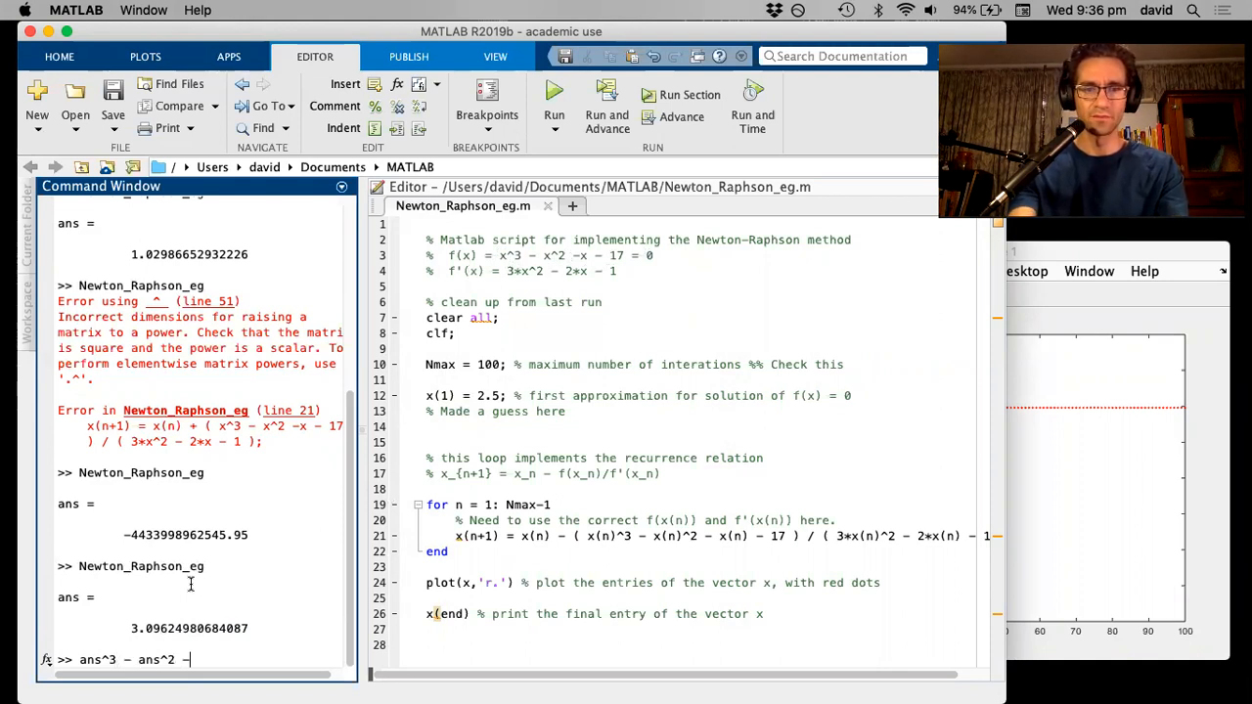
text(ans -)
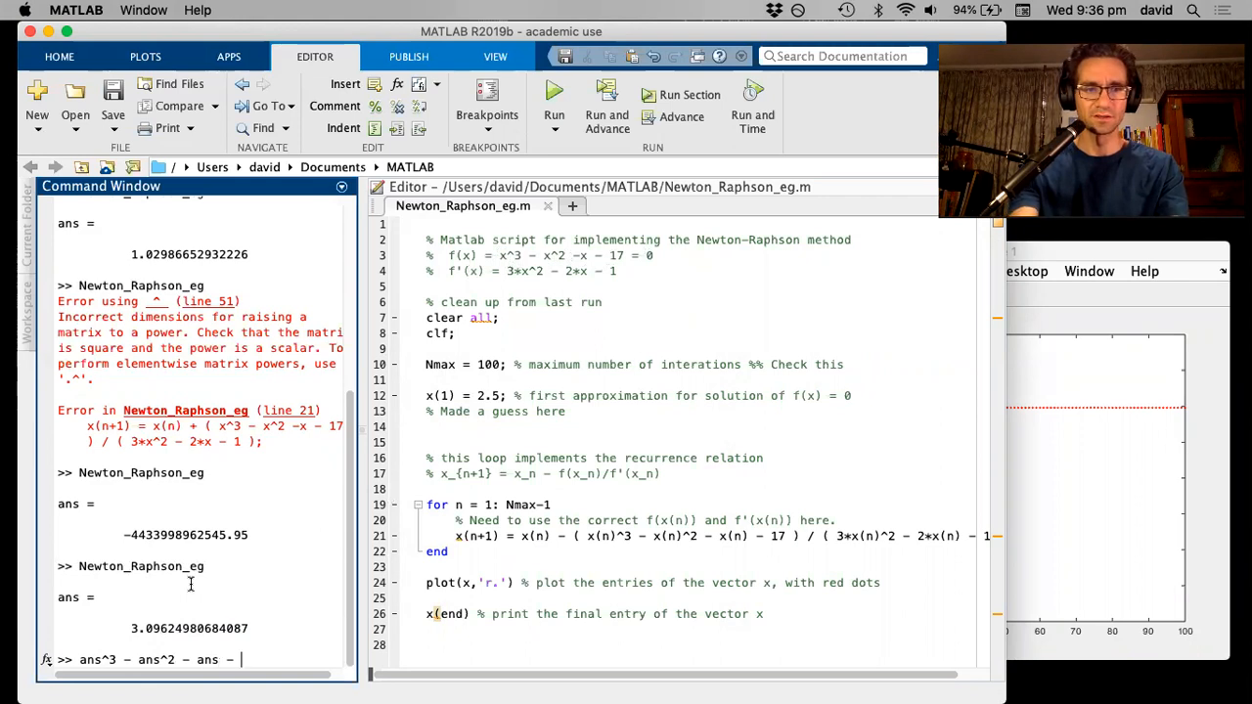
text(17)
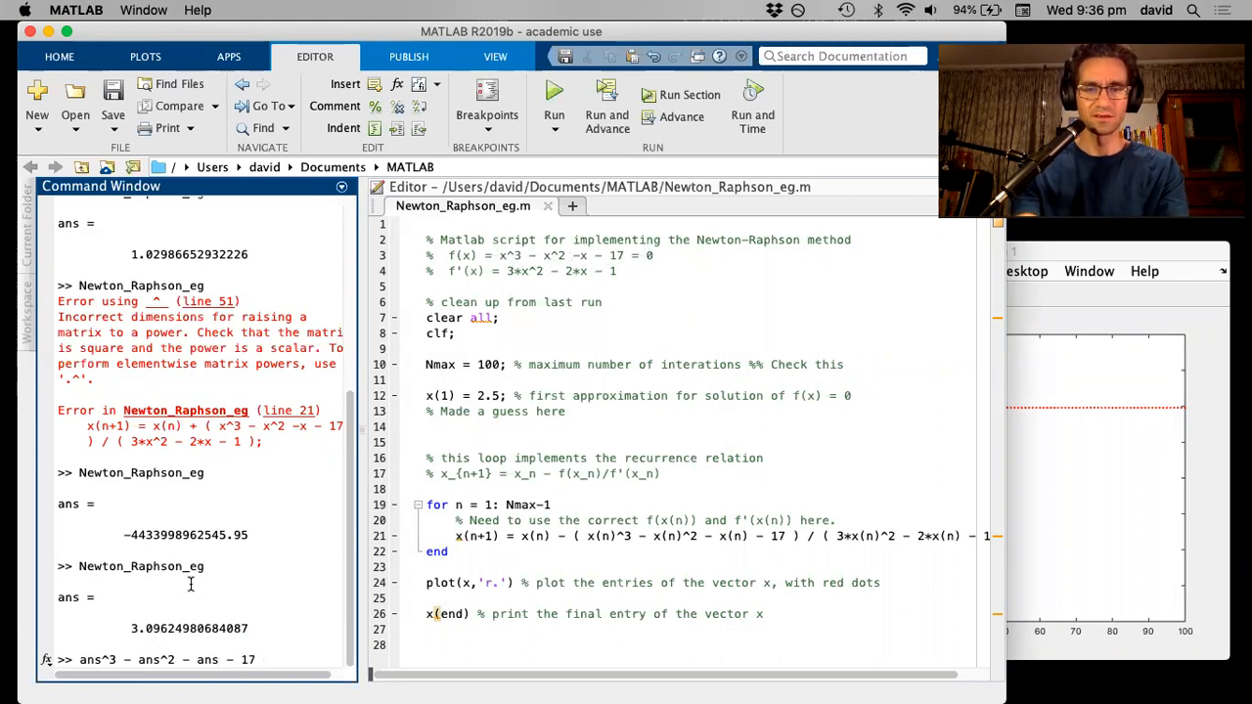
key(Return)
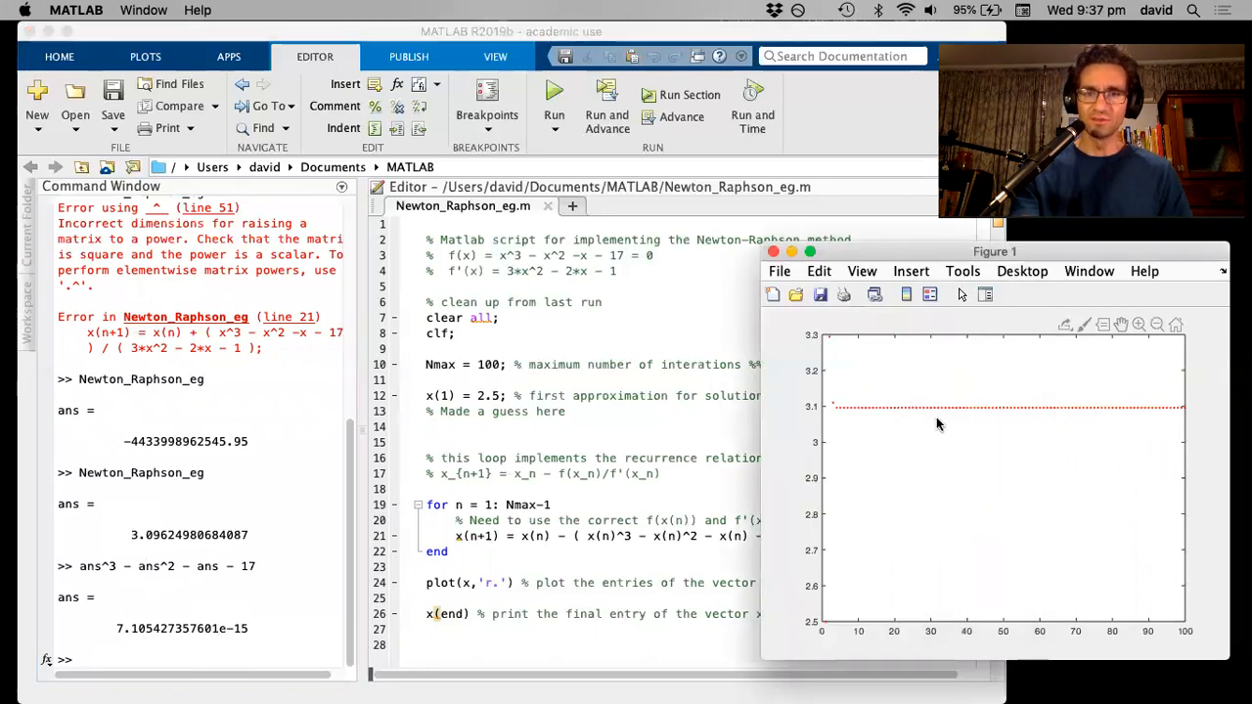
mouse_move(981, 421)
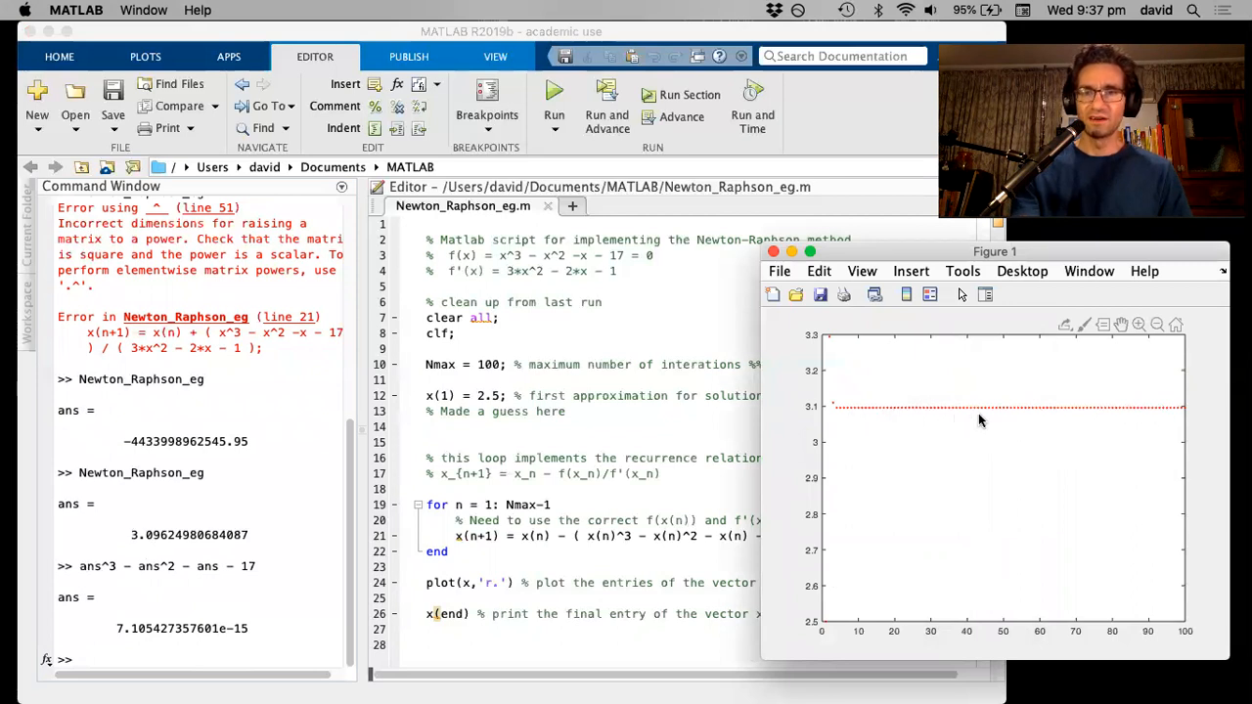
mouse_move(880, 418)
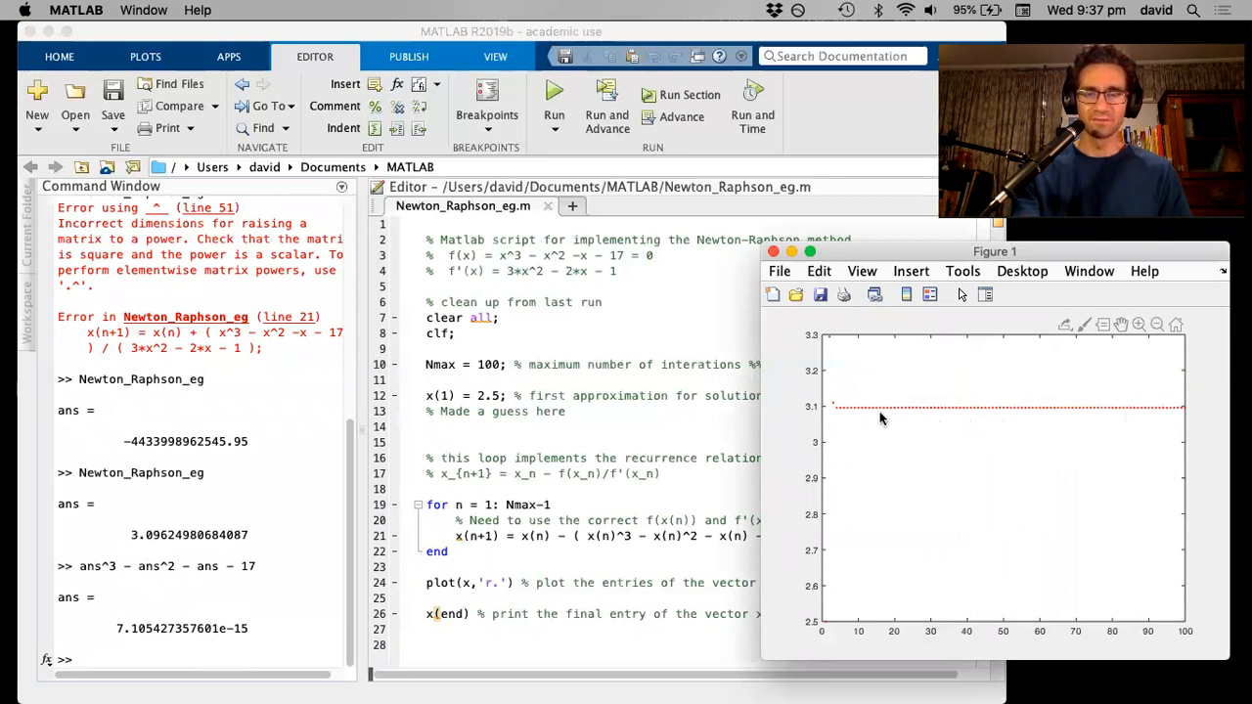
mouse_move(925, 411)
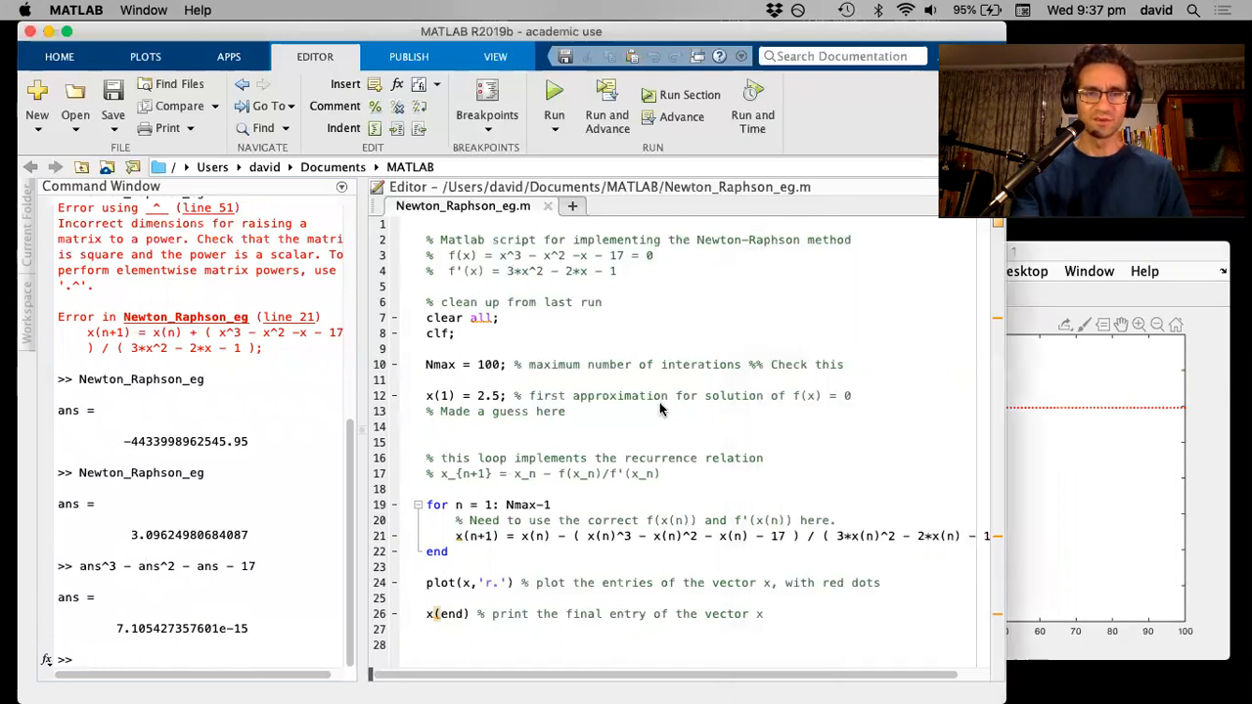
Step: Change Nmax = 100 to Nmax = 10 on line 10 of the script
click(553, 105)
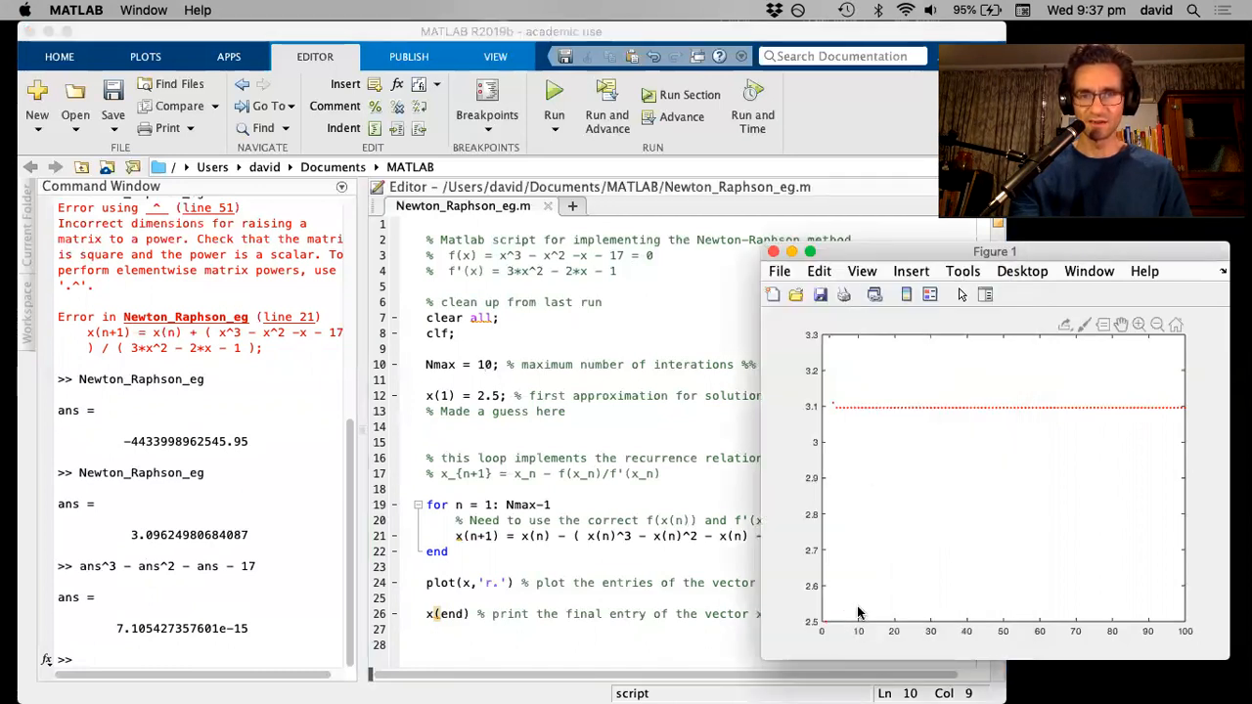
mouse_move(859, 625)
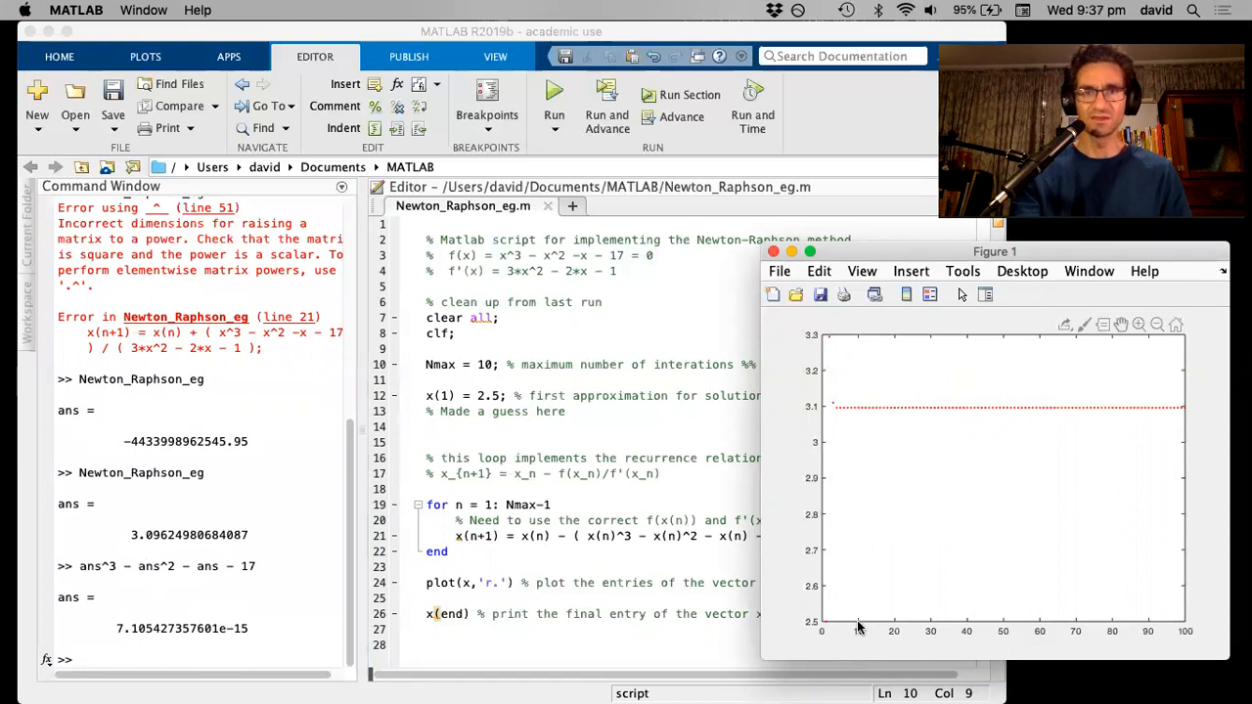
mouse_move(859, 591)
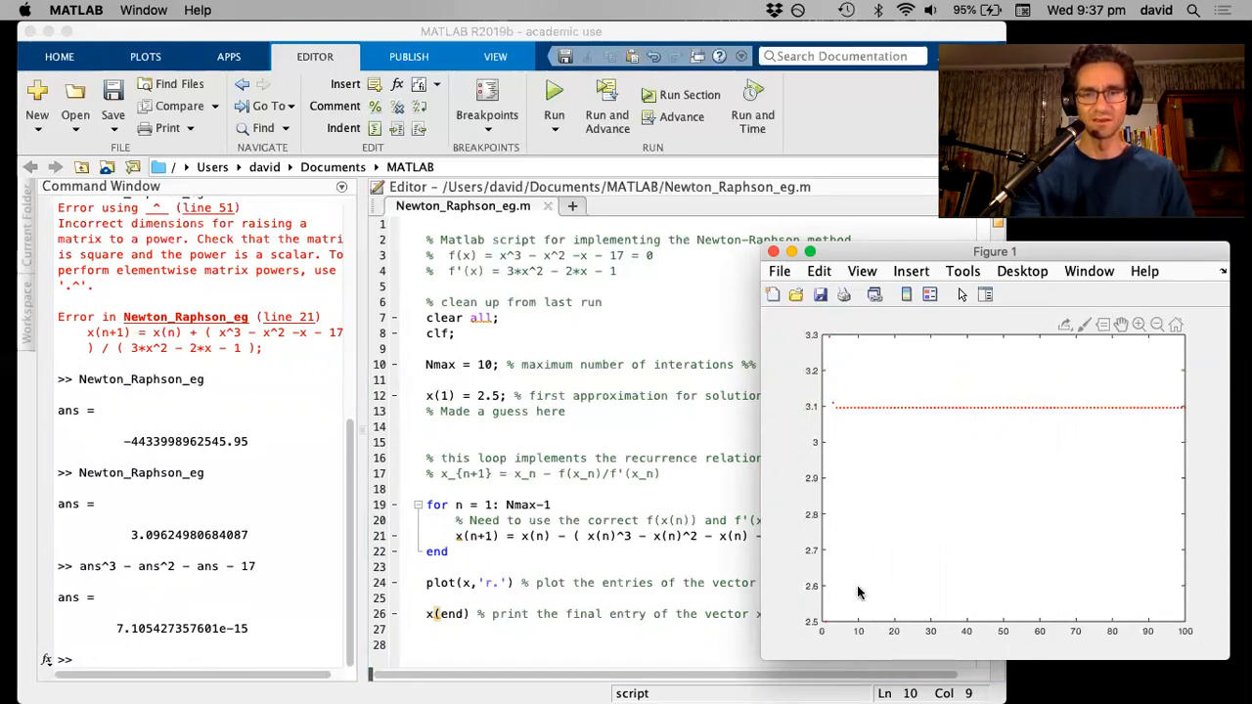
mouse_move(854, 410)
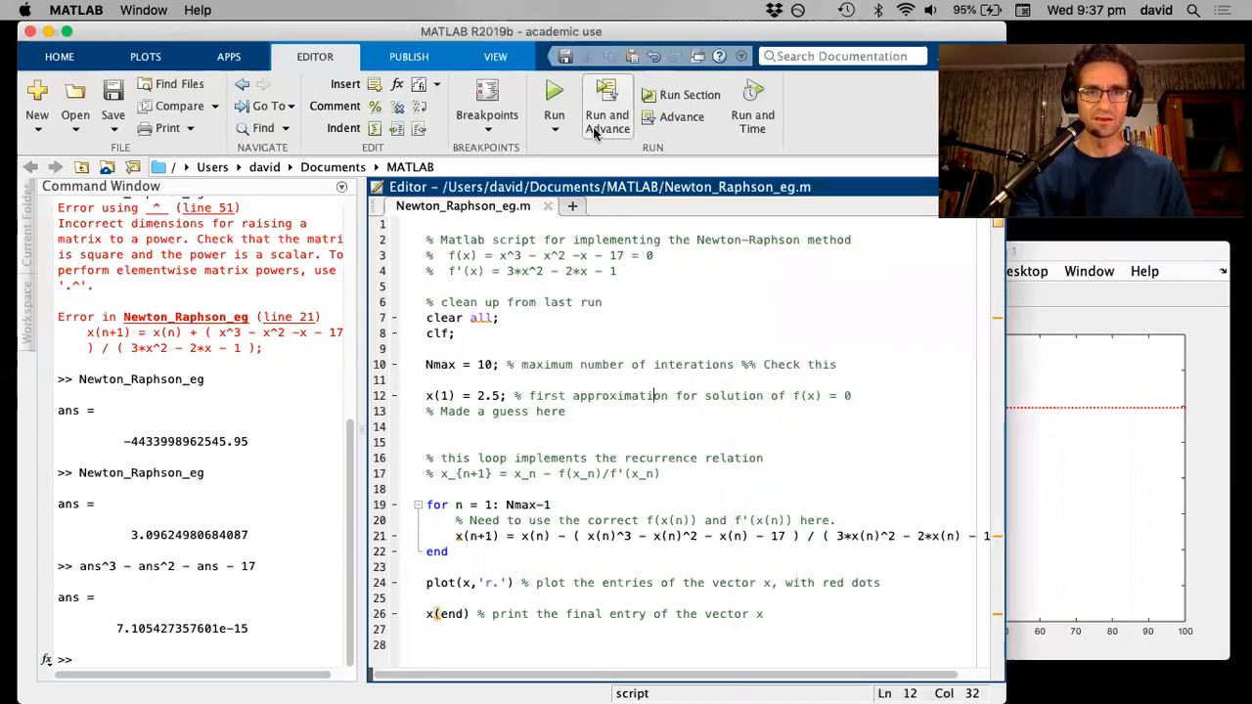
mouse_move(553, 97)
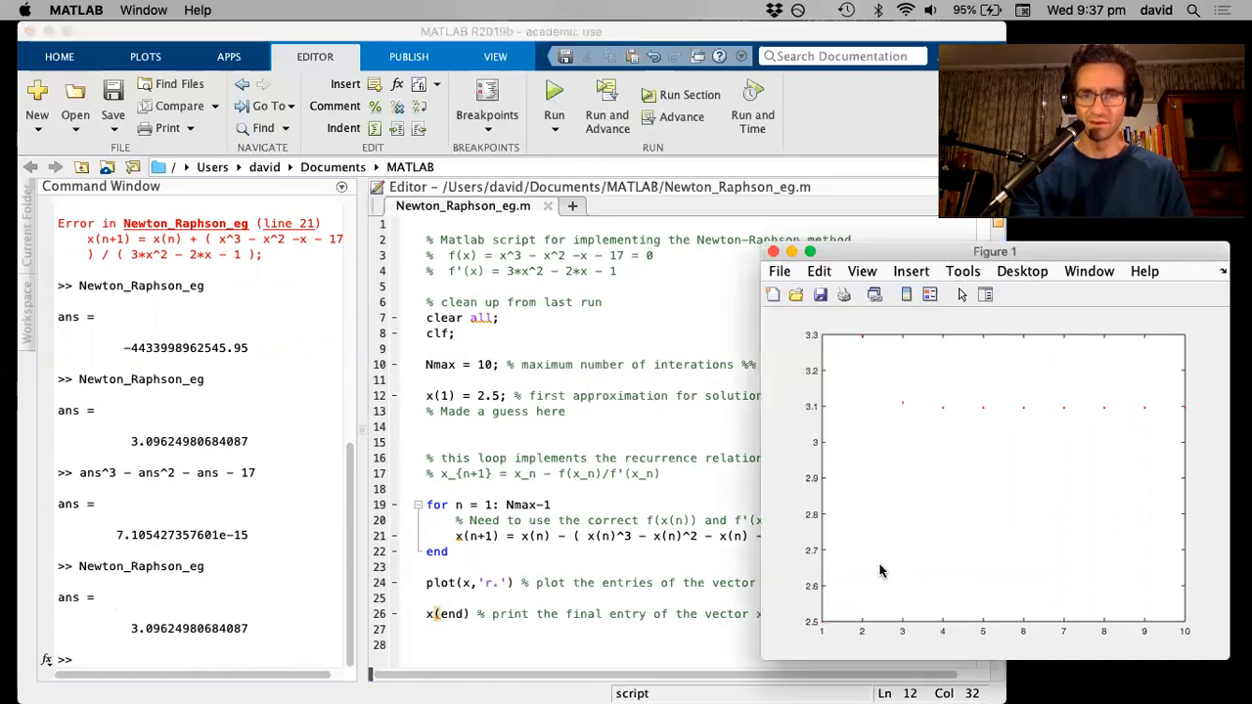
mouse_move(824, 629)
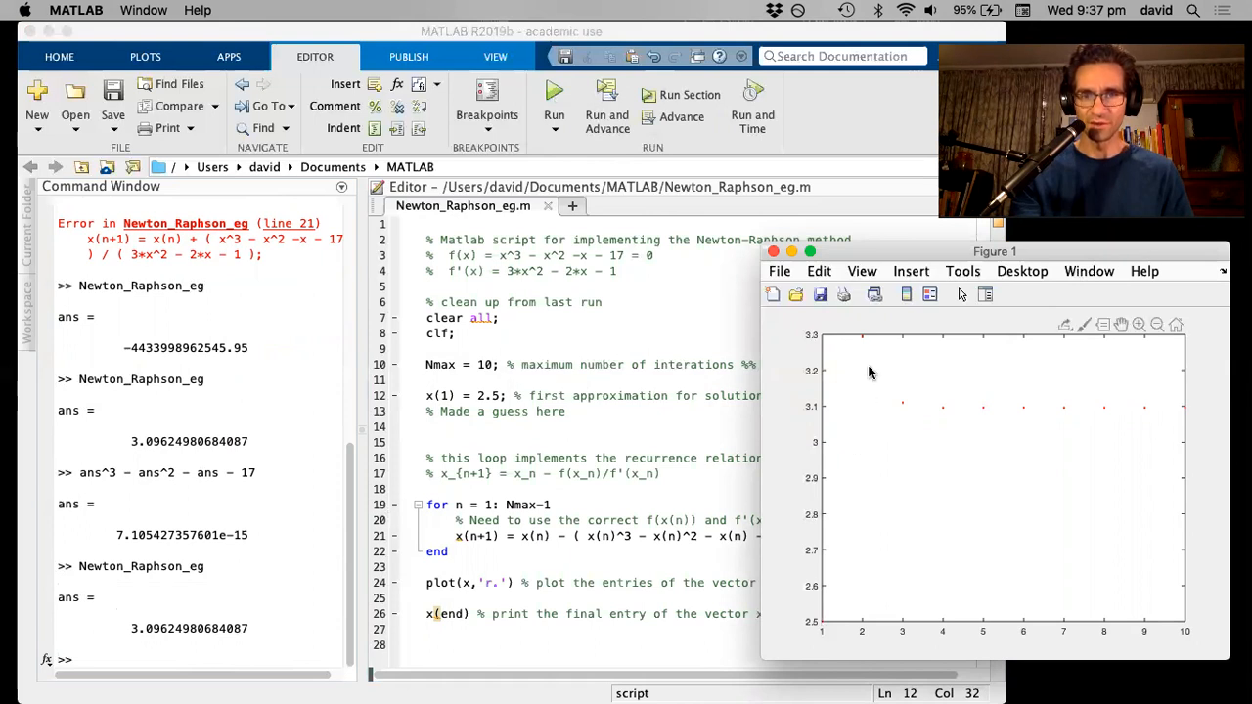
mouse_move(864, 344)
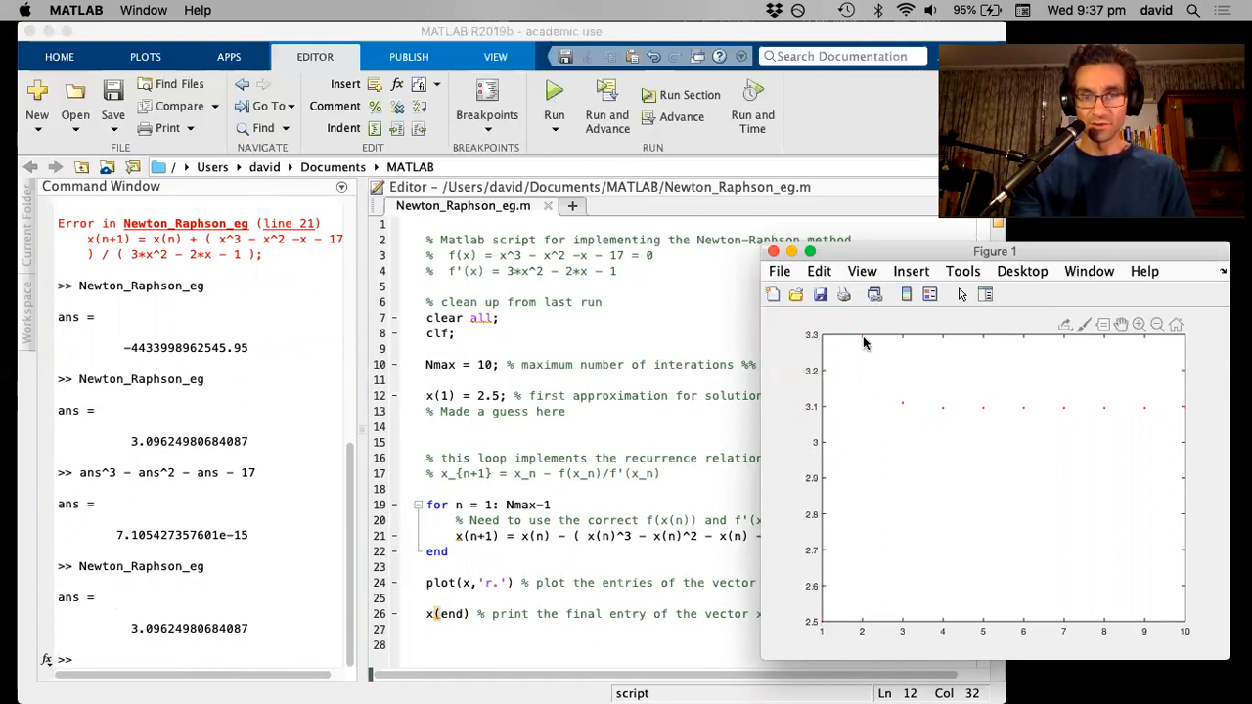
mouse_move(1011, 413)
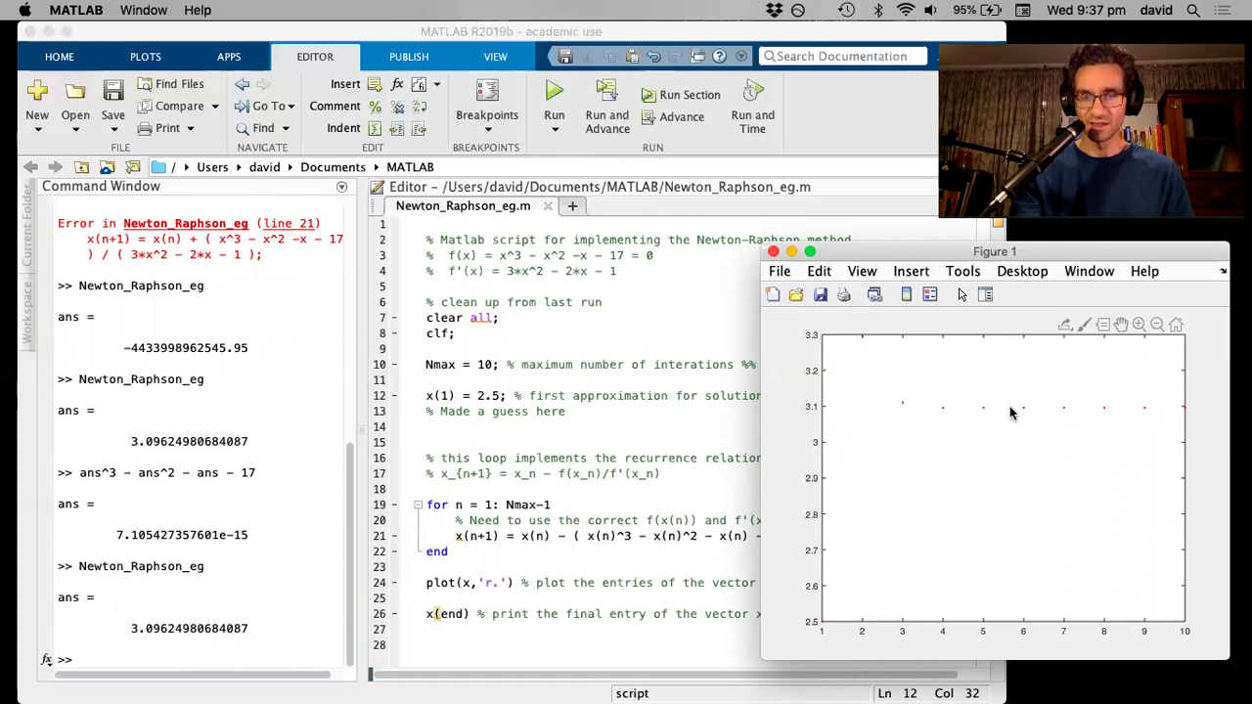
mouse_move(223, 606)
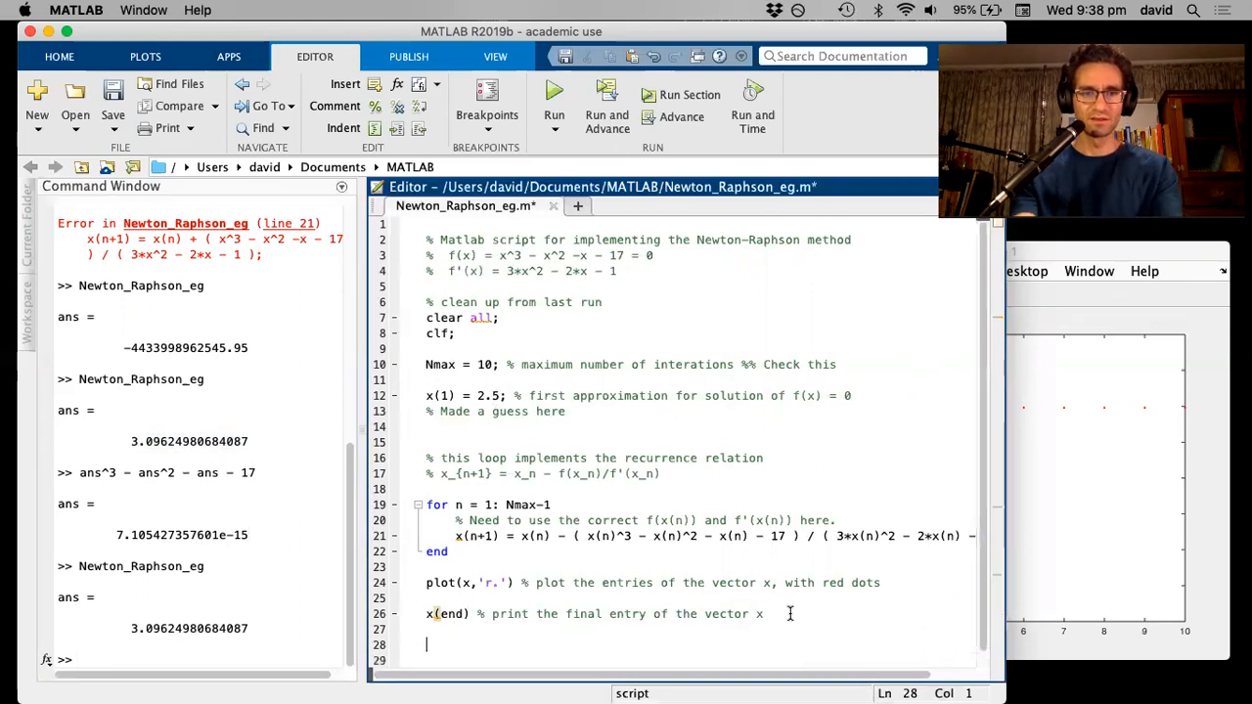
Step: Display x and scroll through all ten iterates, settling at 3.09624980684087
text(x)
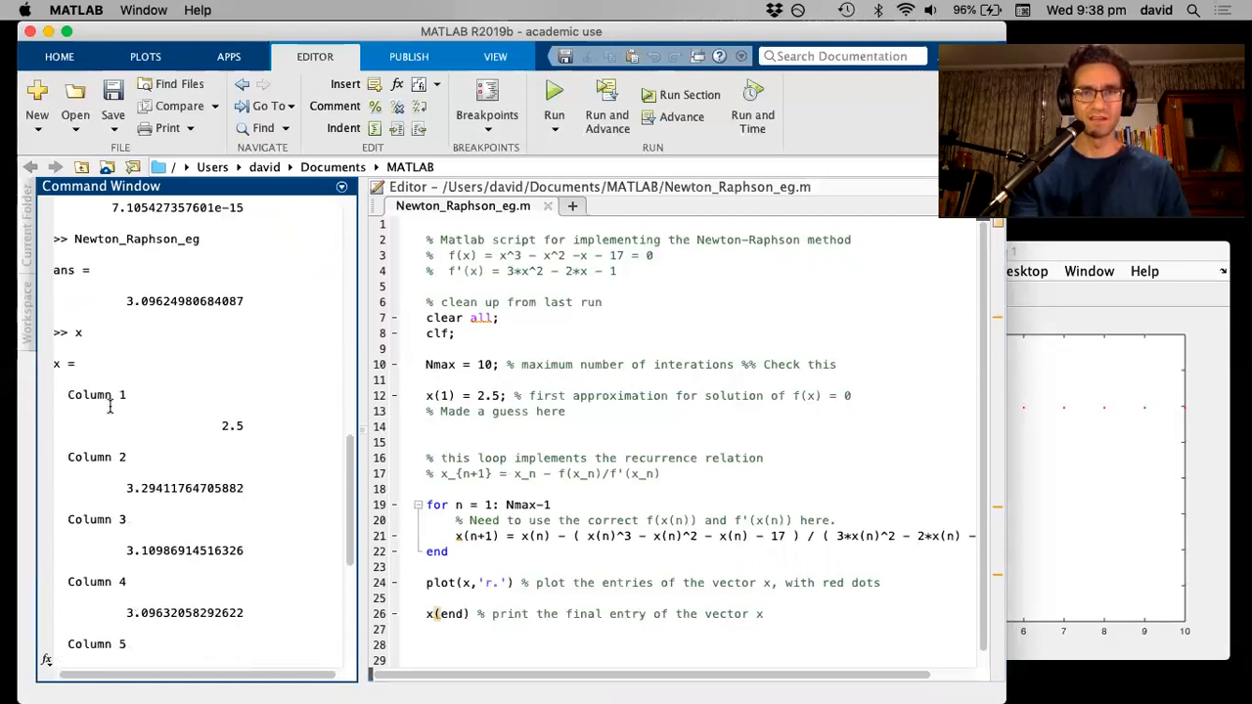
double_click(232, 425)
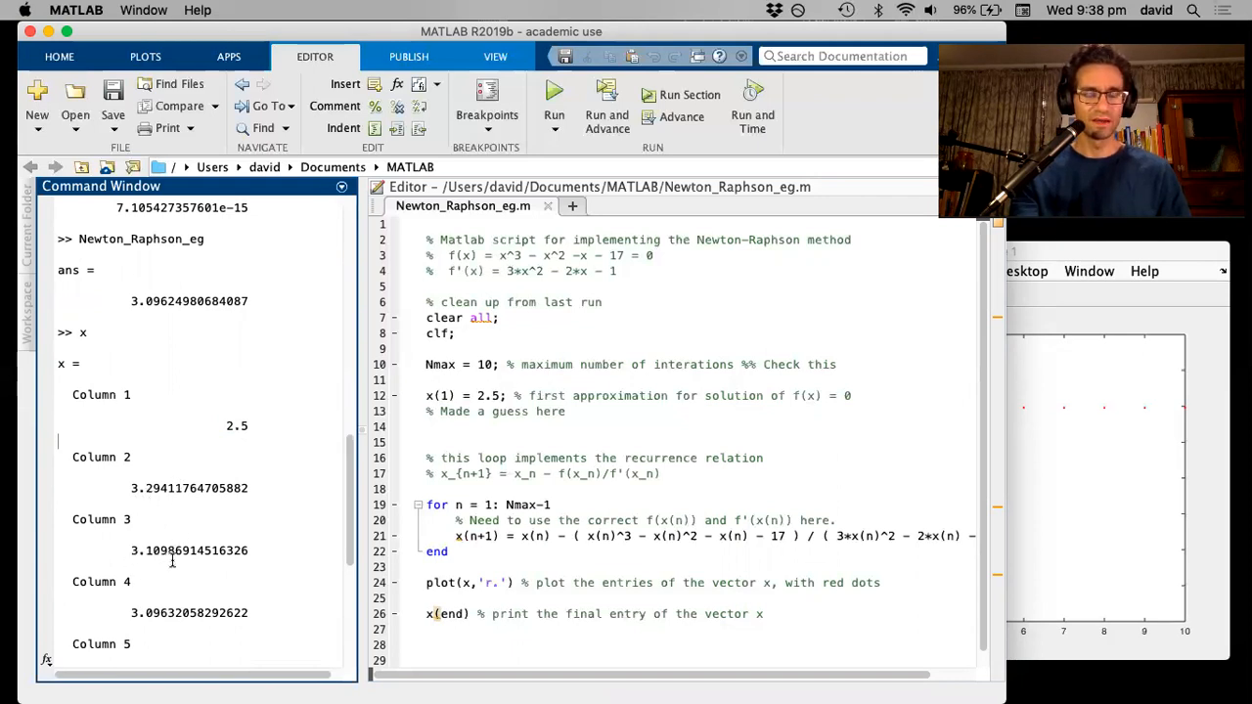
scroll(down, 3)
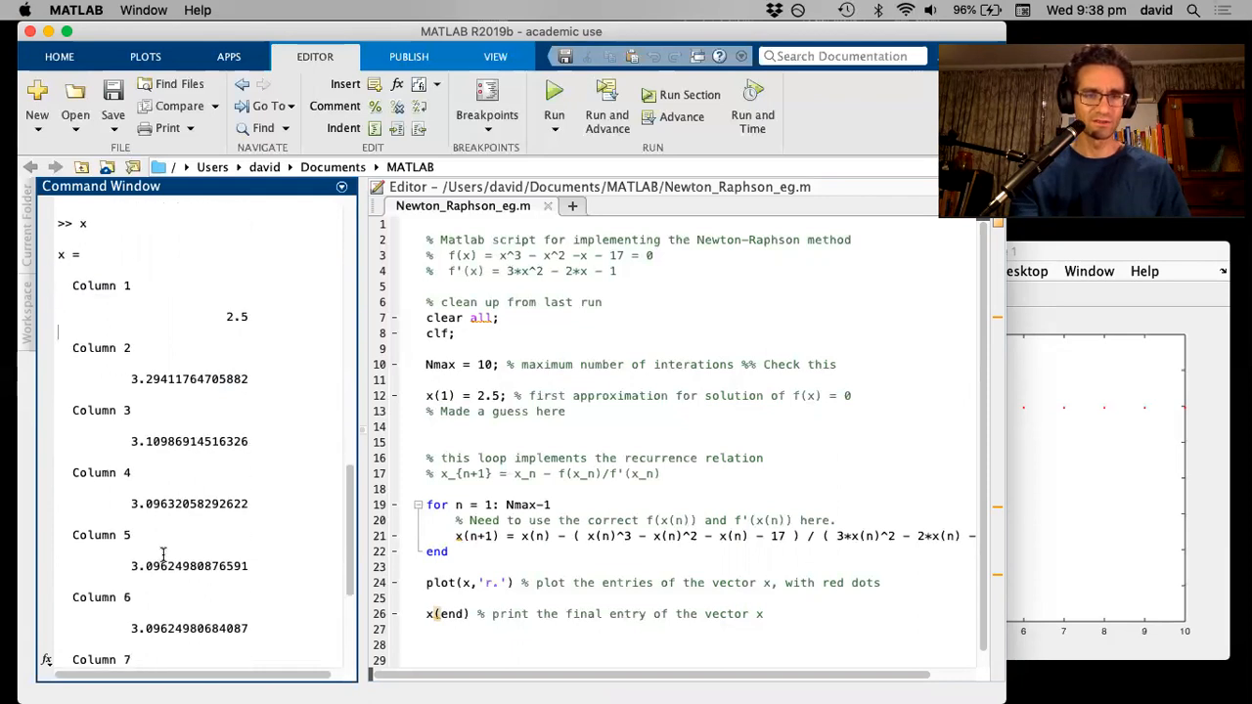
scroll(down, 3)
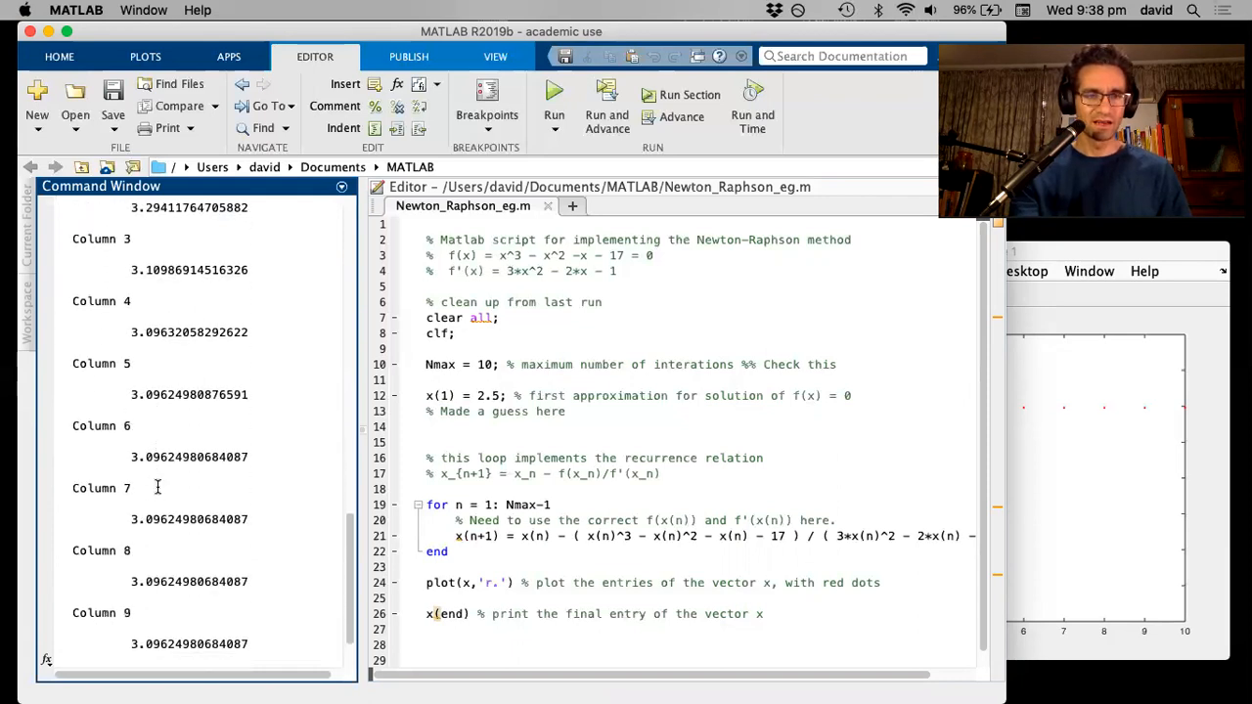
scroll(up, 3)
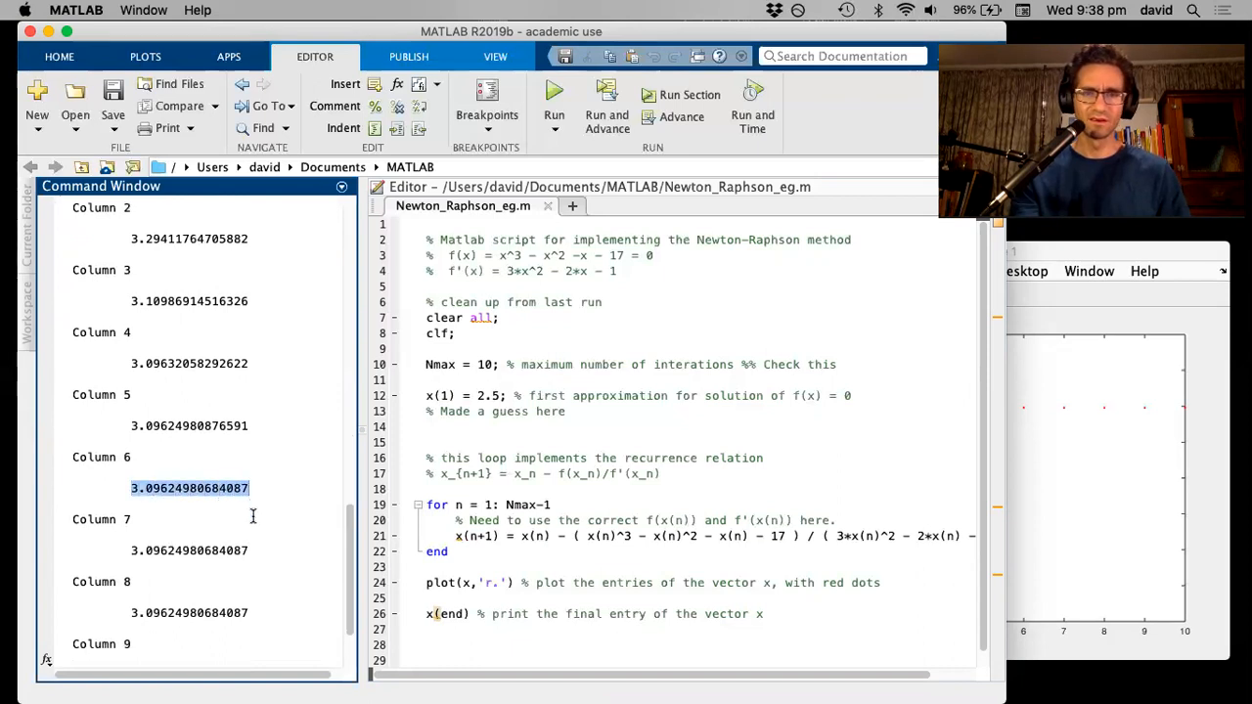
scroll(down, 3)
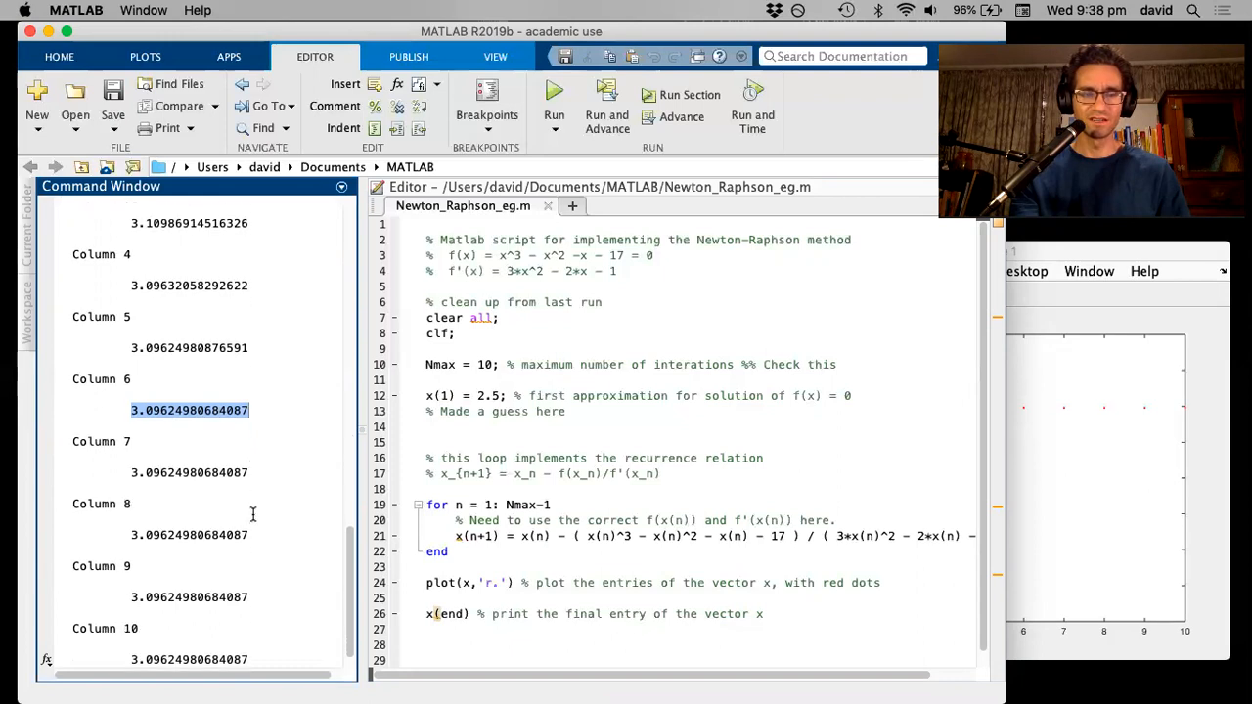
mouse_move(253, 435)
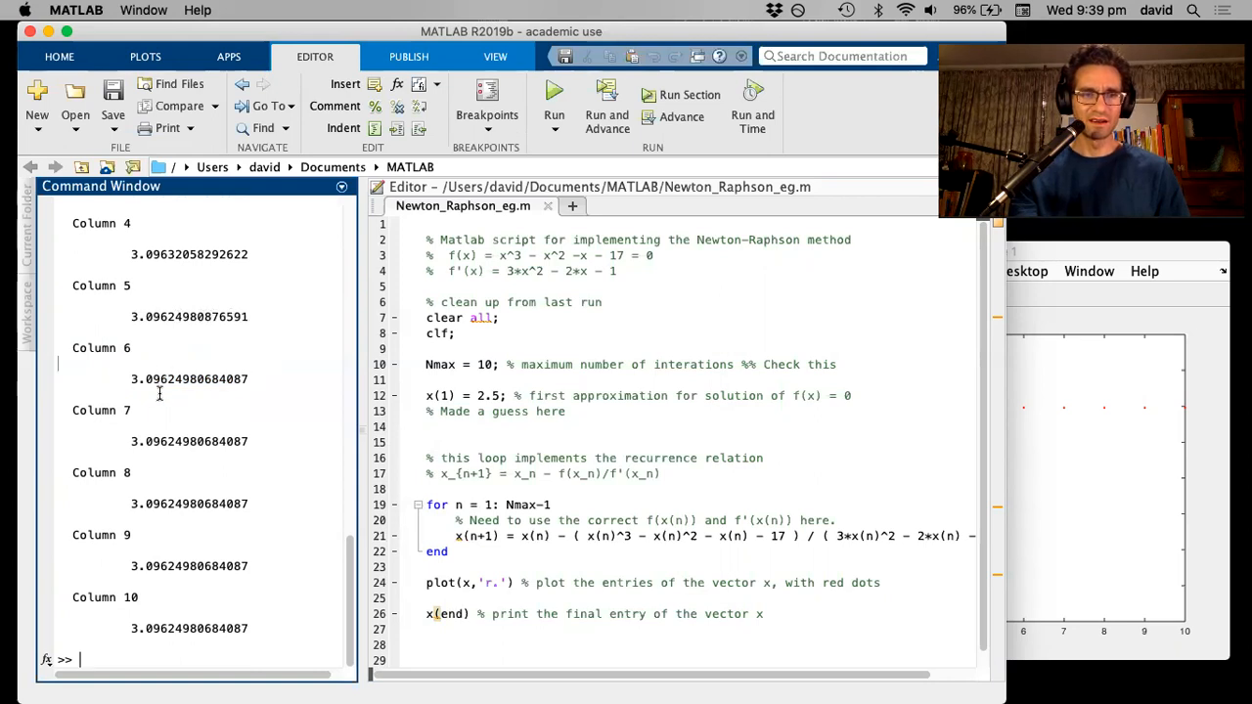
mouse_move(183, 527)
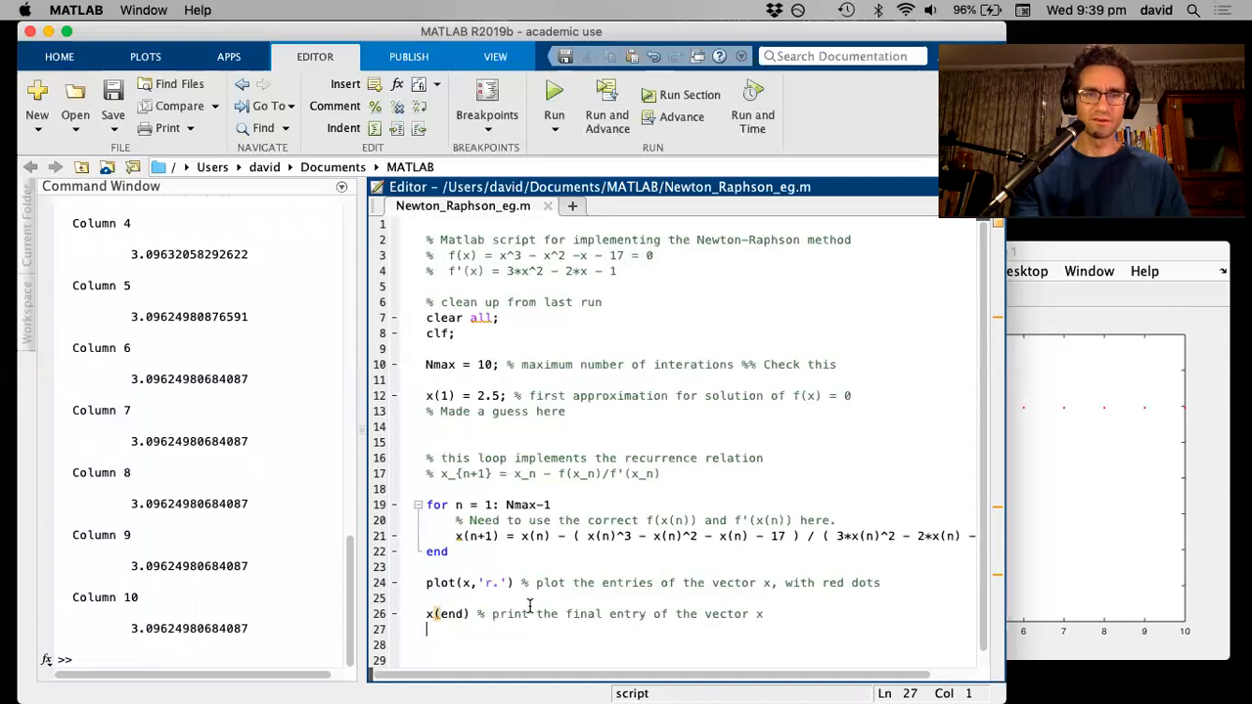
mouse_move(586, 515)
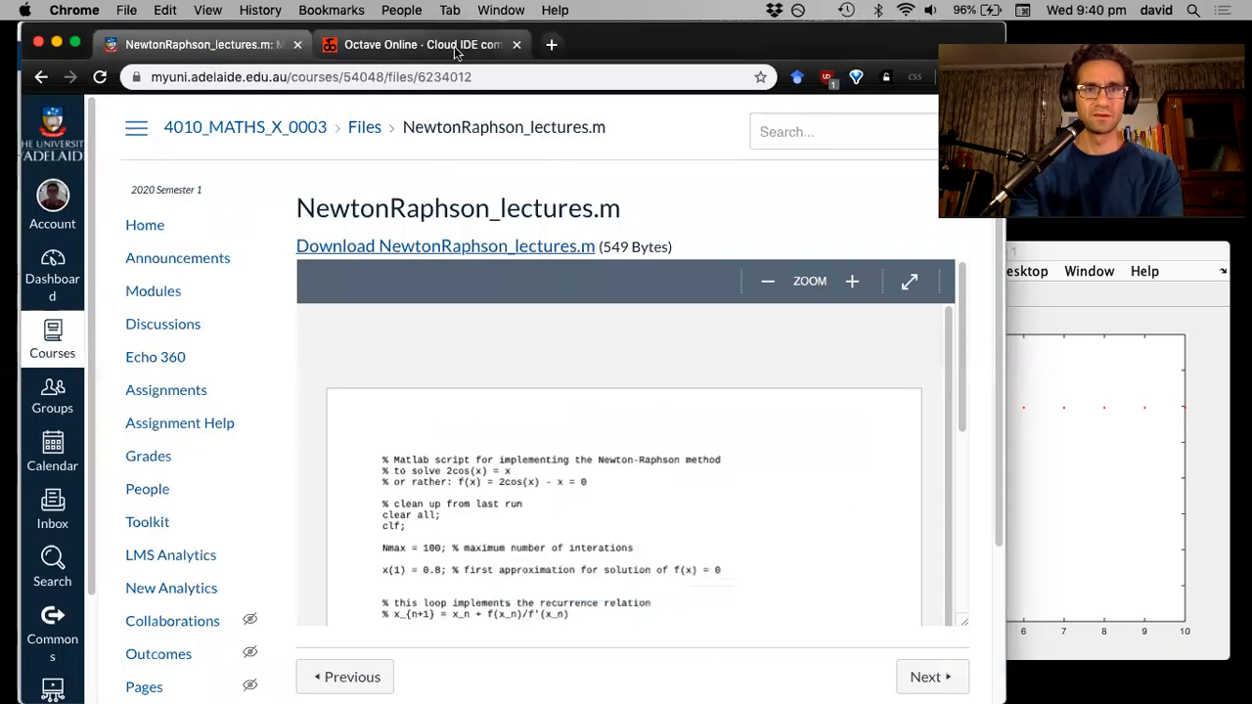
Step: Reconnect the Octave Online session, then create and open a new empty file NR_eg.m
click(421, 44)
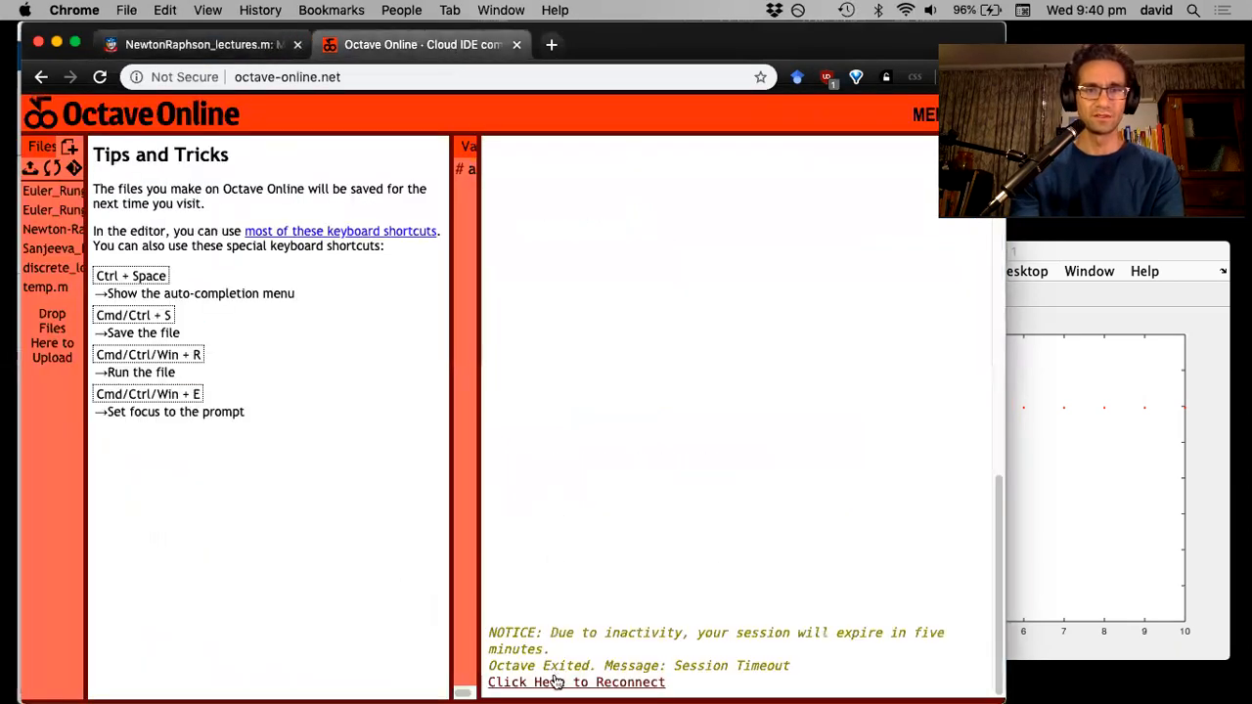
click(576, 682)
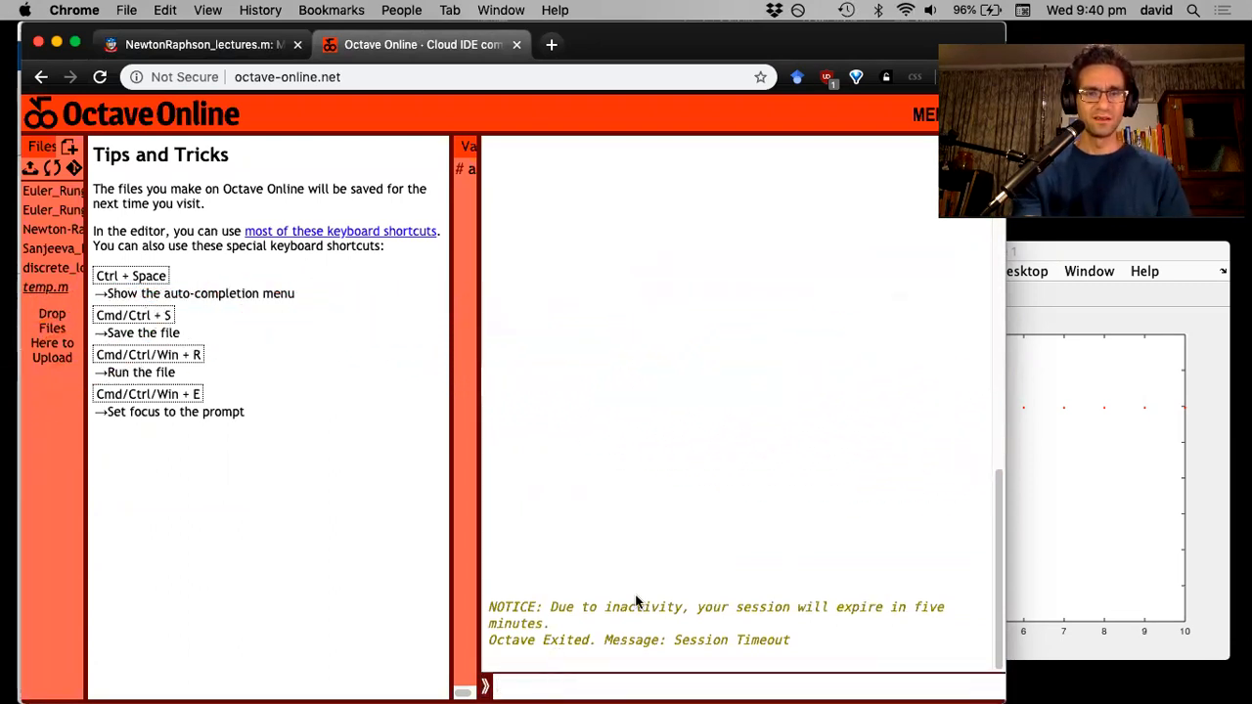
mouse_move(284, 284)
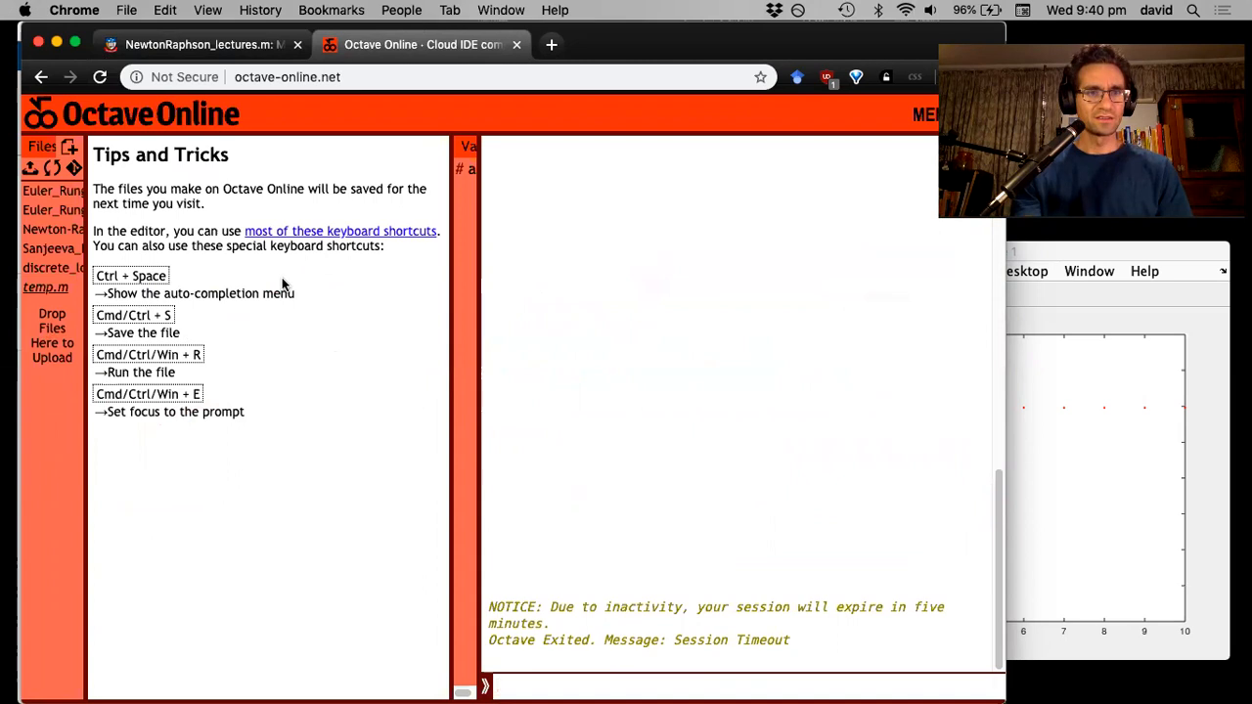
mouse_move(71, 164)
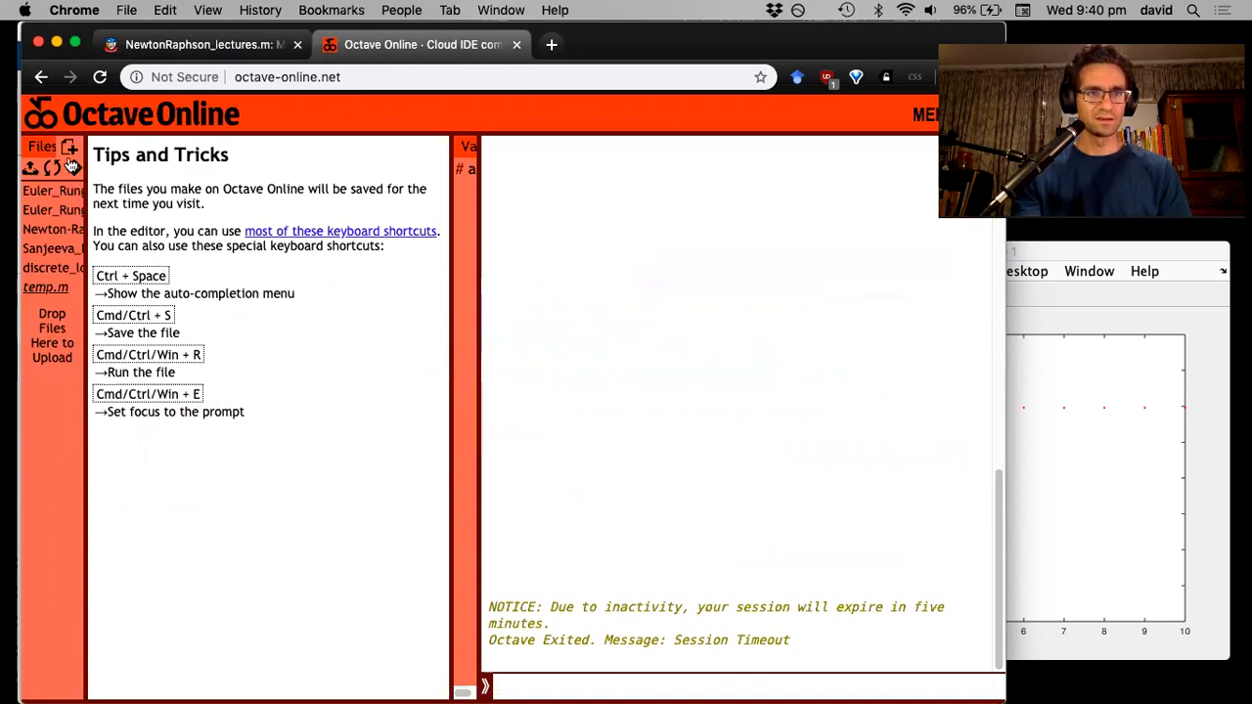
mouse_move(69, 147)
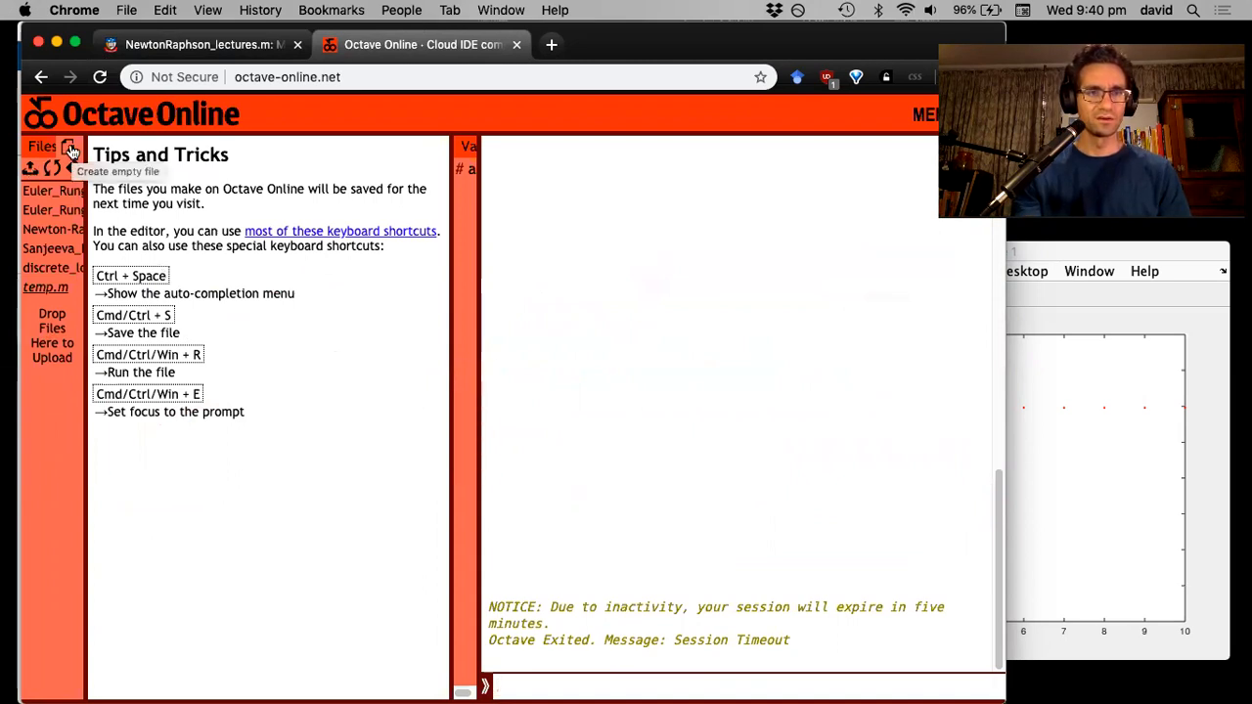
click(68, 147)
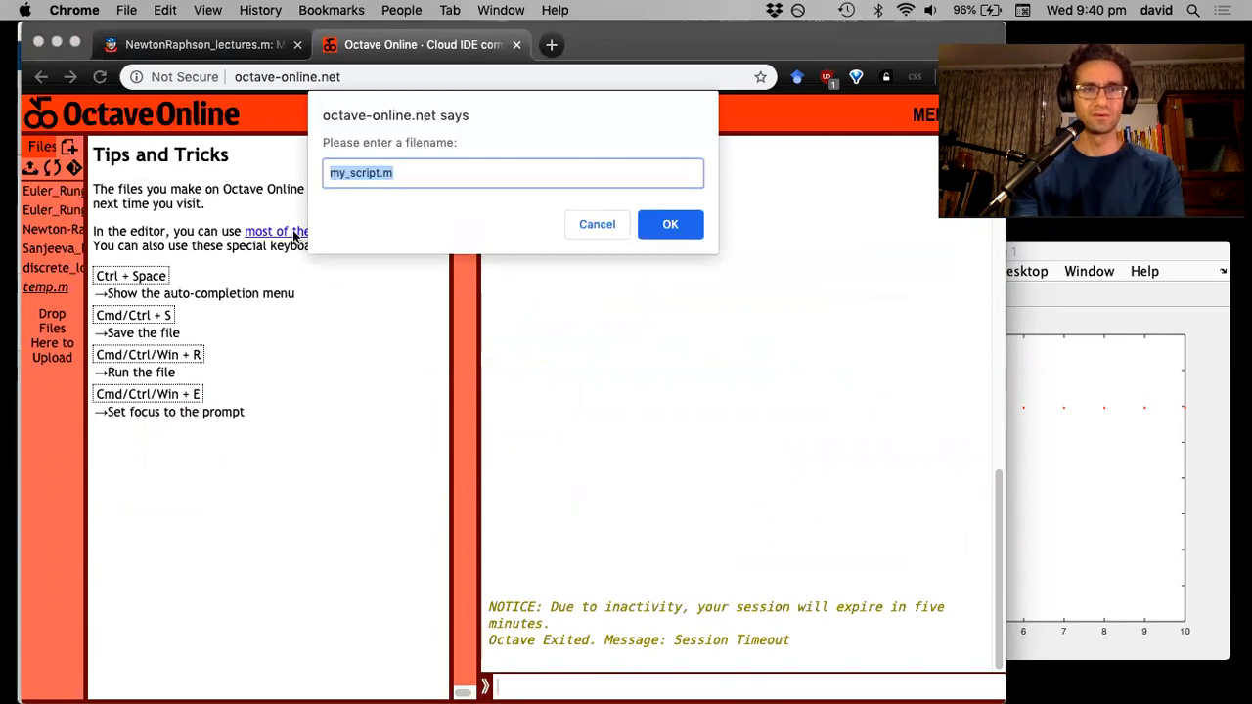
text(NR_)
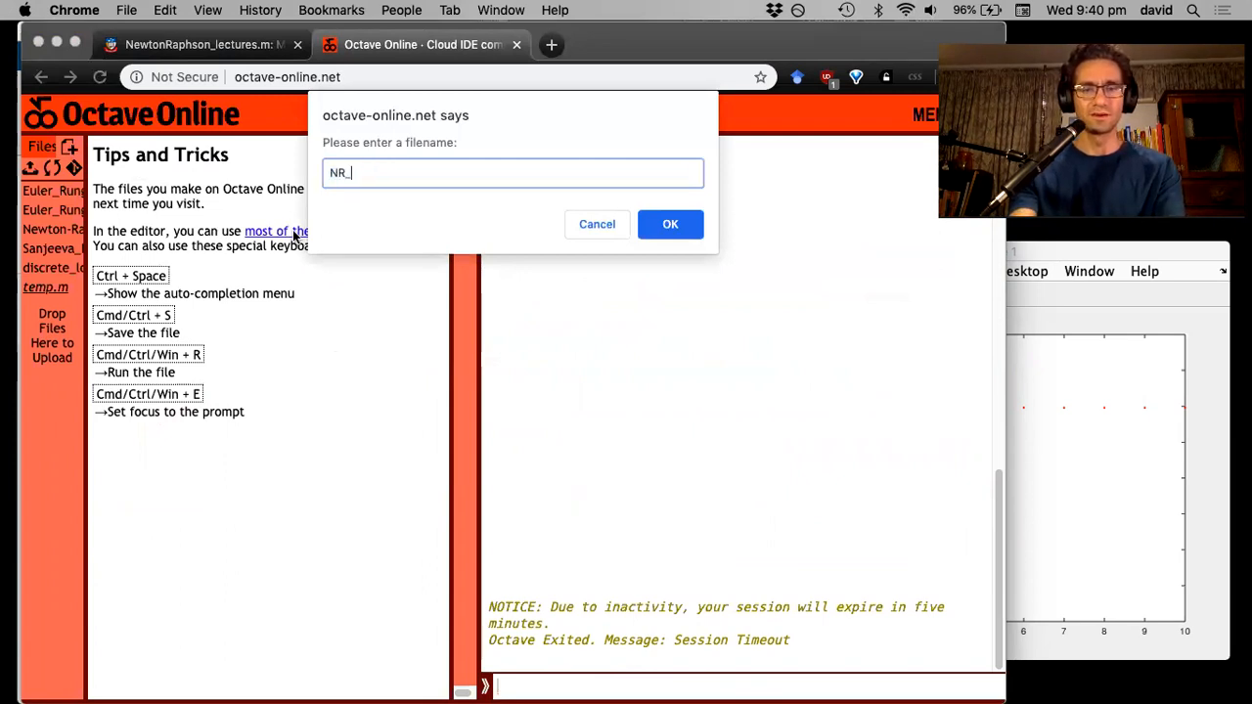
text(eg)
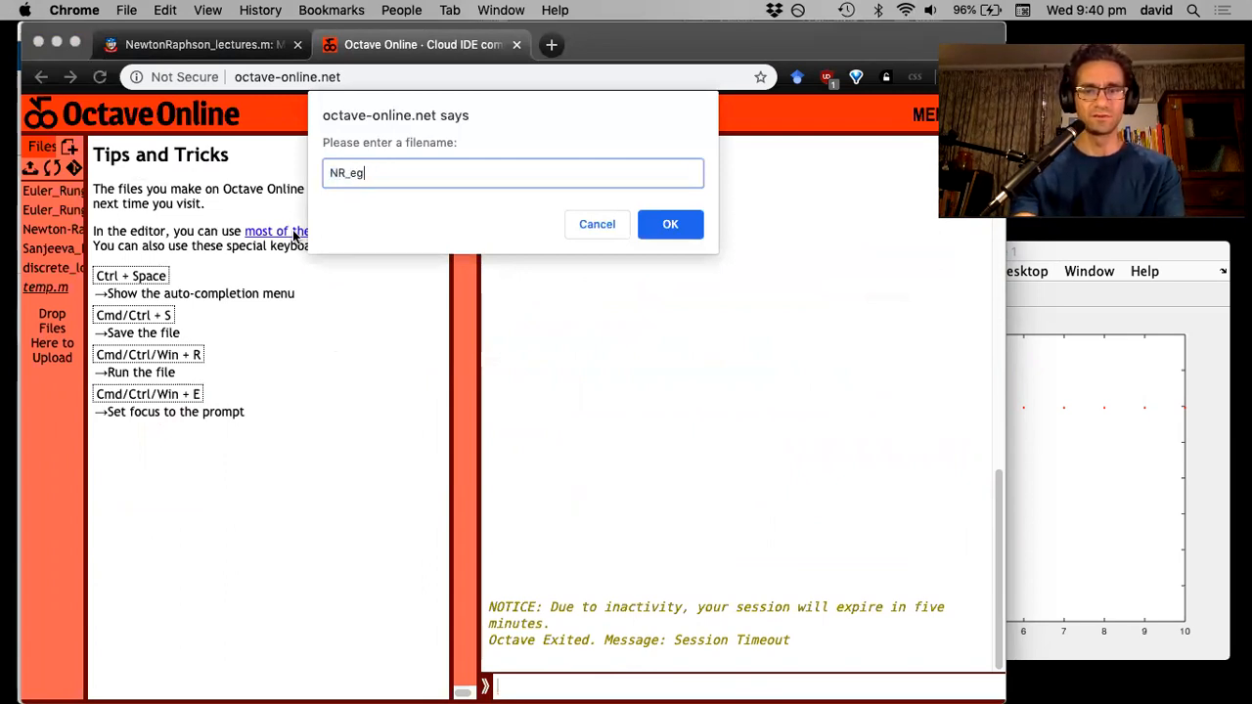
click(670, 224)
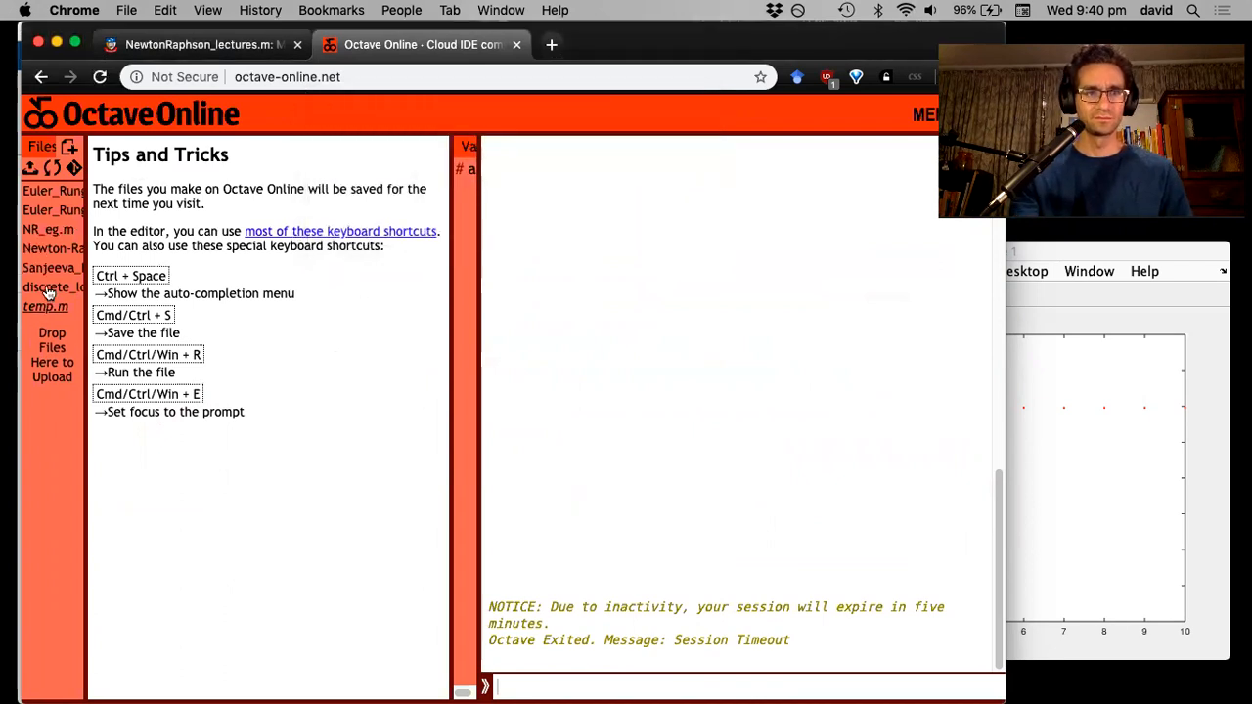
click(48, 229)
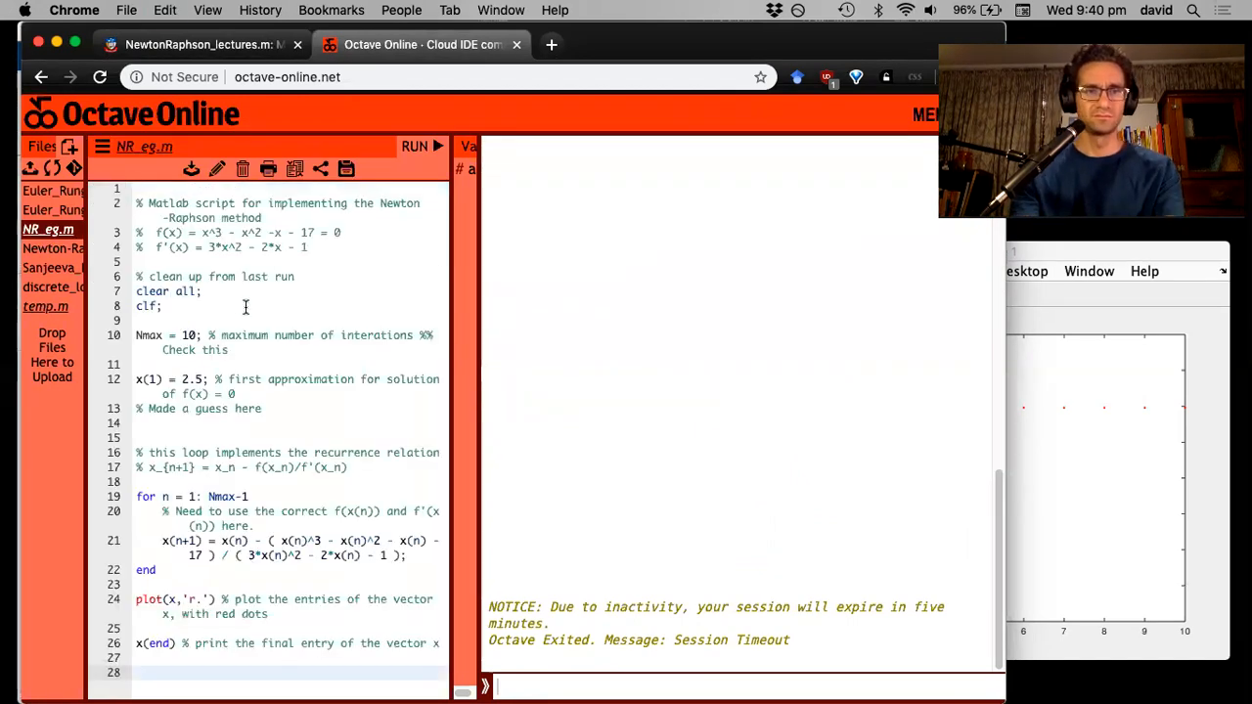
mouse_move(315, 430)
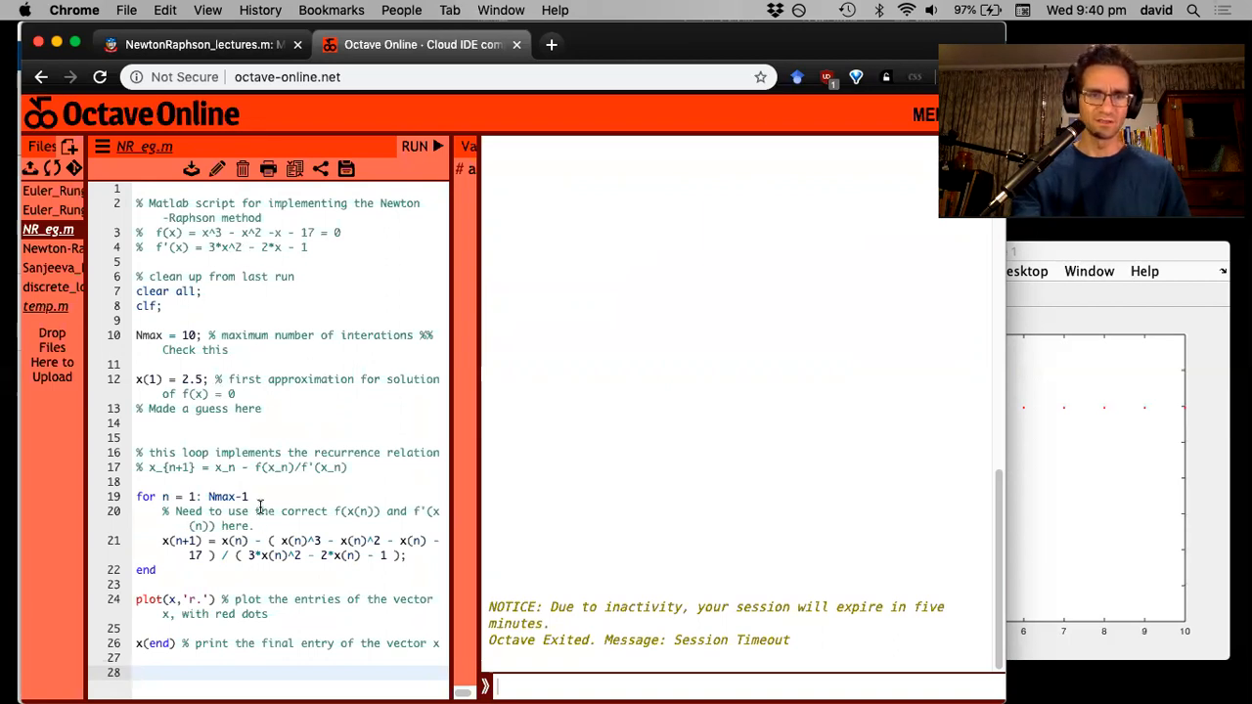
mouse_move(340, 260)
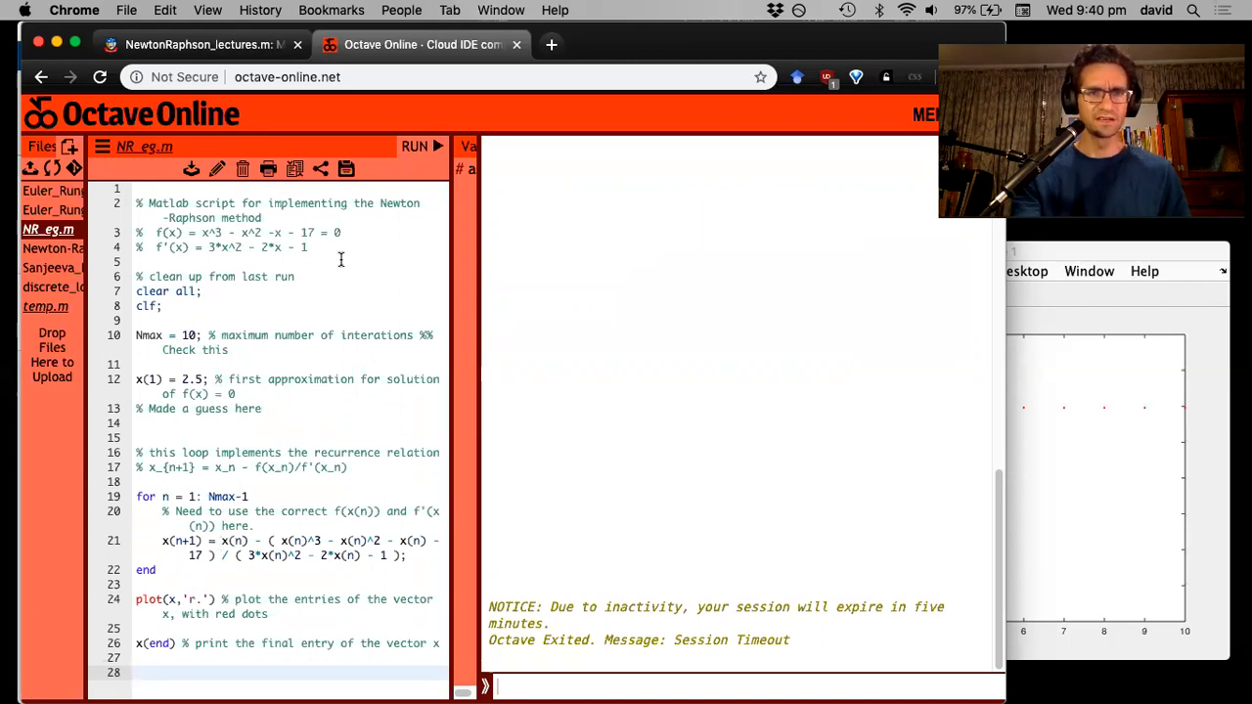
mouse_move(681, 329)
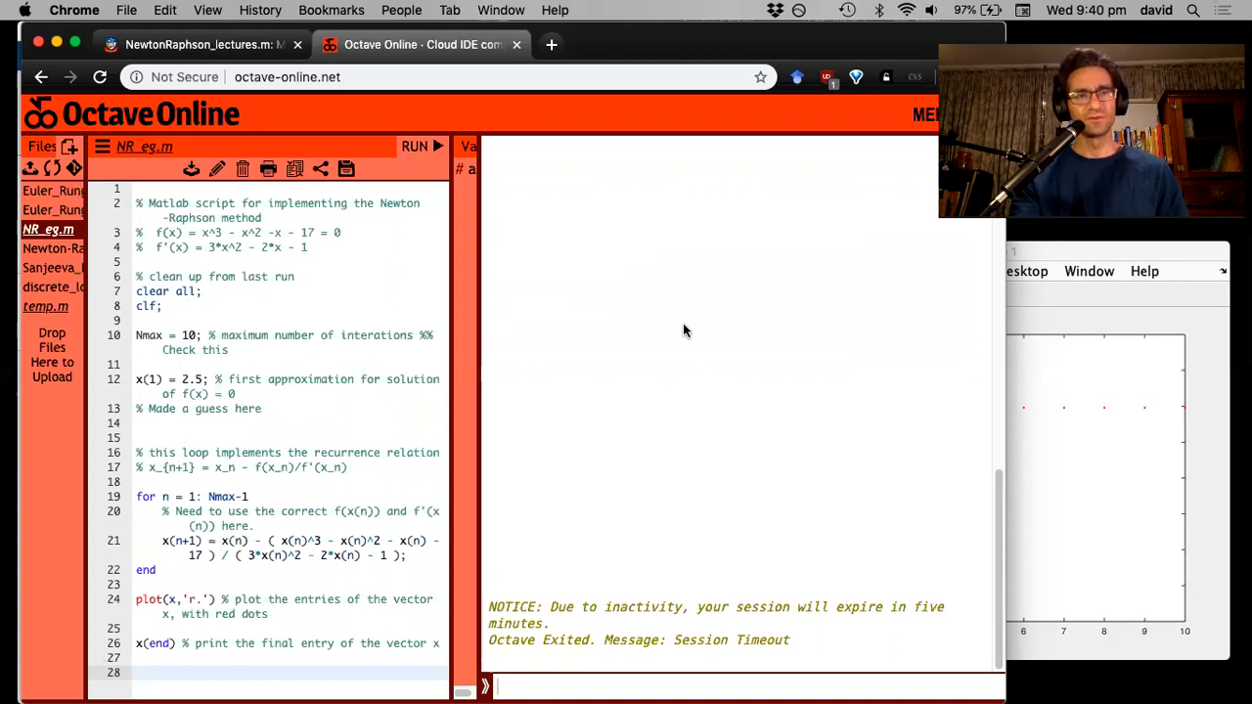
mouse_move(371, 159)
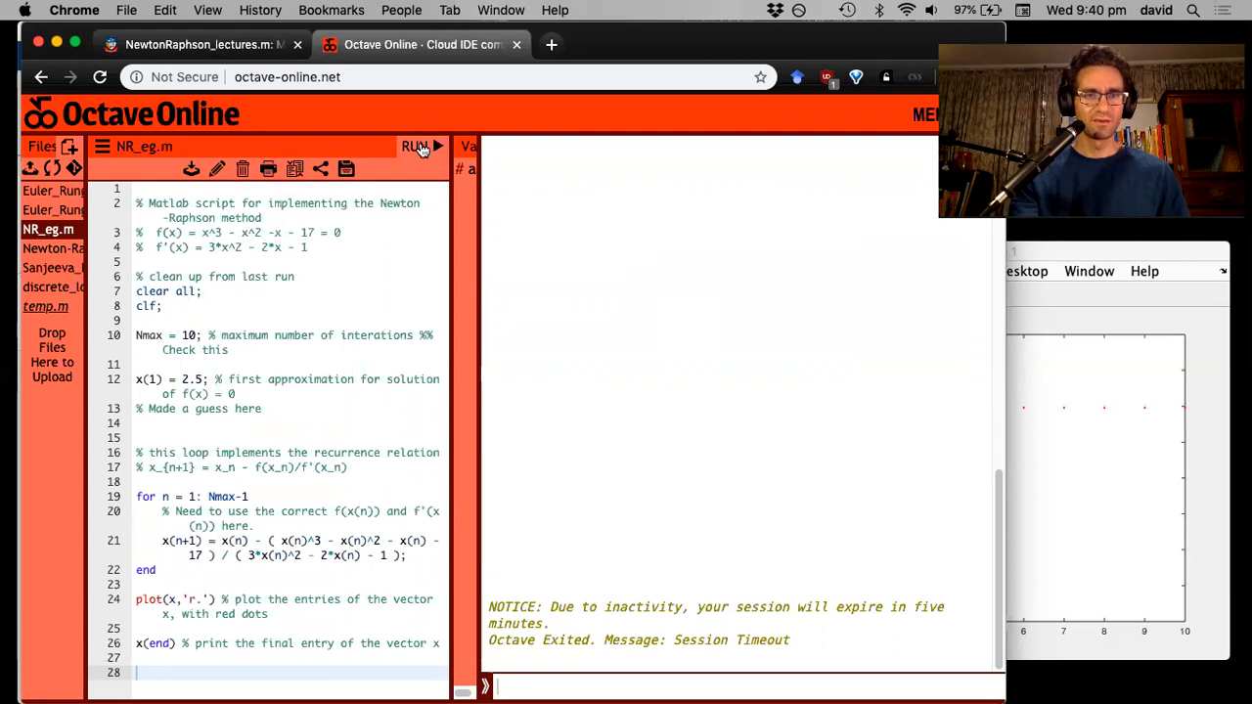
Step: Run NR_eg.m to print ans = 3.0962 with red iterates levelling off near 3.1
click(414, 146)
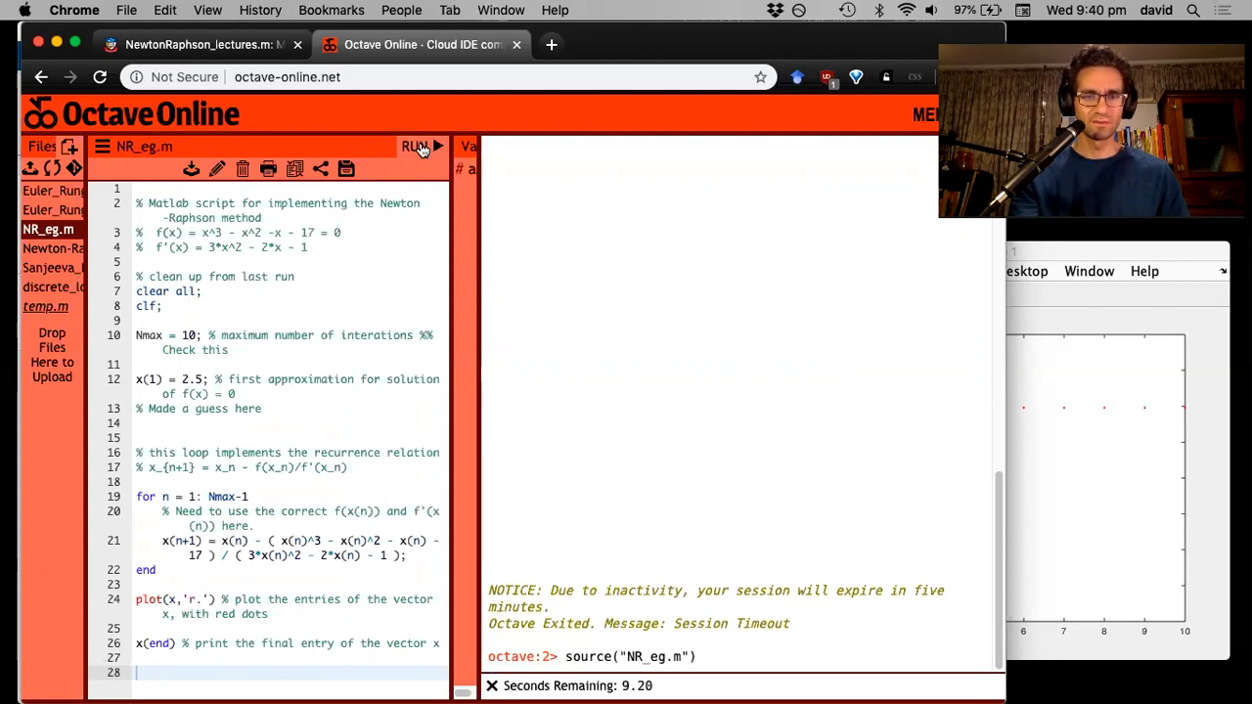
click(415, 147)
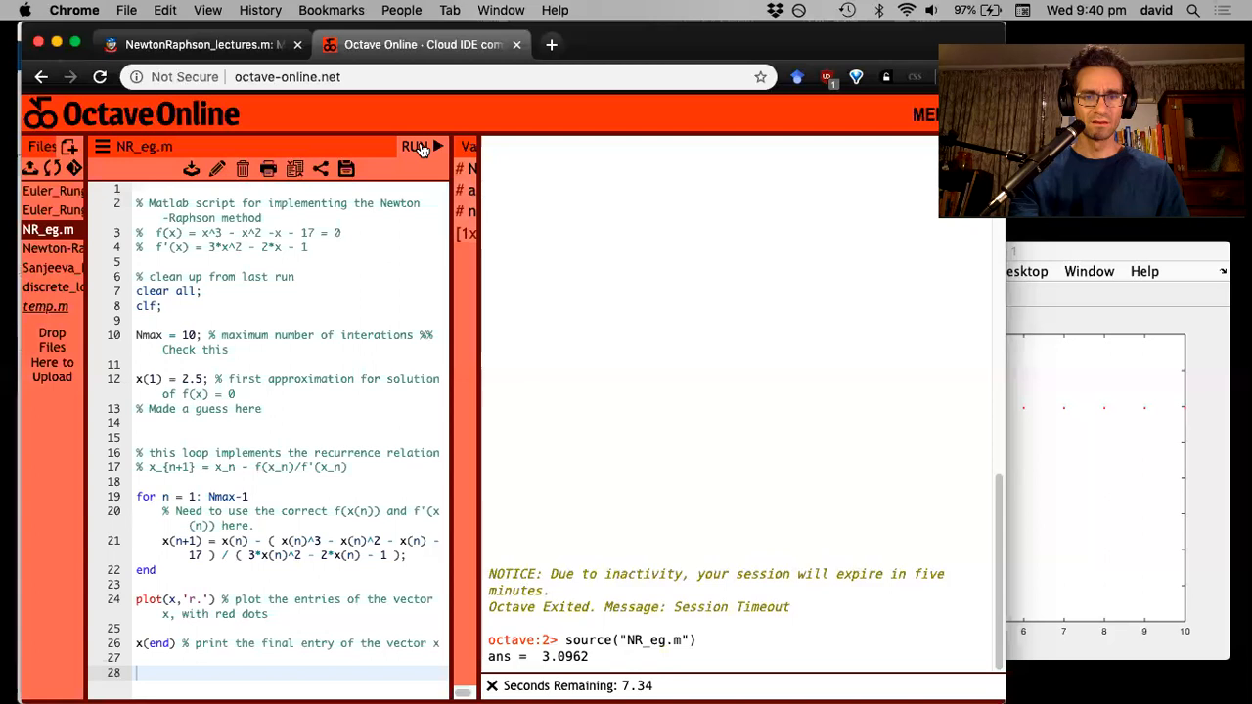
click(415, 146)
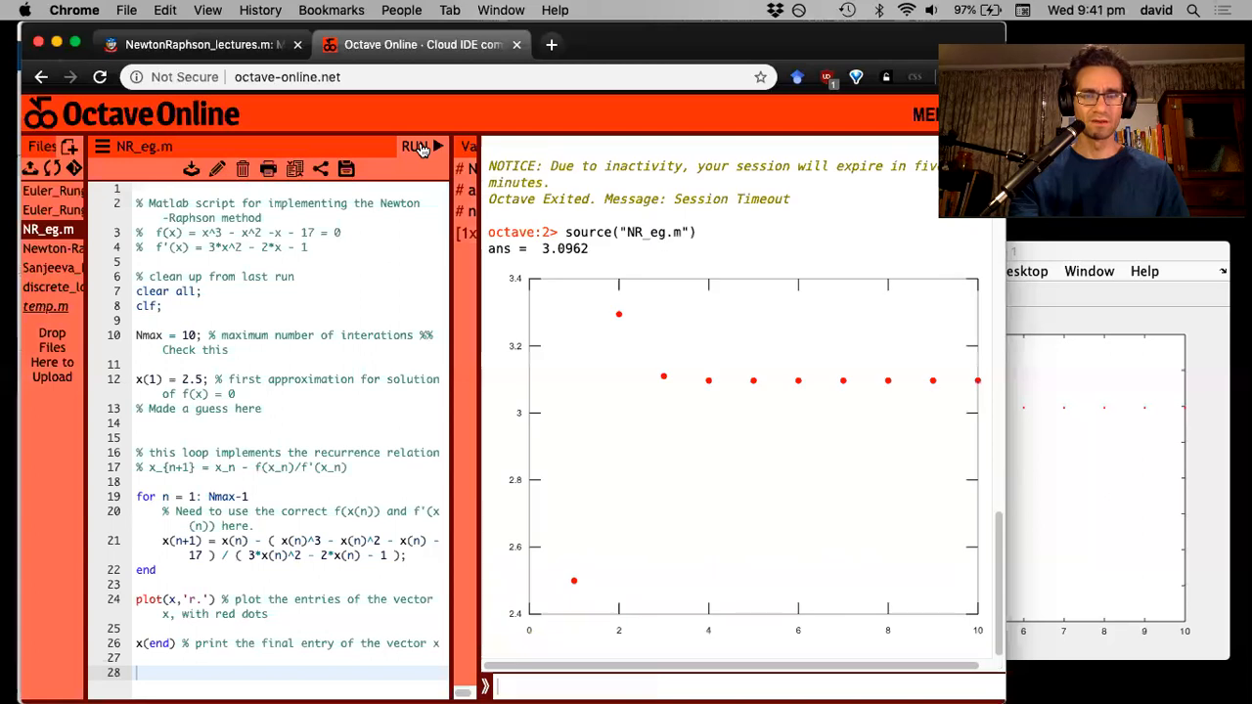
mouse_move(581, 428)
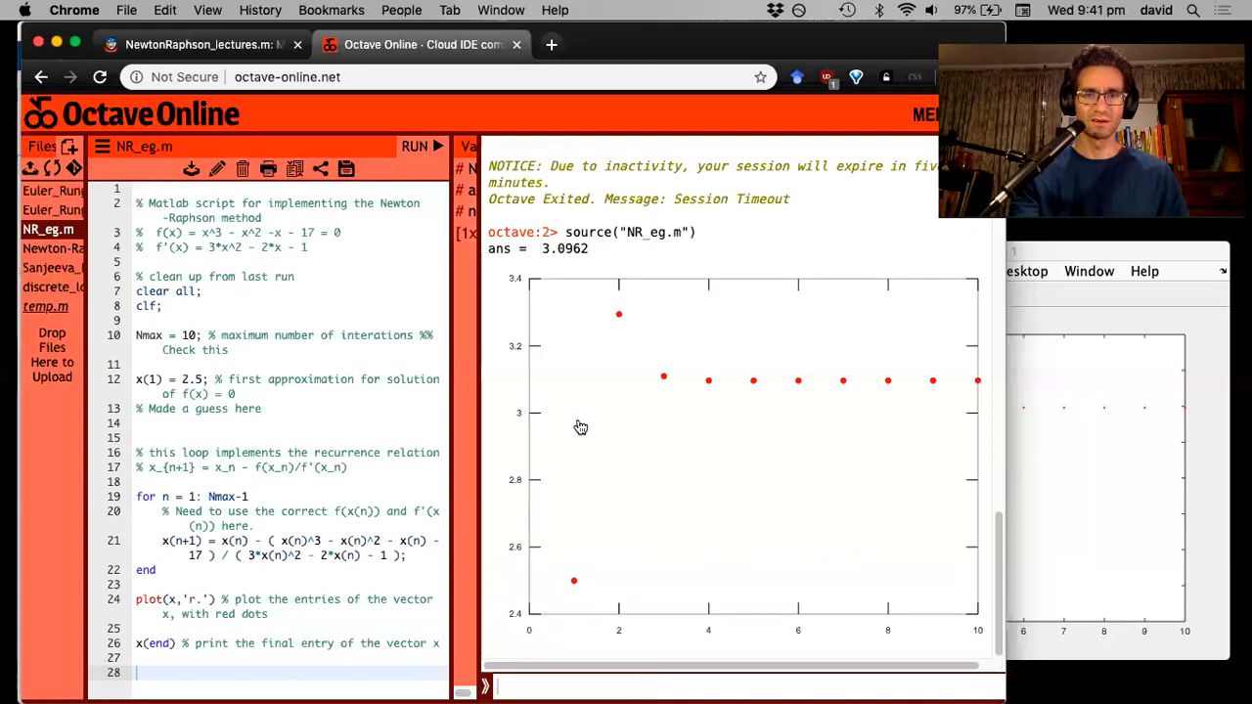
mouse_move(639, 428)
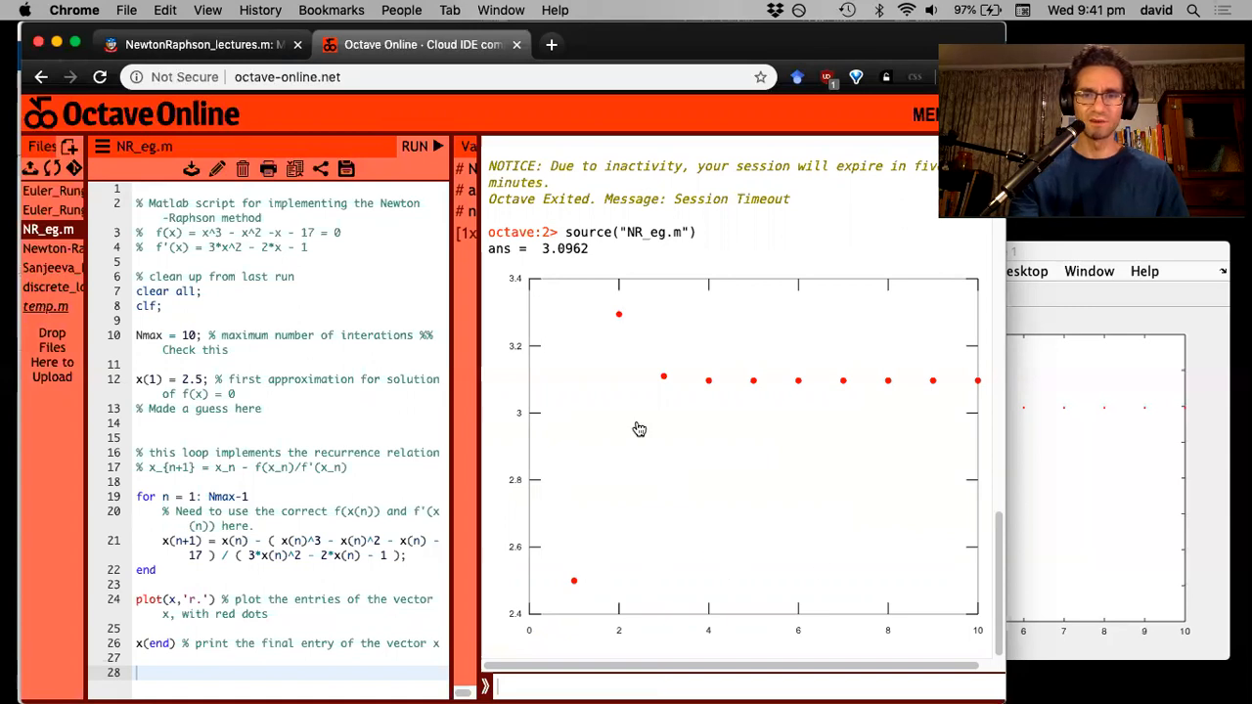
mouse_move(1025, 330)
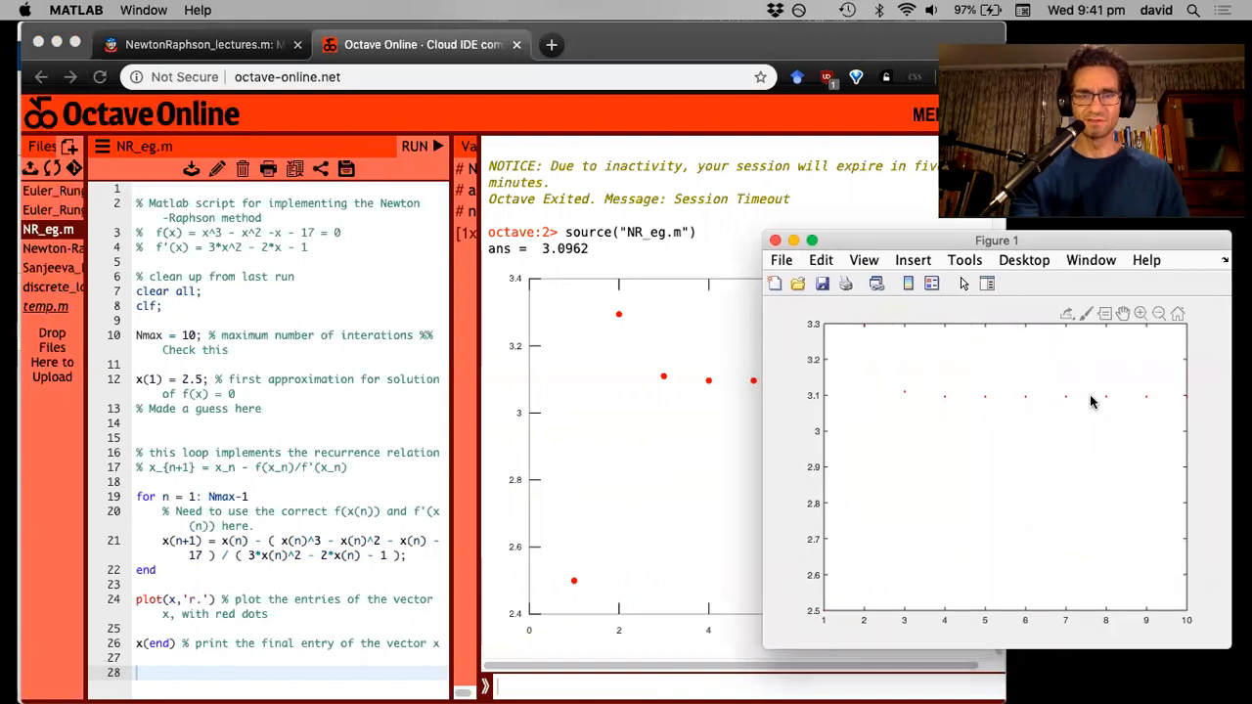
mouse_move(1023, 396)
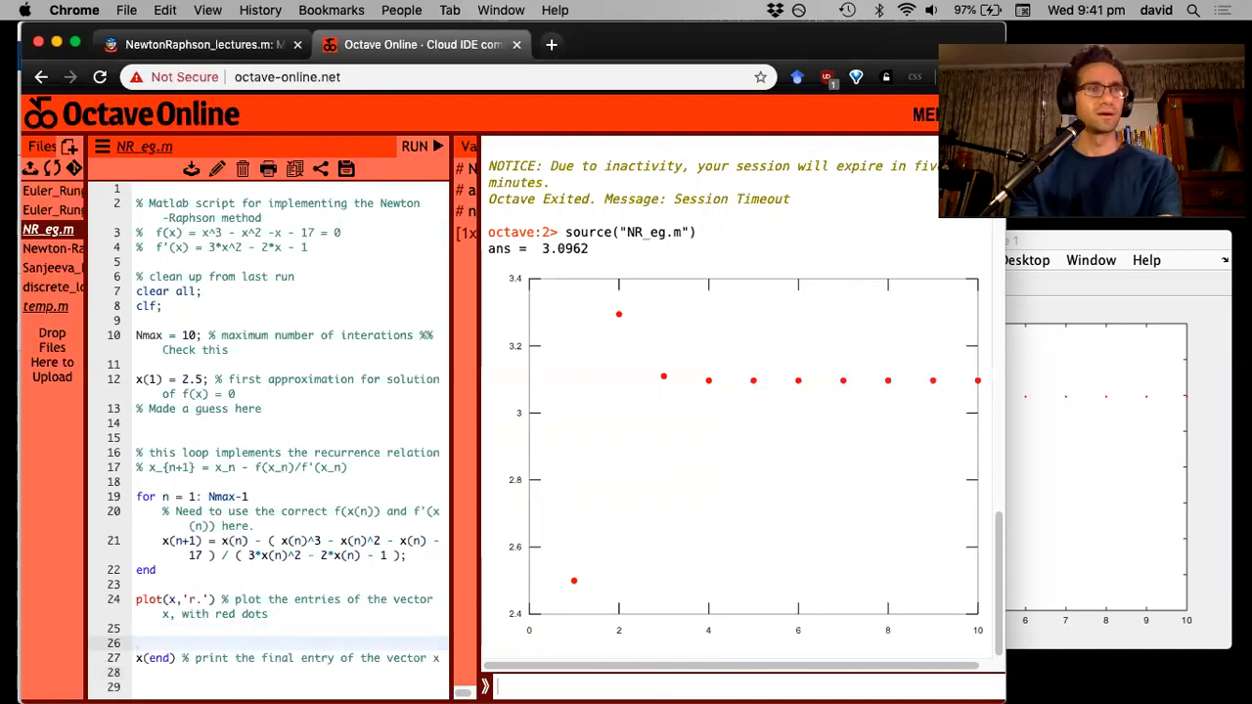
Step: Add 'format long g' before the final print and rerun NR_eg.m
text(format)
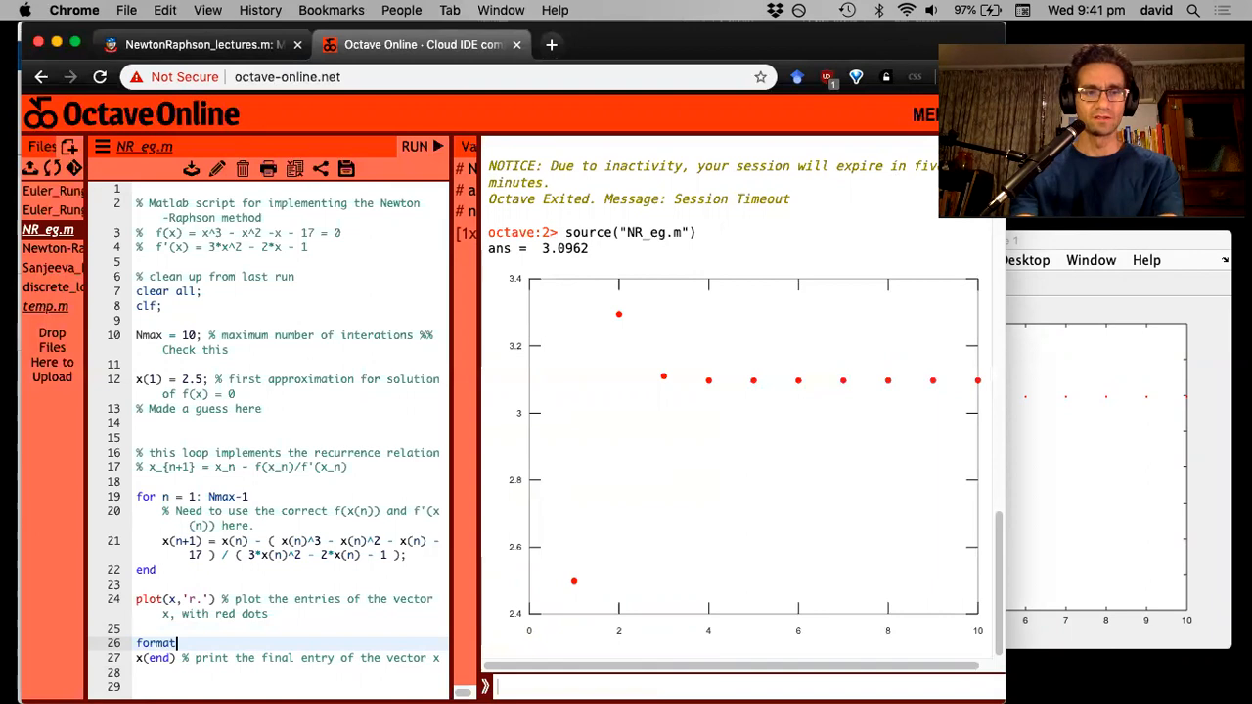
text(long g)
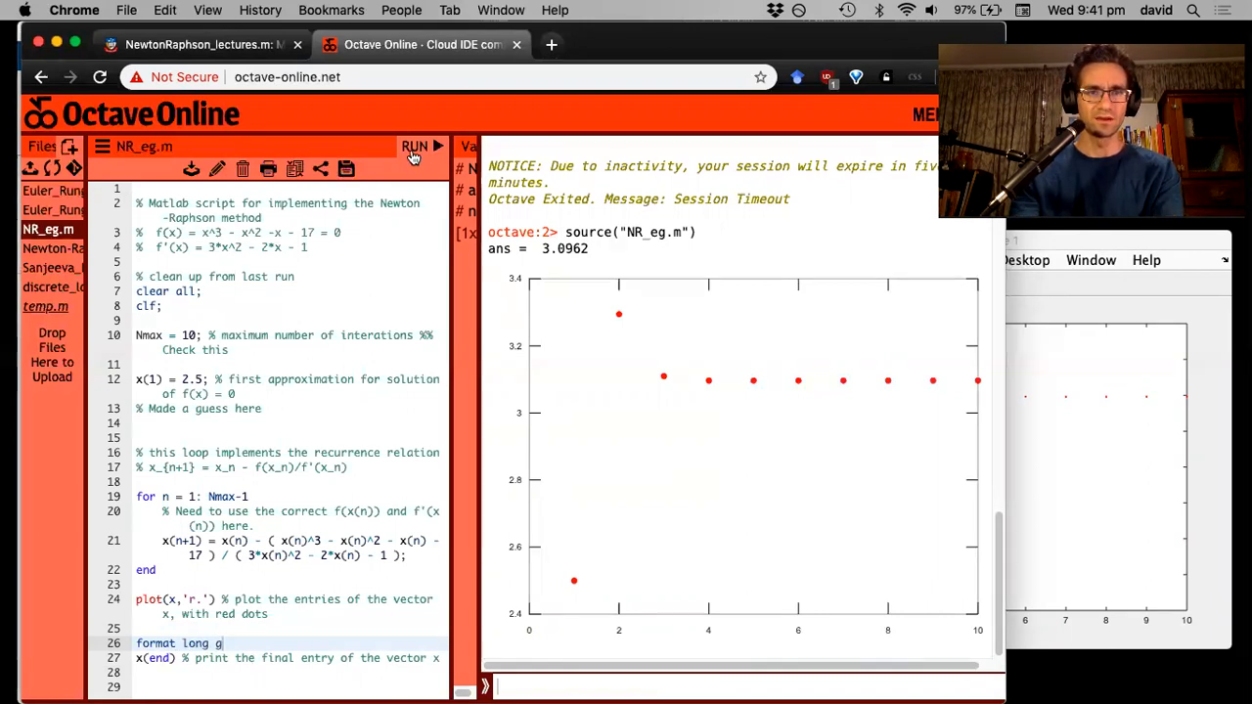
click(415, 146)
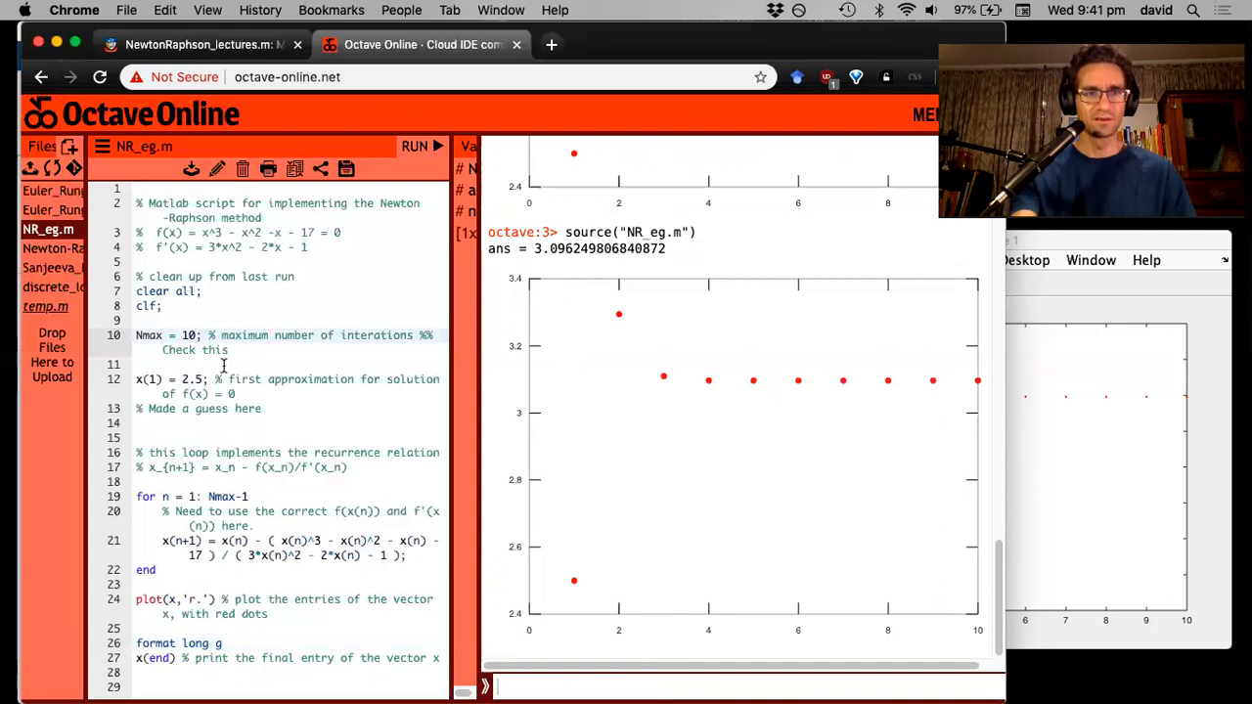
Step: Set Nmax to 6 and rerun, still getting ans = 3.096249806840872
text(6)
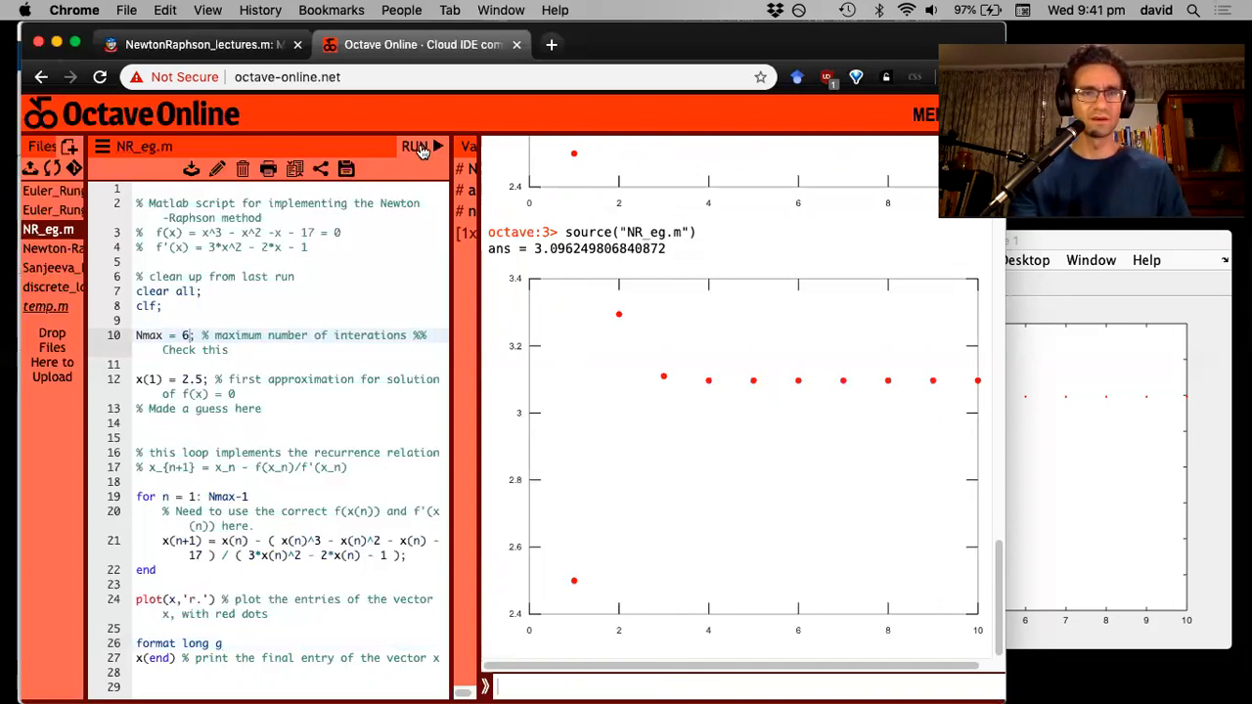
click(415, 146)
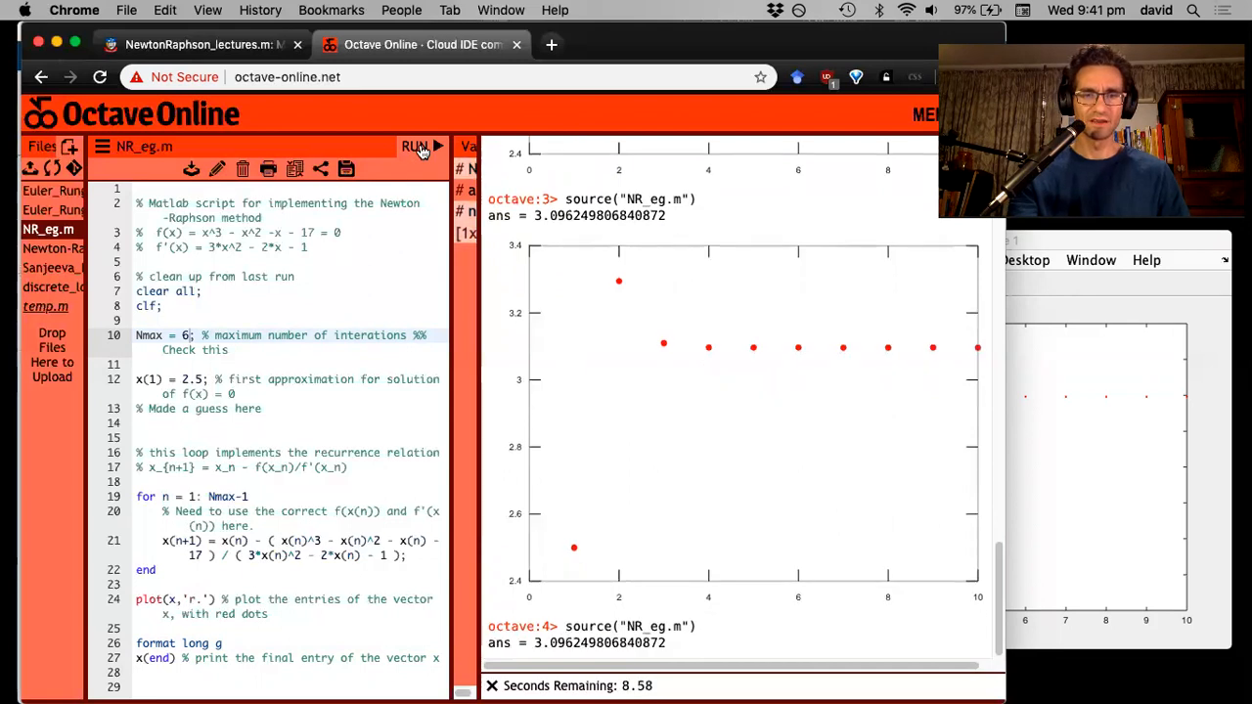
click(415, 145)
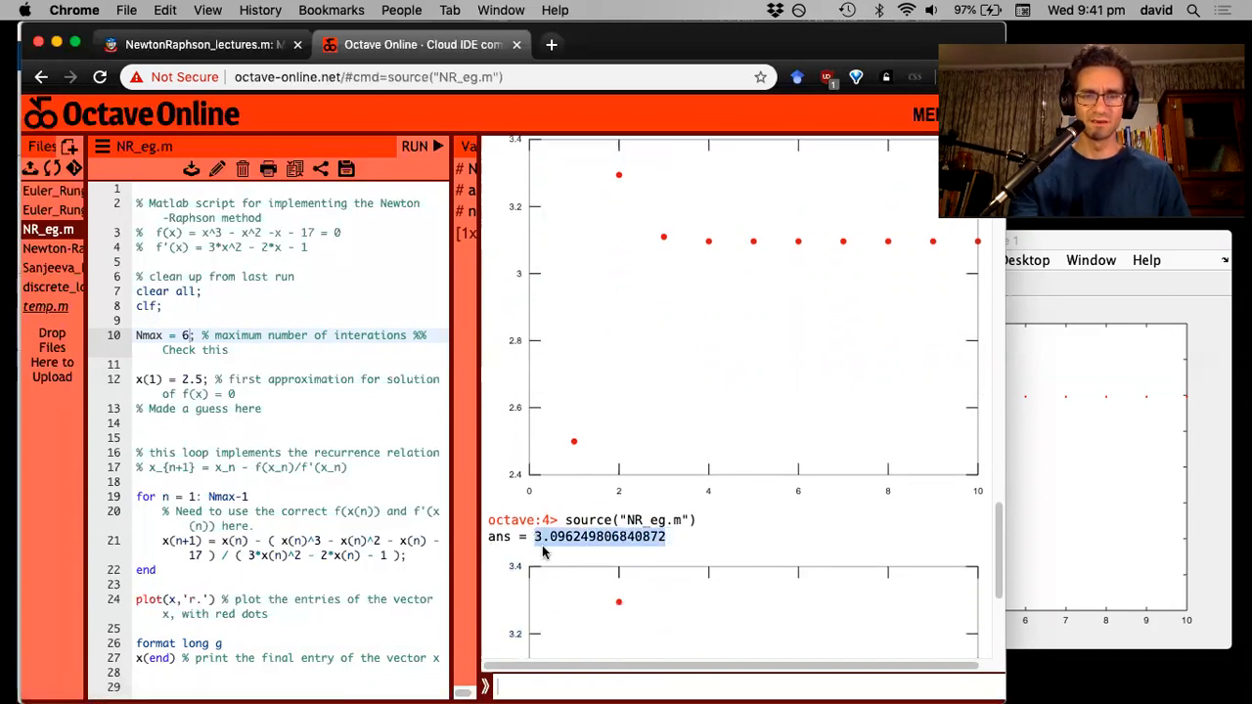
Step: Print vector x, showing six iterates from 2.5 settling at 3.096249806840872
click(204, 675)
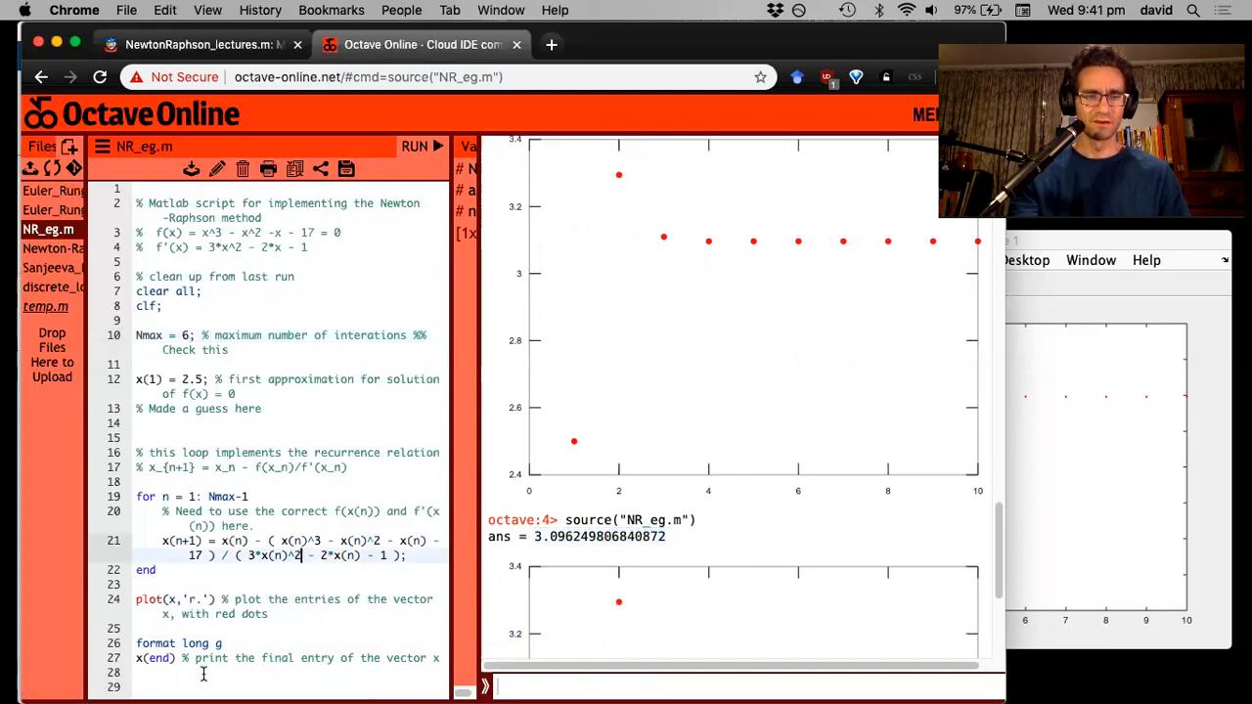
mouse_move(274, 585)
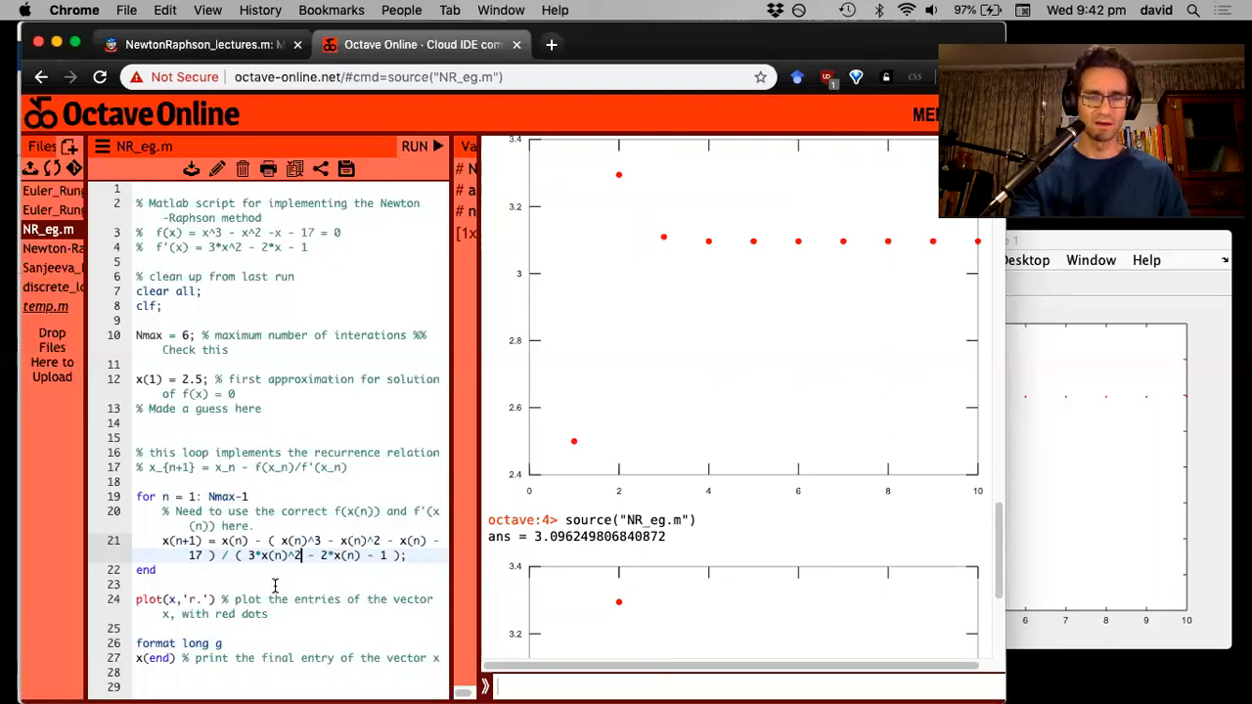
click(164, 673)
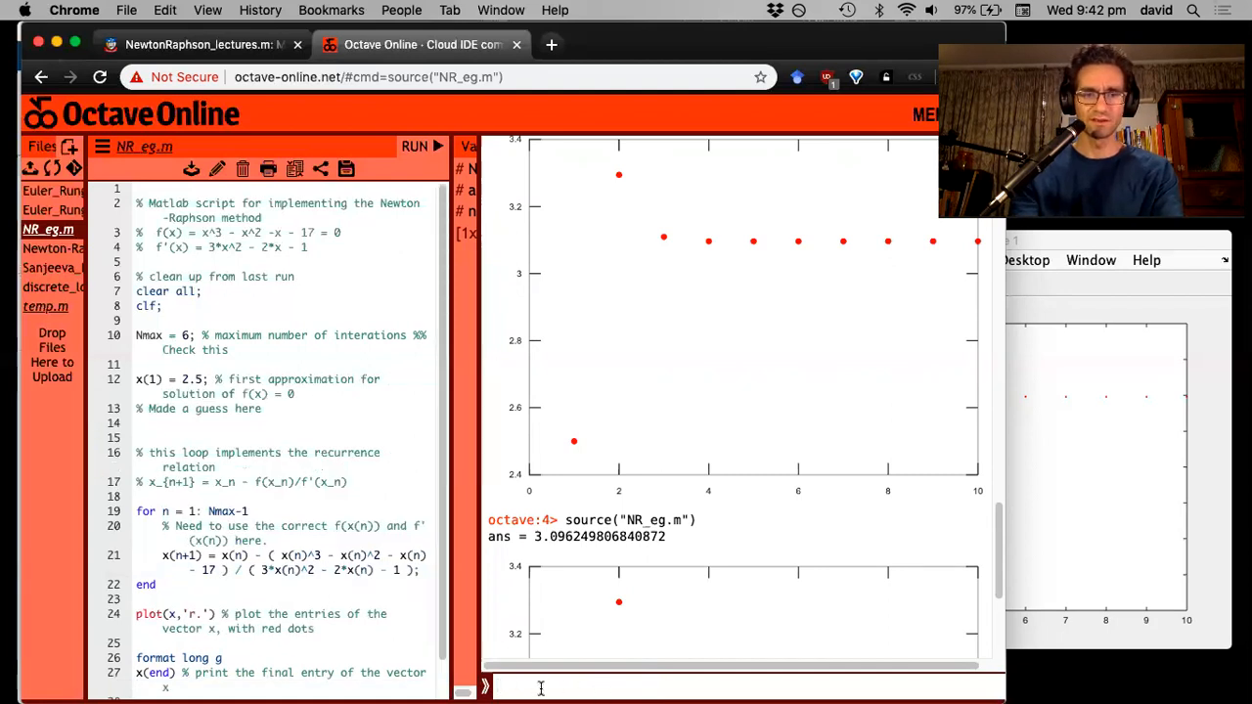
text(x)
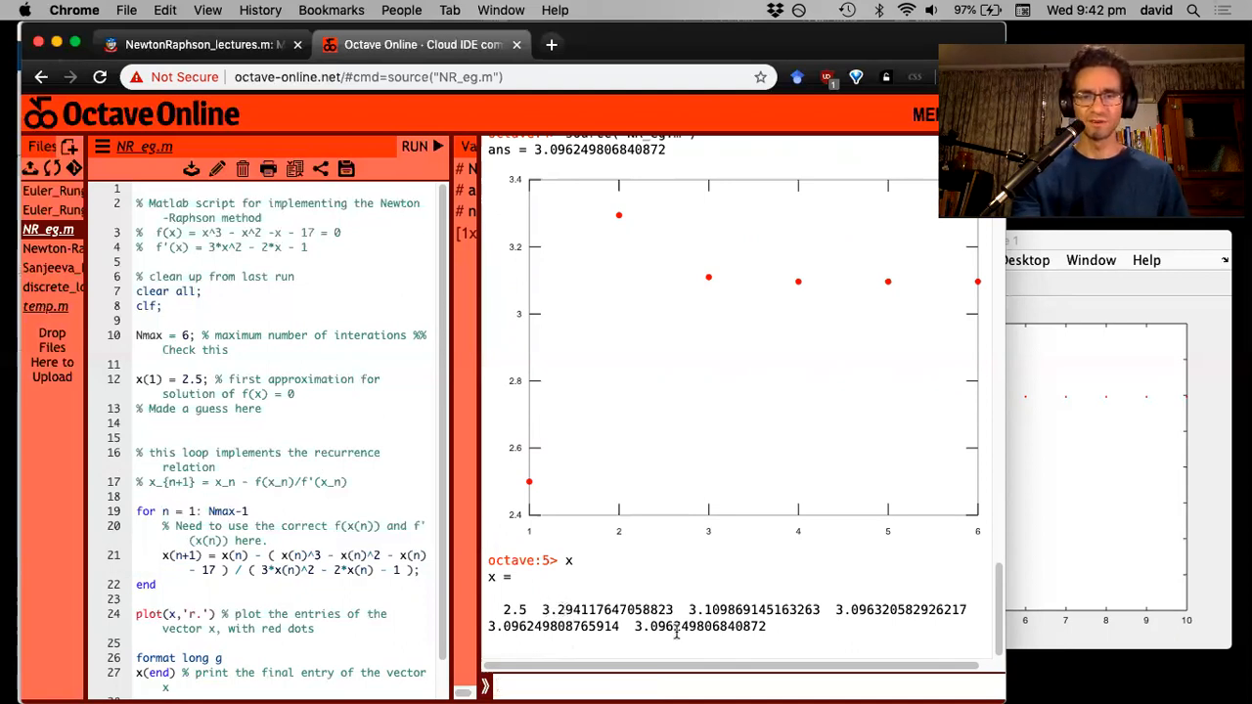
mouse_move(824, 606)
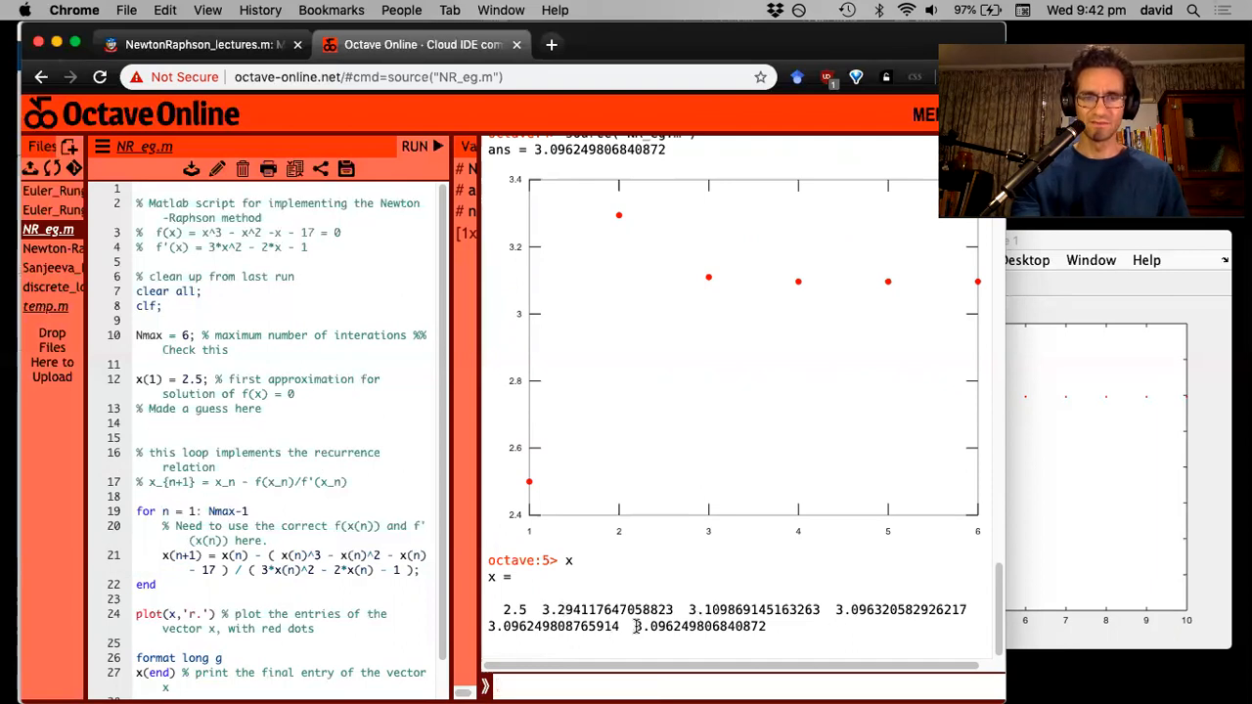
double_click(698, 626)
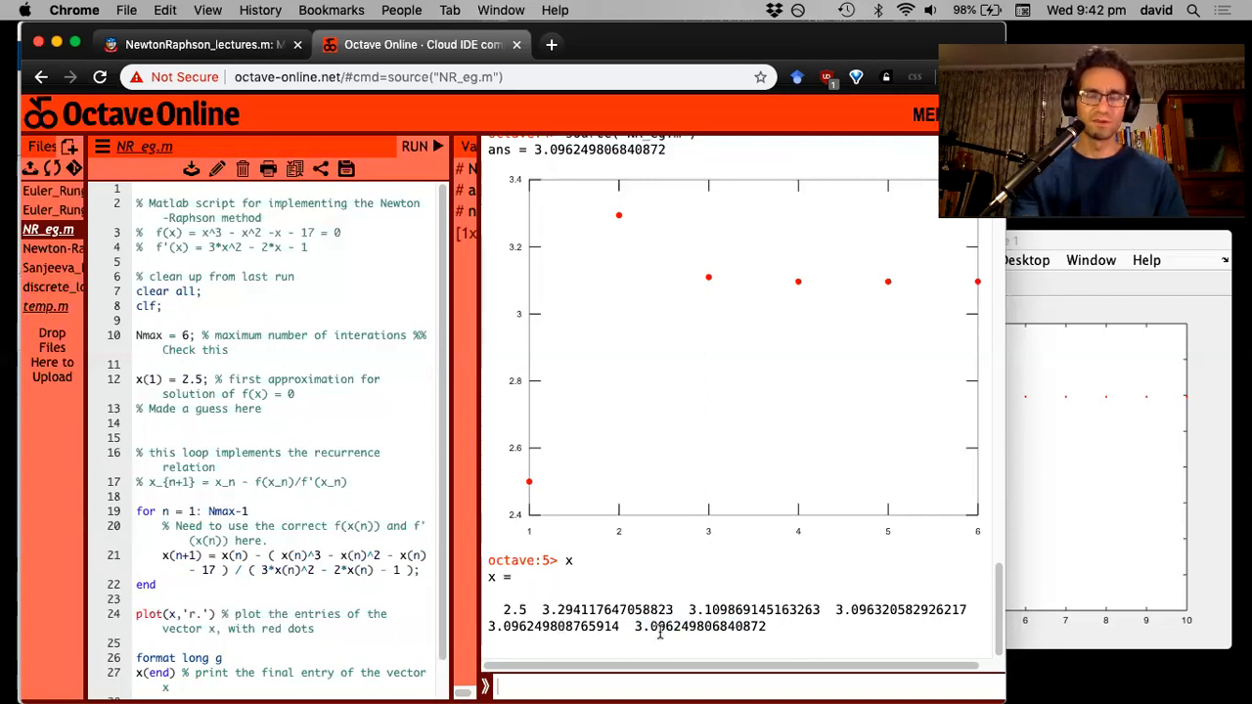
mouse_move(572, 572)
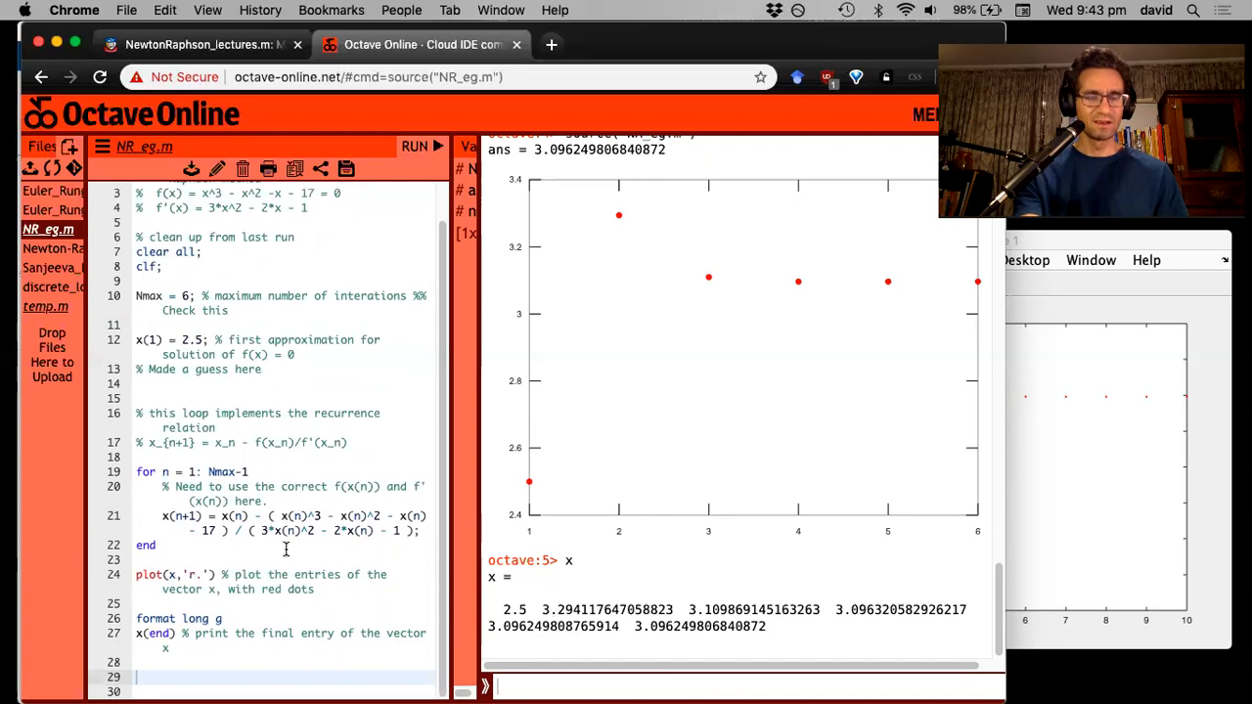
Step: Set Nmax to 50 with initial guess 2 and rerun NR_eg.m
scroll(up, 3)
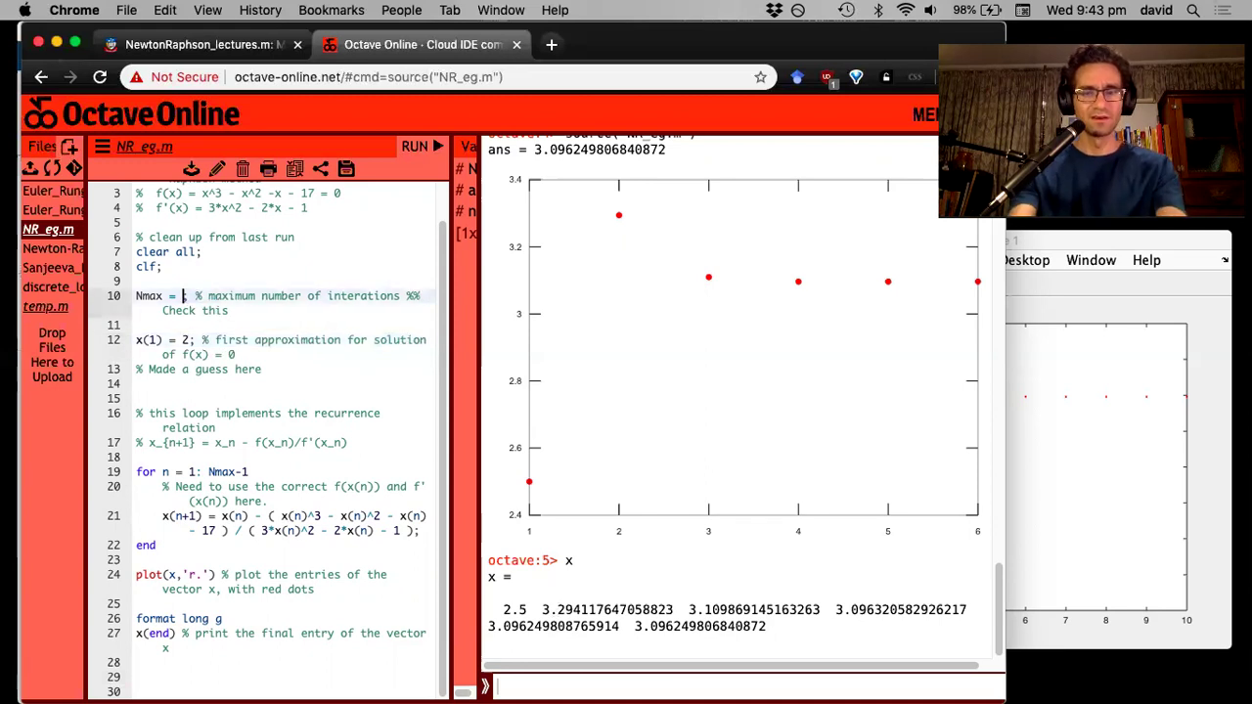
text(50)
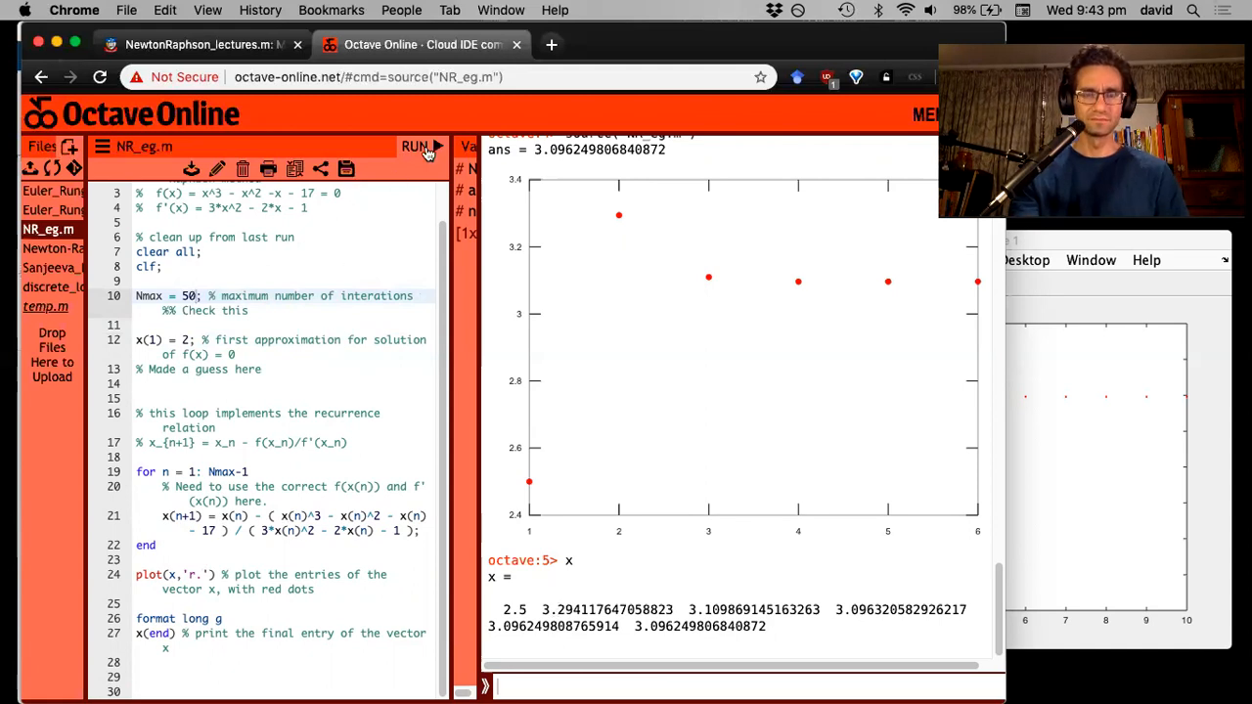
click(418, 146)
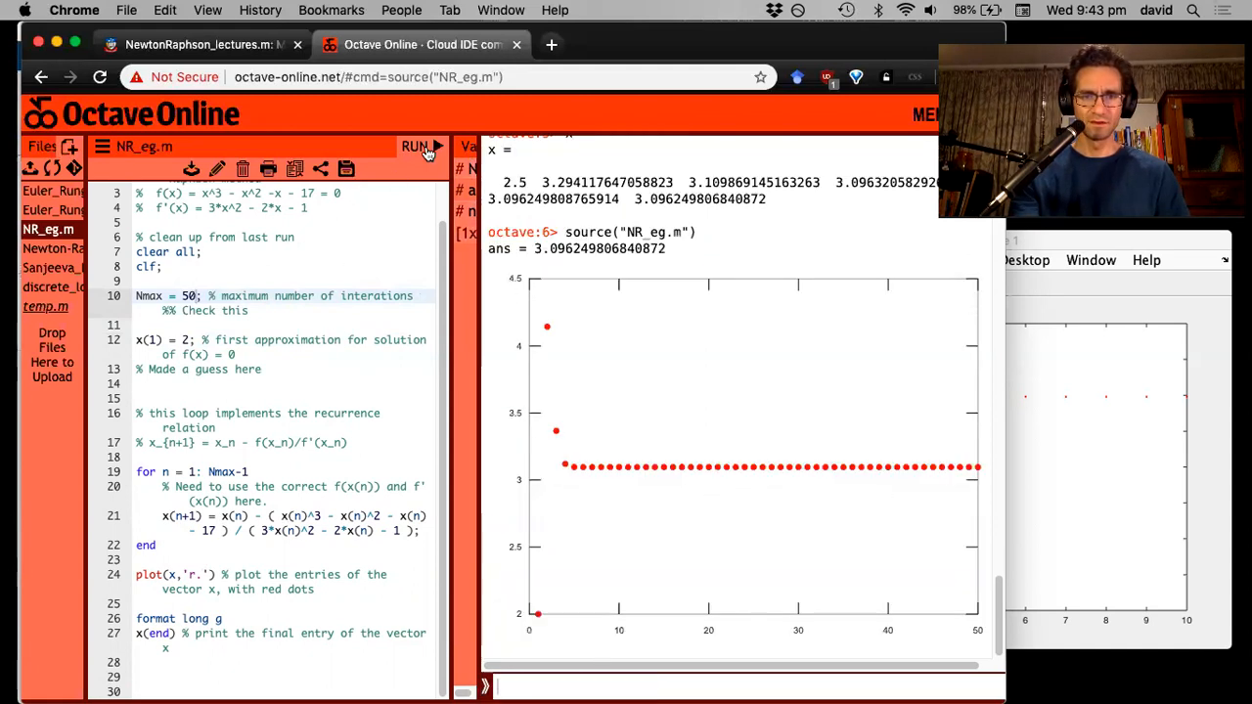
mouse_move(533, 486)
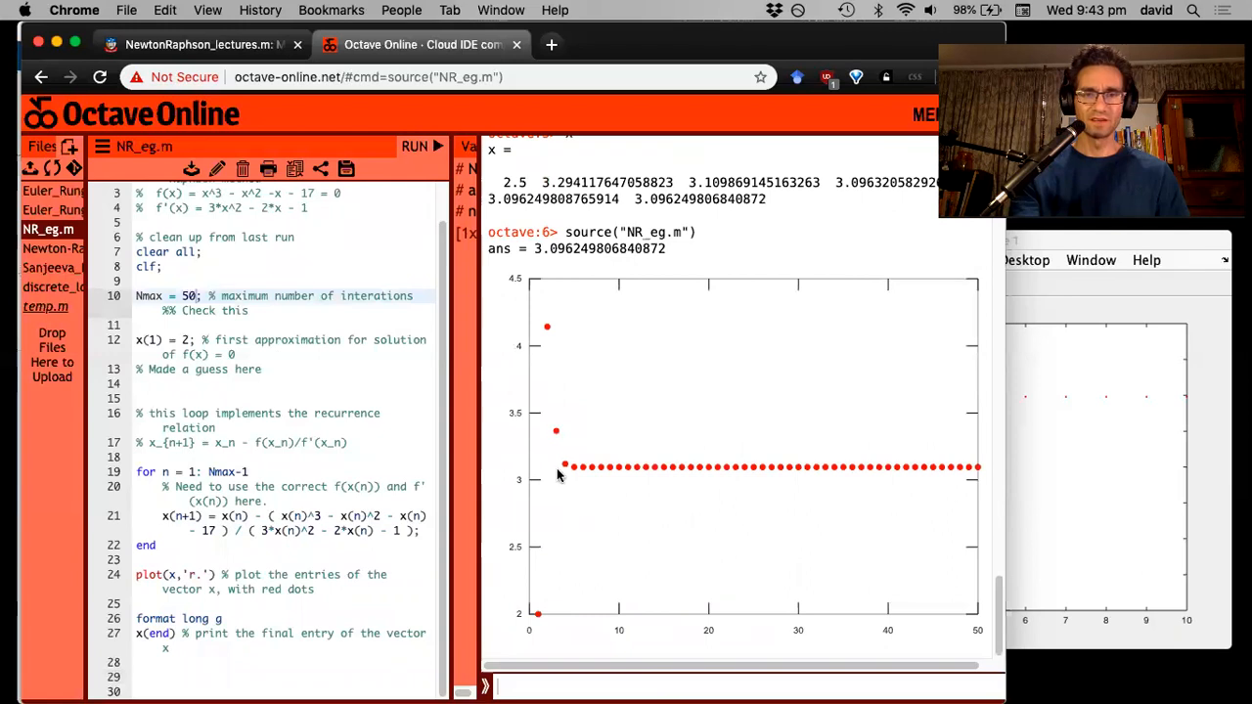
mouse_move(516, 597)
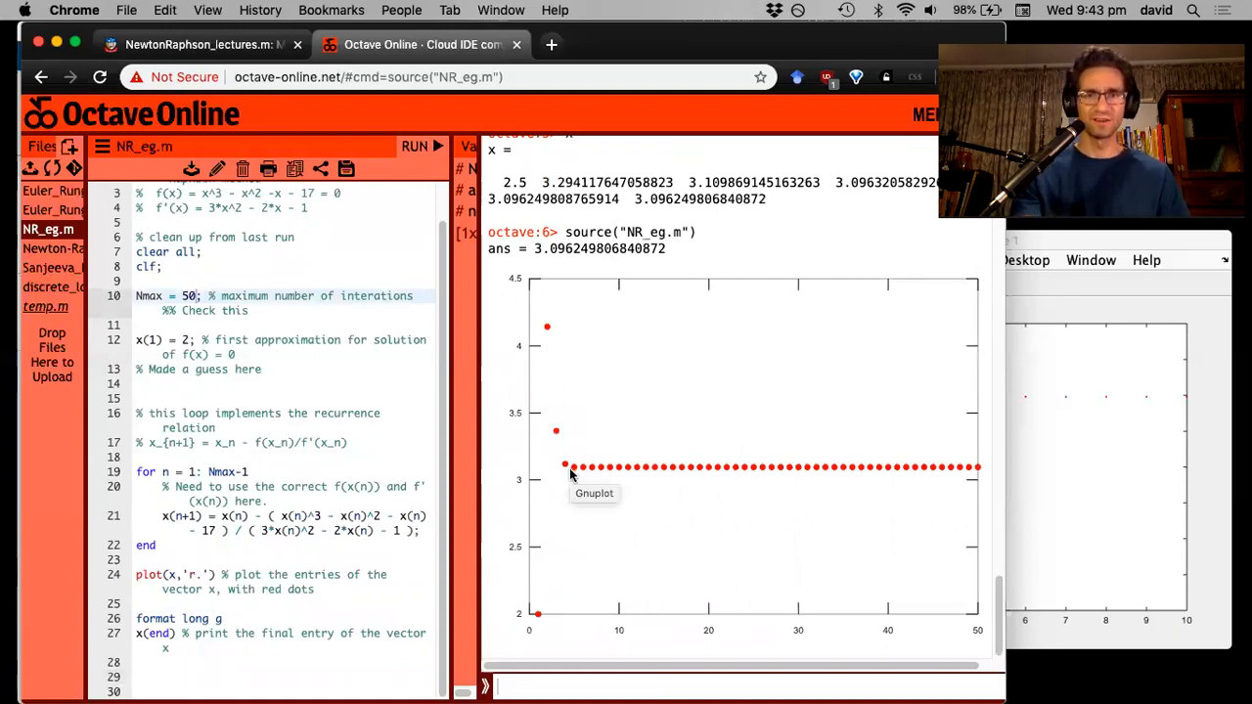
mouse_move(536, 367)
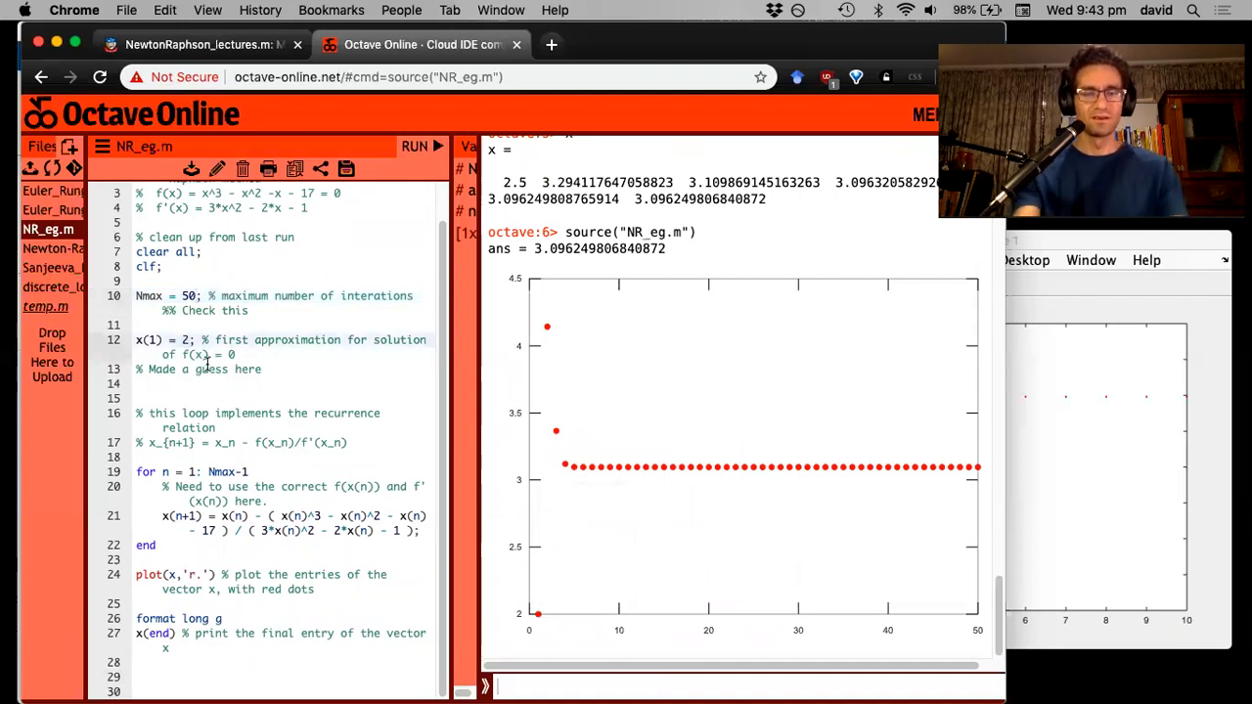
Step: Rerun NR_eg.m from guess 0; iterates dip near -17 before reaching 3.096249806840872
text(0)
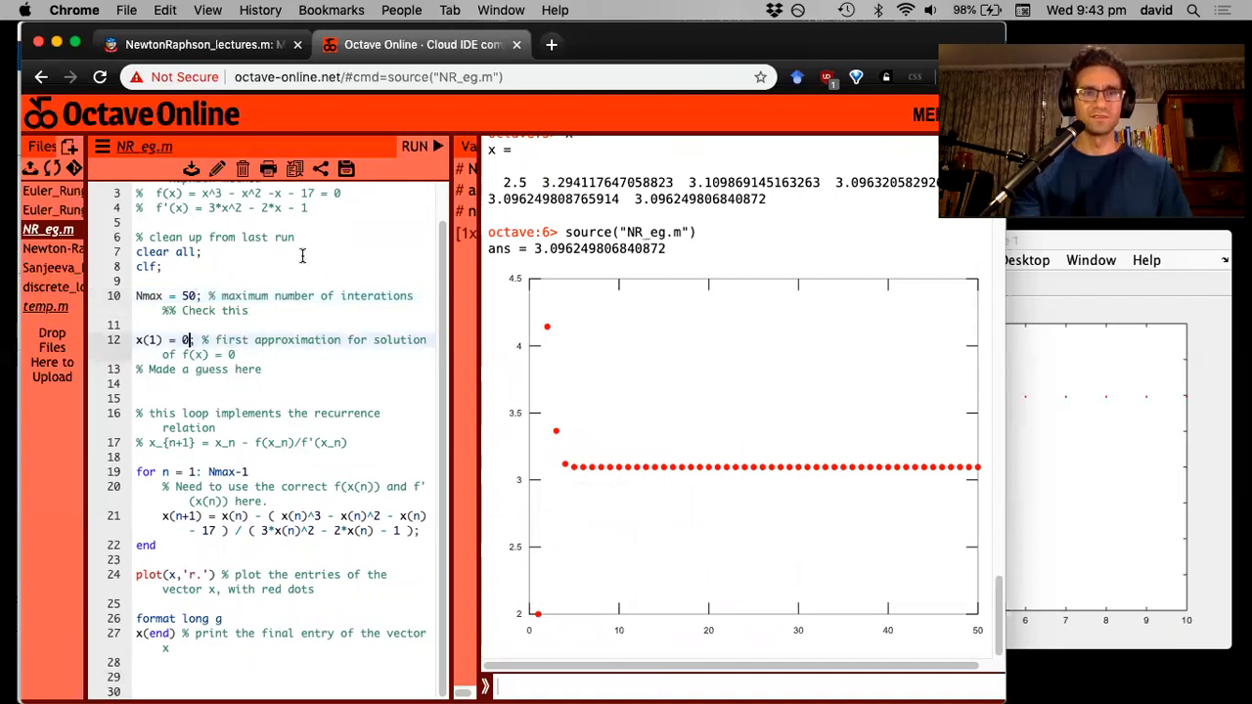
click(415, 146)
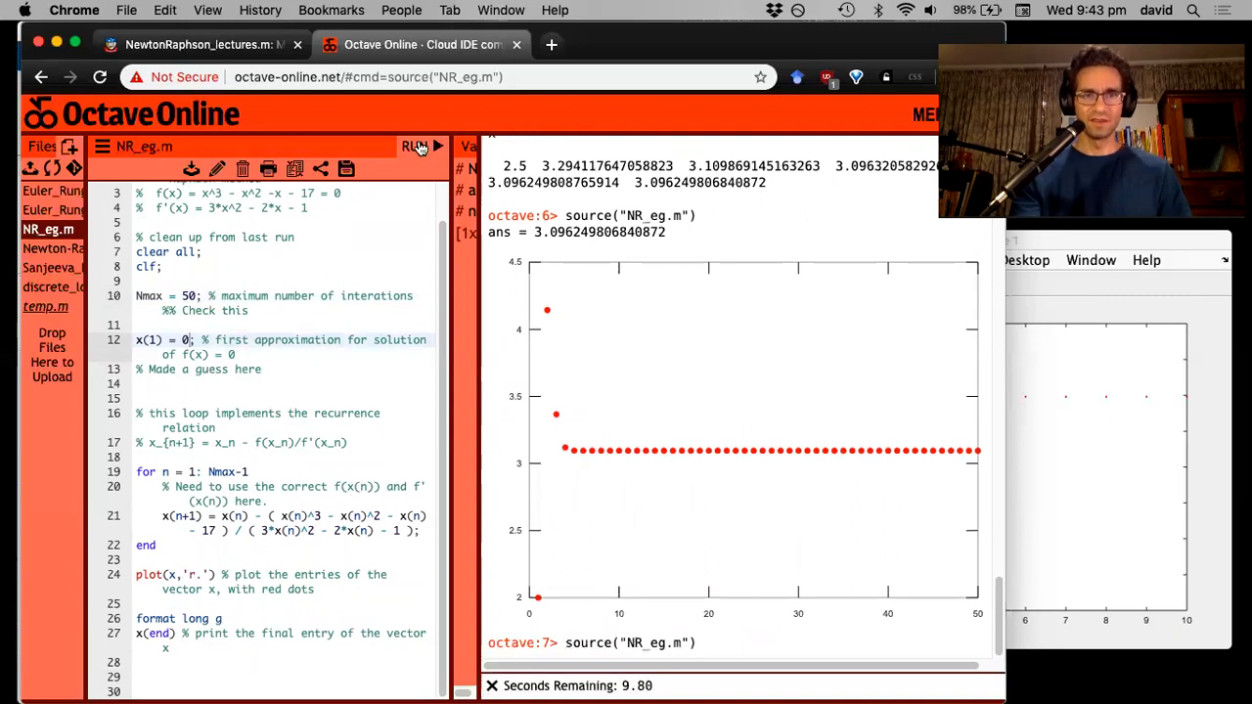
click(412, 145)
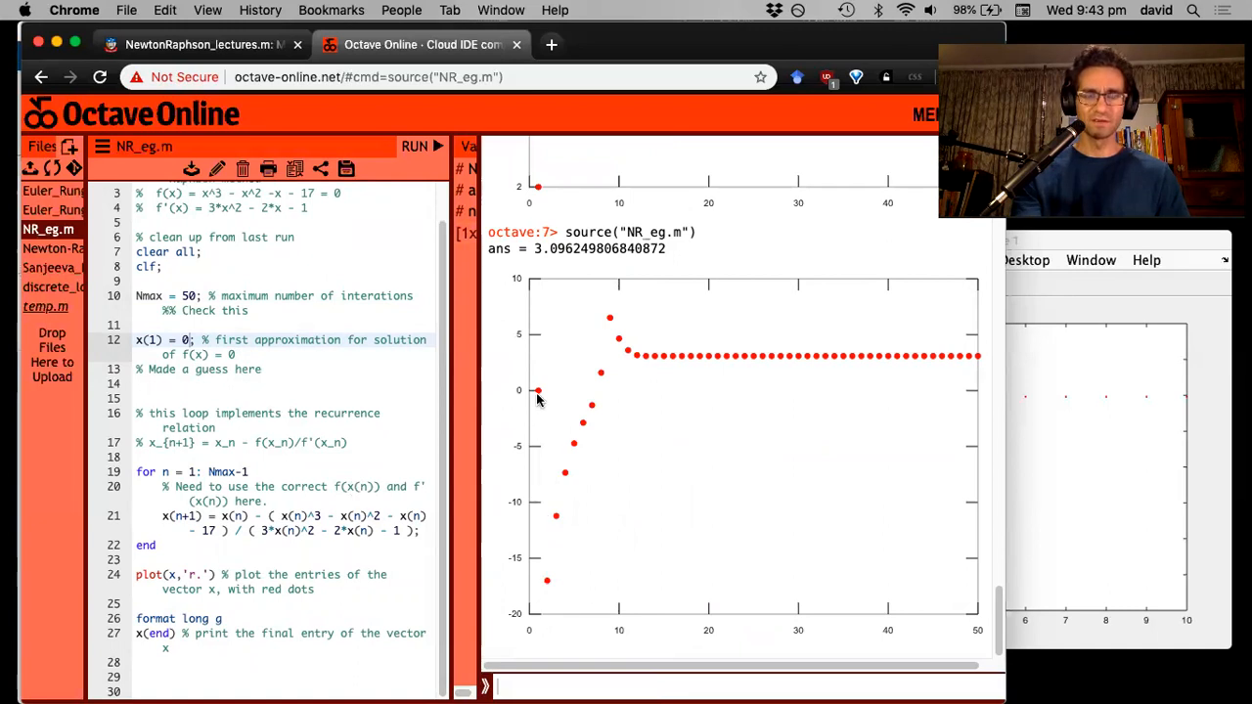
mouse_move(538, 399)
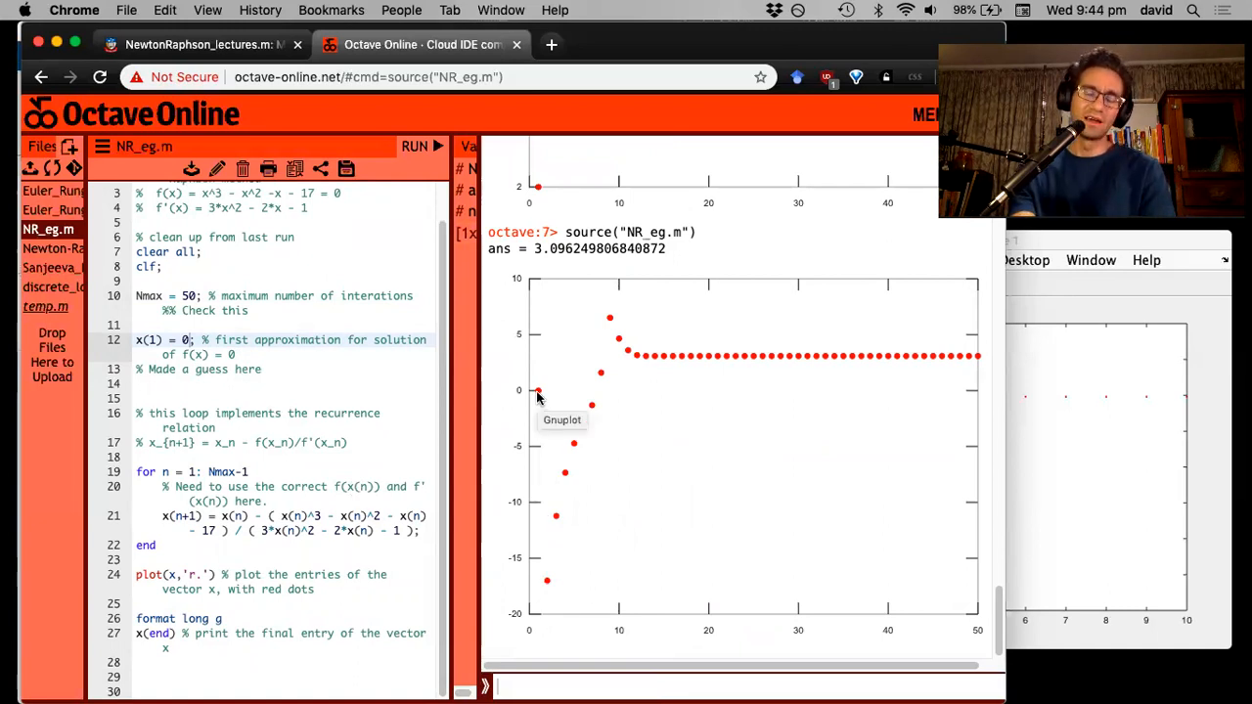
mouse_move(271, 442)
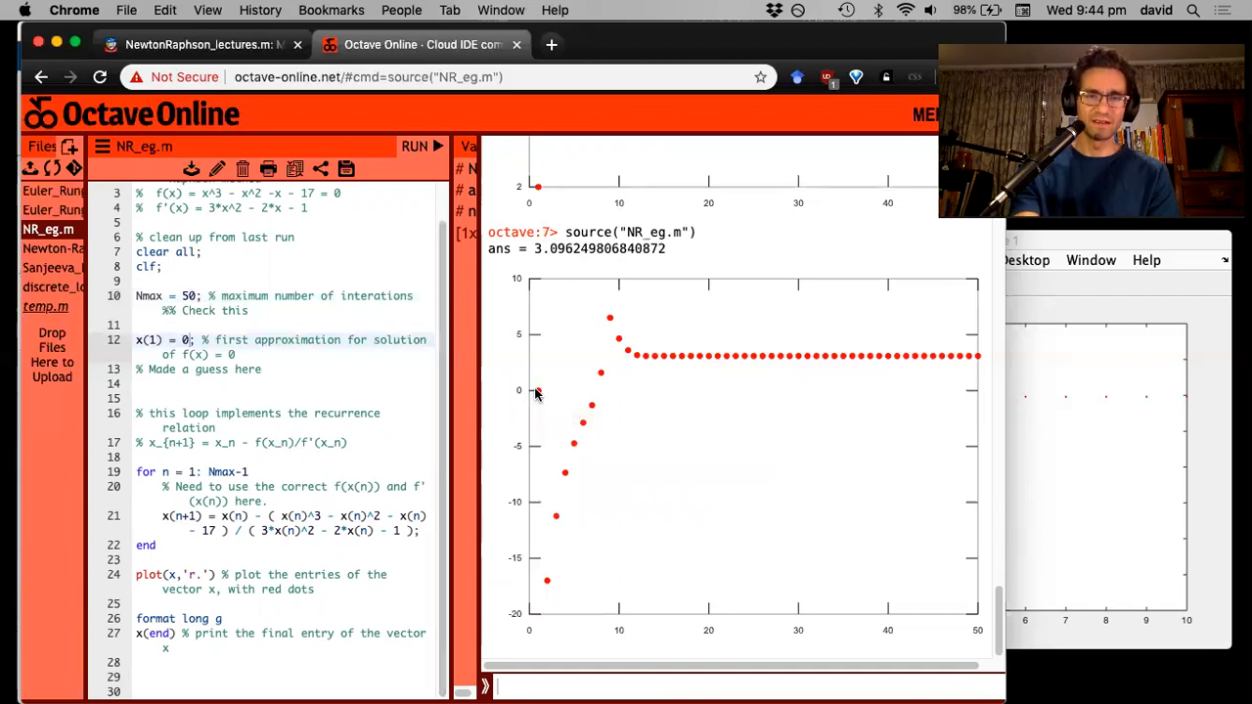
mouse_move(582, 428)
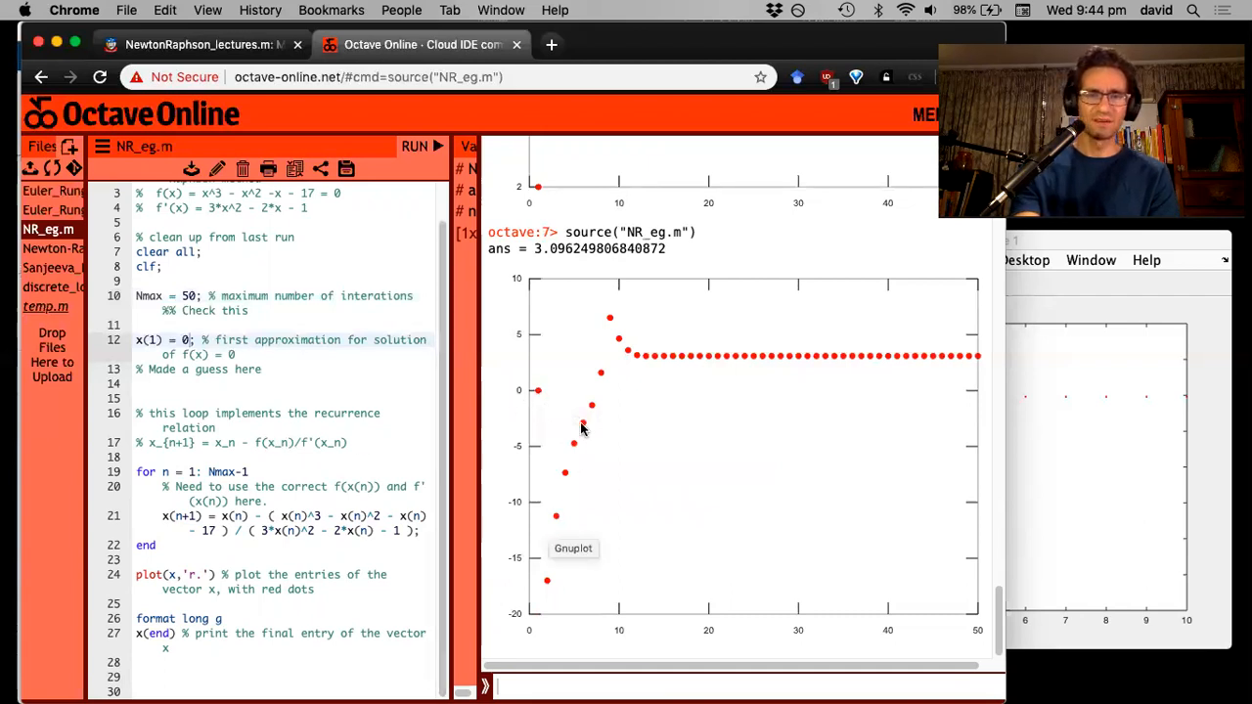
mouse_move(616, 330)
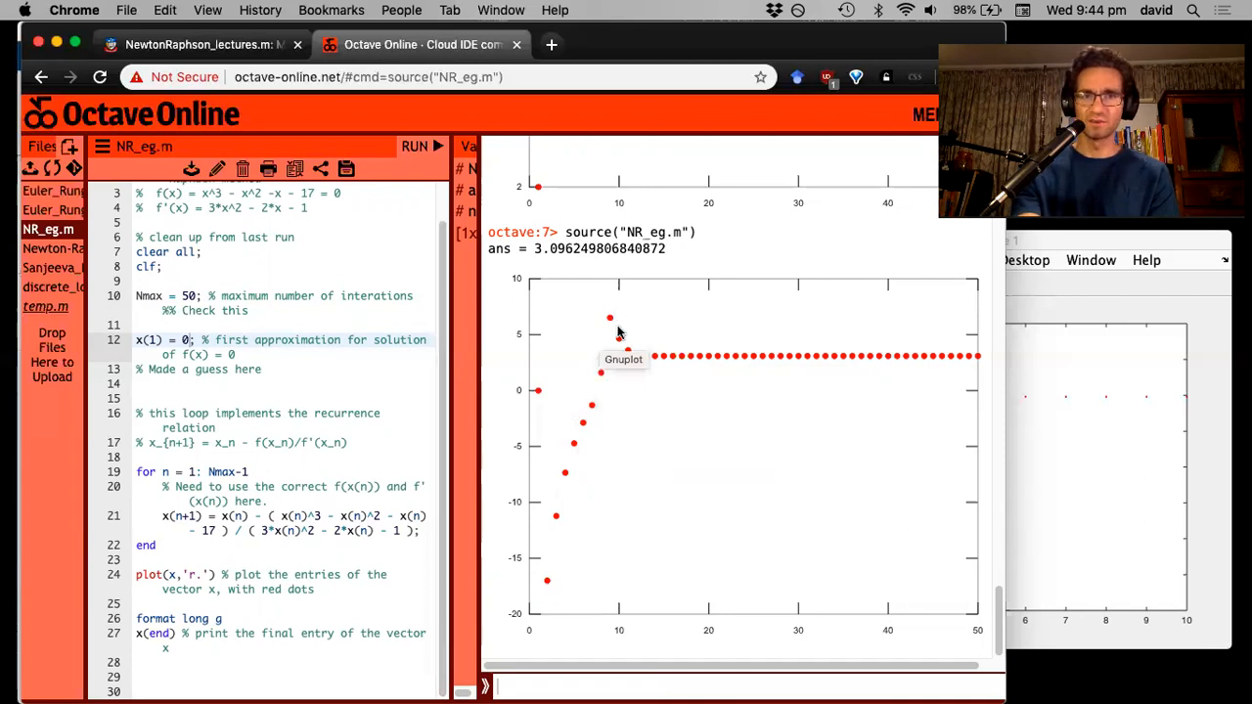
mouse_move(652, 312)
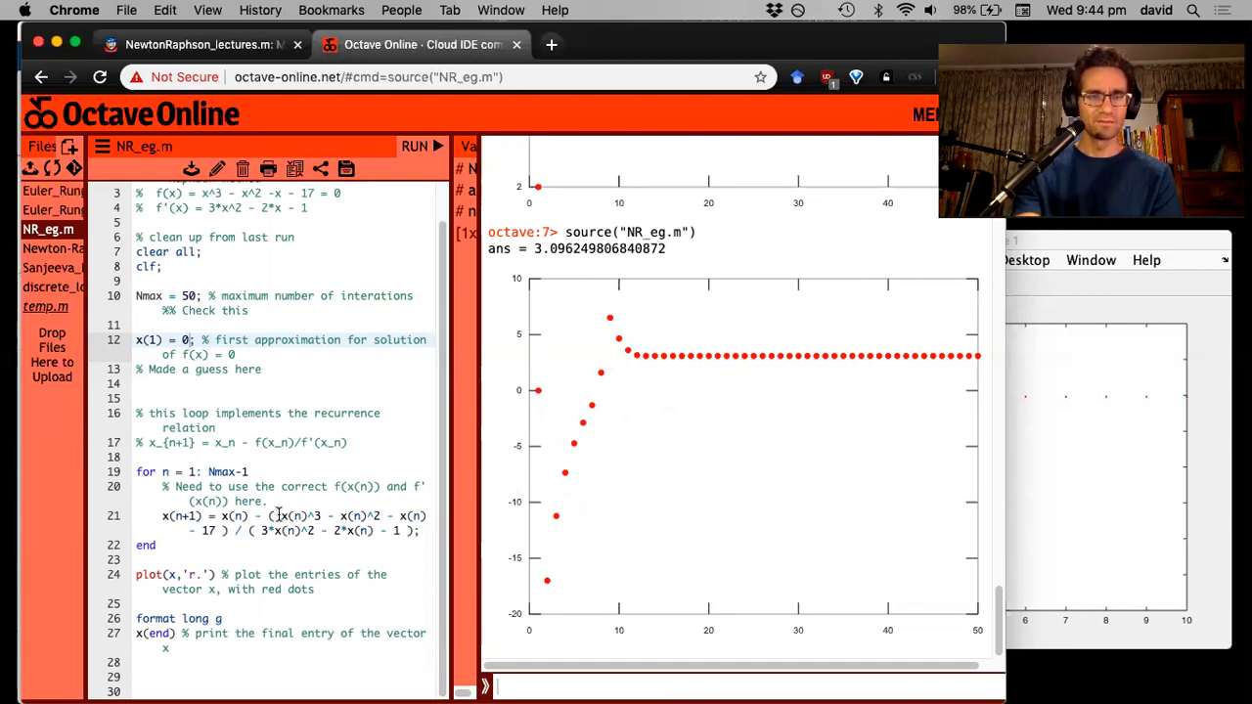
scroll(up, 3)
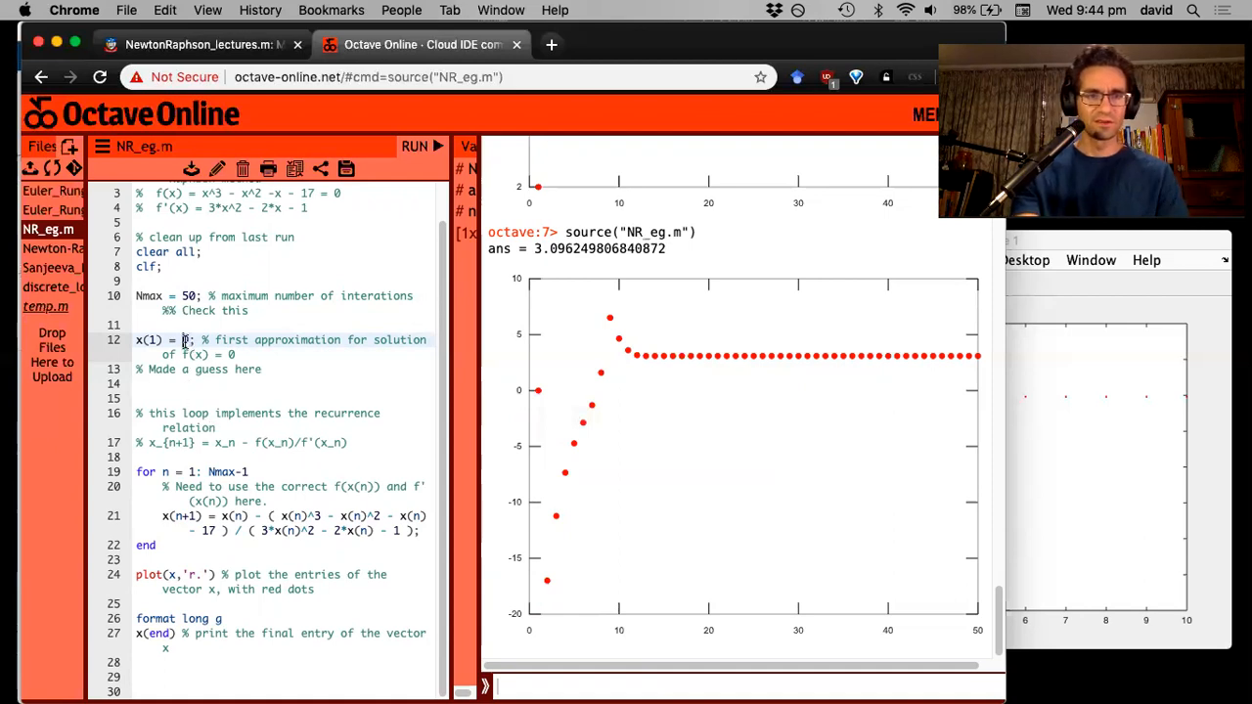
Step: Rerun NR_eg.m with initial guesses 10 and 50, both converging to 3.096249806840872
text(10)
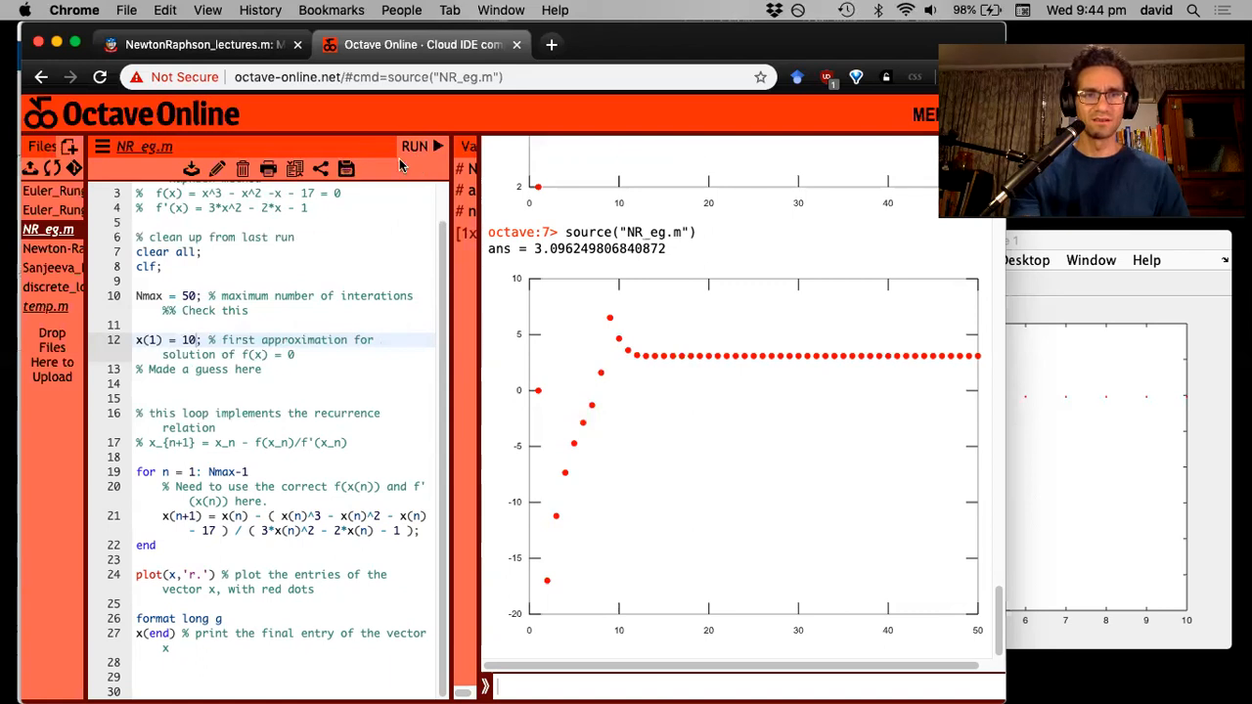
click(414, 146)
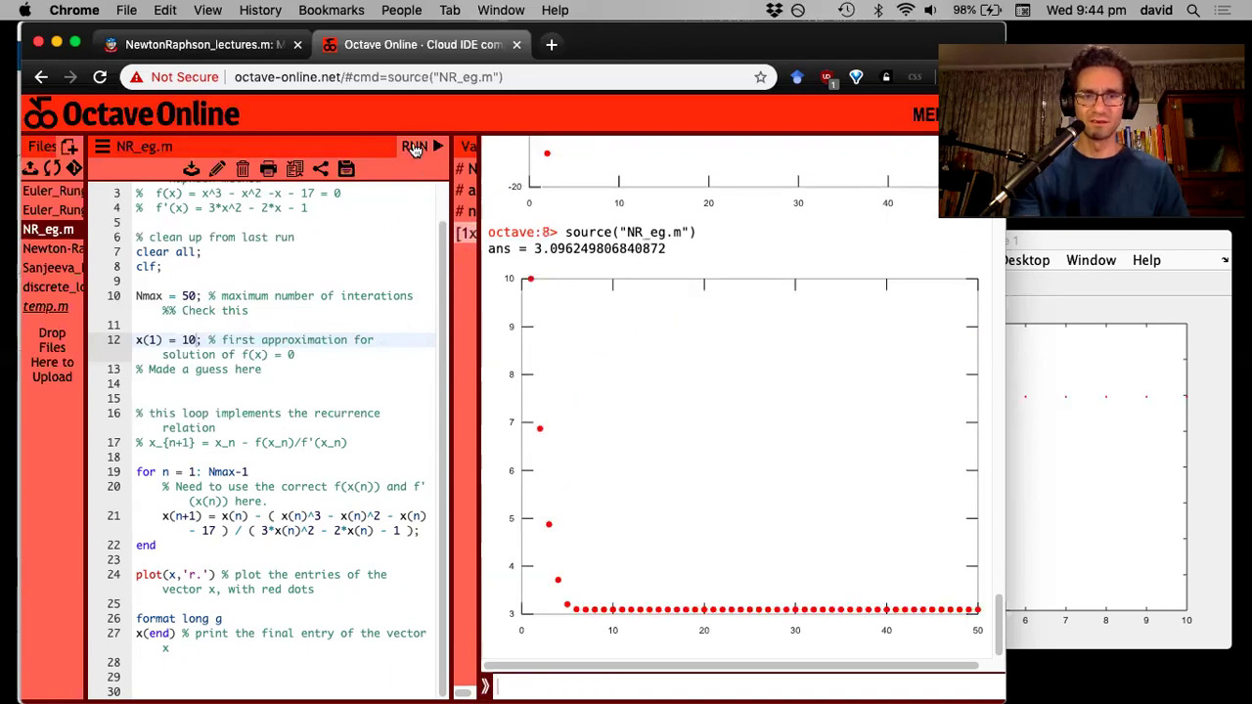
mouse_move(536, 408)
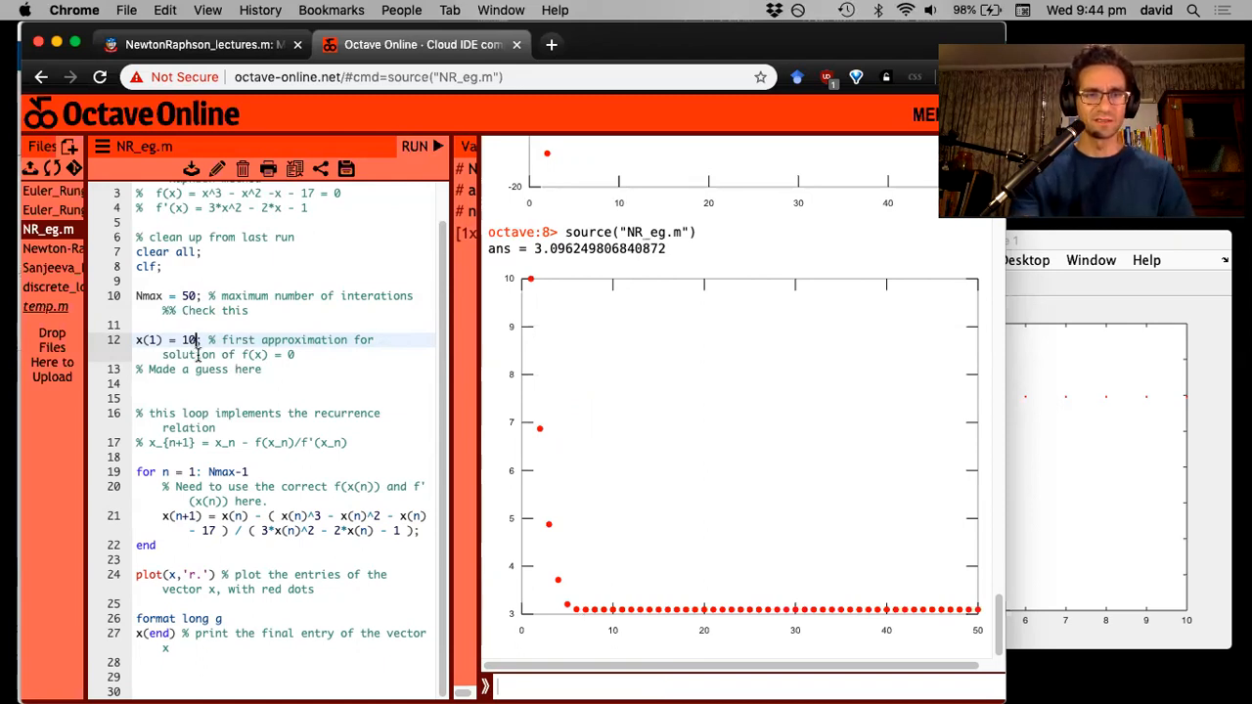
text(50)
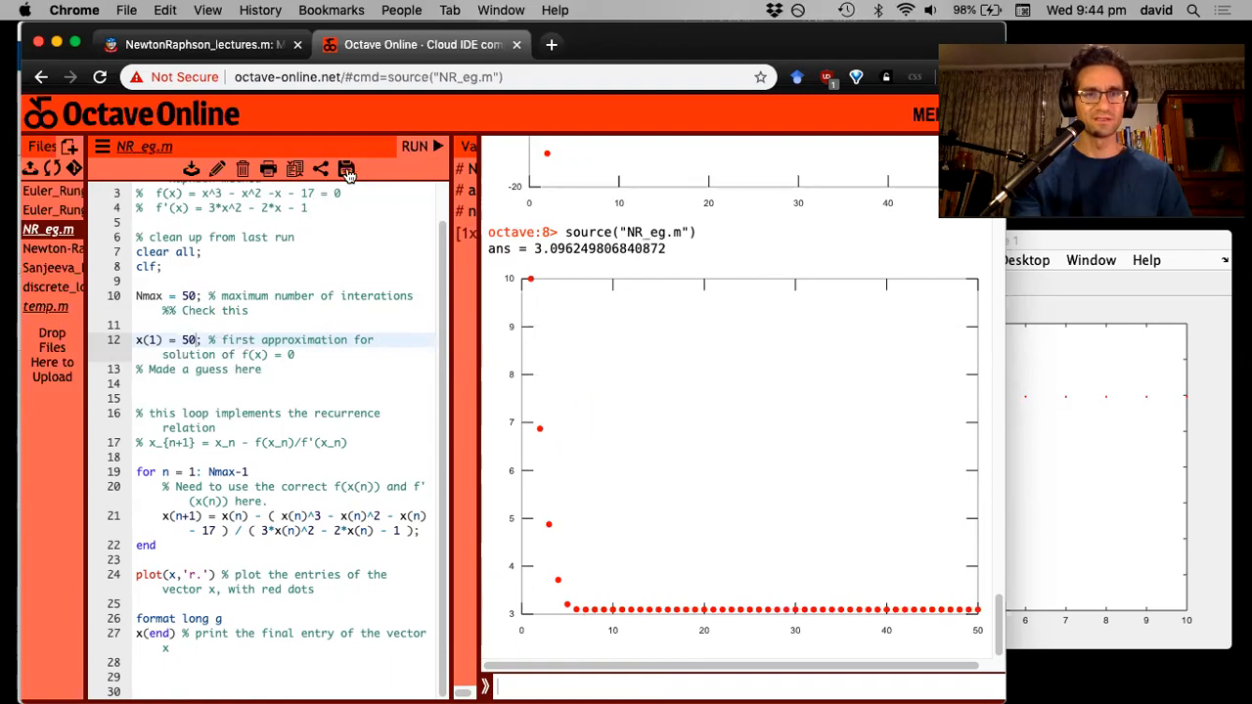
click(414, 145)
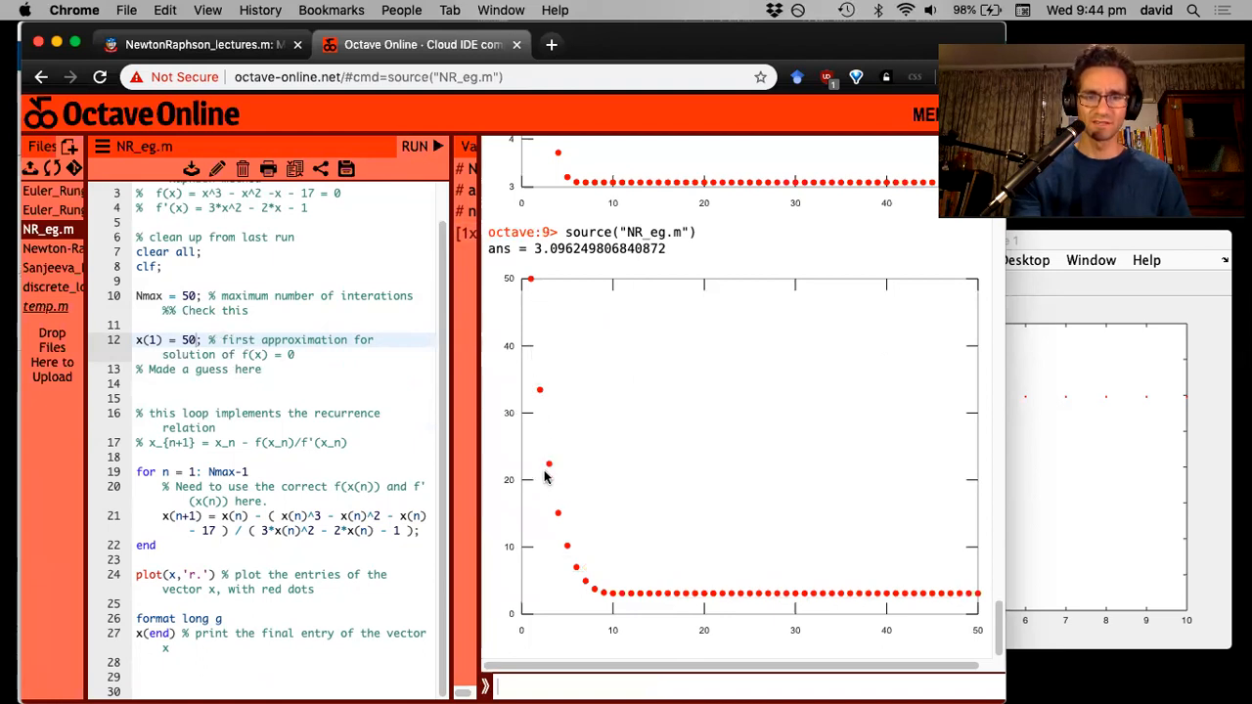
mouse_move(611, 601)
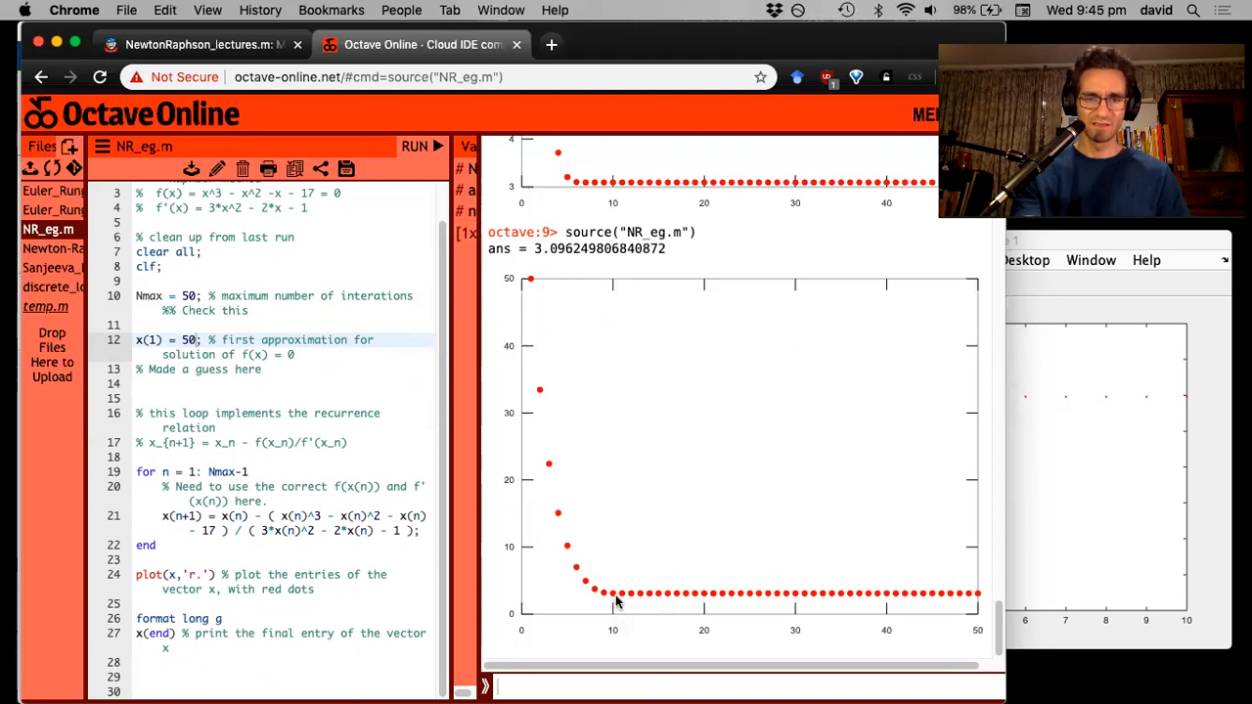
mouse_move(640, 599)
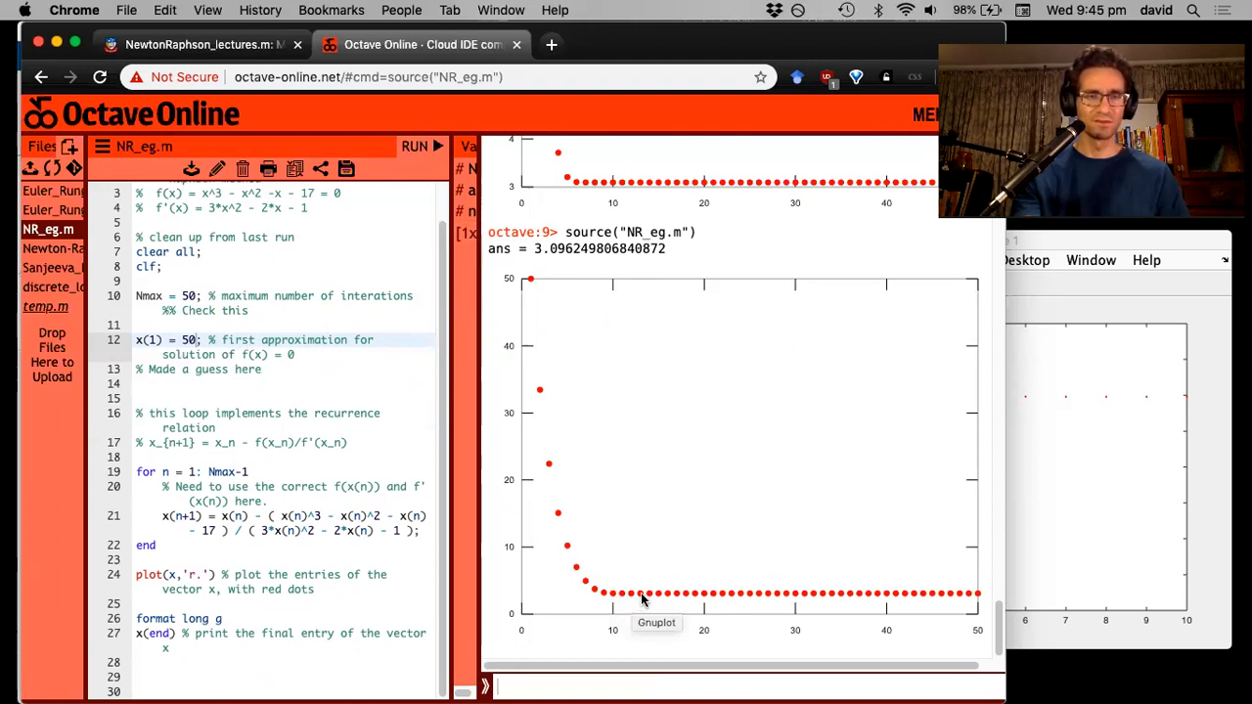
mouse_move(643, 296)
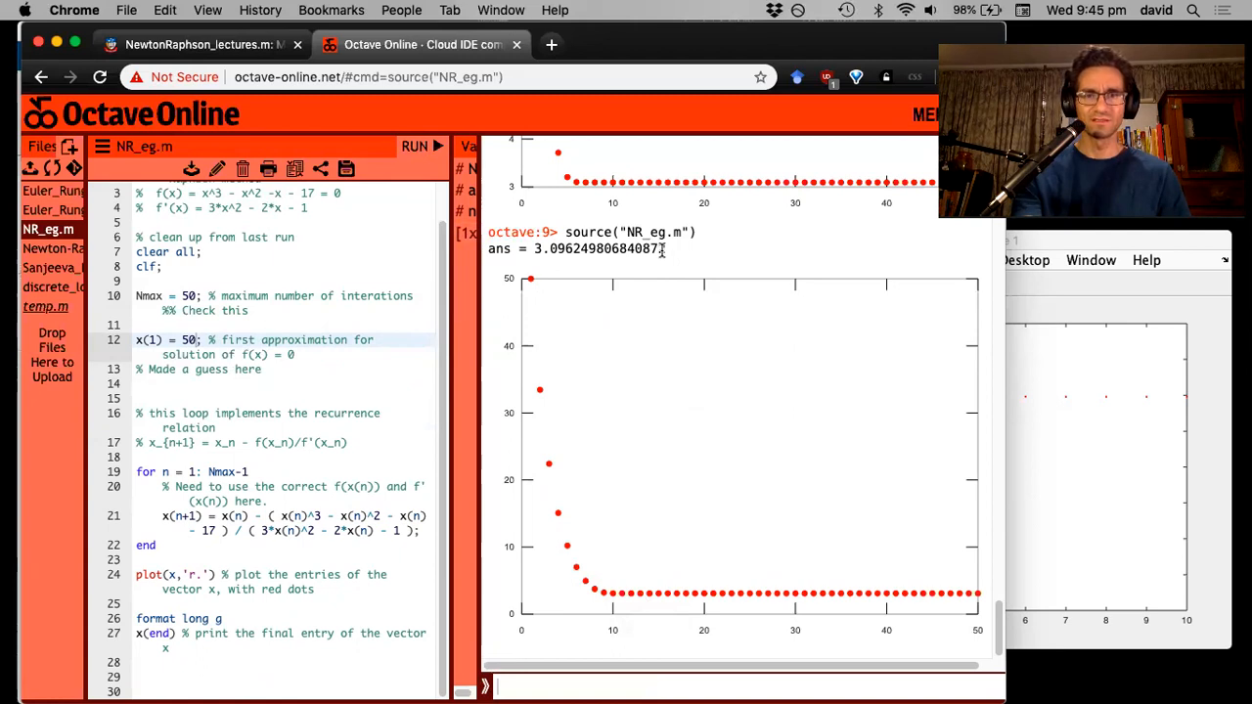
mouse_move(587, 269)
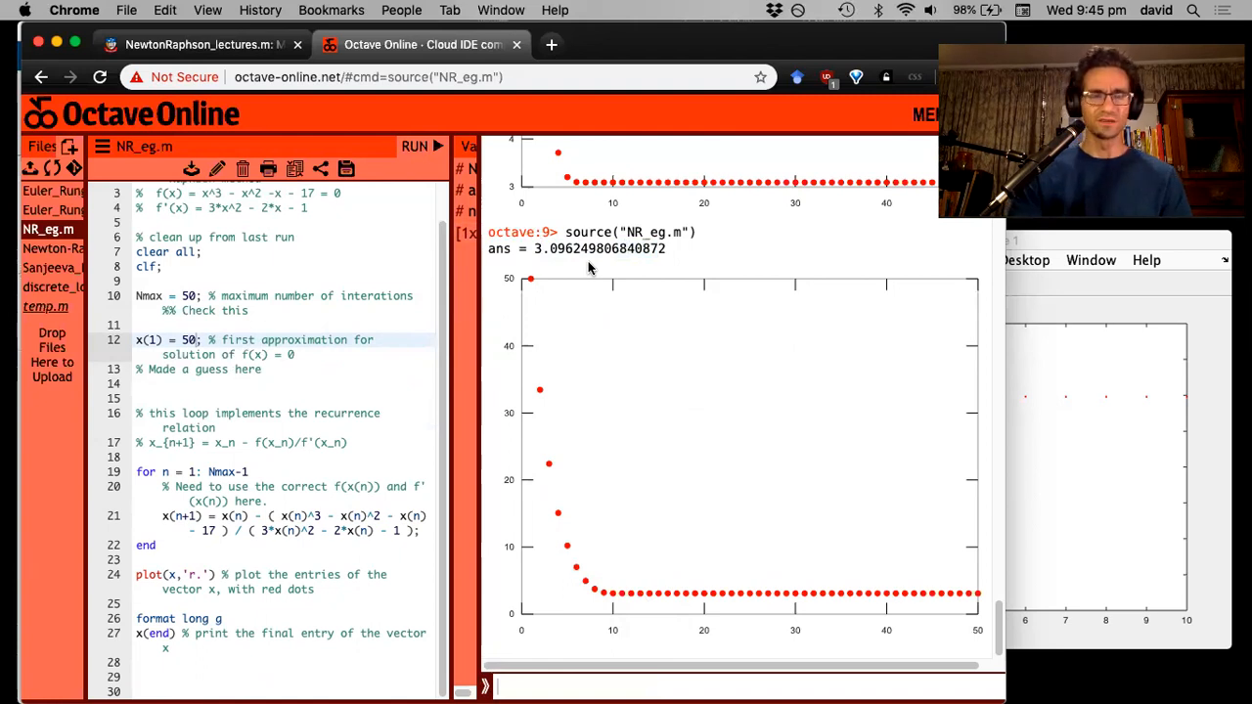
mouse_move(380, 298)
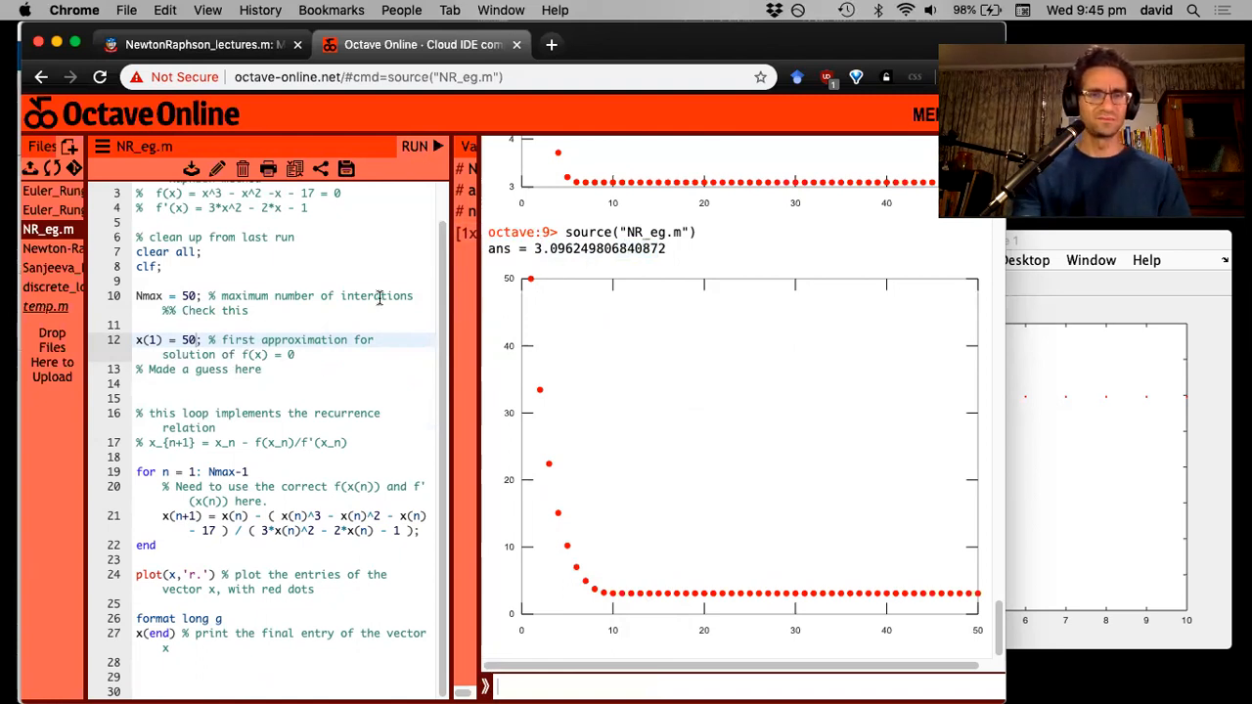
scroll(up, 3)
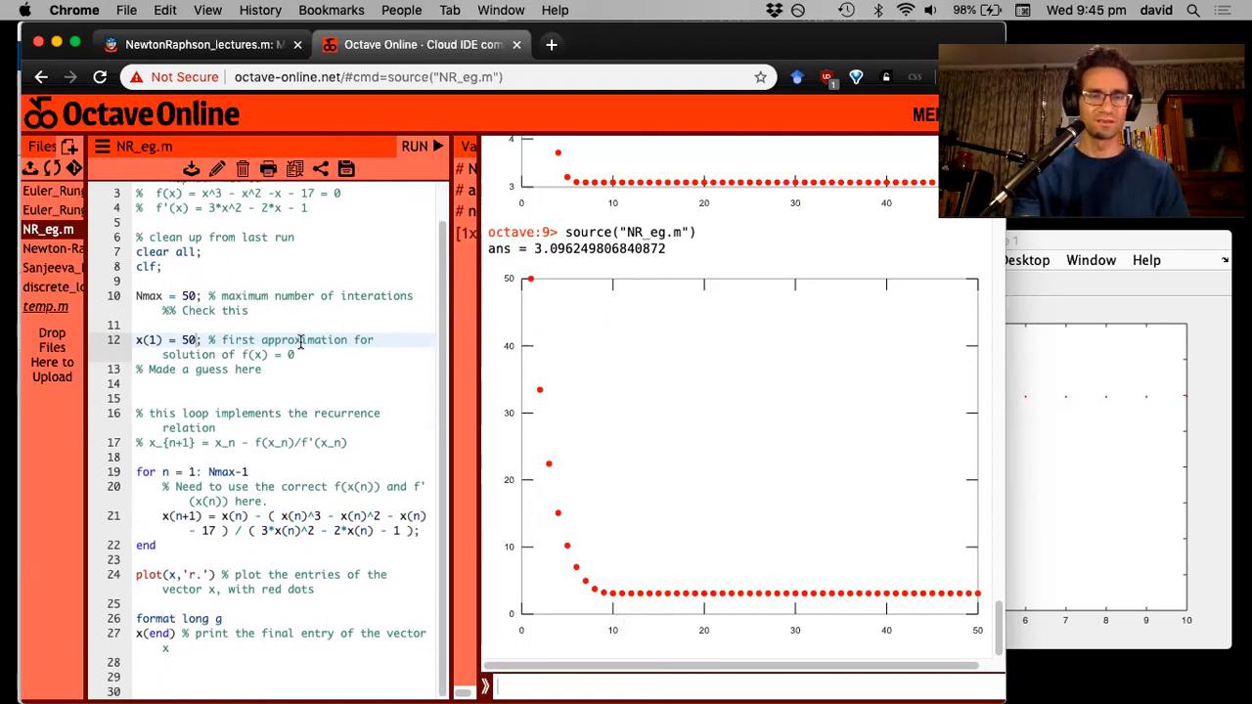
scroll(up, 3)
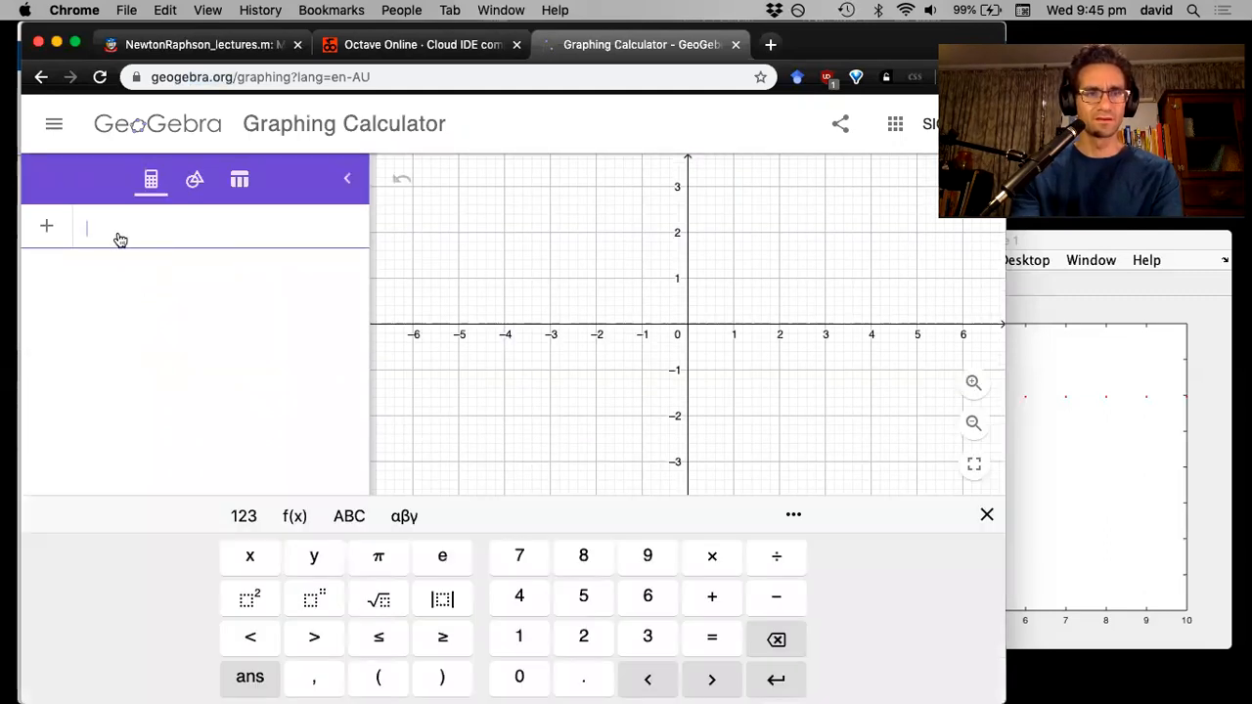
Step: Enter y = x^3-x^2-x-17 in GeoGebra's input bar to graph the cubic
text(y =)
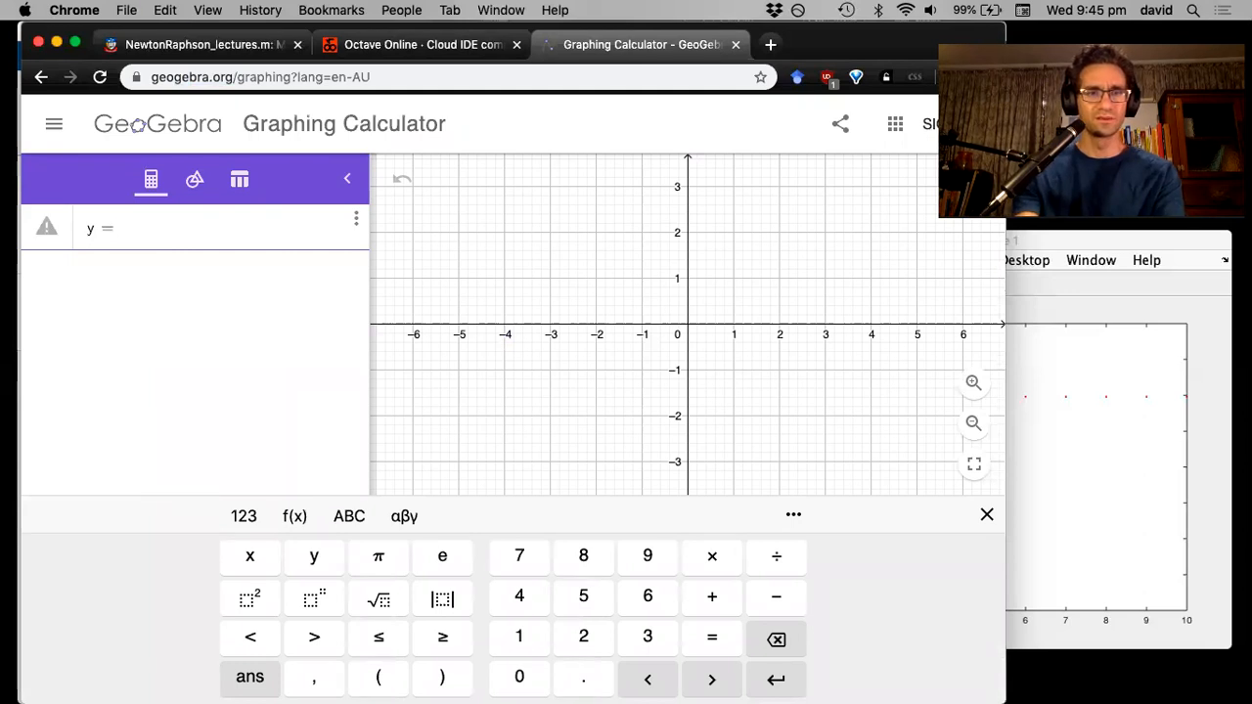
text(x^3-x^2-x-17)
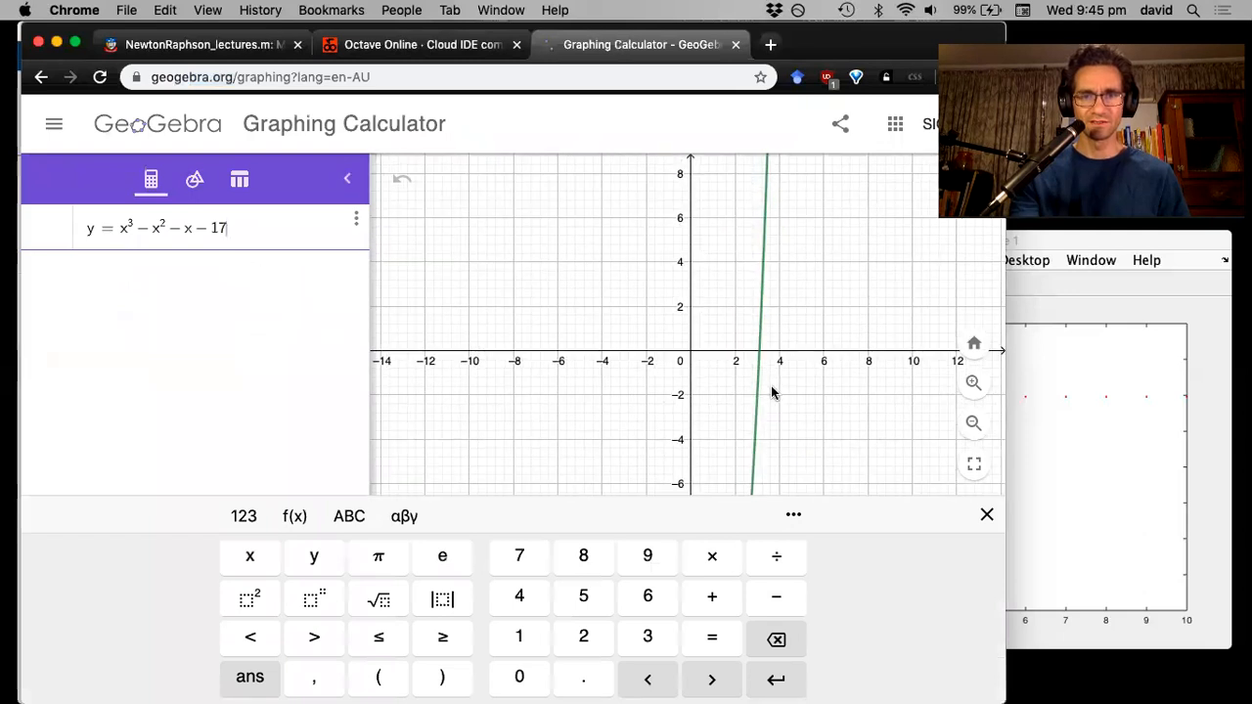
mouse_move(756, 359)
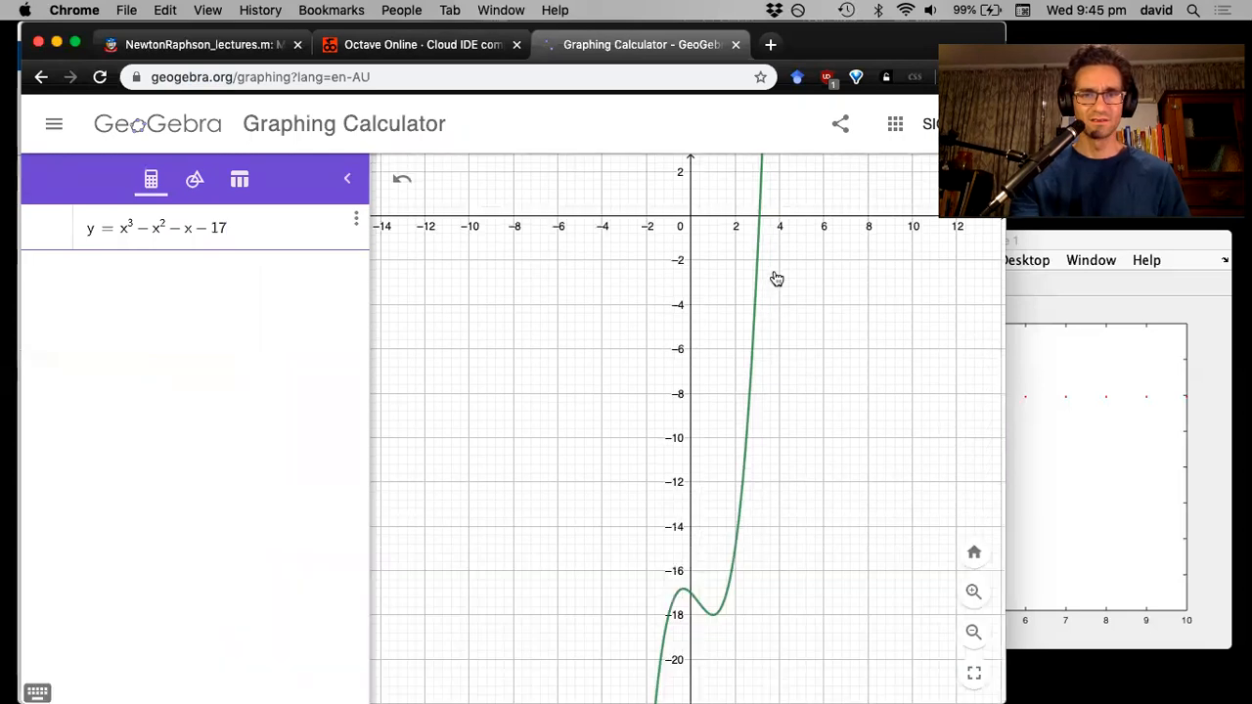
Step: Zoom around the cubic's root near x = 3.1, then return to Octave Online
scroll(down, 3)
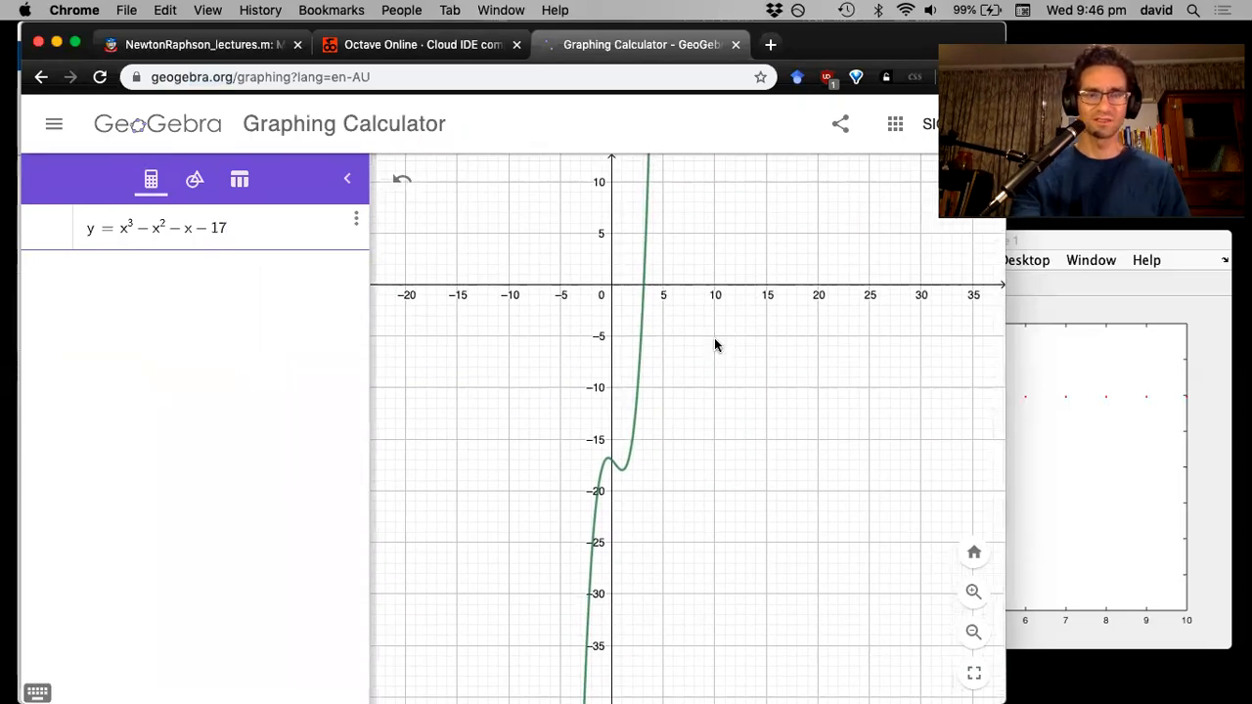
mouse_move(658, 353)
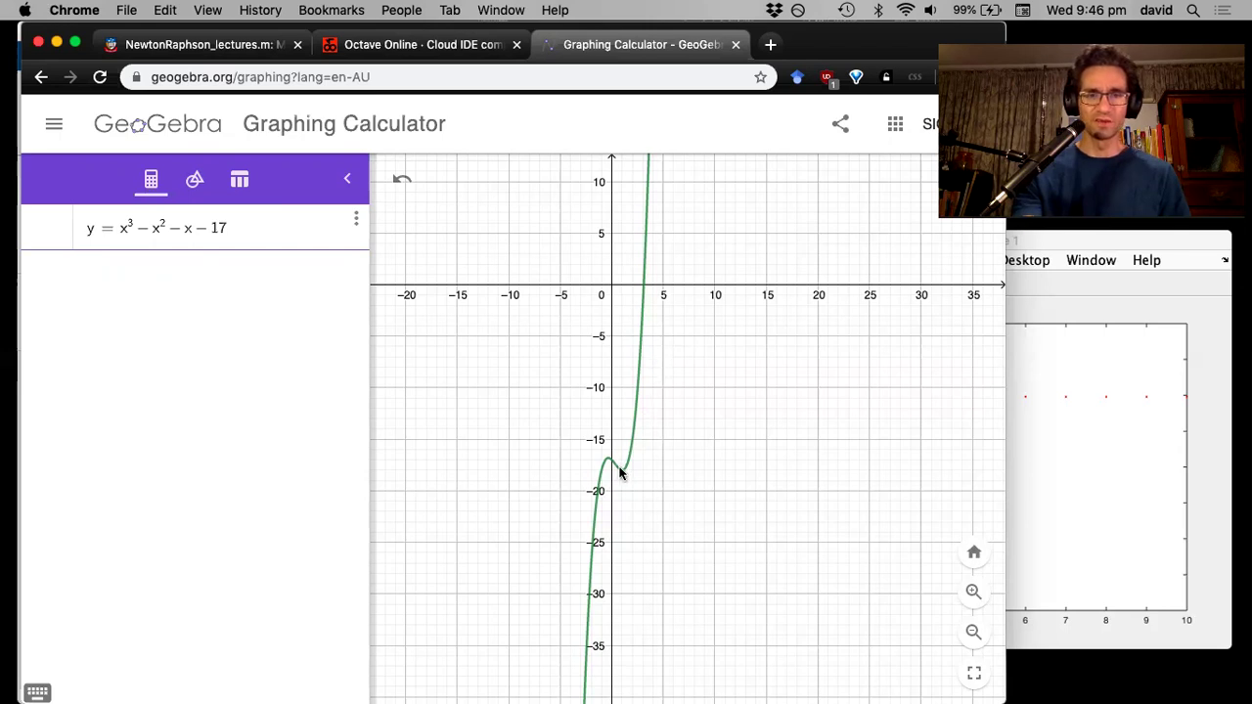
mouse_move(606, 315)
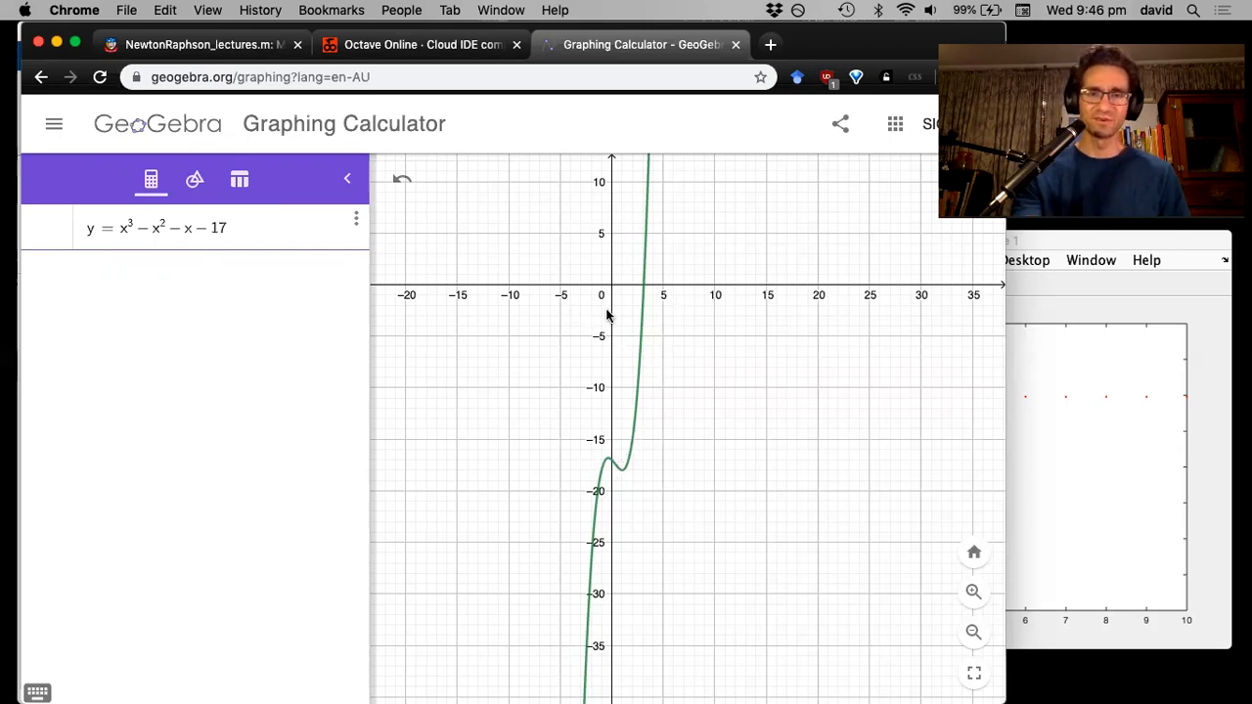
mouse_move(635, 313)
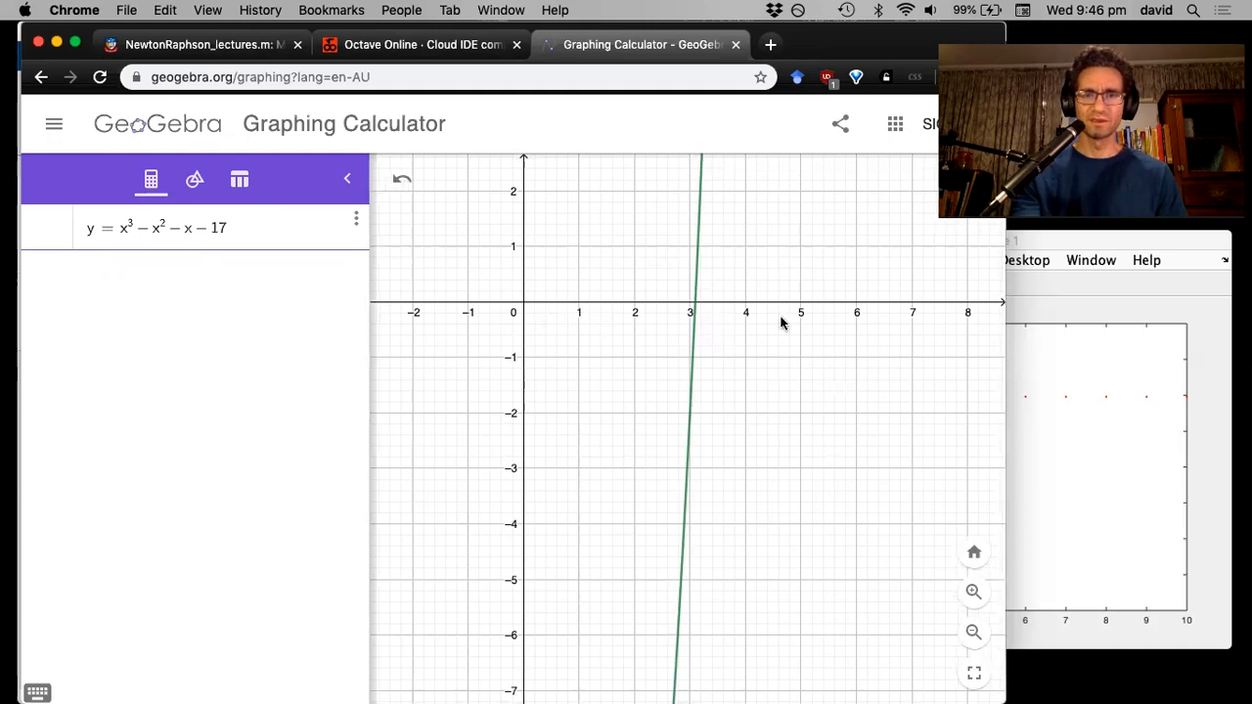
mouse_move(707, 315)
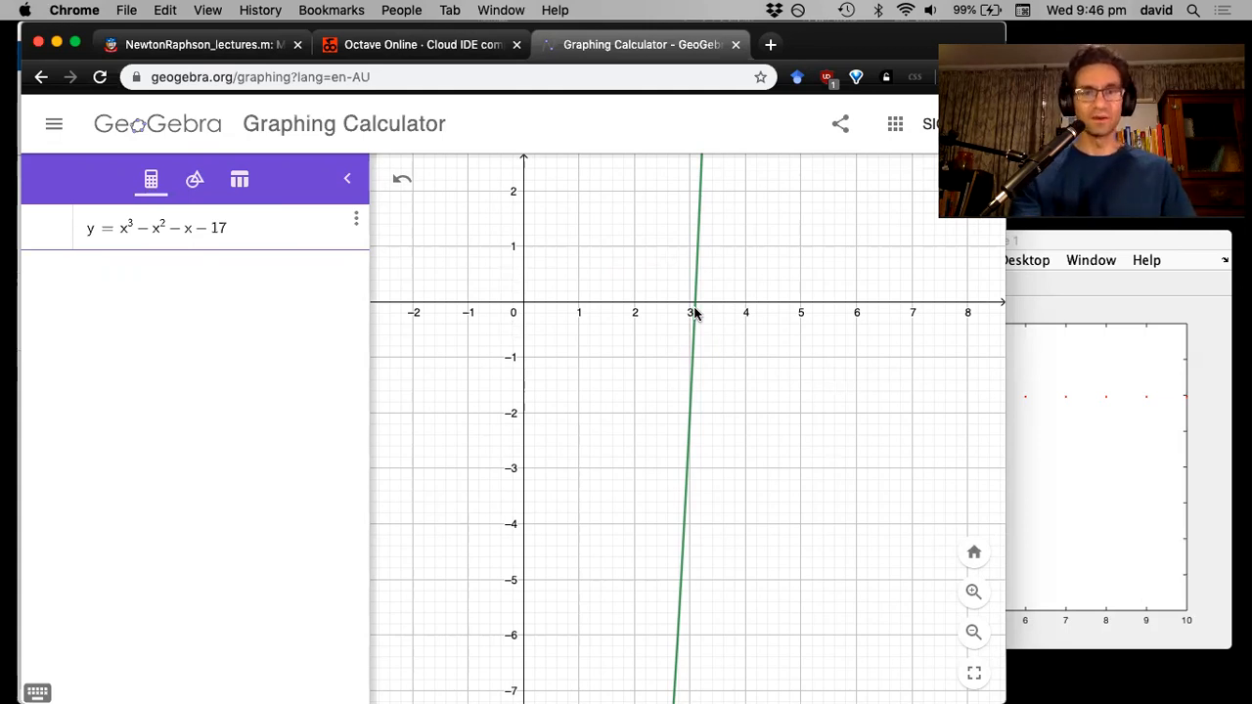
mouse_move(677, 335)
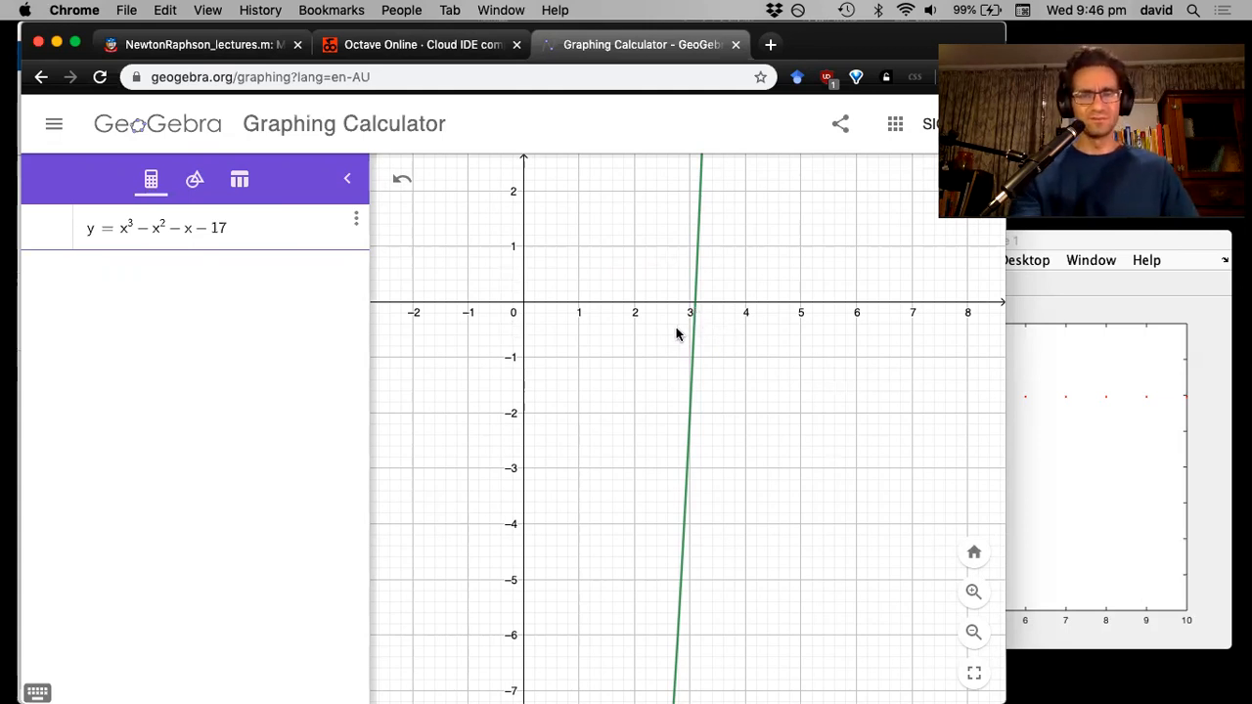
mouse_move(664, 326)
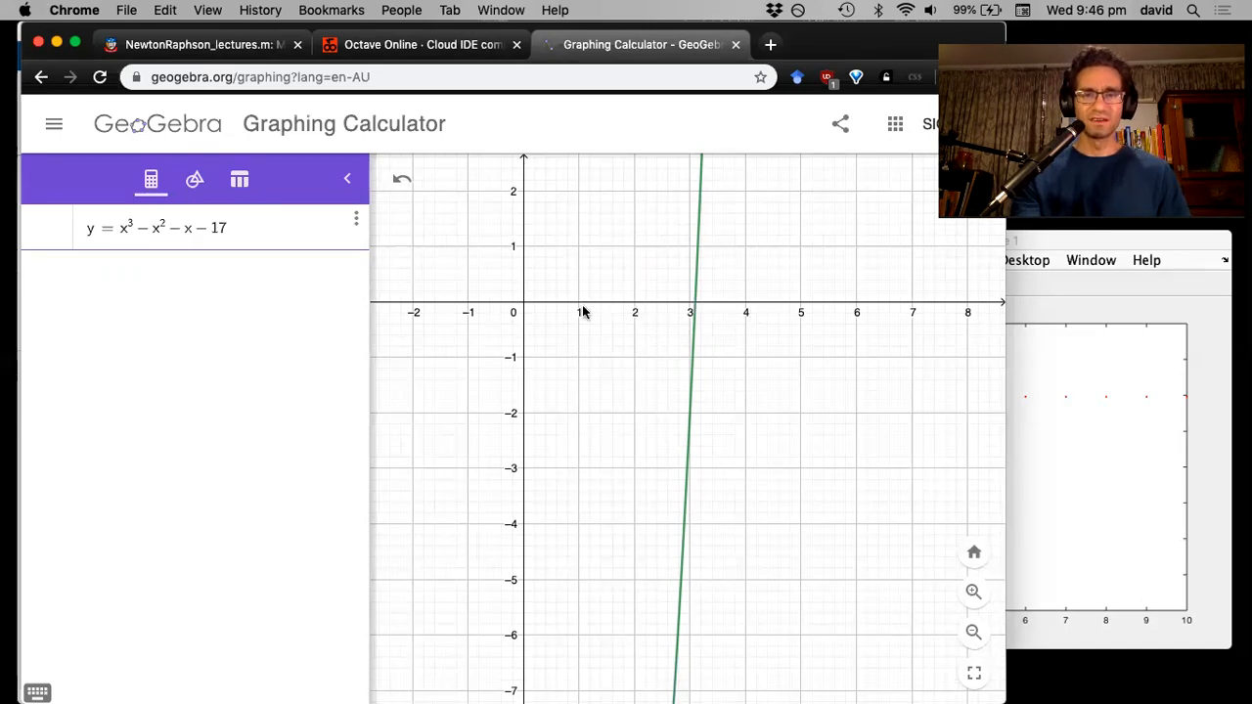
mouse_move(599, 332)
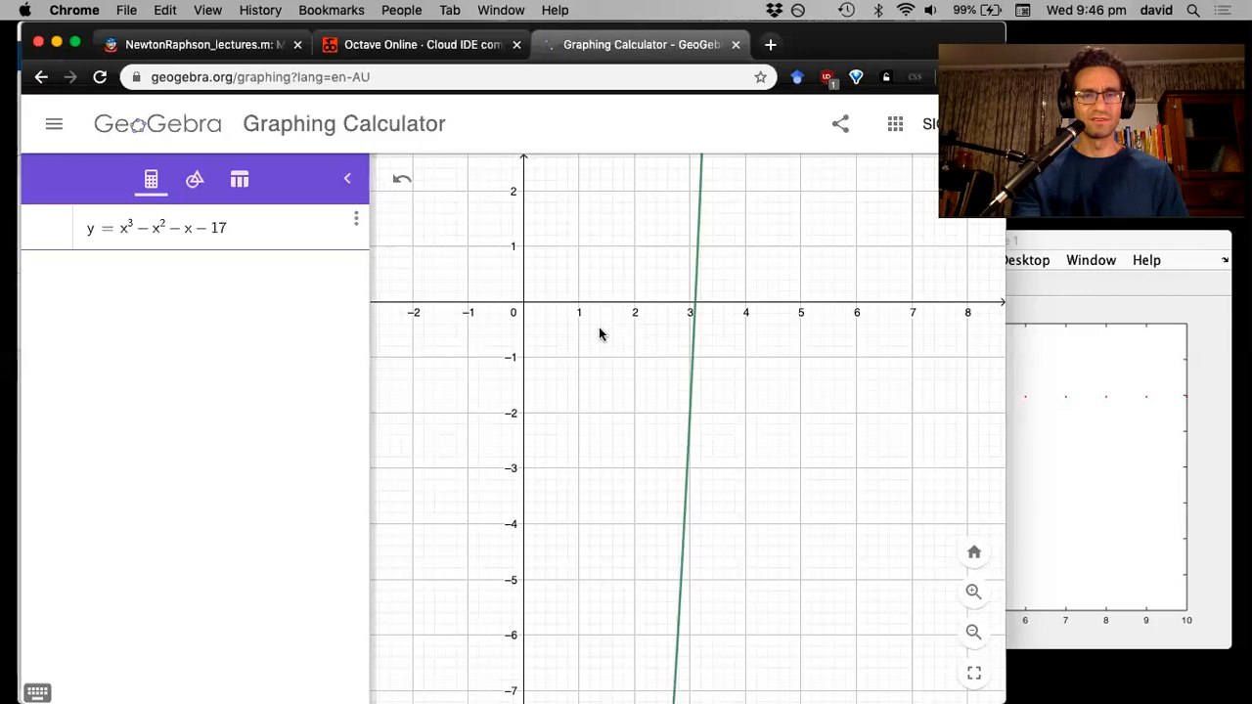
mouse_move(687, 302)
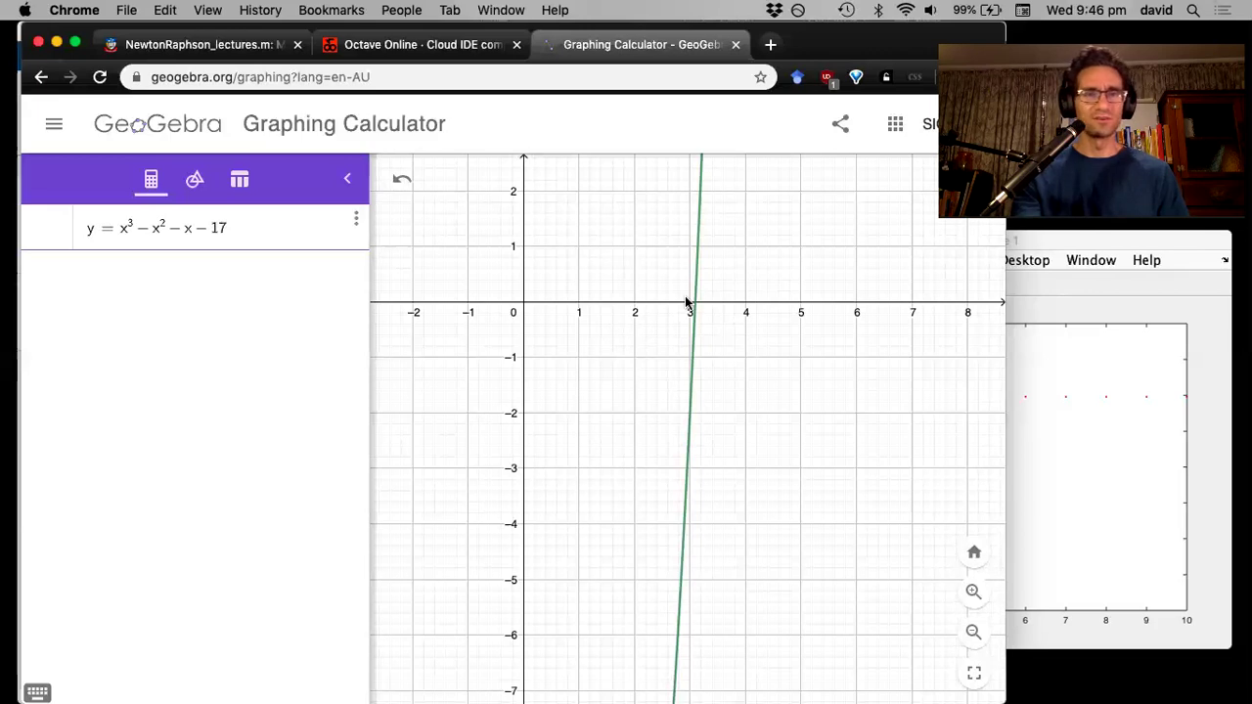
mouse_move(660, 296)
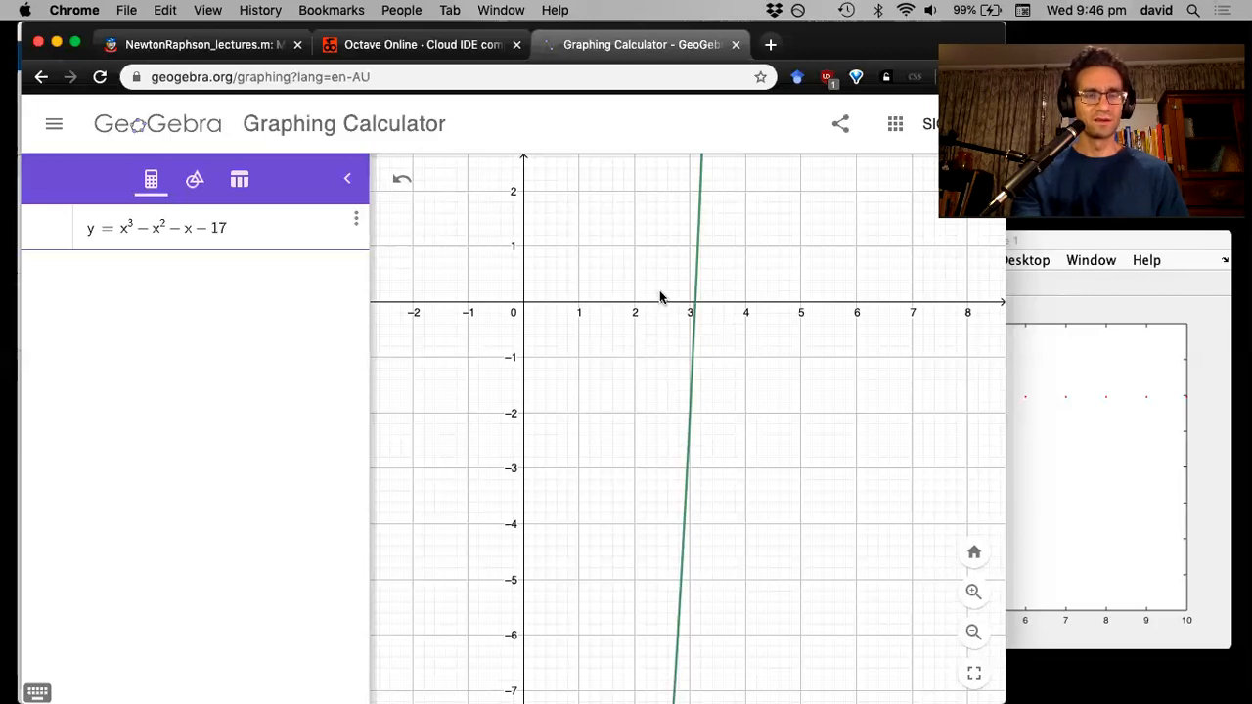
mouse_move(670, 296)
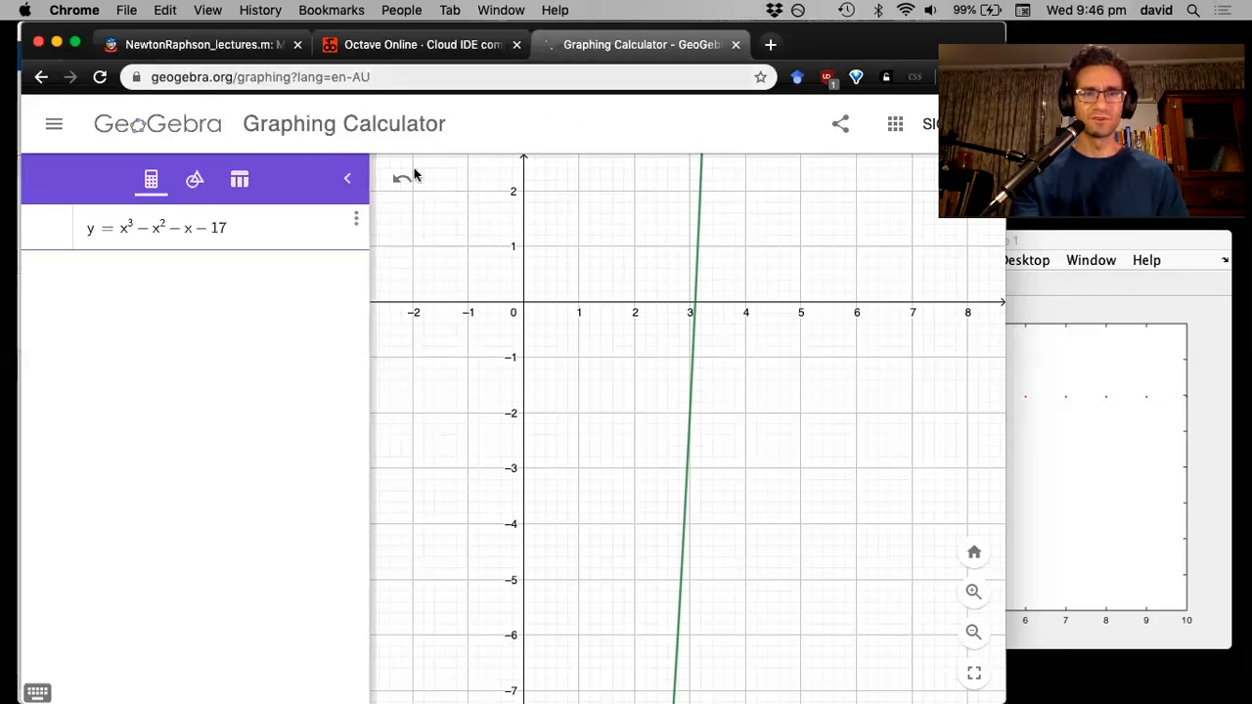
click(421, 44)
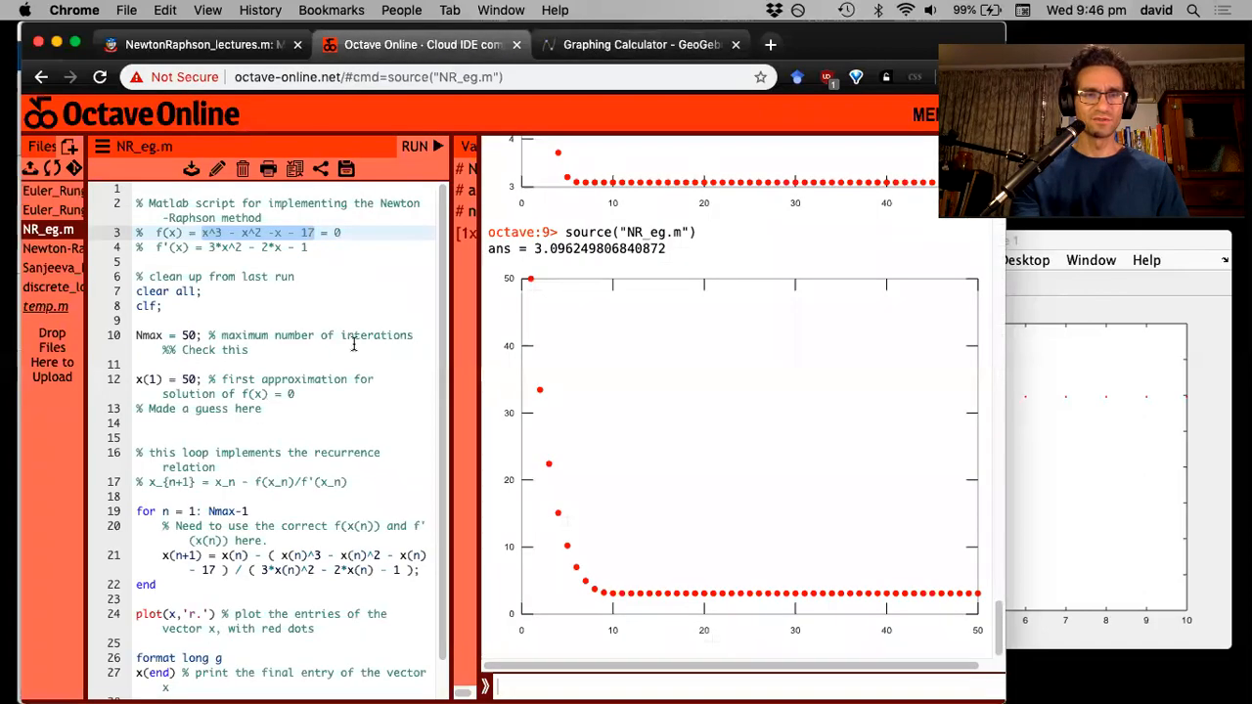